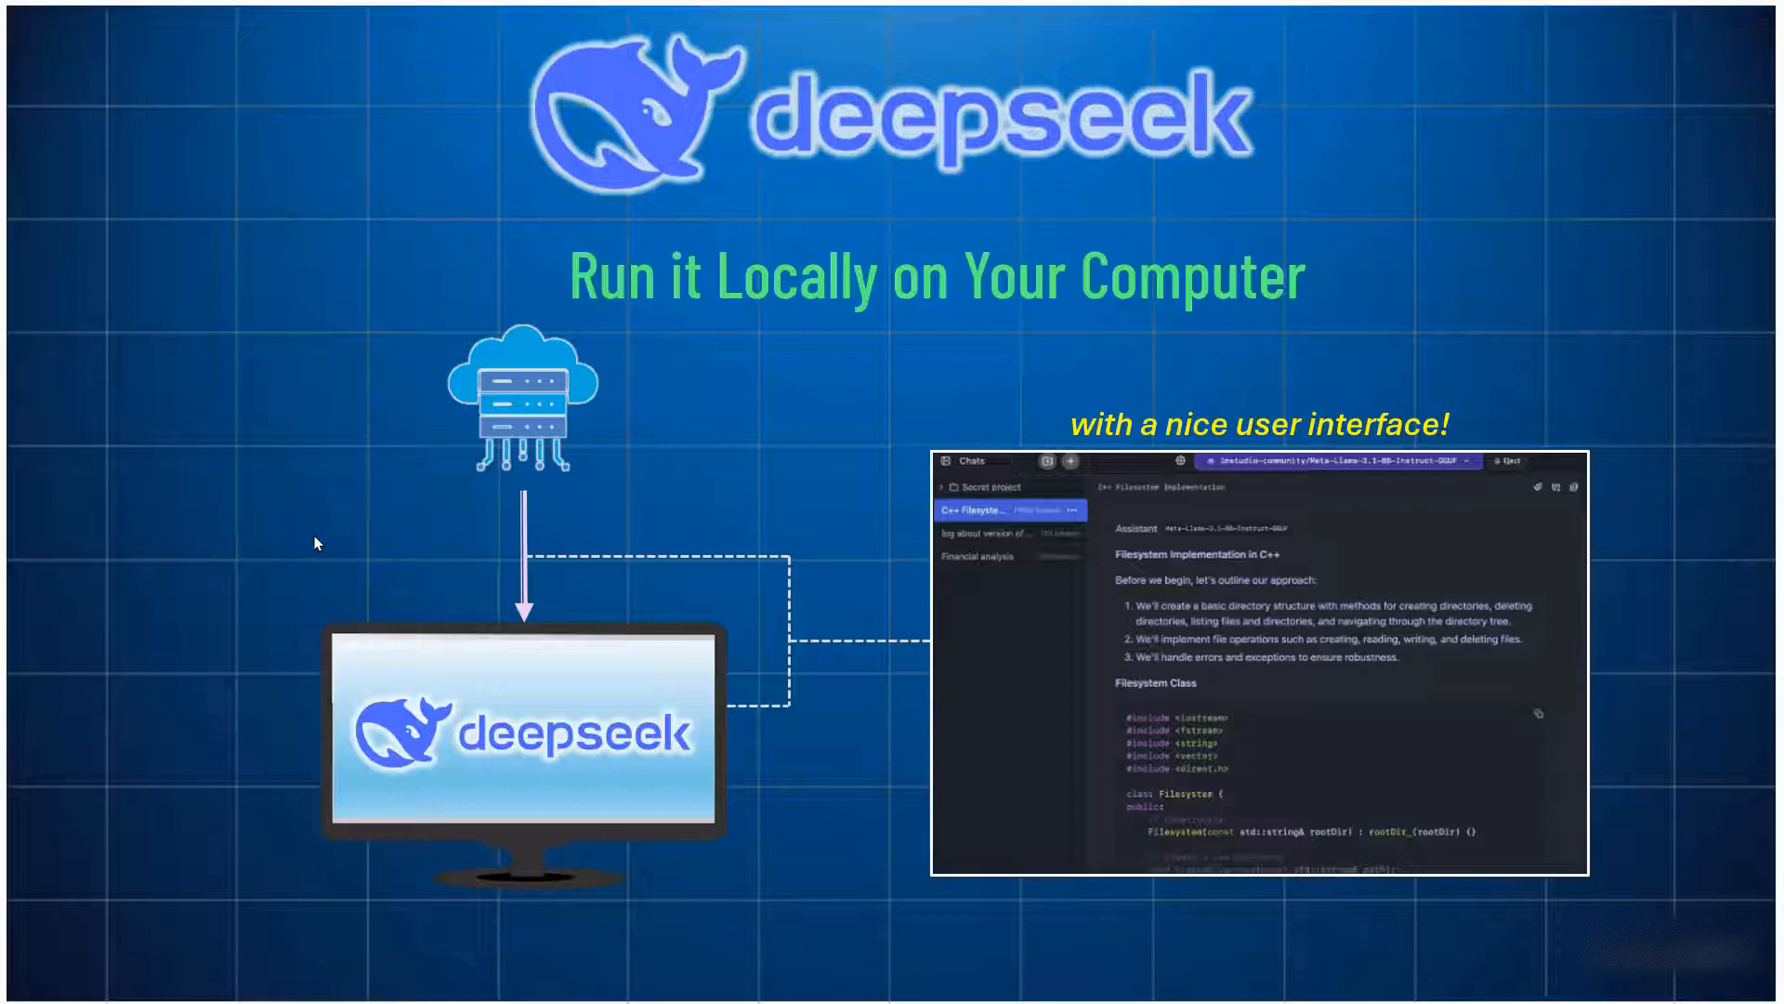
mouse_move(149, 190)
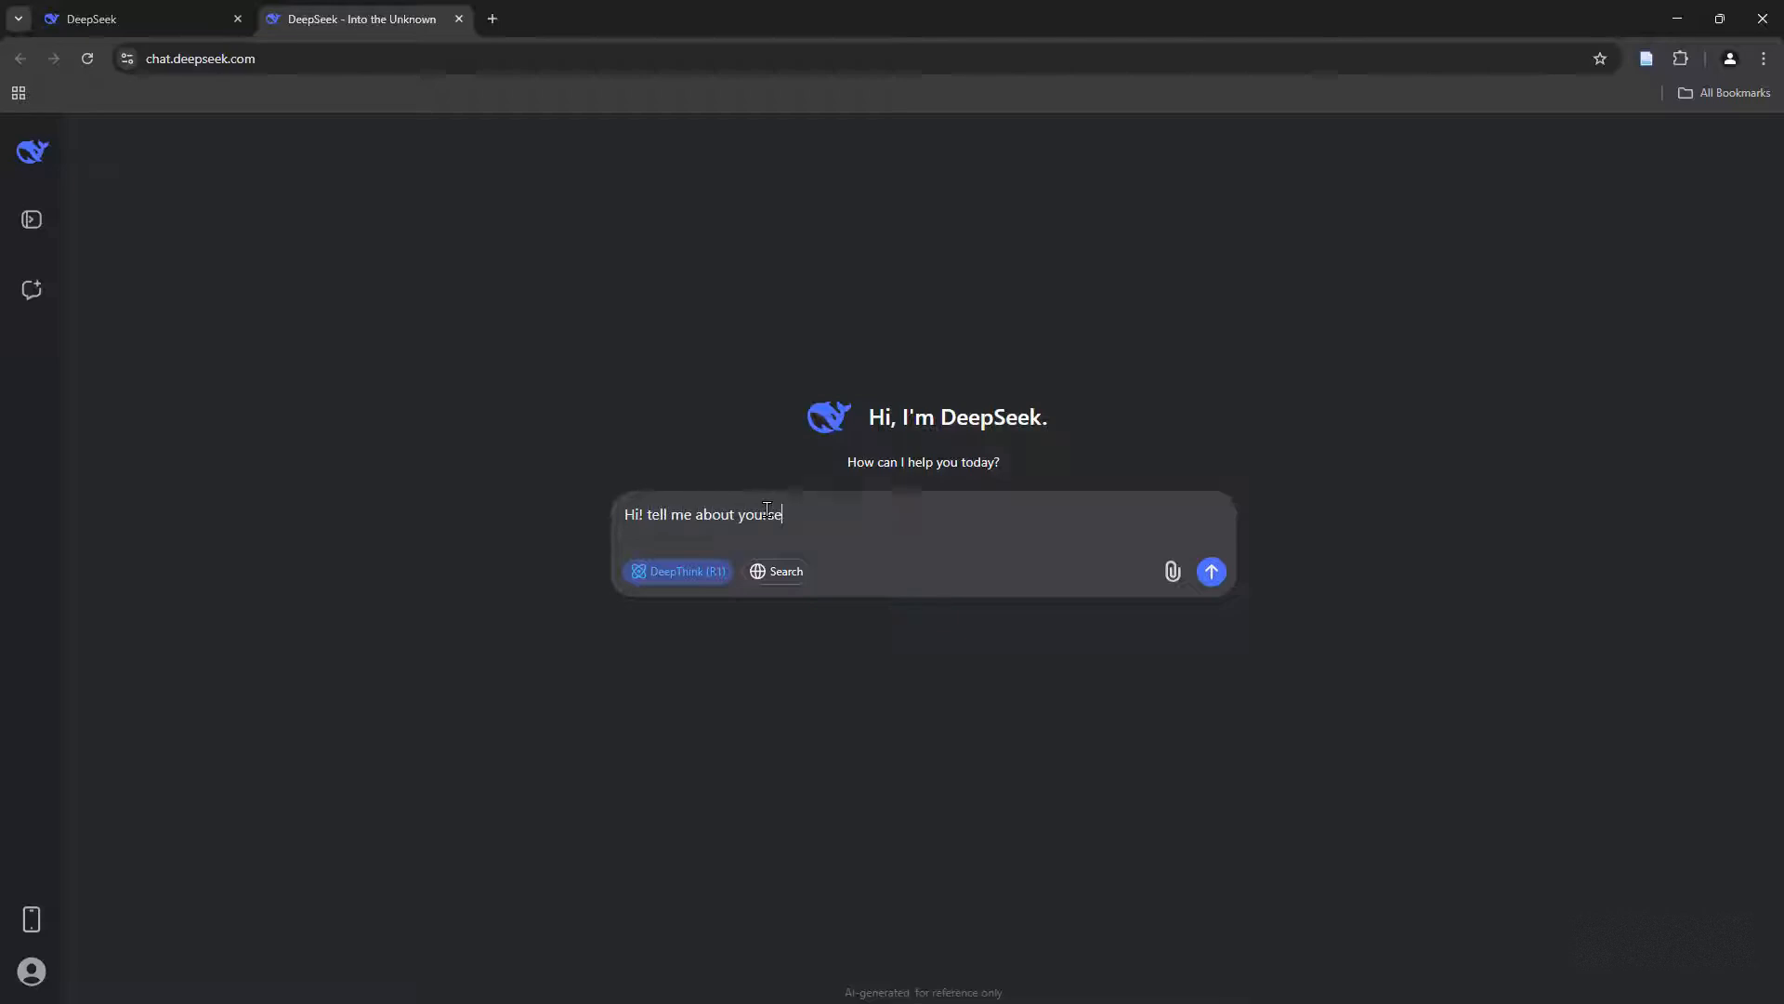
Send the 'tell me about yourself' greeting in the DeepSeek web chat
left_click(1210, 570)
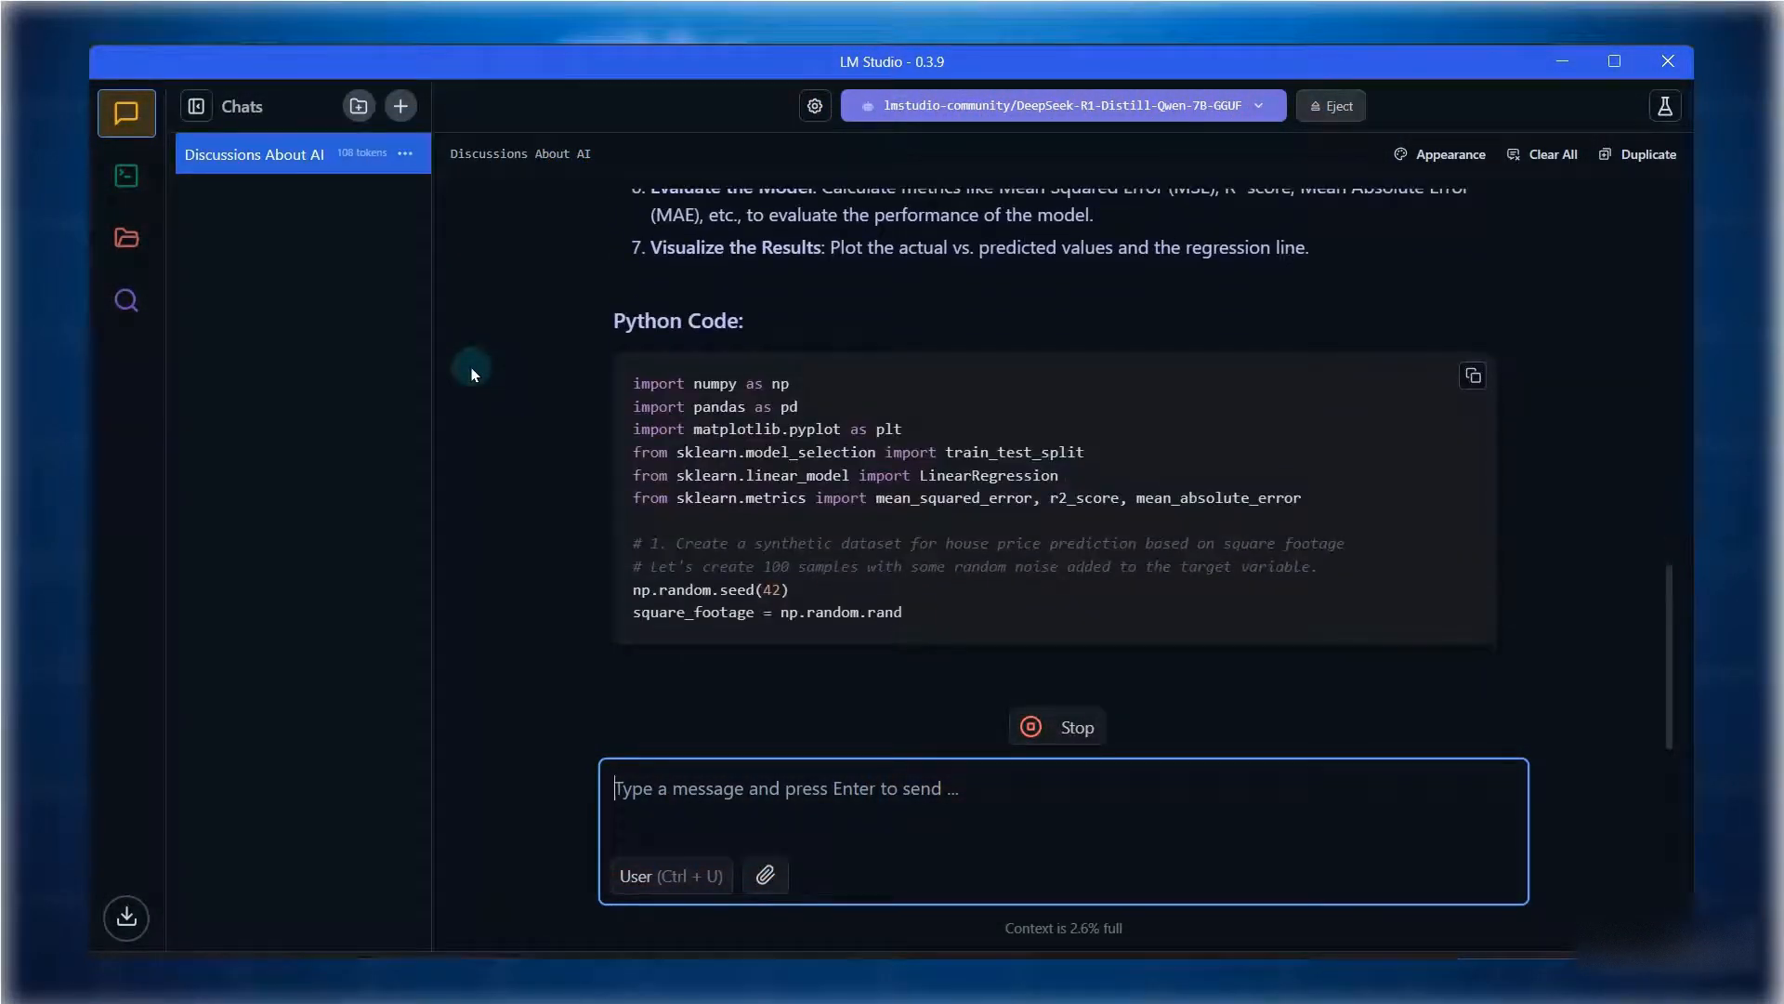
Scroll the chat as the local model streams its house-price linear regression code
scroll("down", 3)
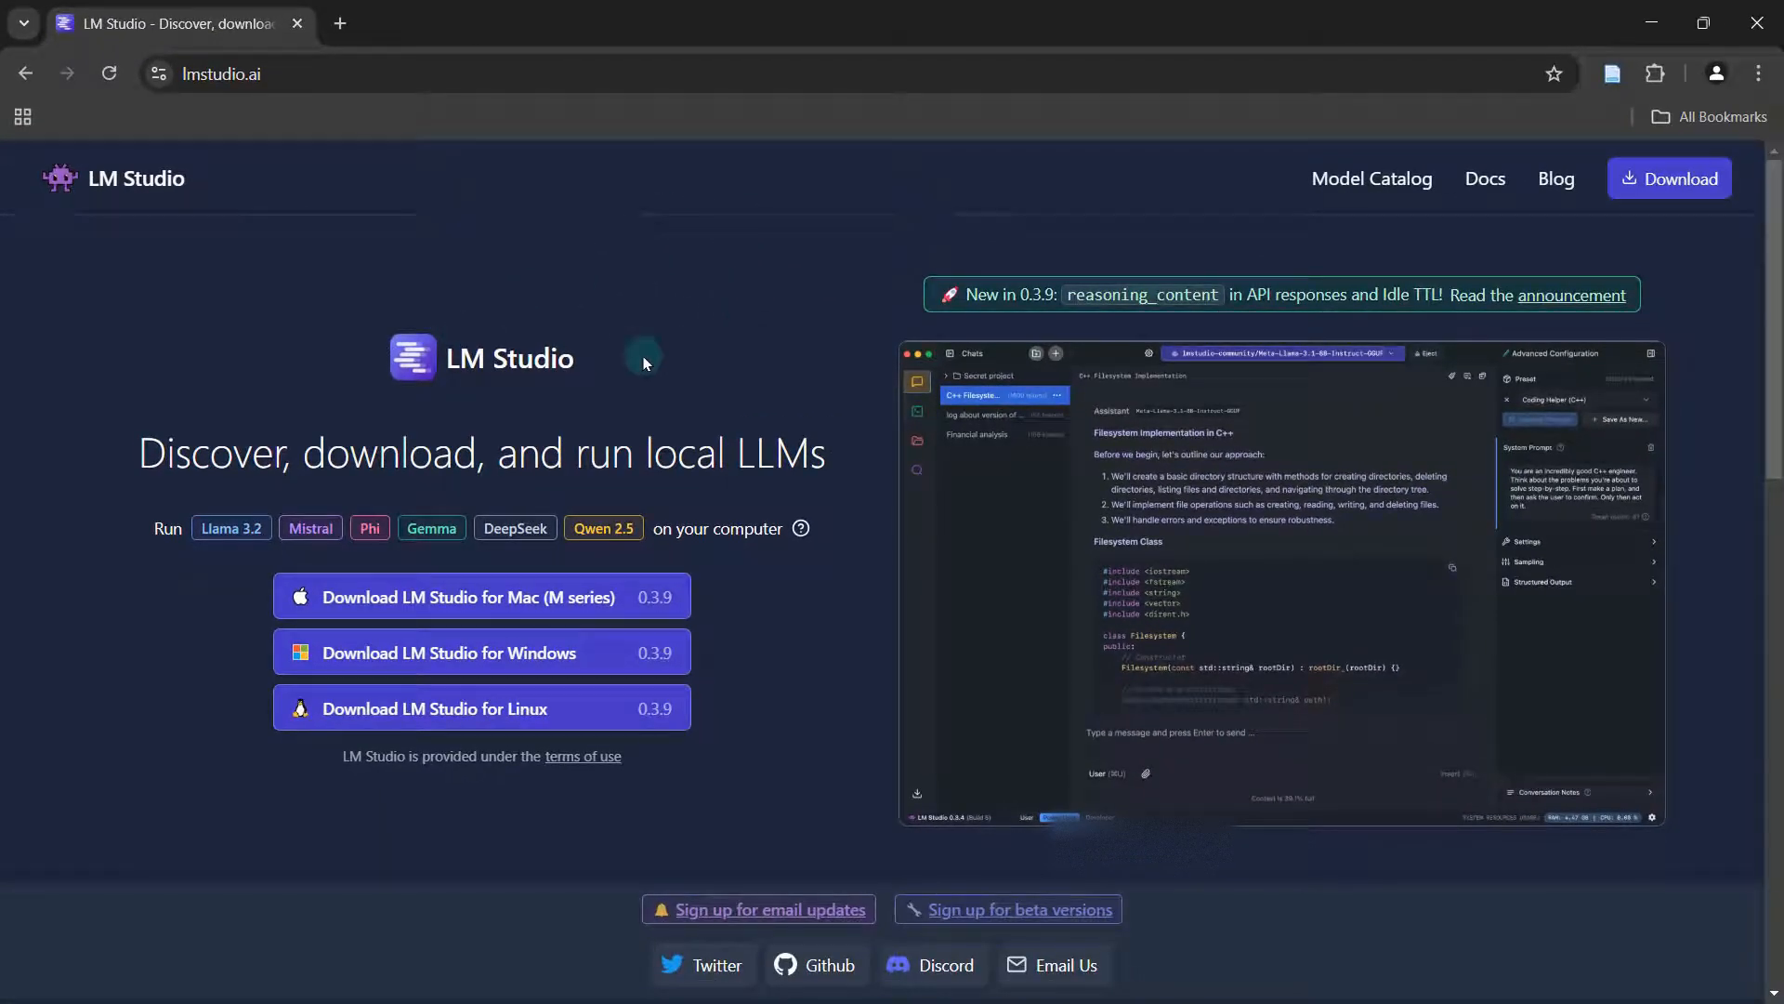
mouse_move(448, 415)
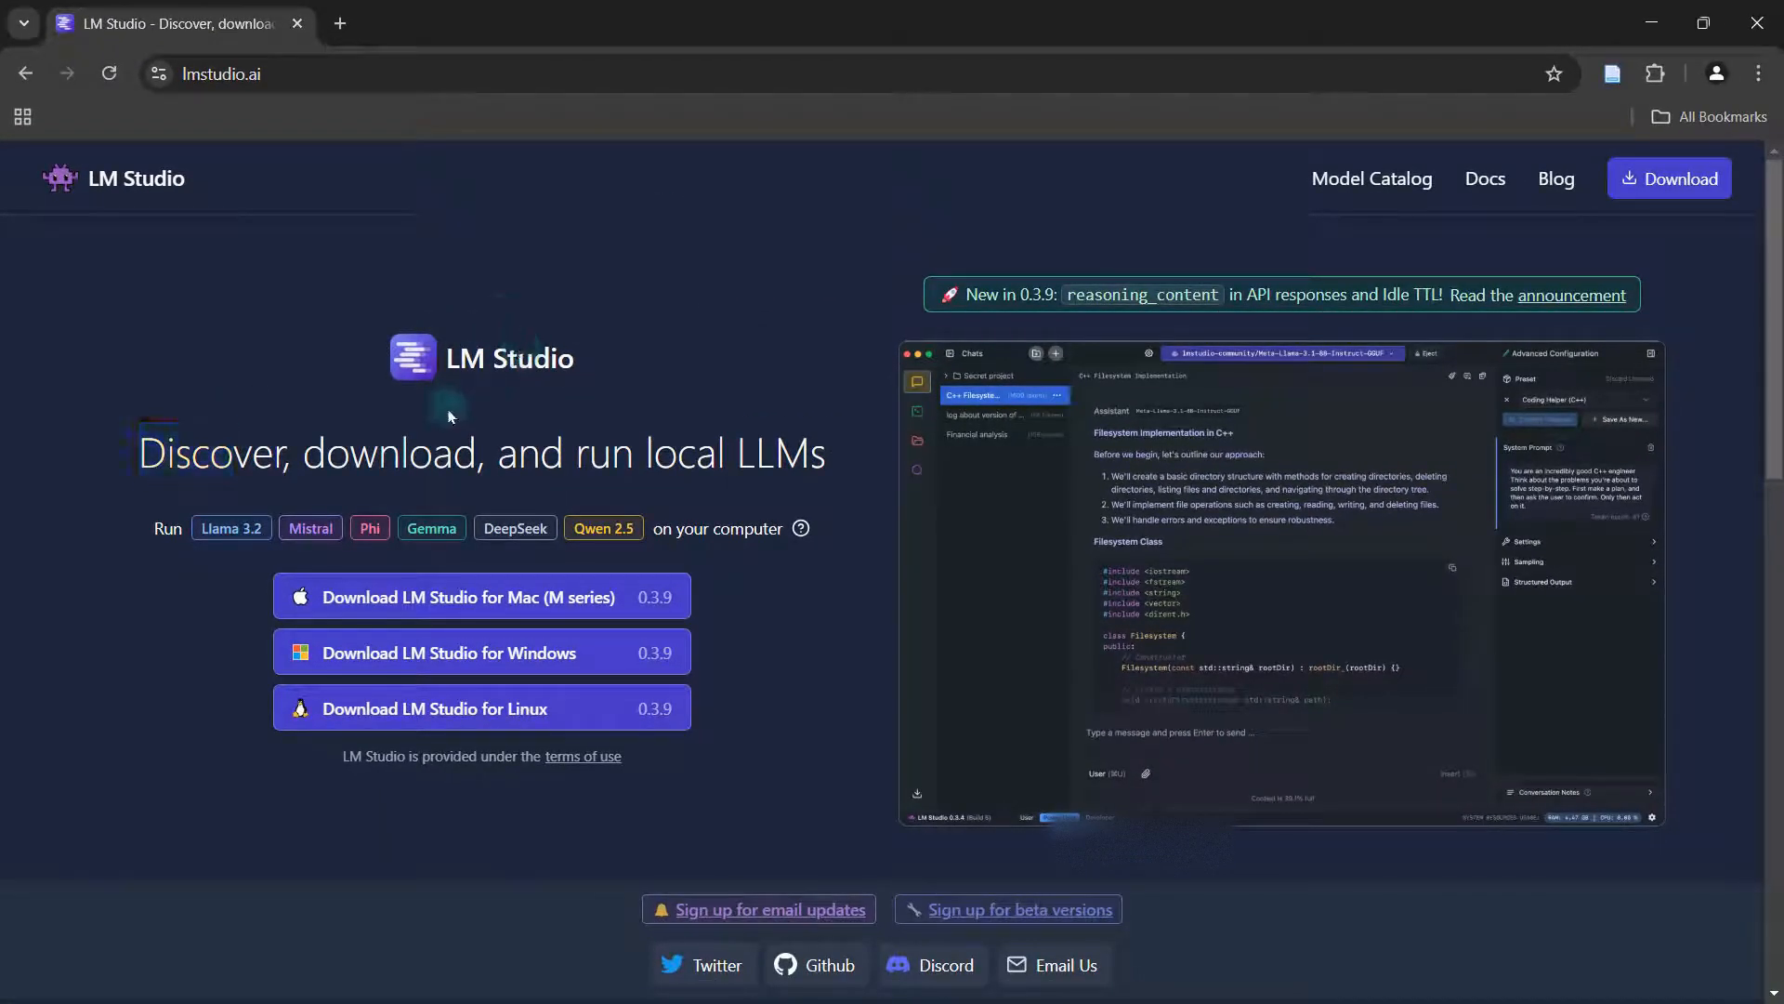
mouse_move(139, 454)
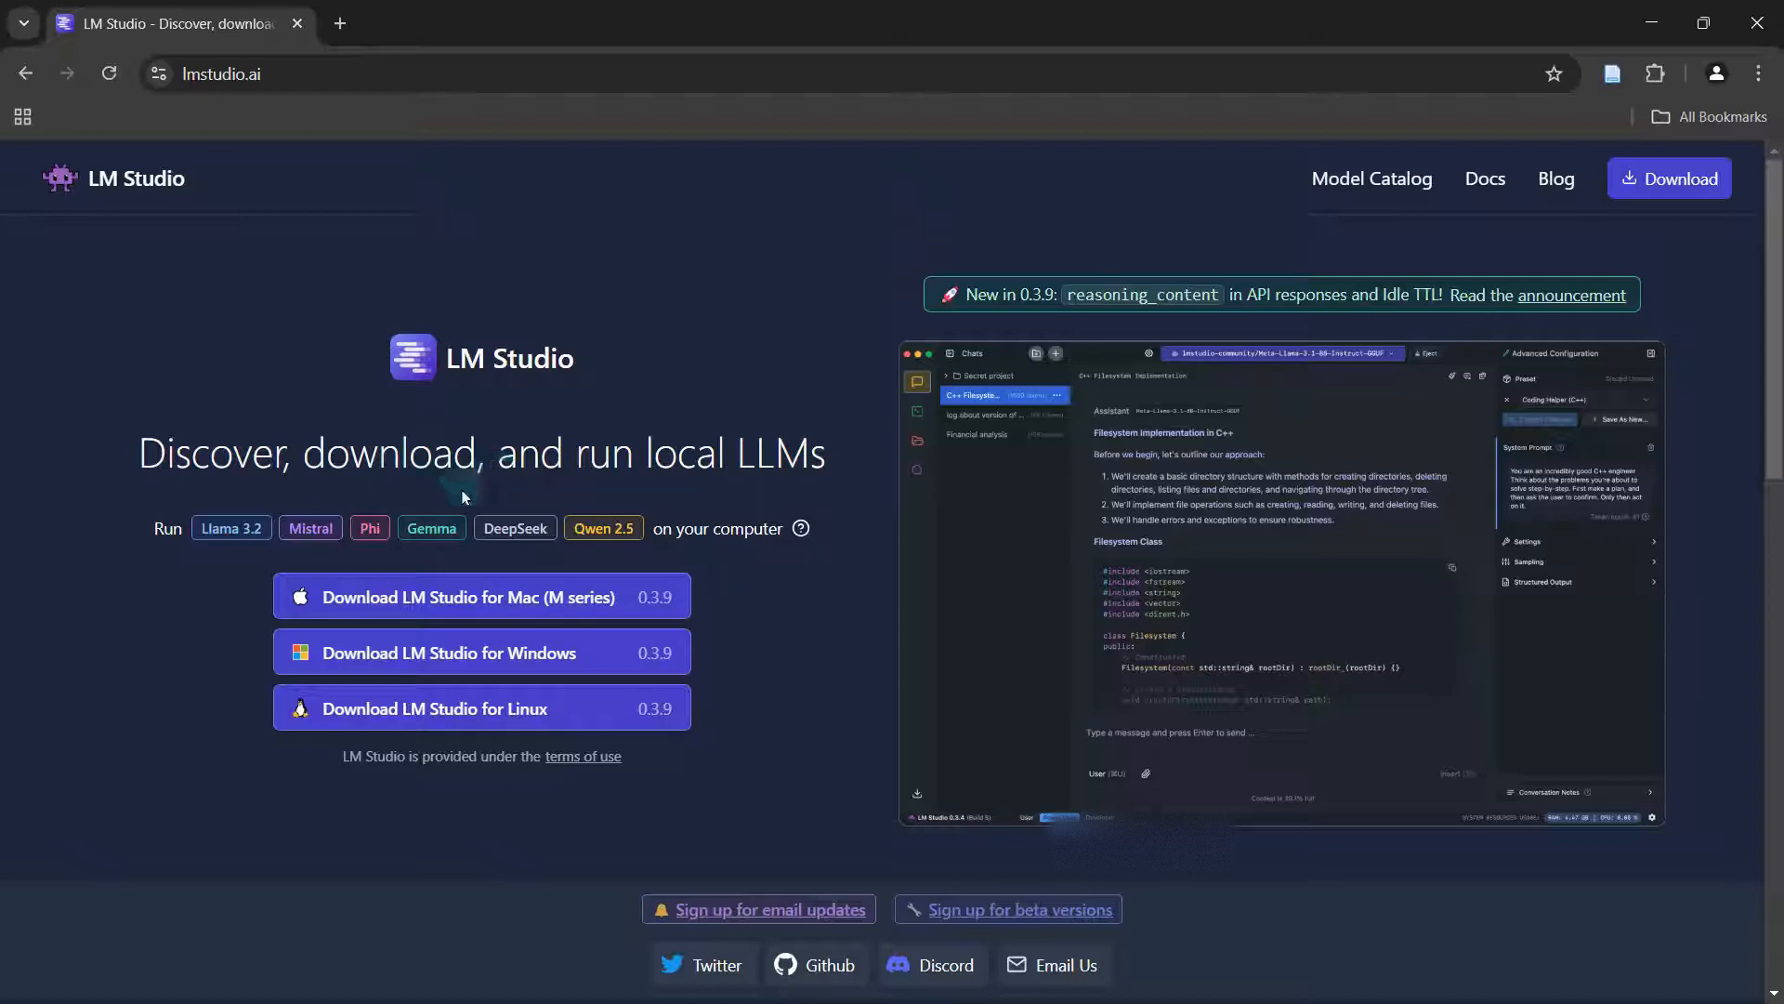
mouse_move(230, 526)
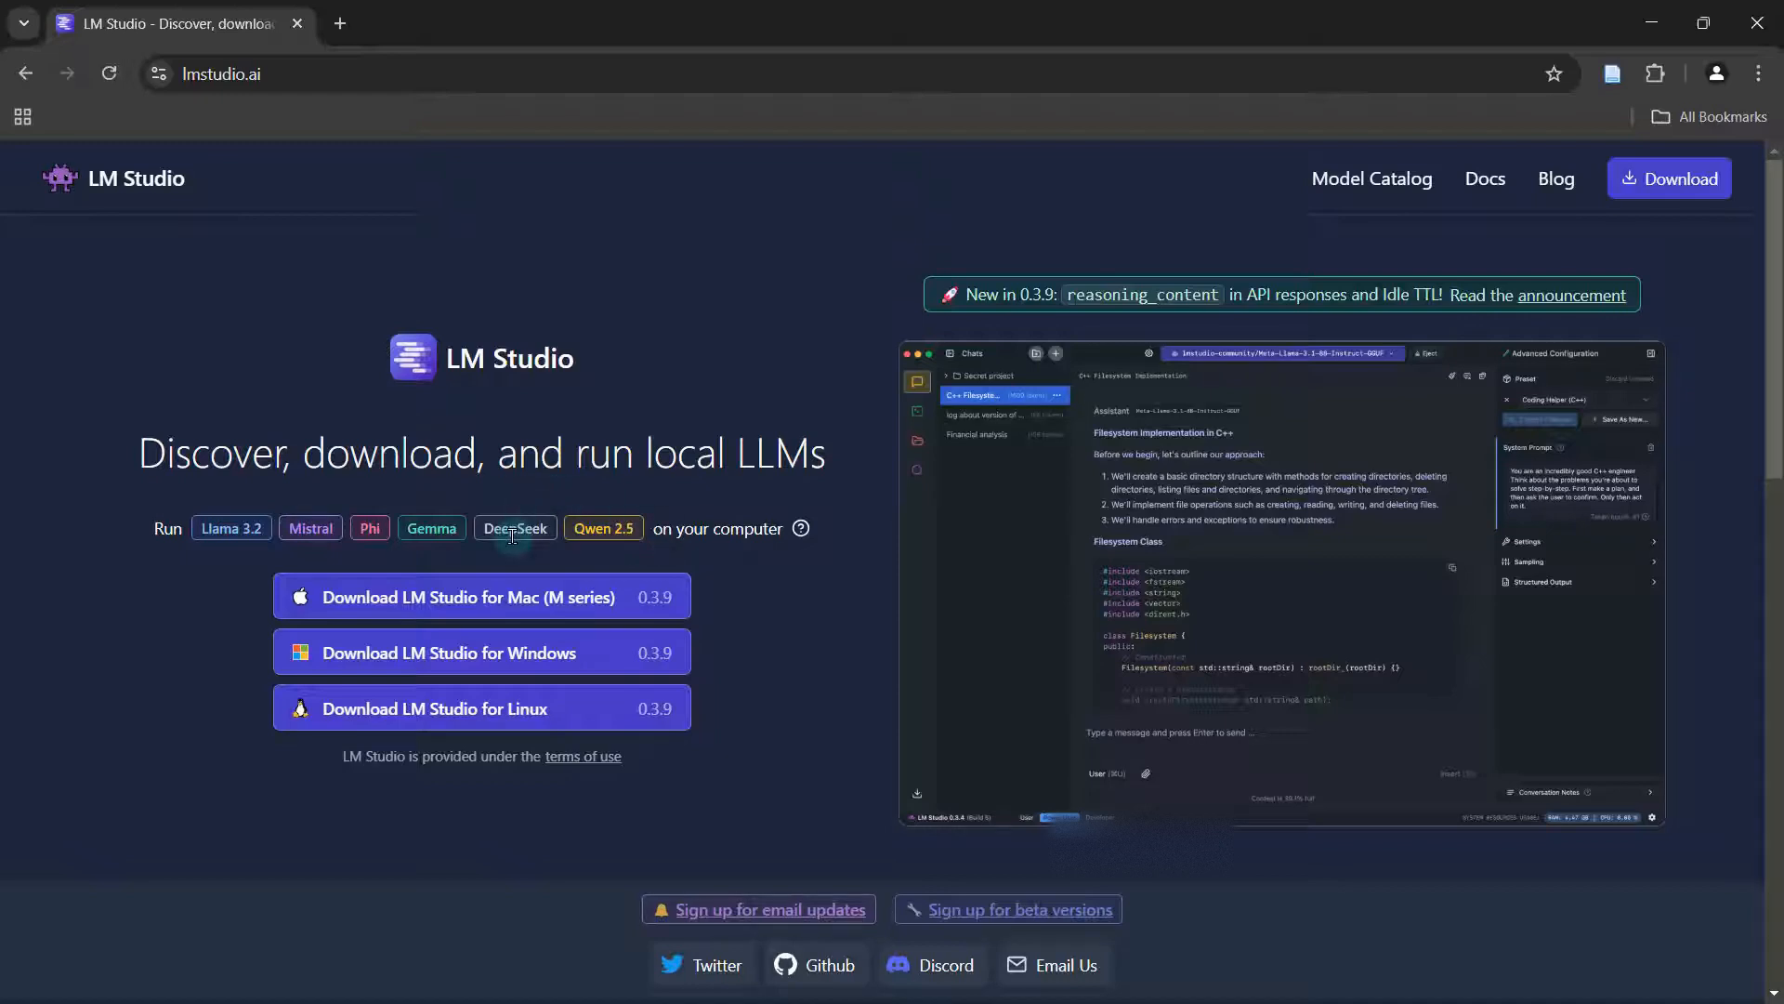
mouse_move(535, 546)
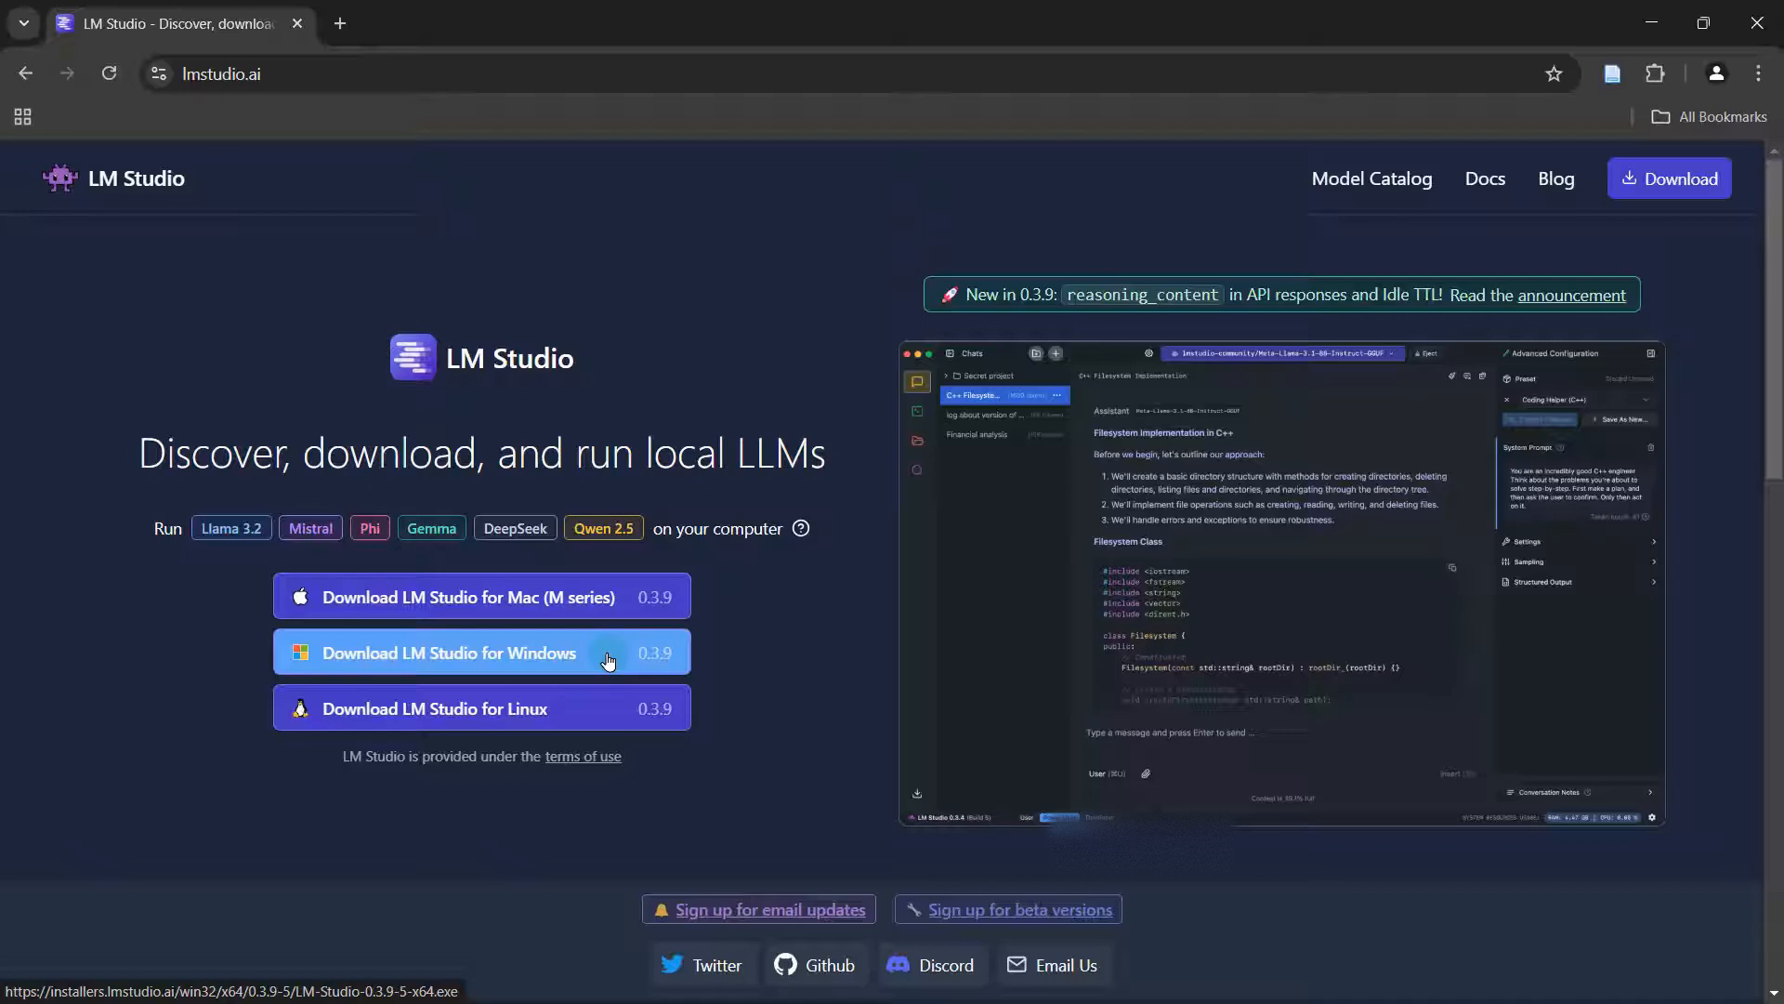
Download the Windows installer and launch LM-Studio-0.3.9-5-x64 from Downloads > Setup
left_click(479, 652)
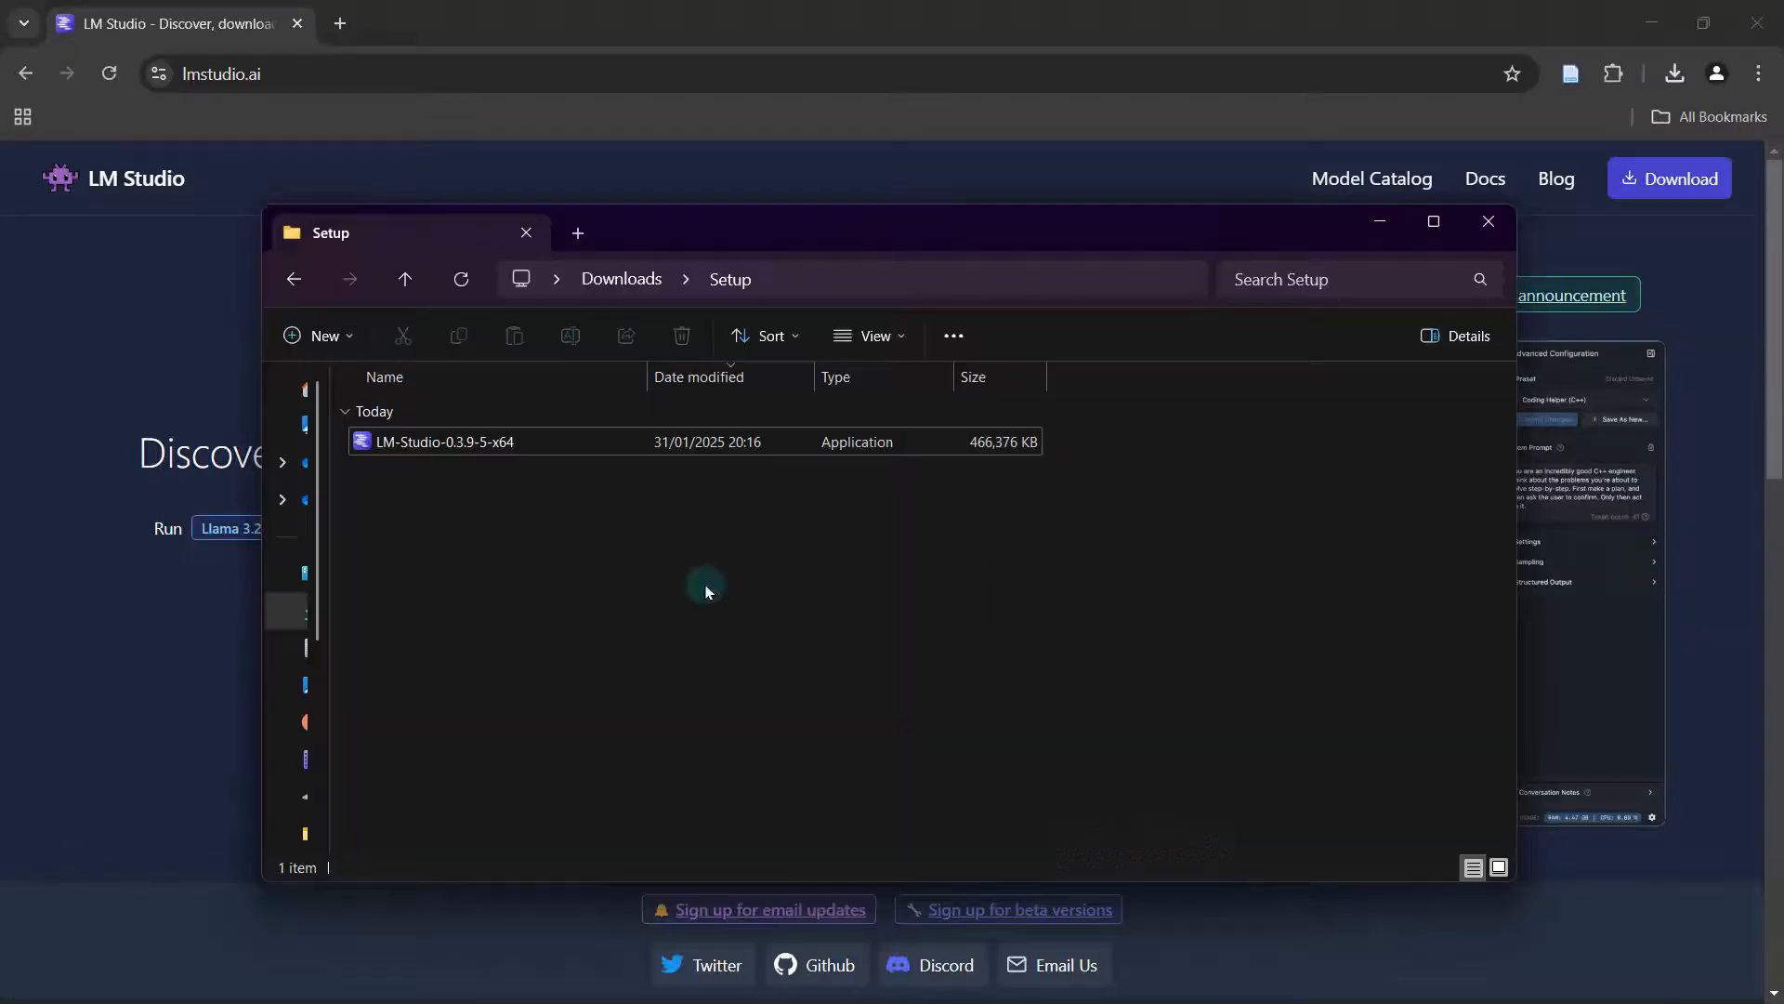
mouse_move(580, 533)
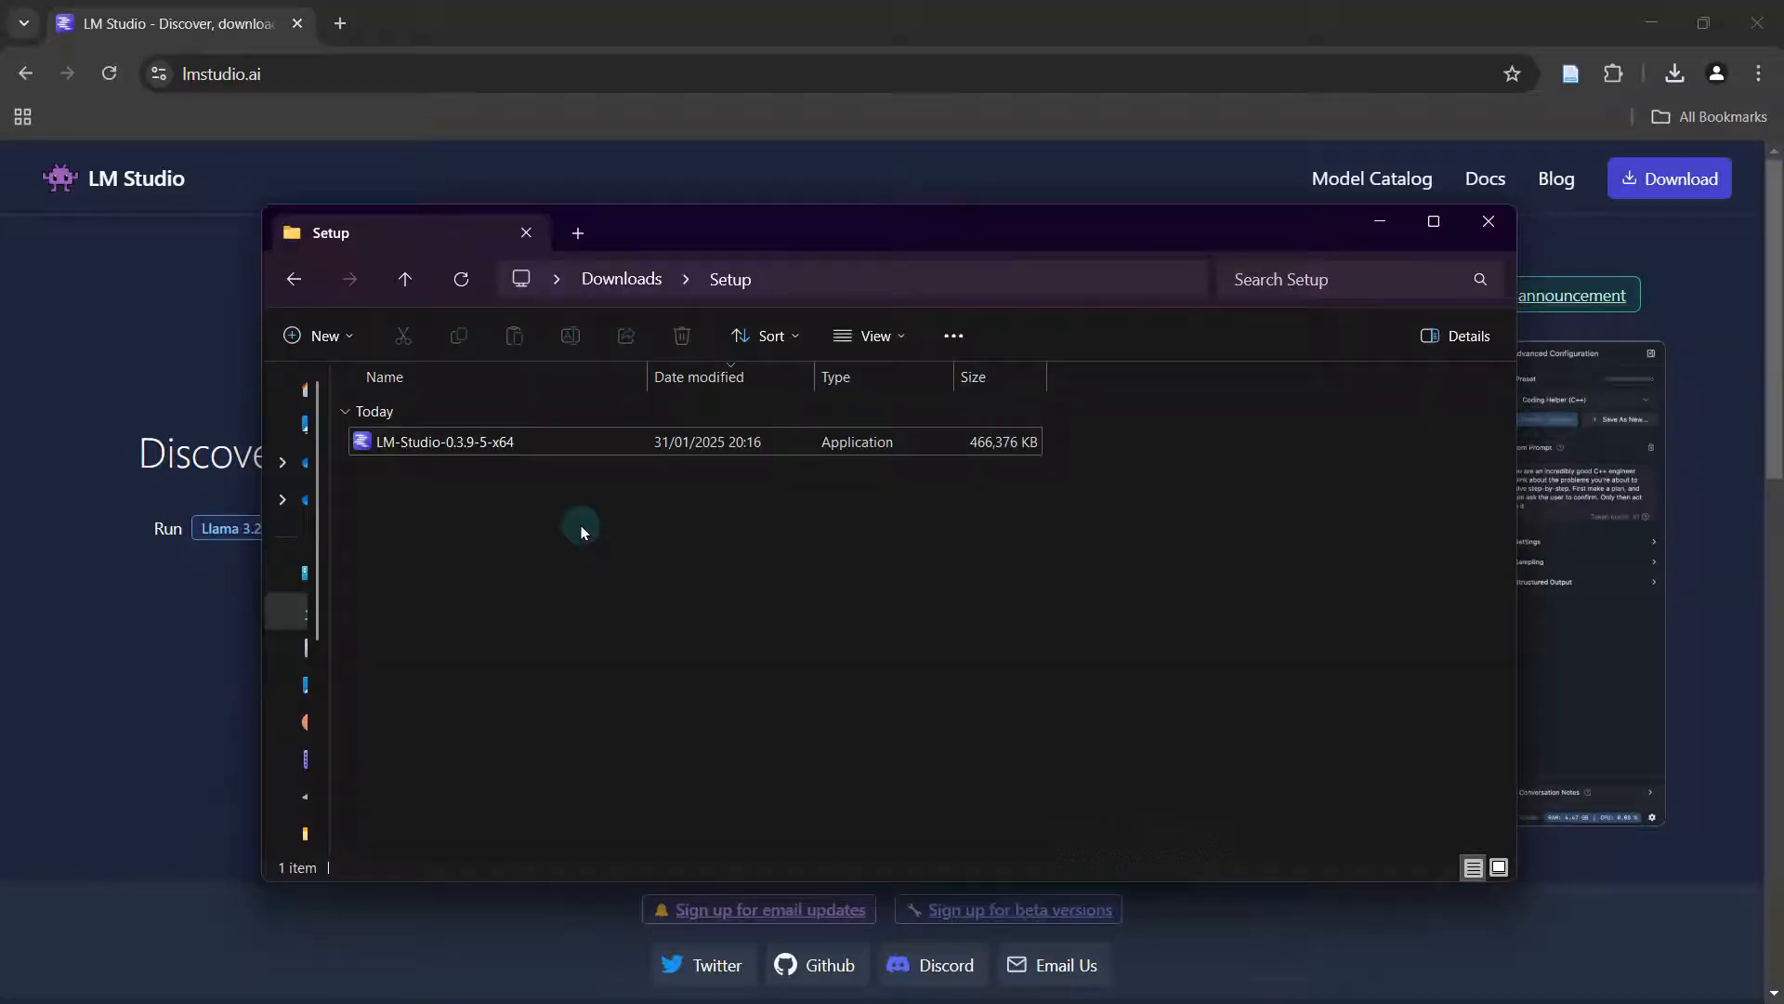
left_click(444, 442)
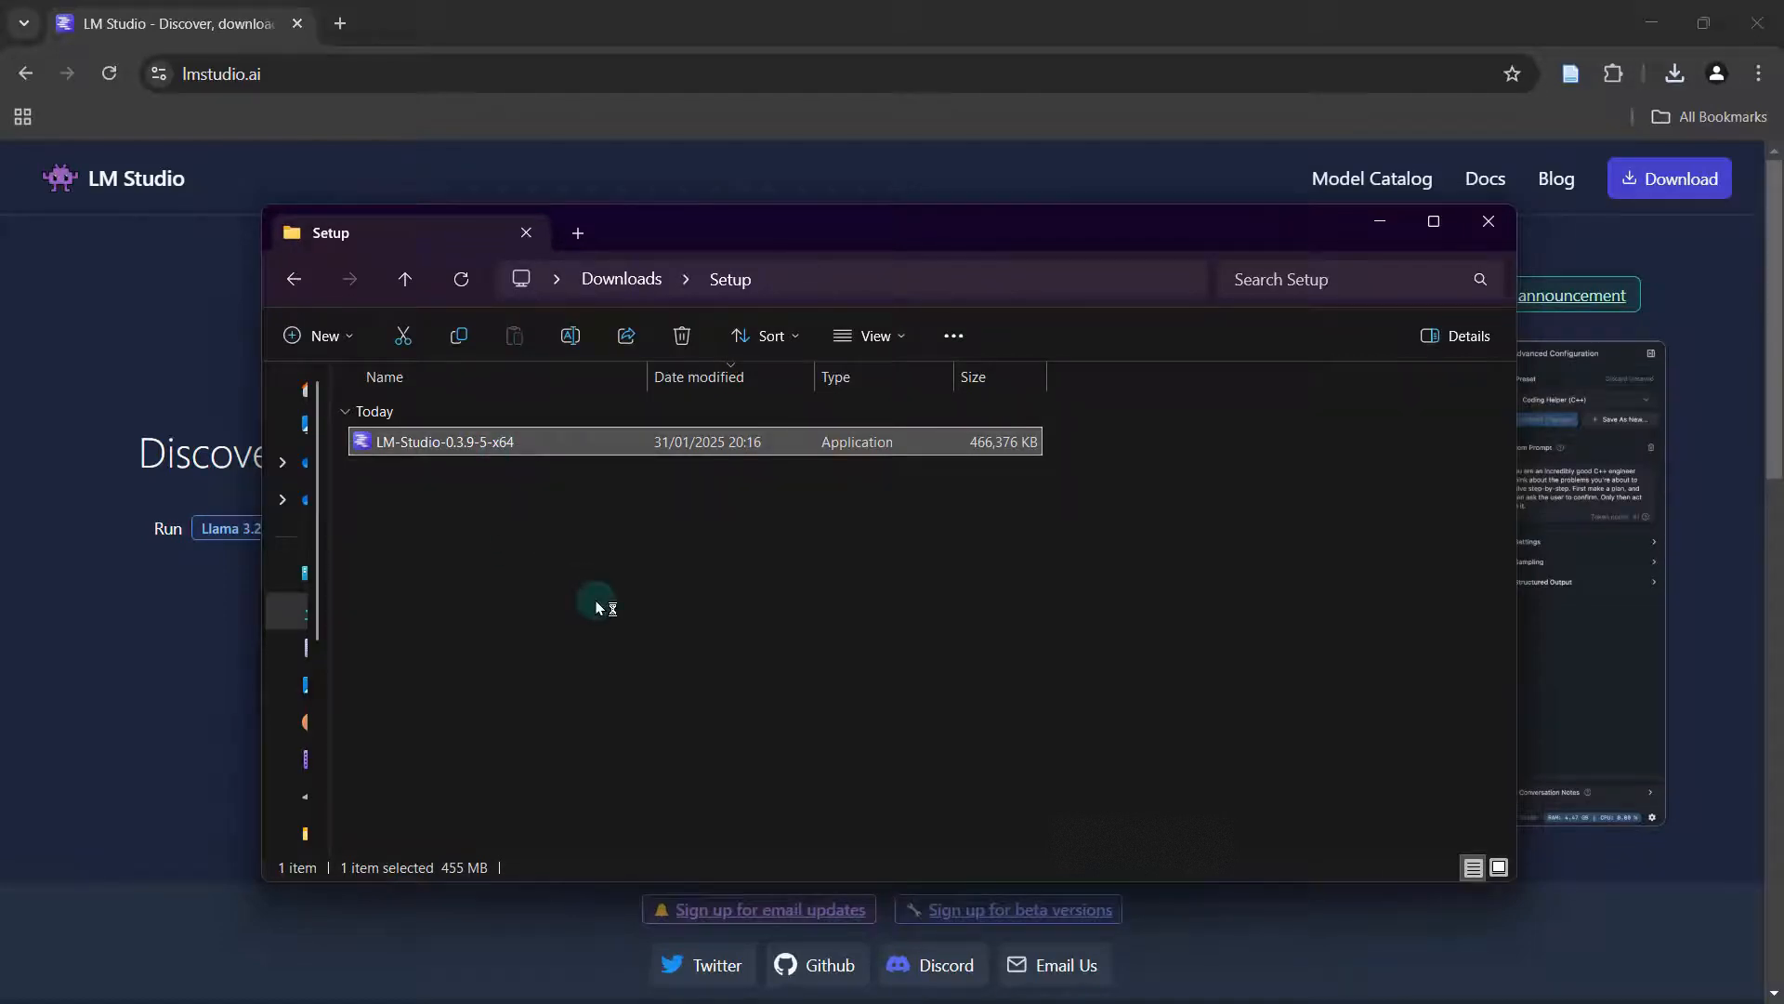
double_click(444, 442)
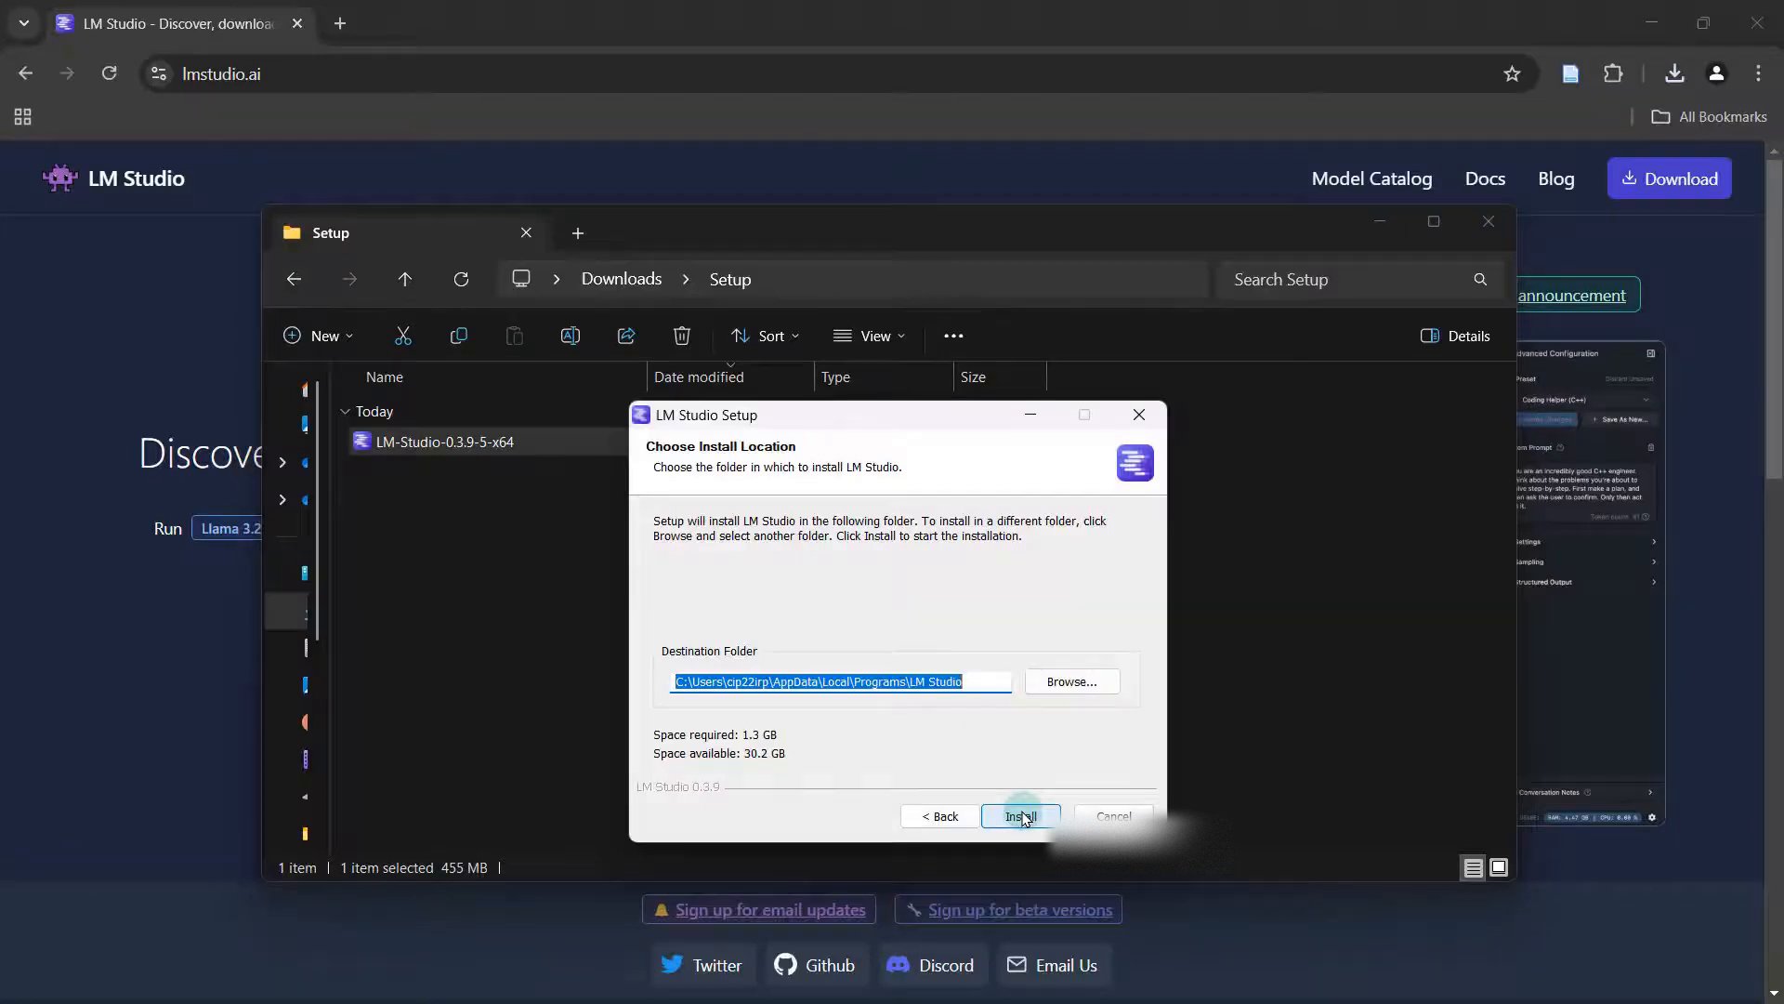
Install LM Studio 0.3.9 to the default folder and finish with Run LM Studio ticked
left_click(1021, 816)
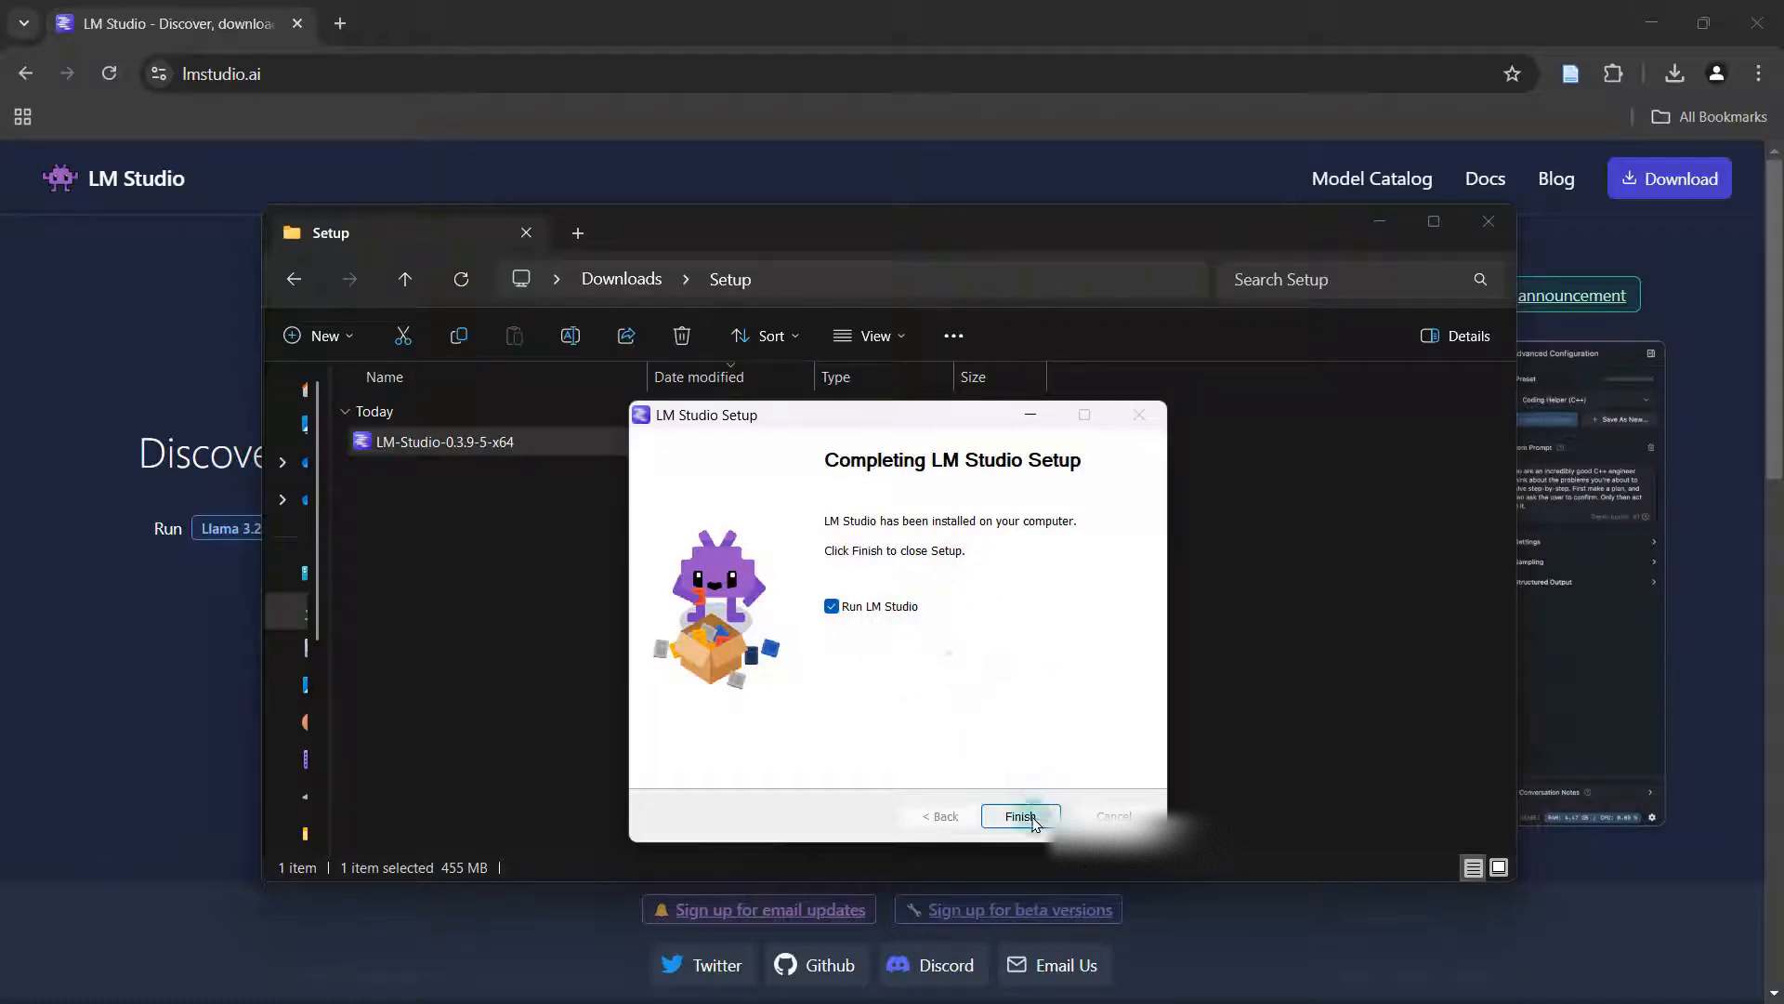
left_click(1019, 816)
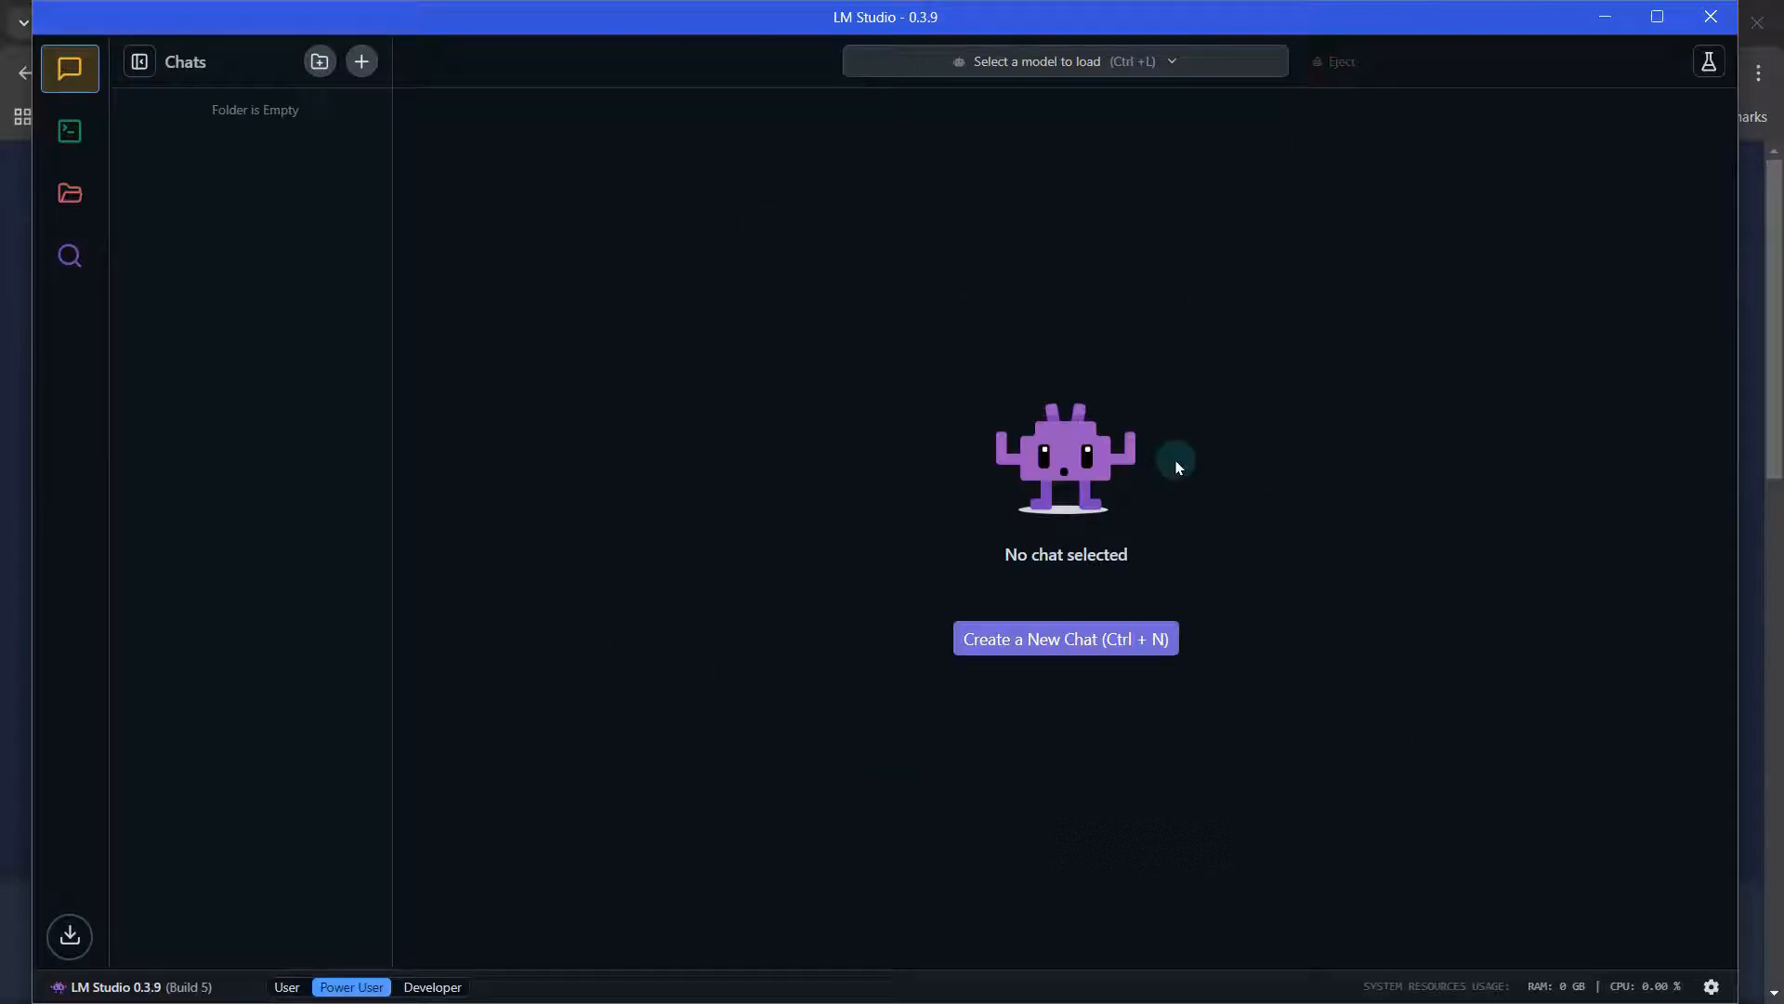
mouse_move(858, 278)
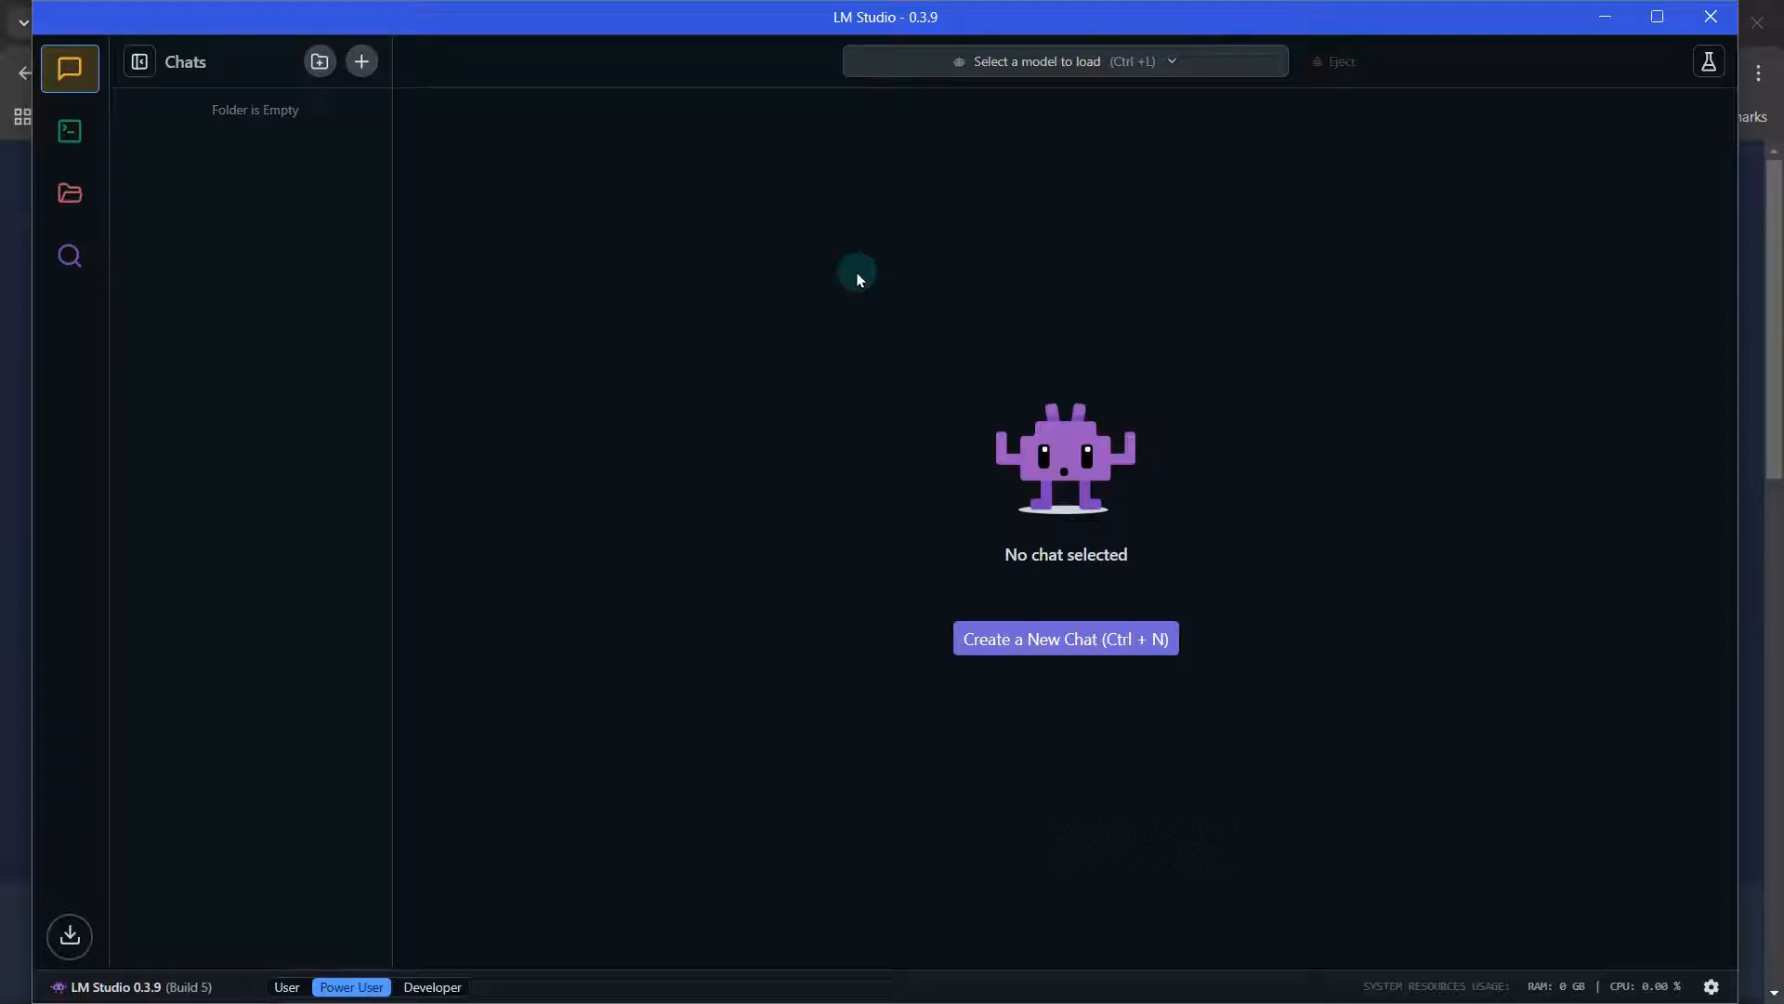
mouse_move(702, 273)
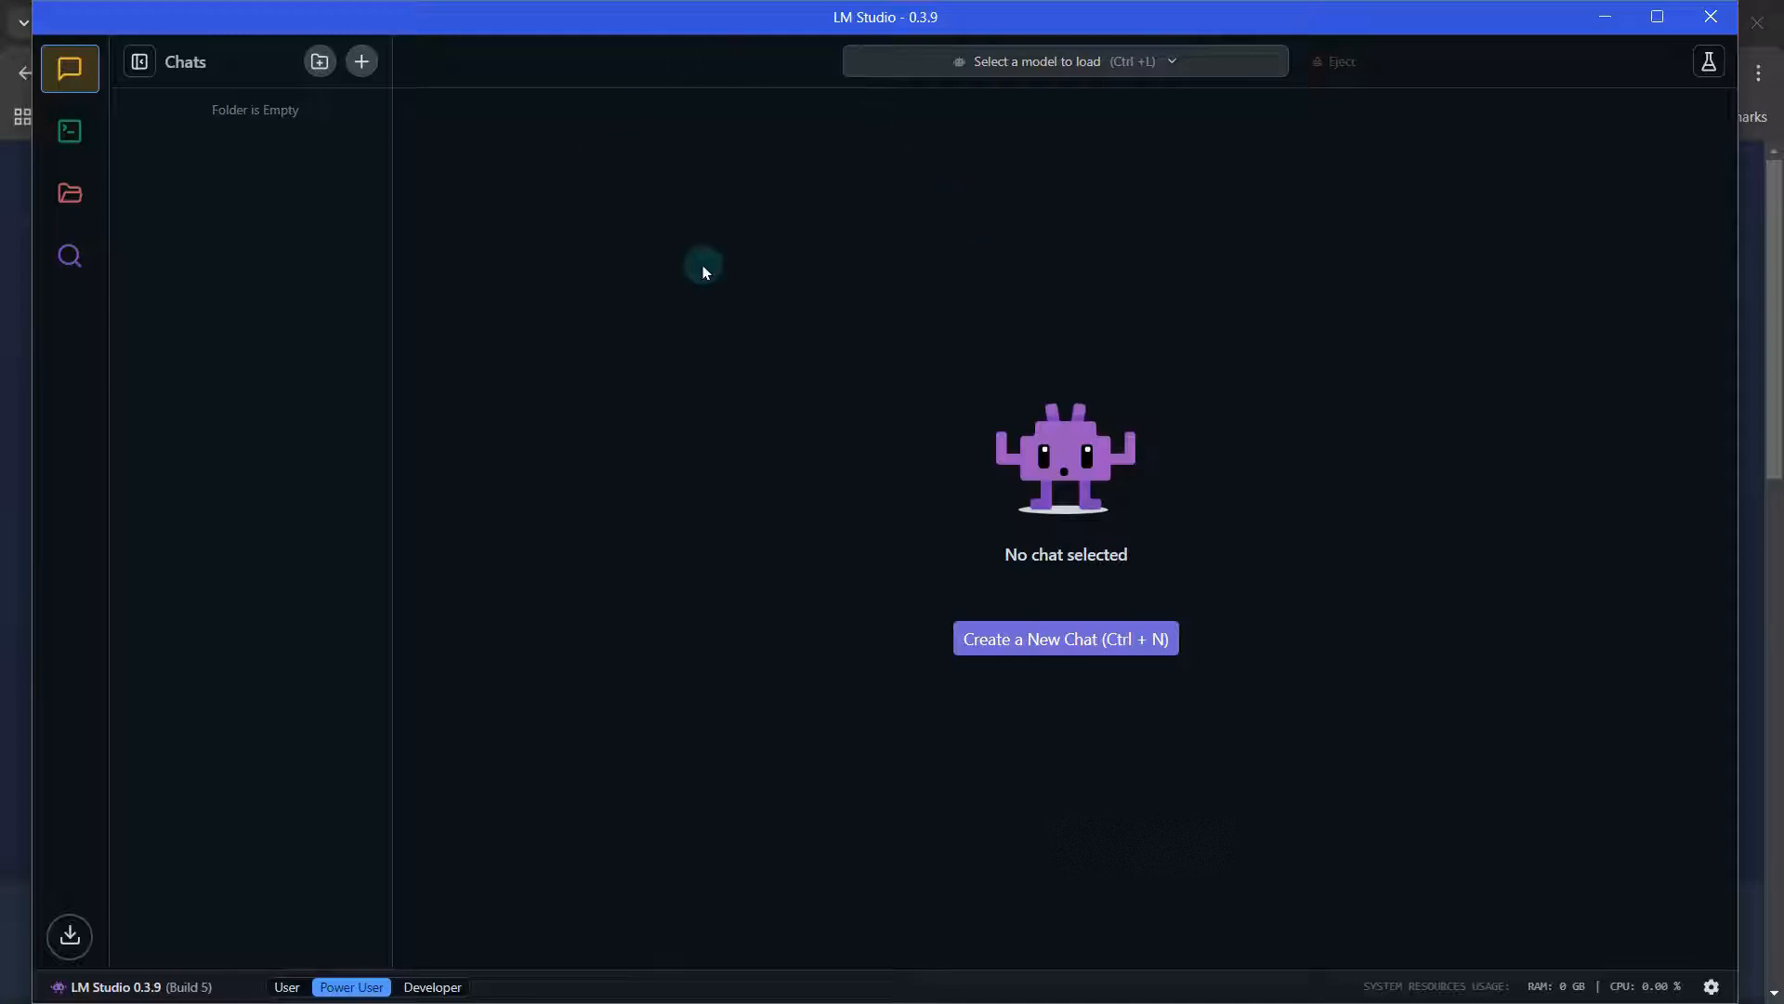
mouse_move(67, 255)
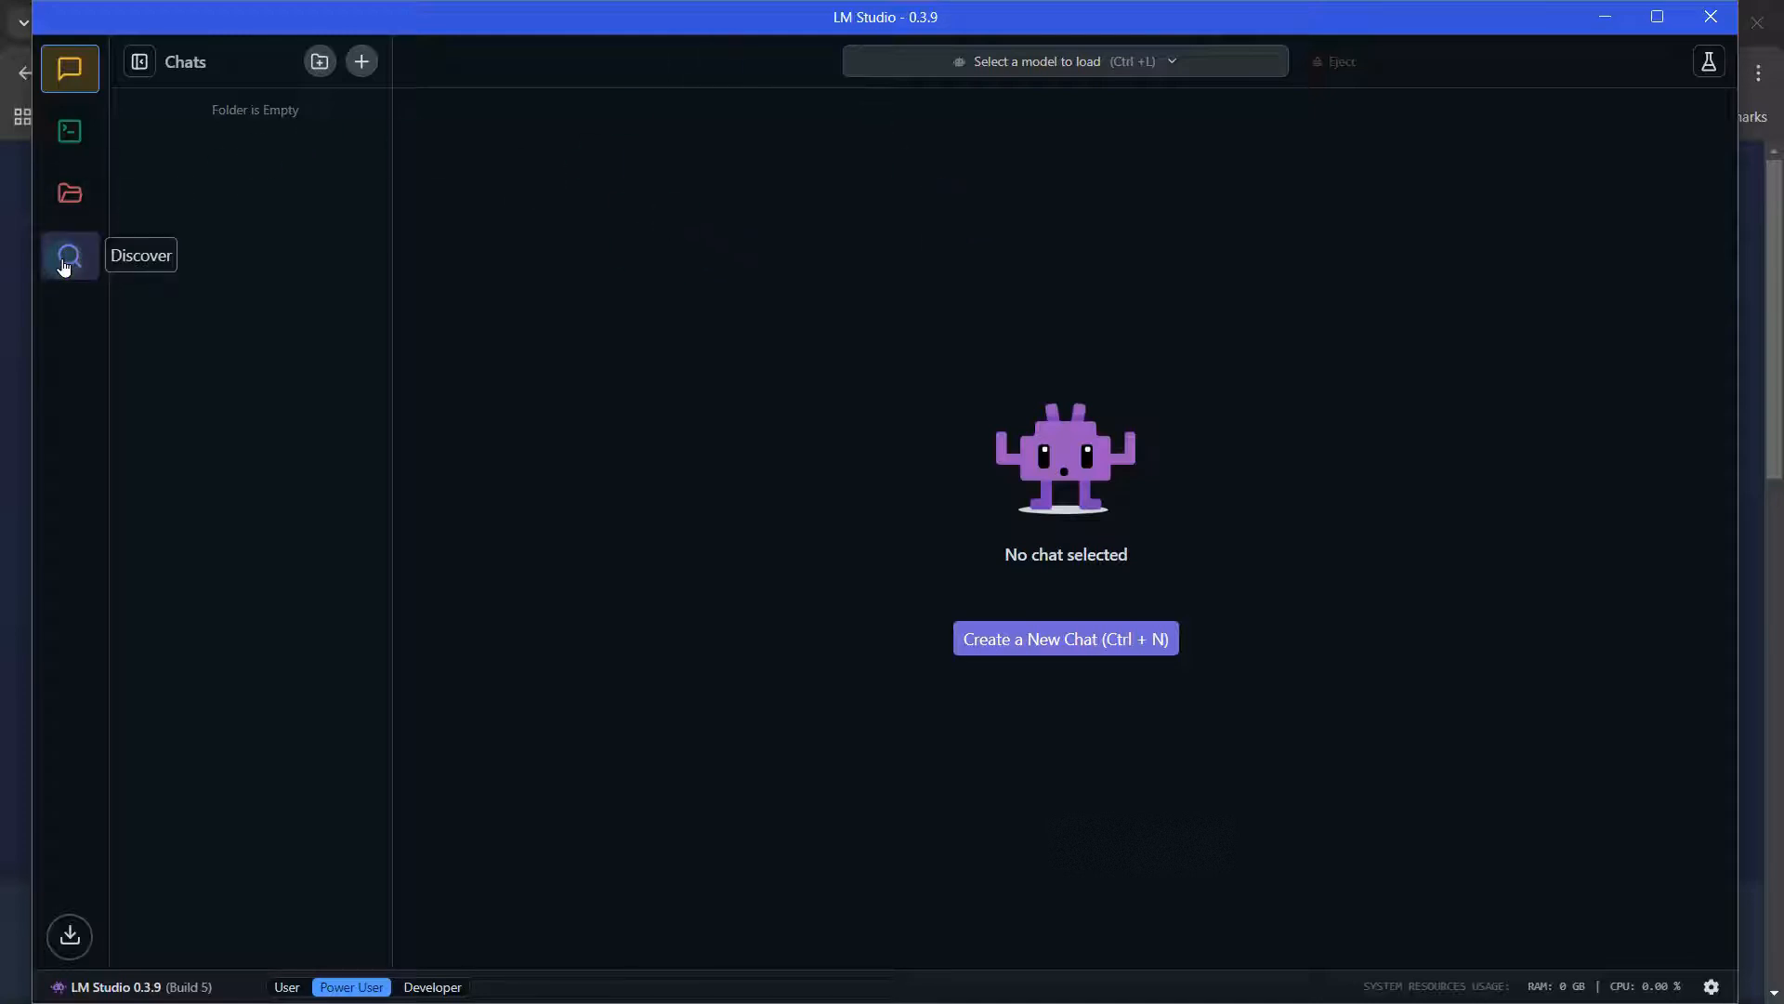
Find DeepSeek R1 Distill (Qwen 7B) in Discover staff picks and list its four quantization downloads
left_click(69, 255)
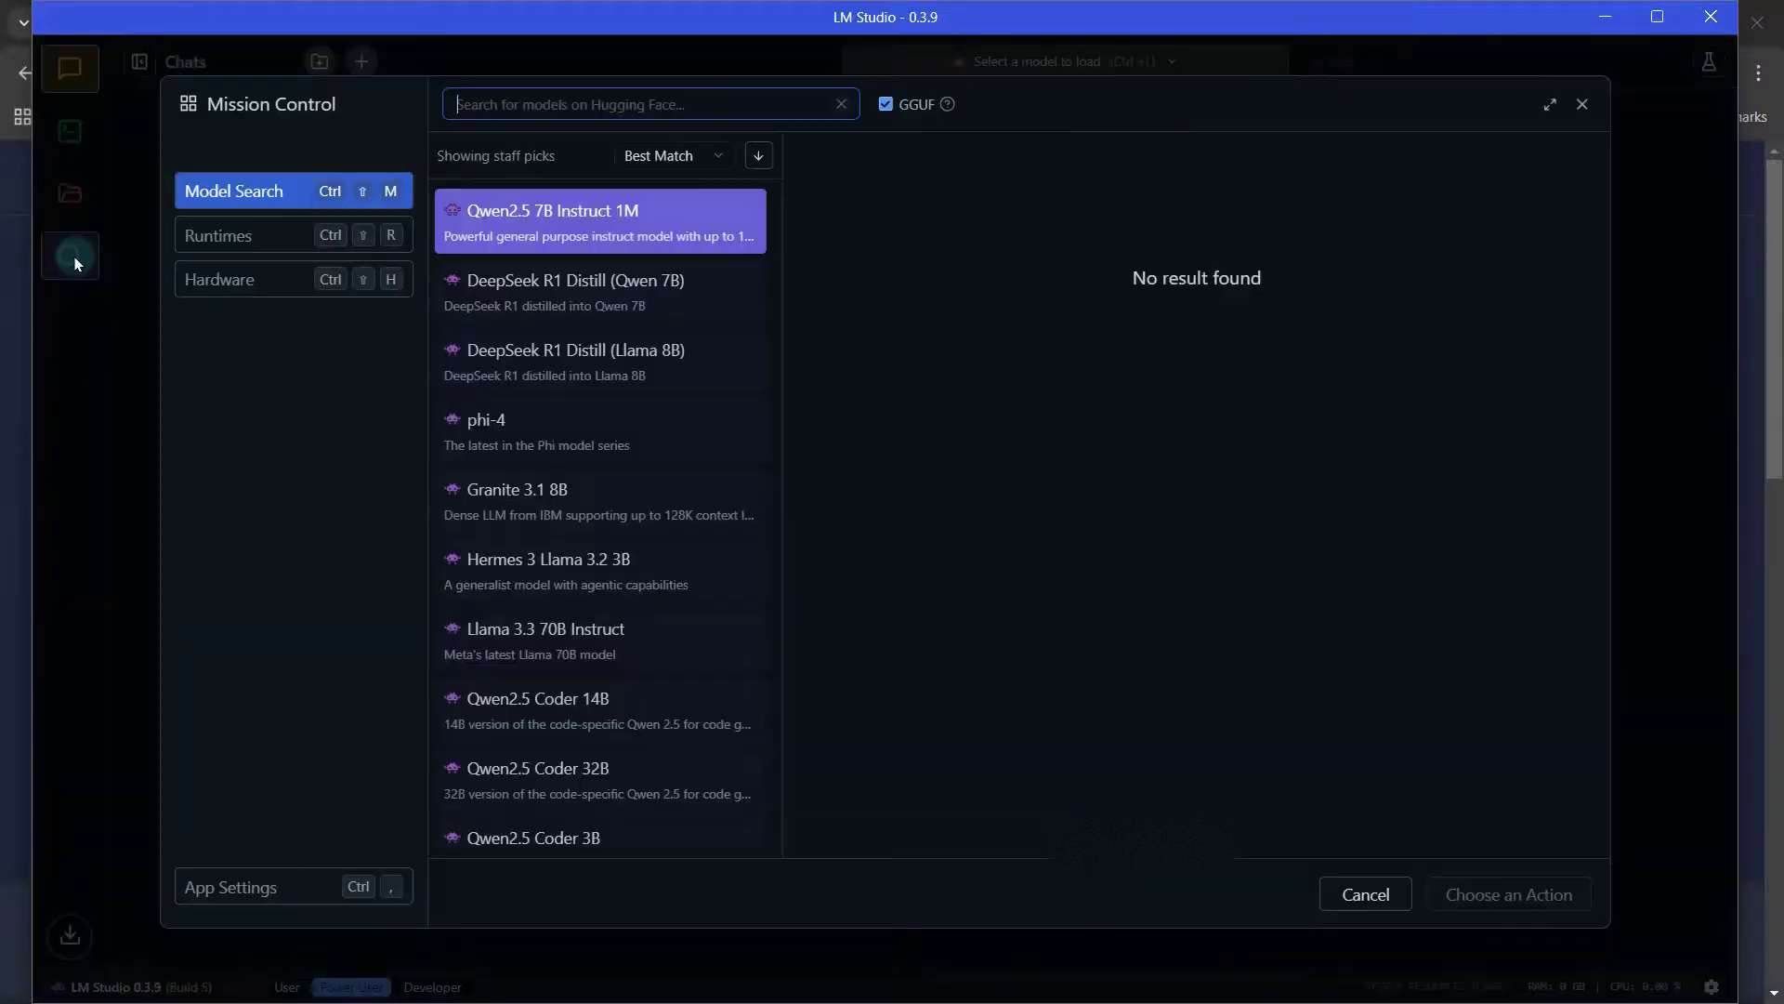
left_click(596, 222)
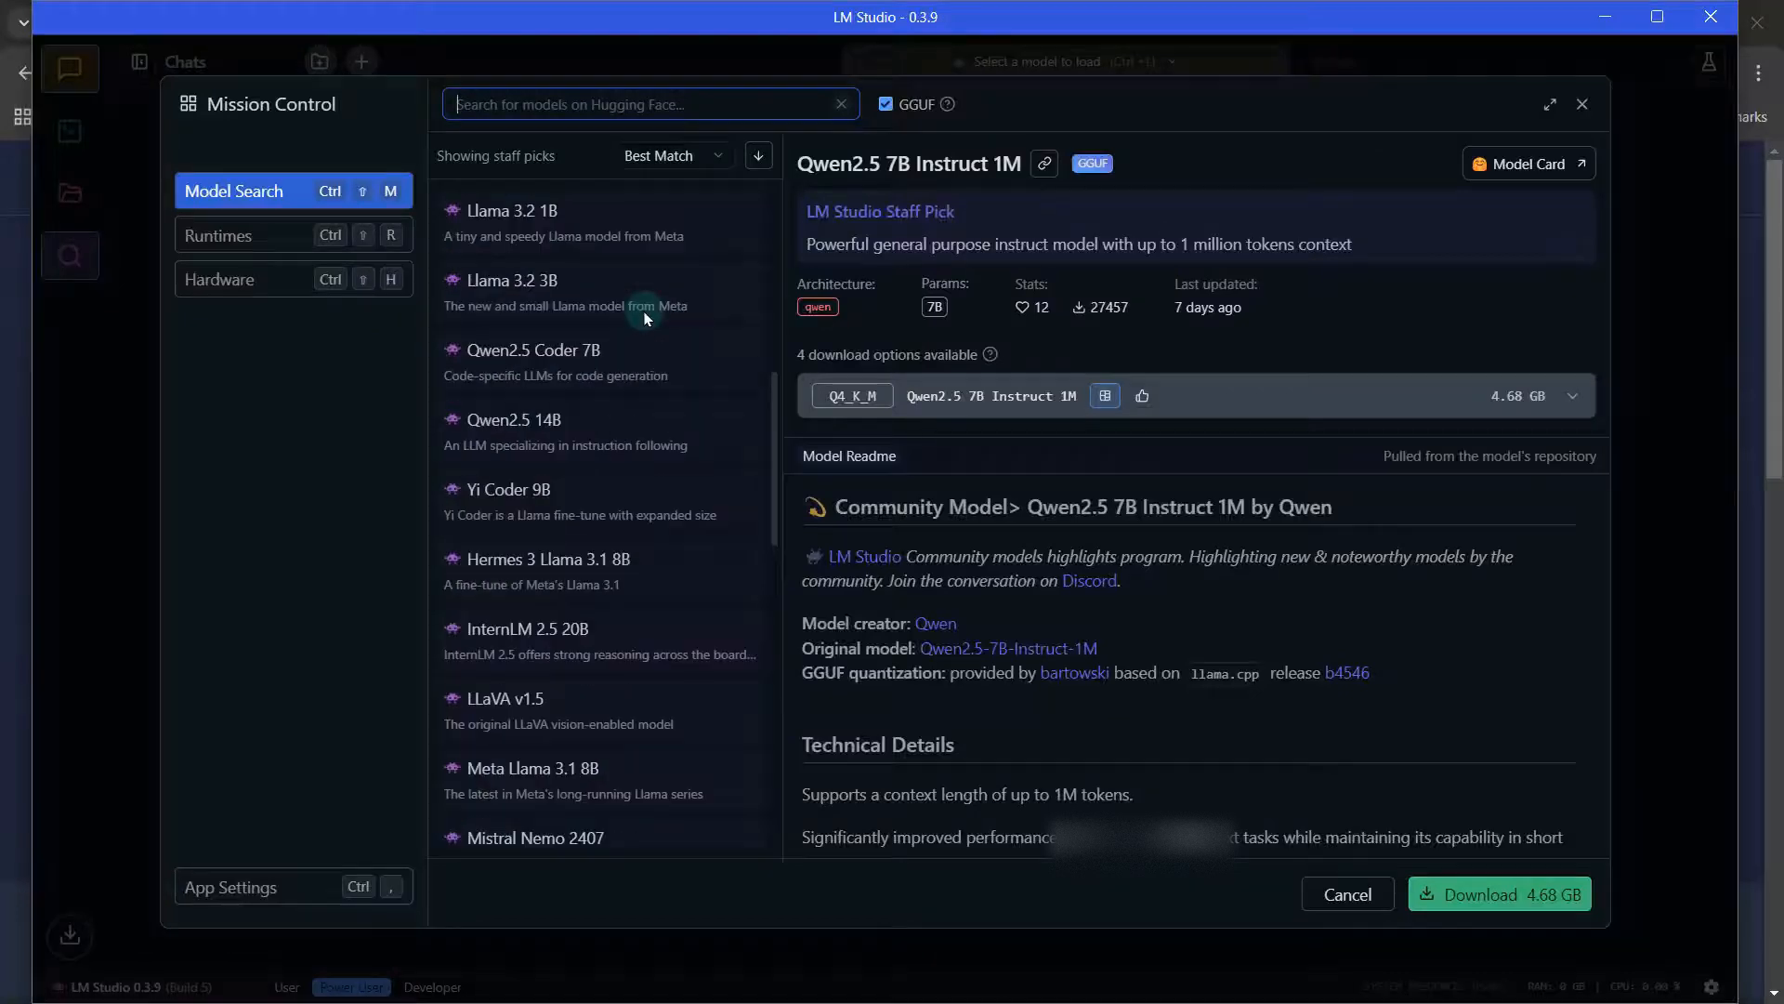
scroll("down", 3)
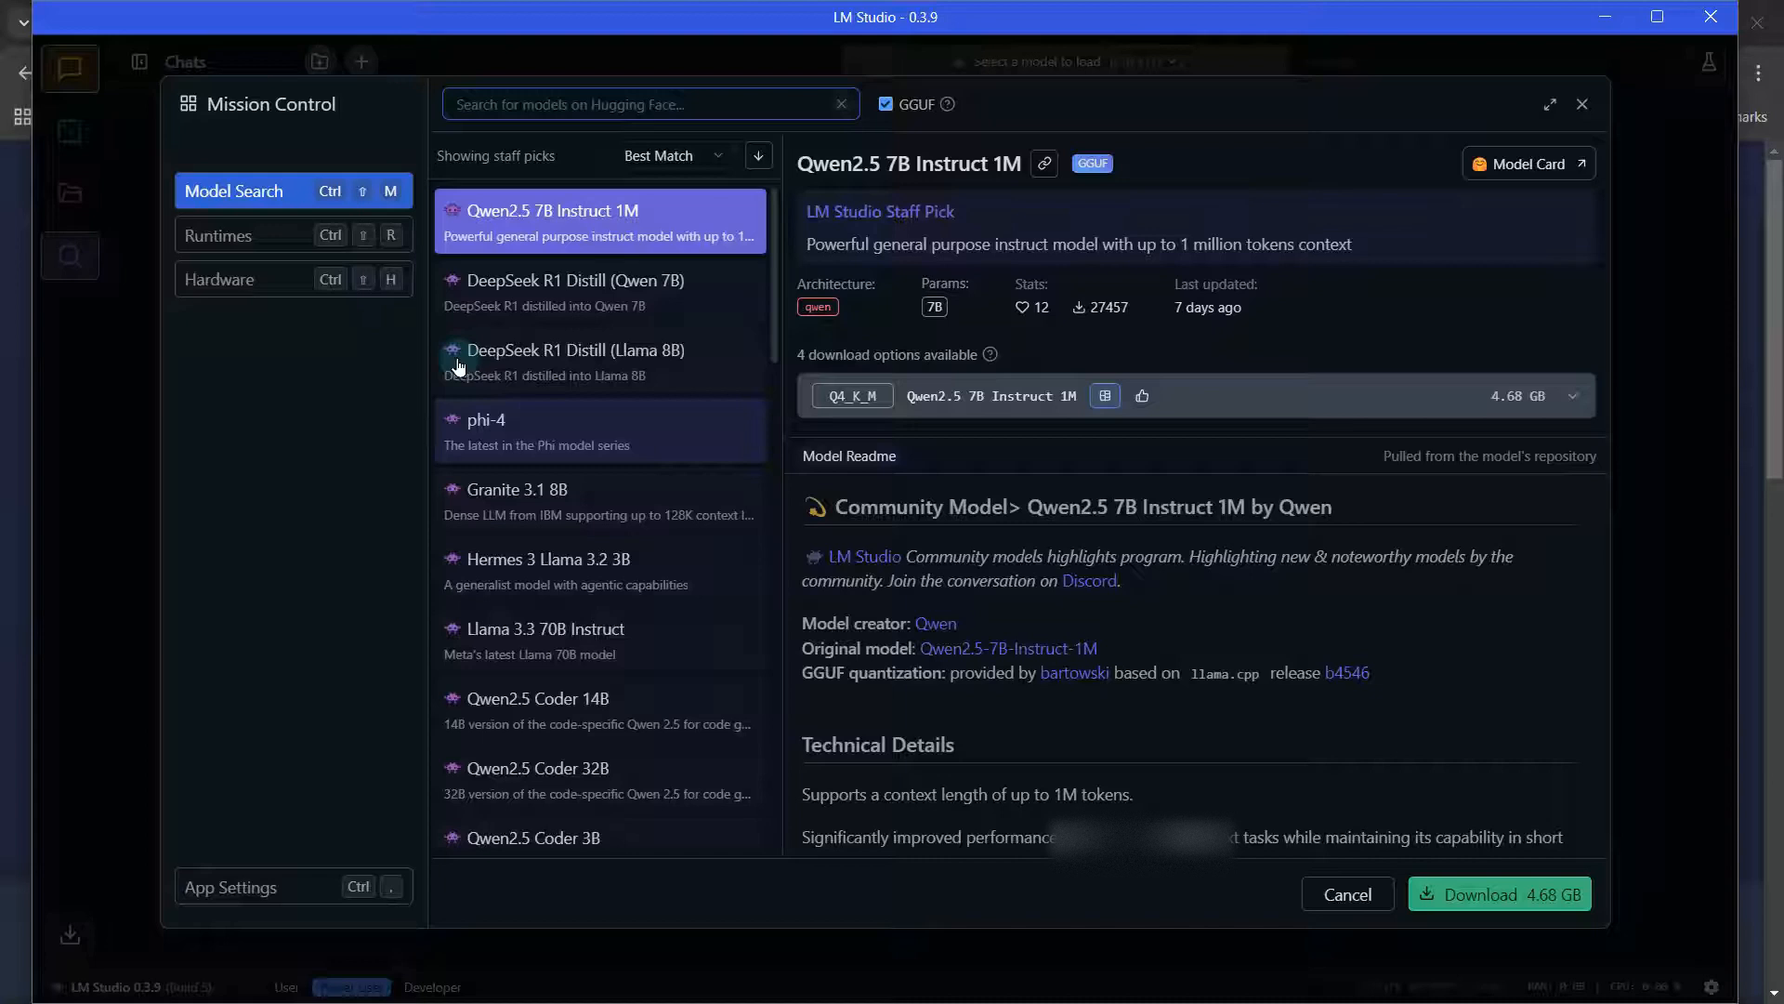
left_click(574, 292)
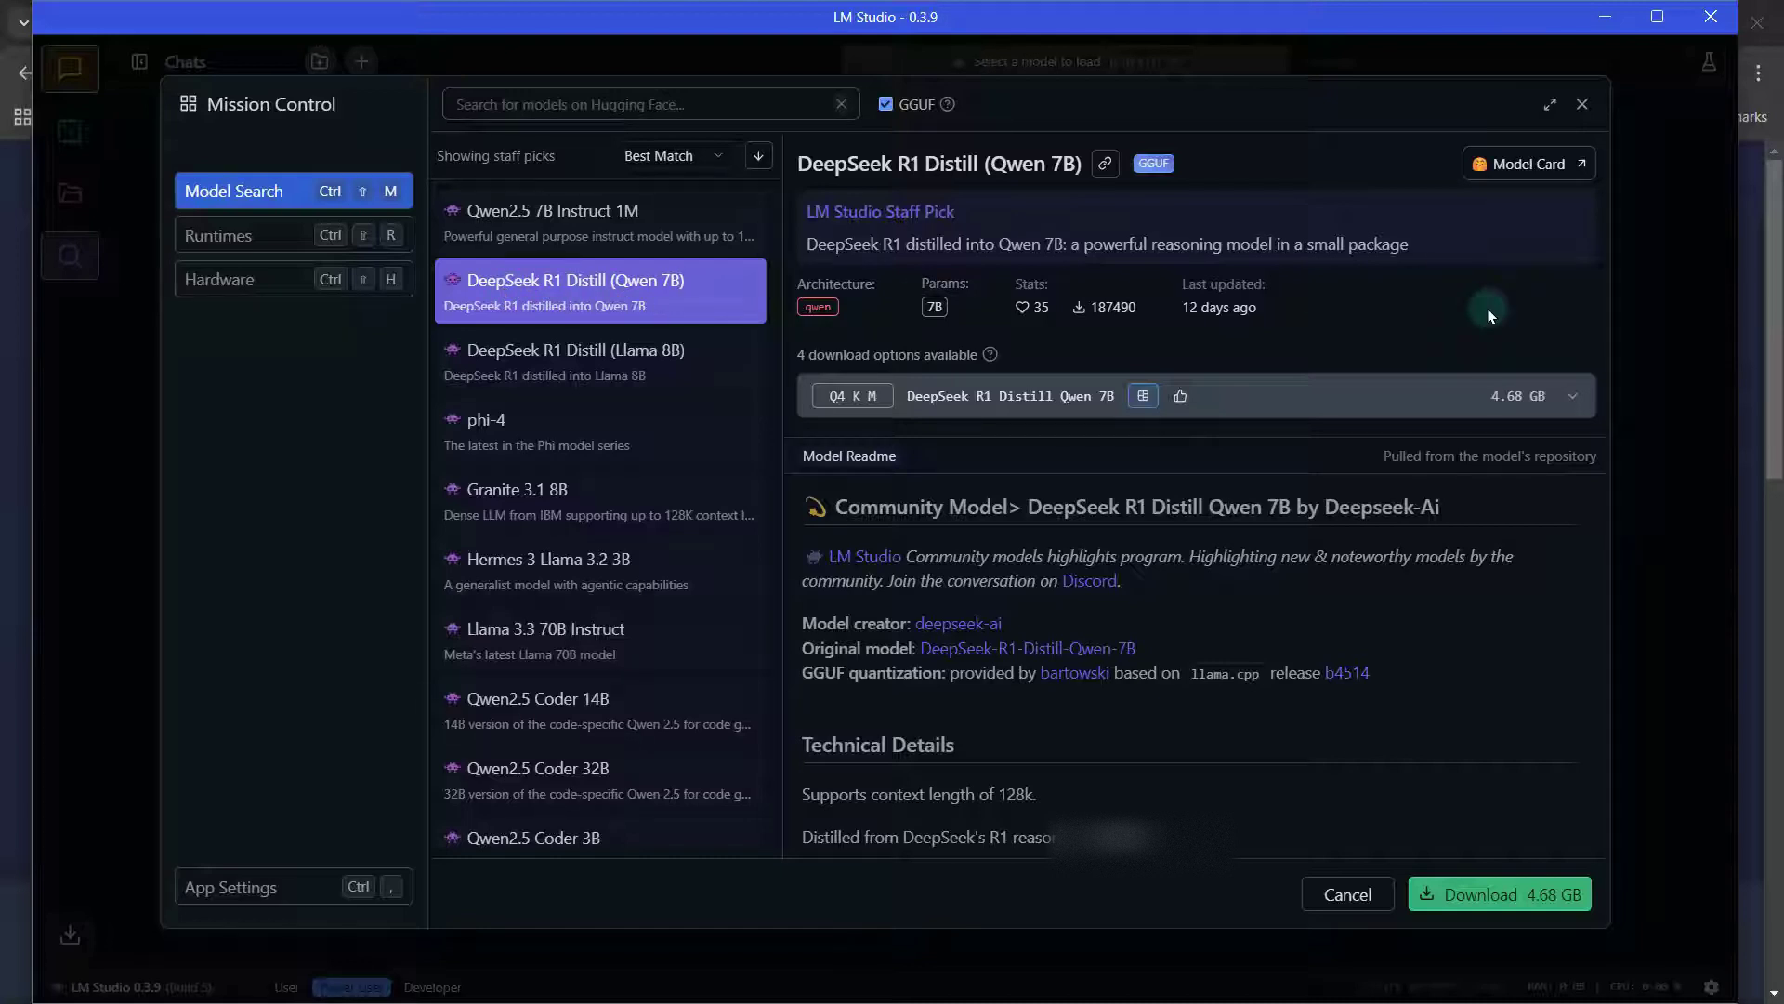
mouse_move(944, 357)
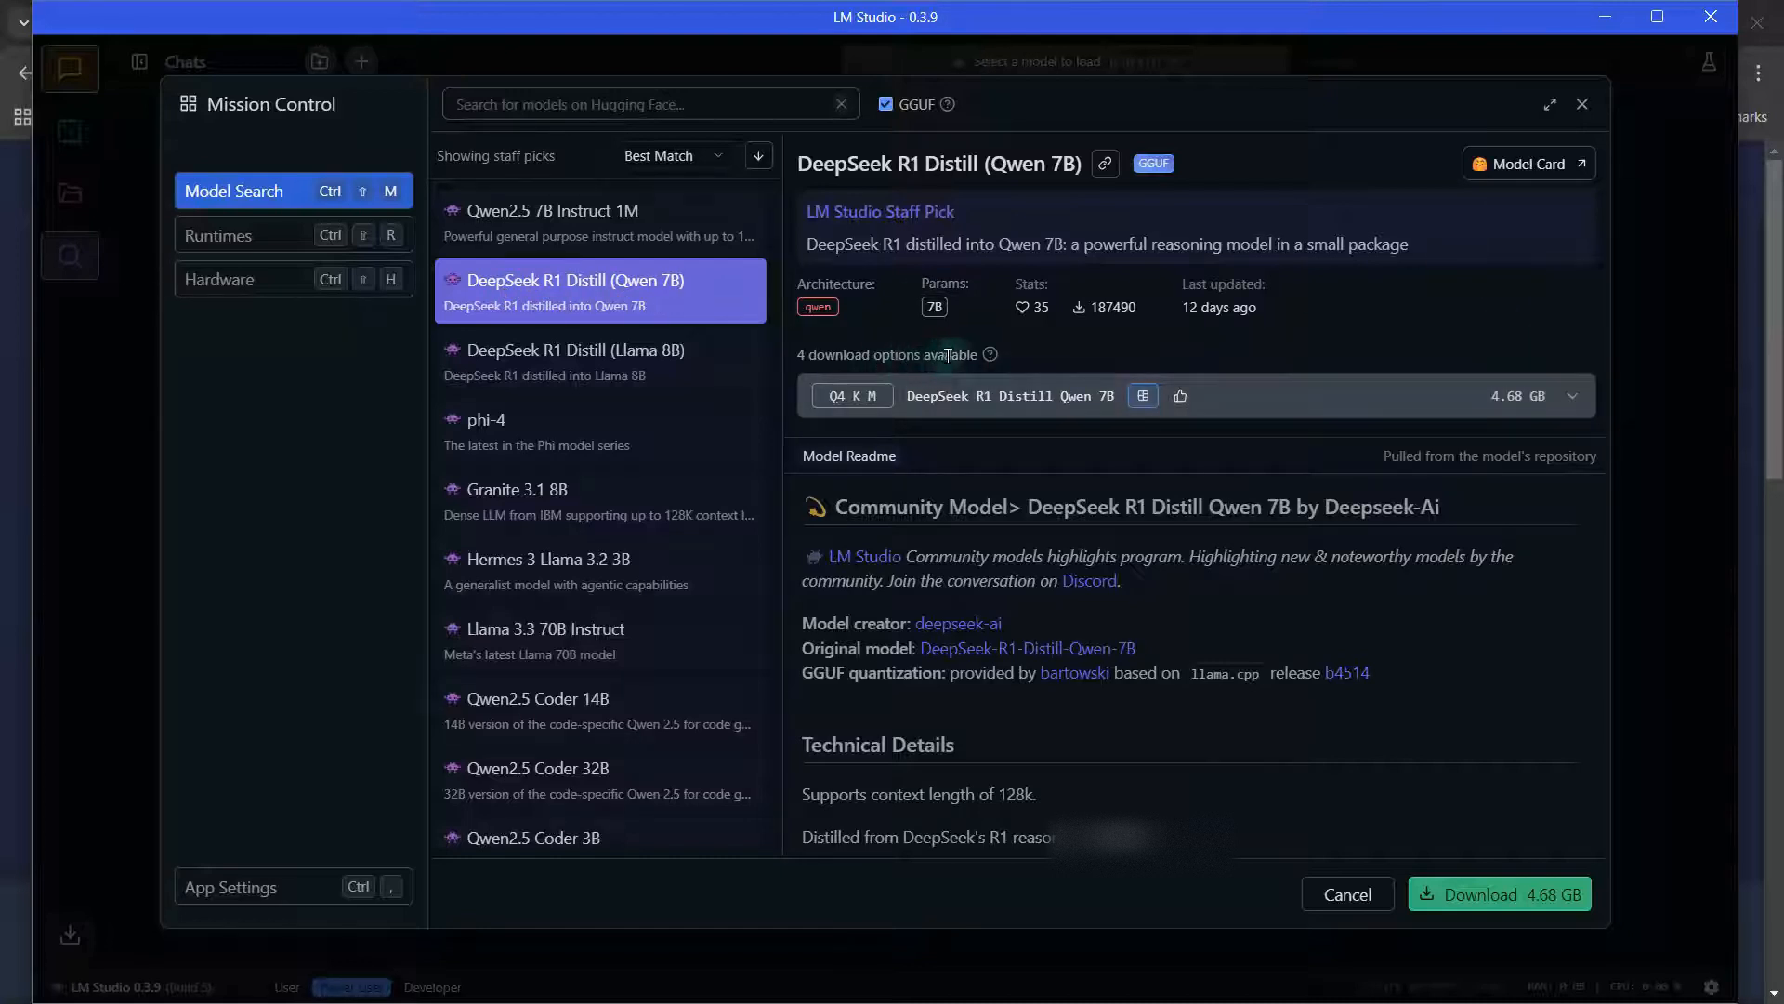
left_click(1572, 396)
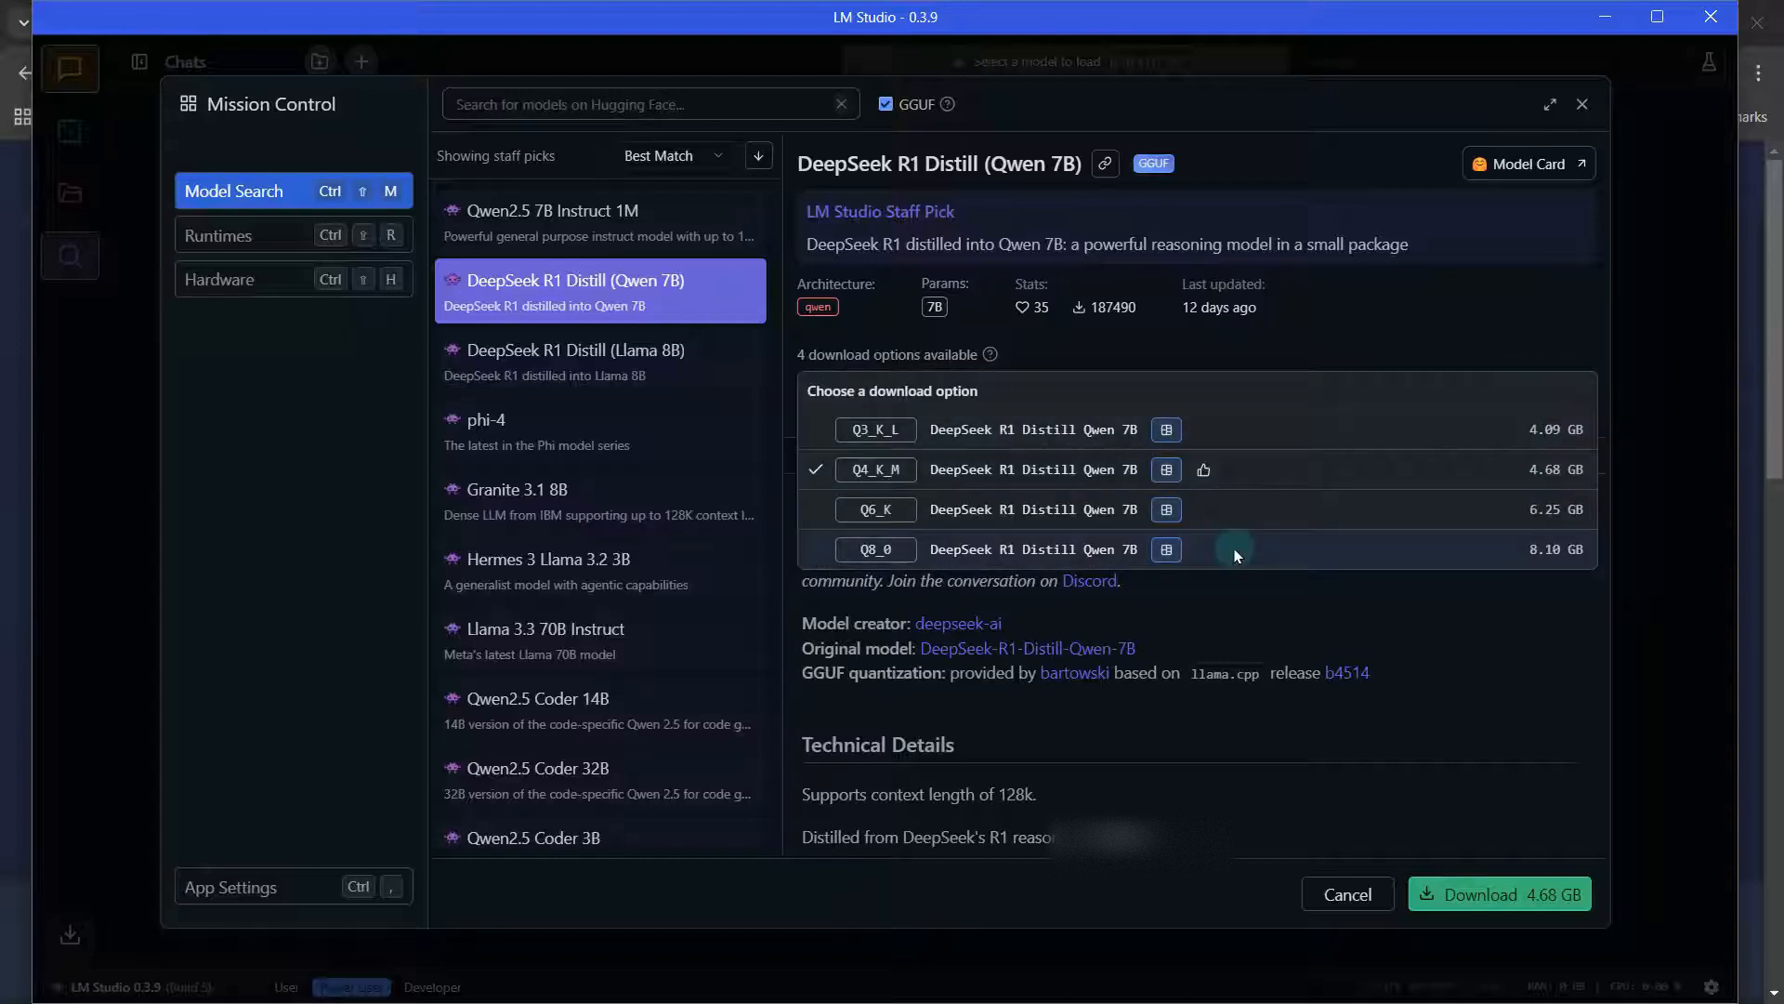
mouse_move(1290, 539)
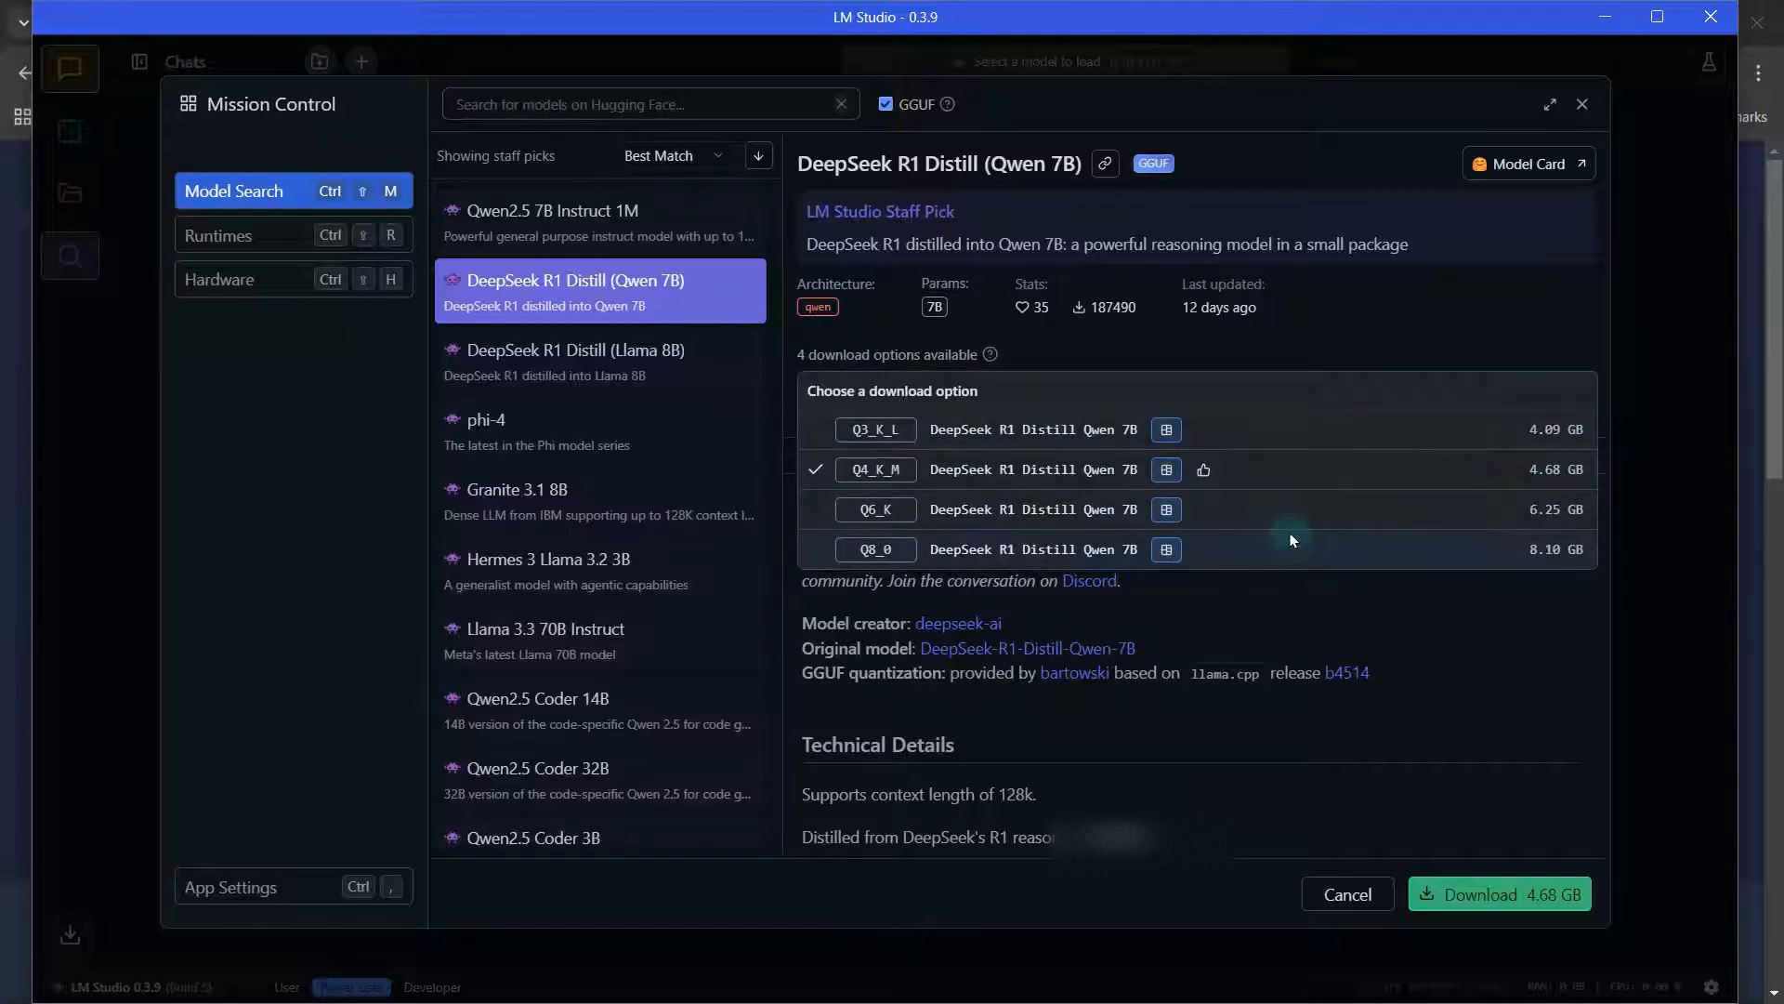
mouse_move(1290, 563)
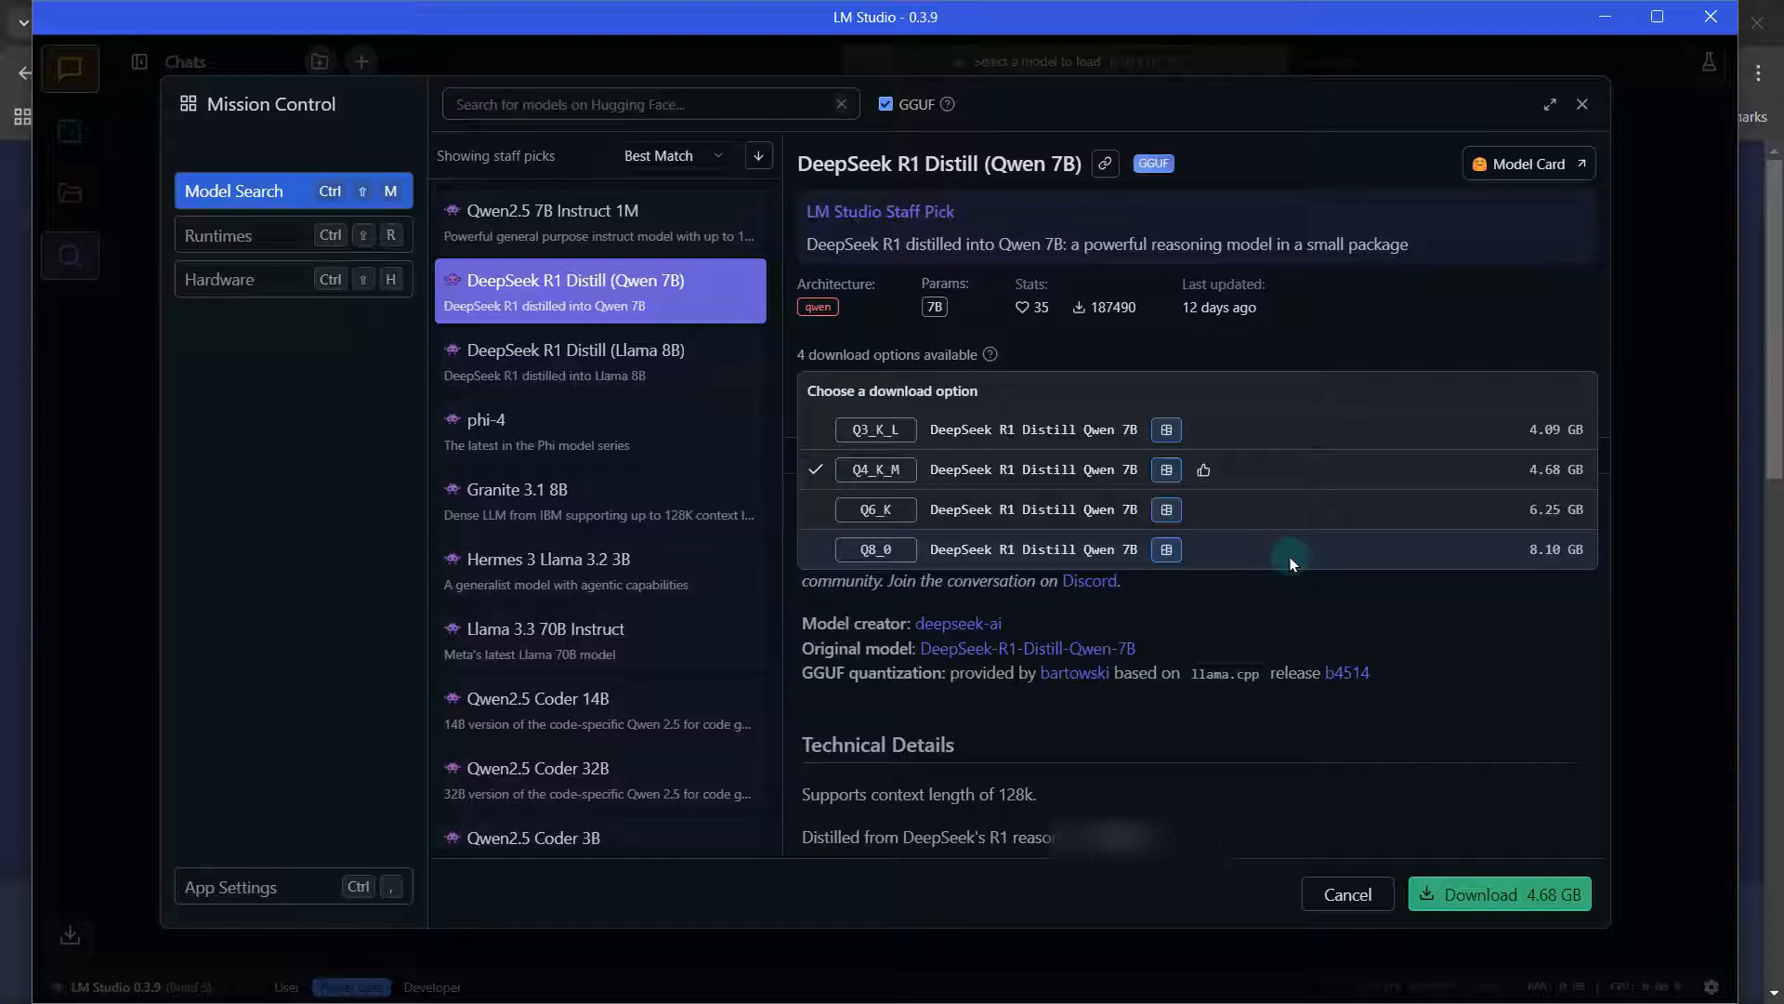
mouse_move(1340, 530)
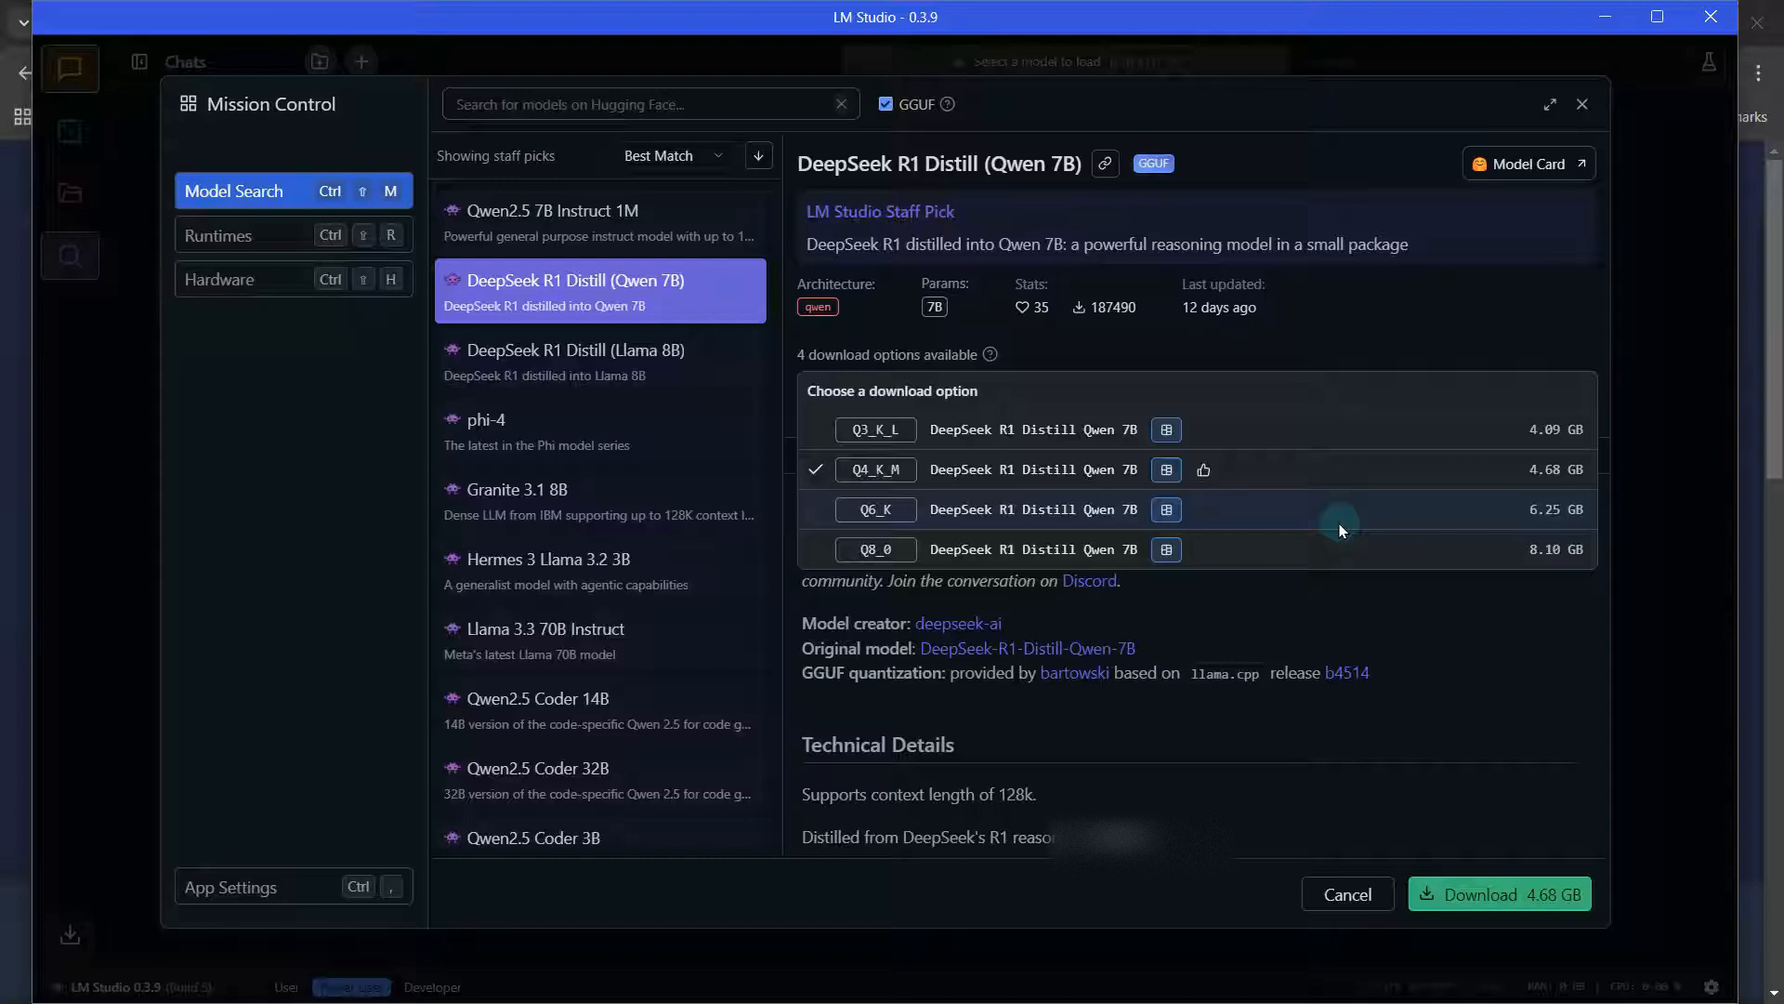
mouse_move(1327, 553)
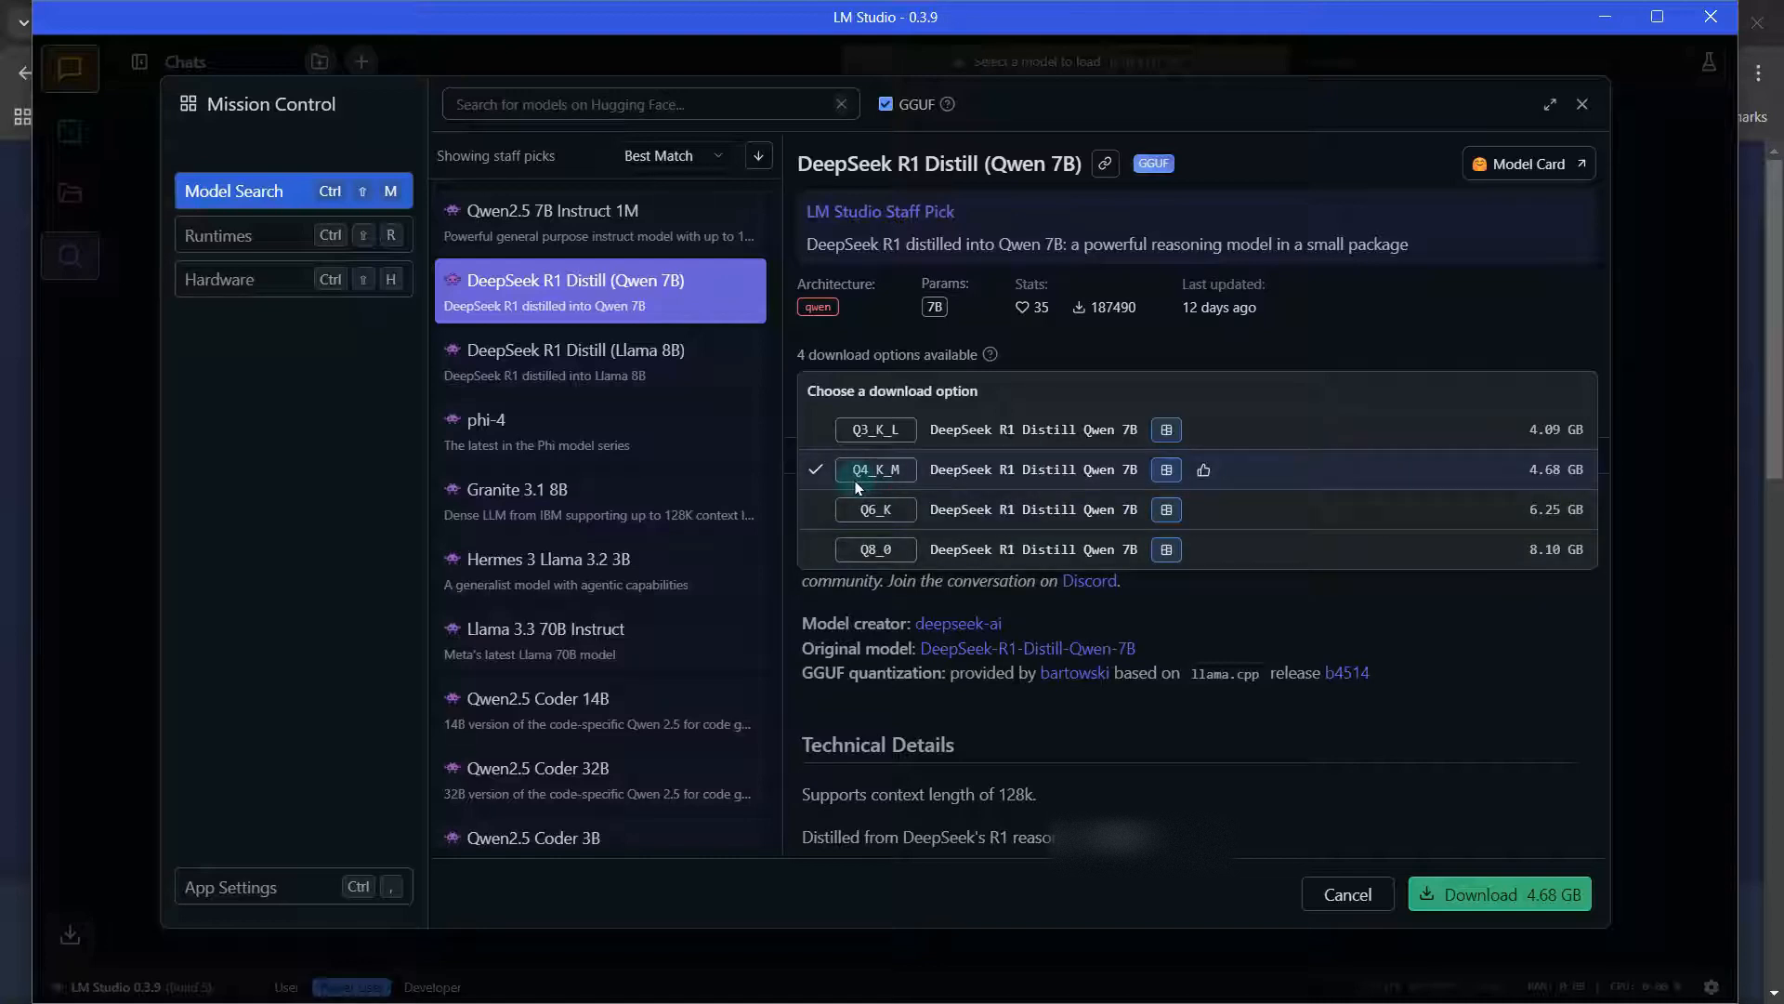
mouse_move(1545, 479)
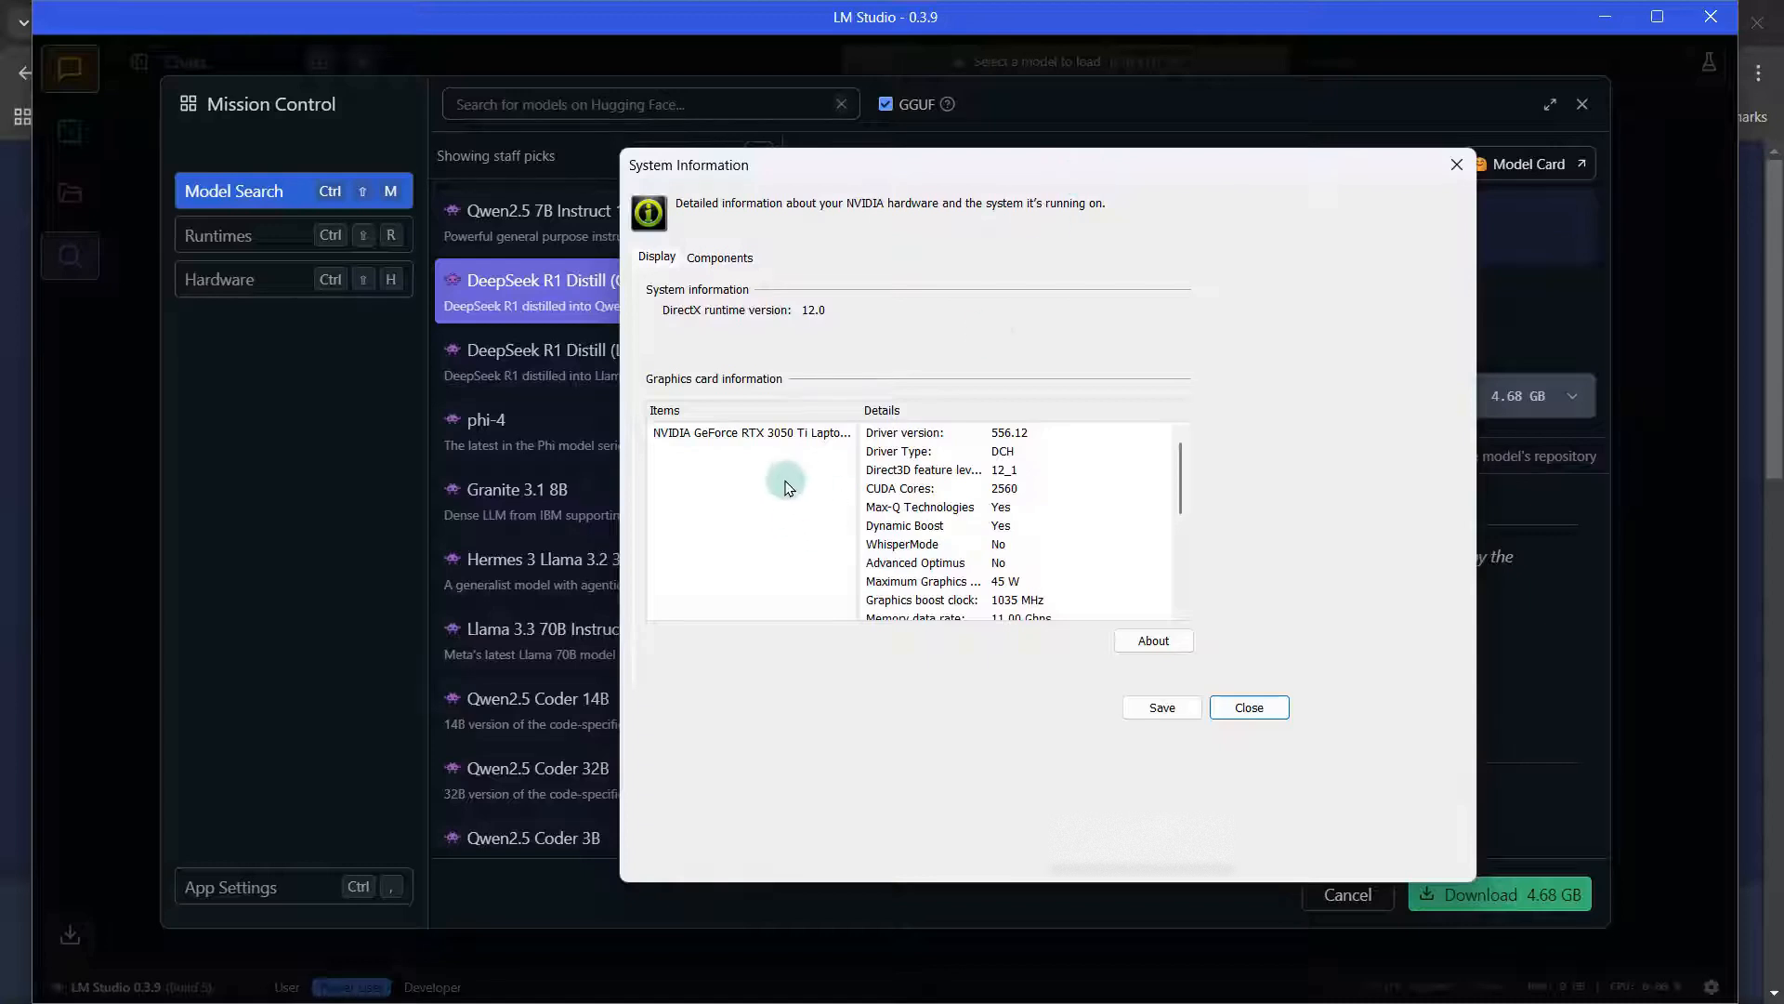
Check the GeForce RTX 3050 Ti Laptop GPU details in NVIDIA System Information and close it
left_click(751, 433)
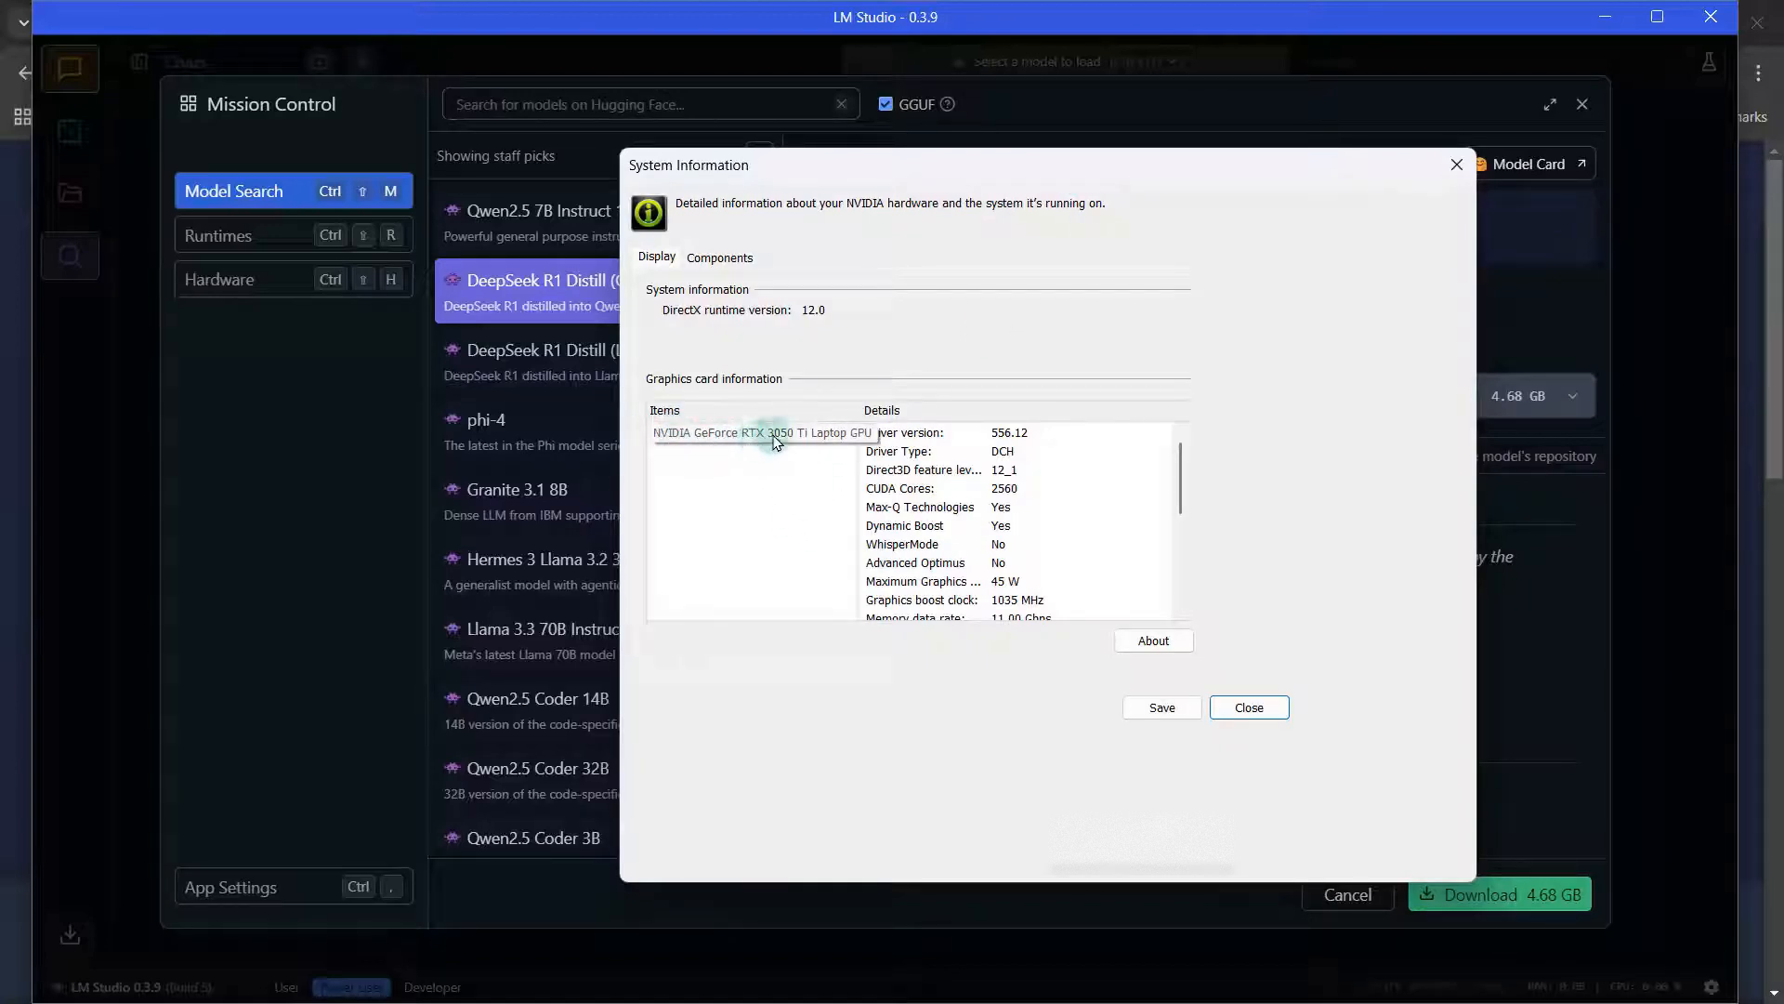
mouse_move(751, 433)
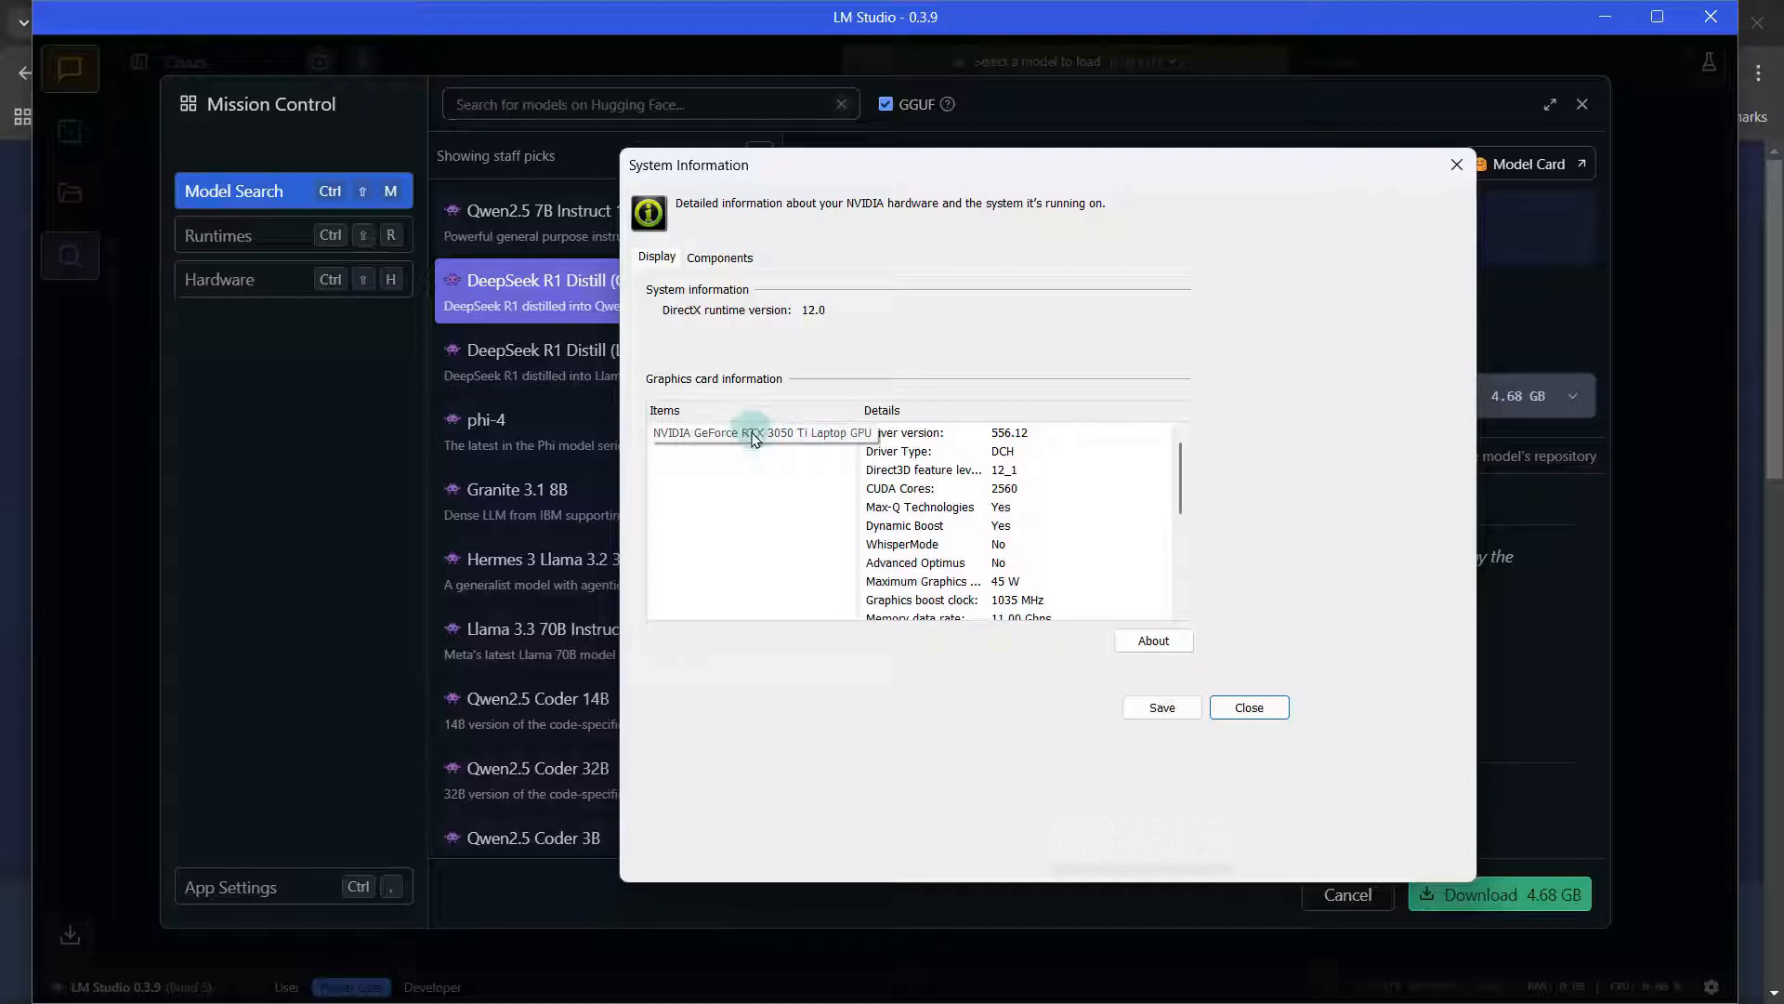
left_click(1248, 706)
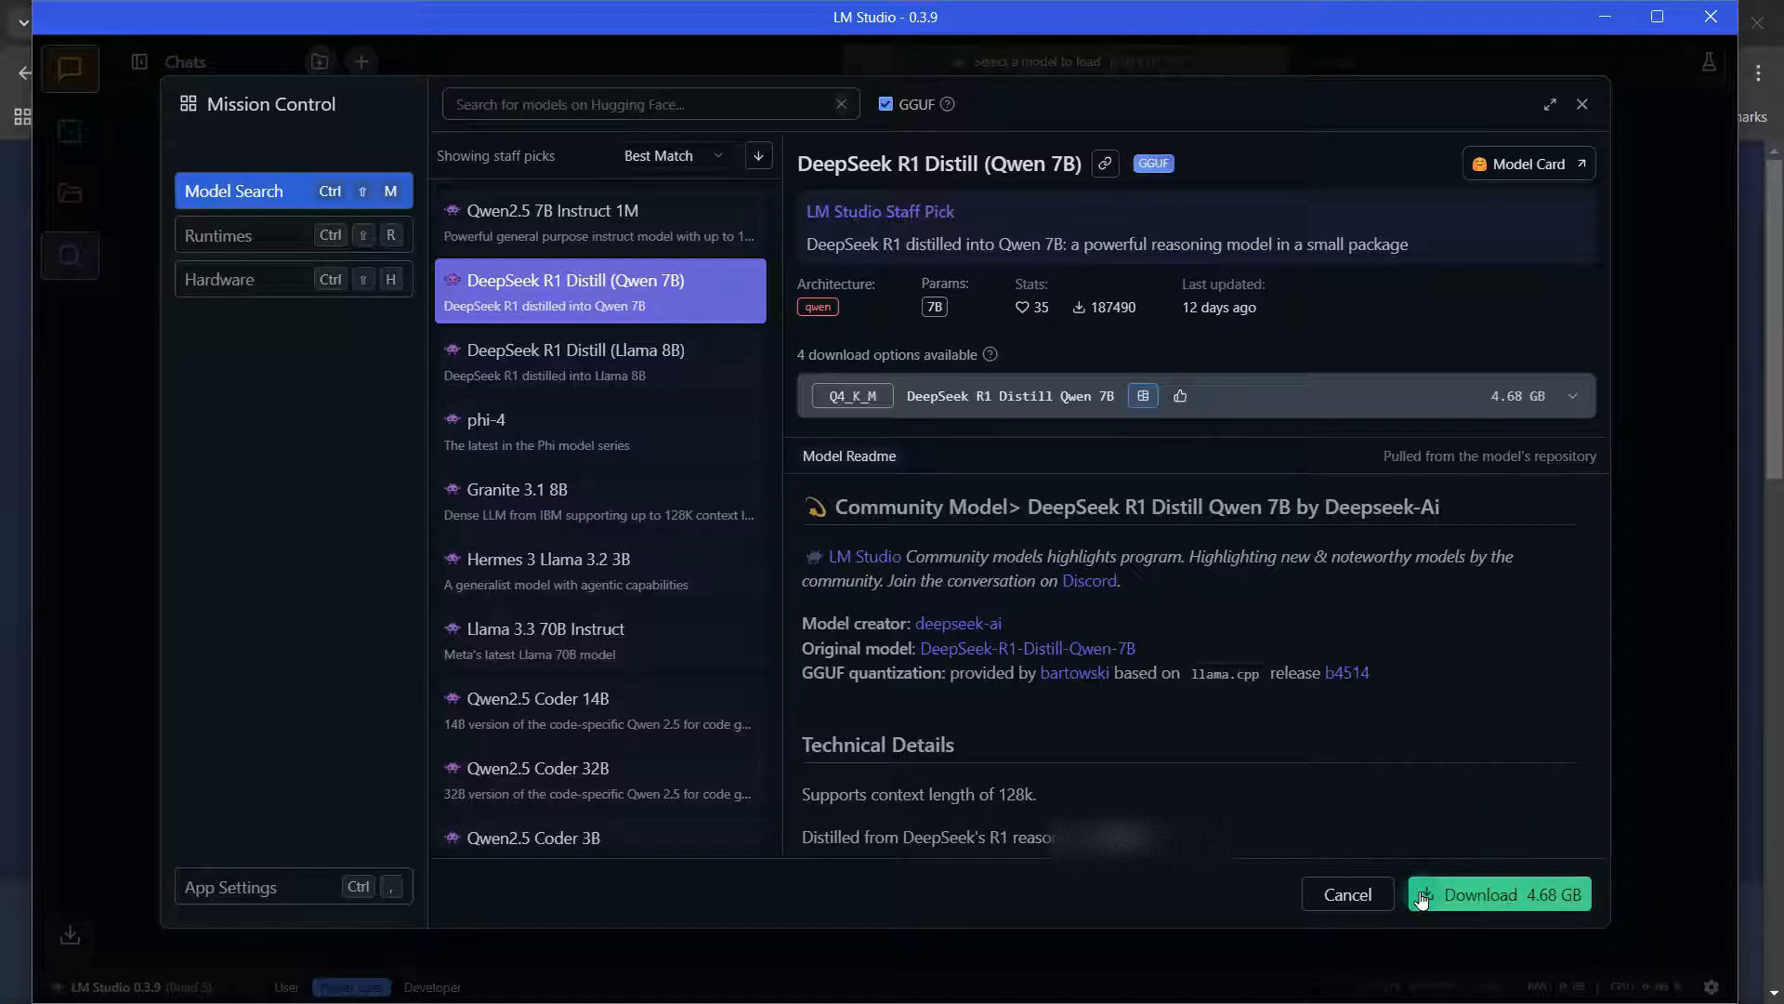
Download the 4.68 GB Q4_K_M build of DeepSeek R1 Distill Qwen 7B
left_click(1498, 894)
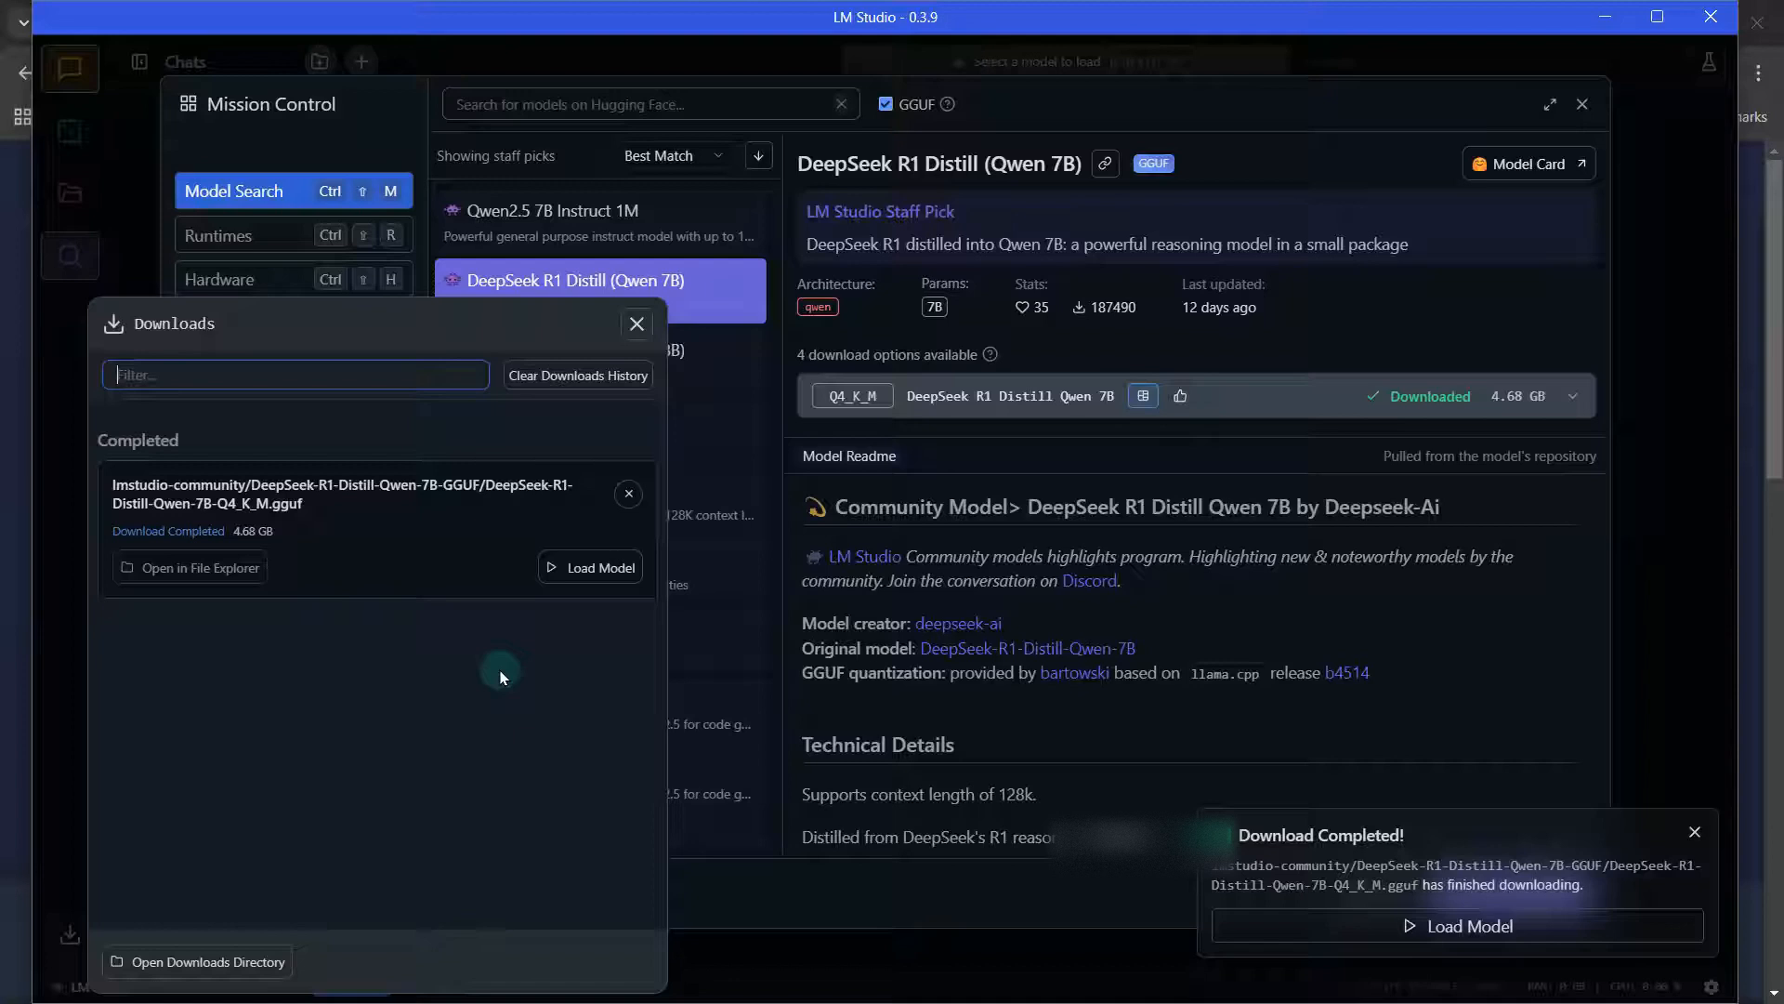
mouse_move(1537, 848)
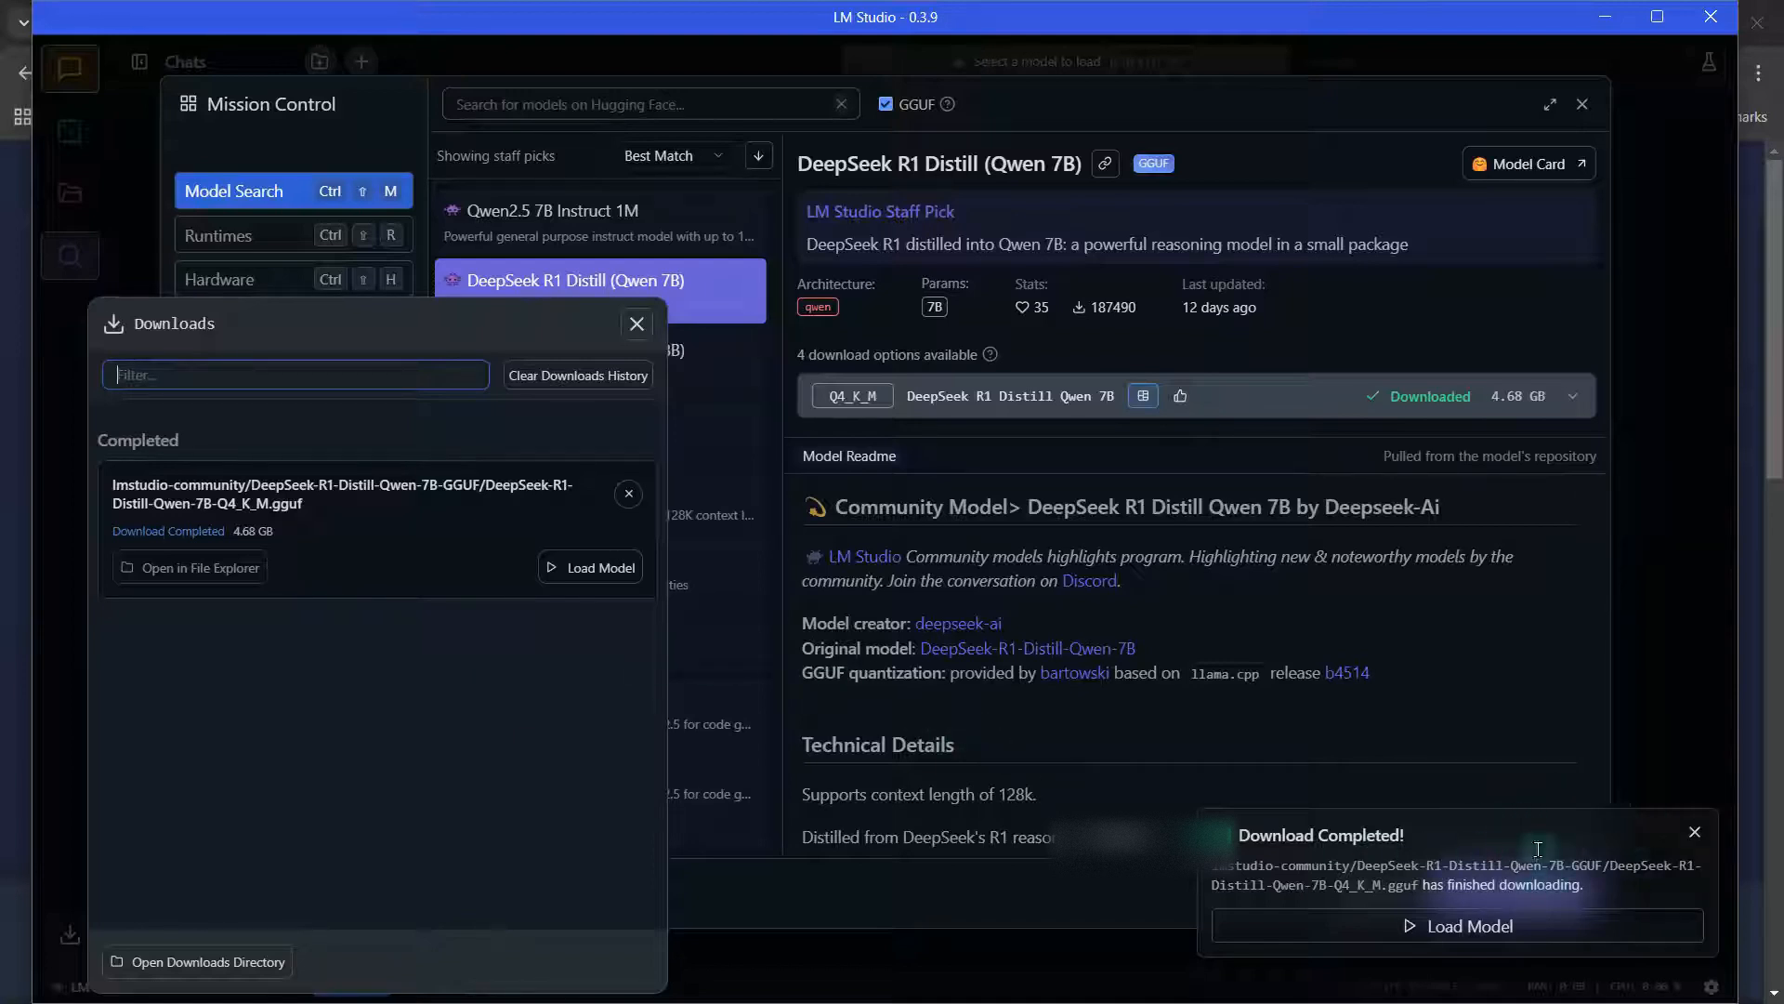
mouse_move(1082, 665)
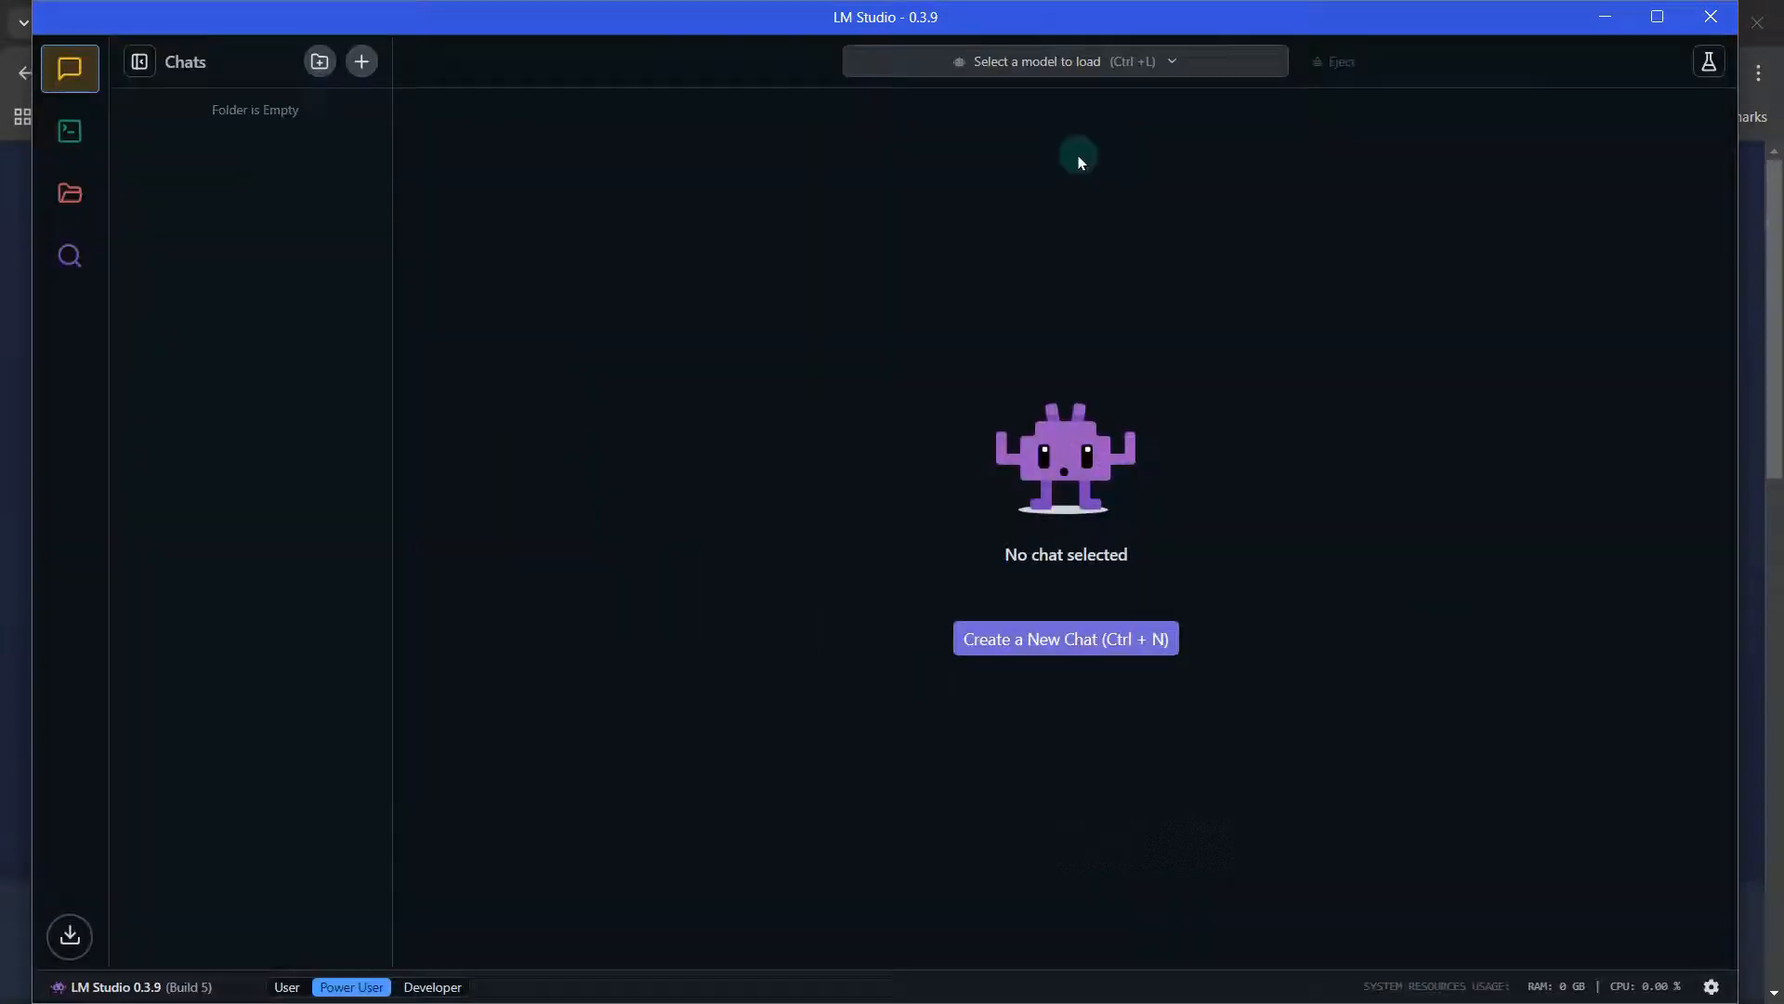
mouse_move(883, 323)
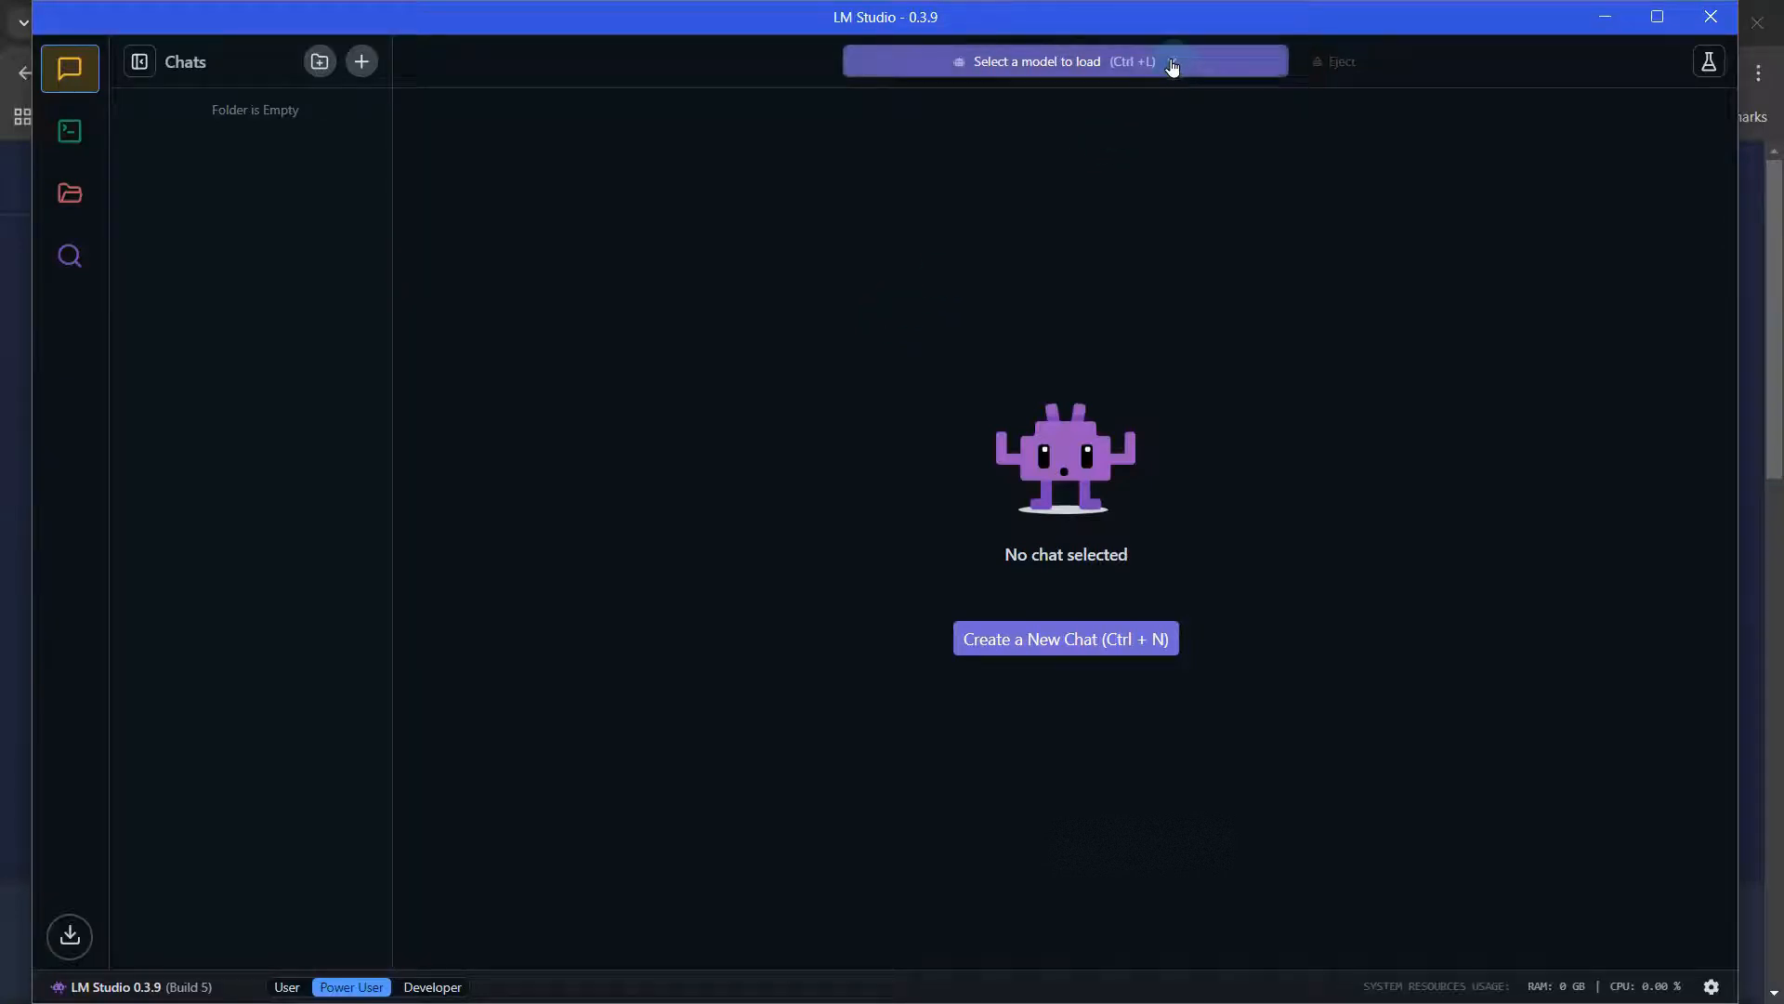
Load DeepSeek R1 Distill Qwen 7B with the default 4096 context and GPU offload settings
left_click(1064, 61)
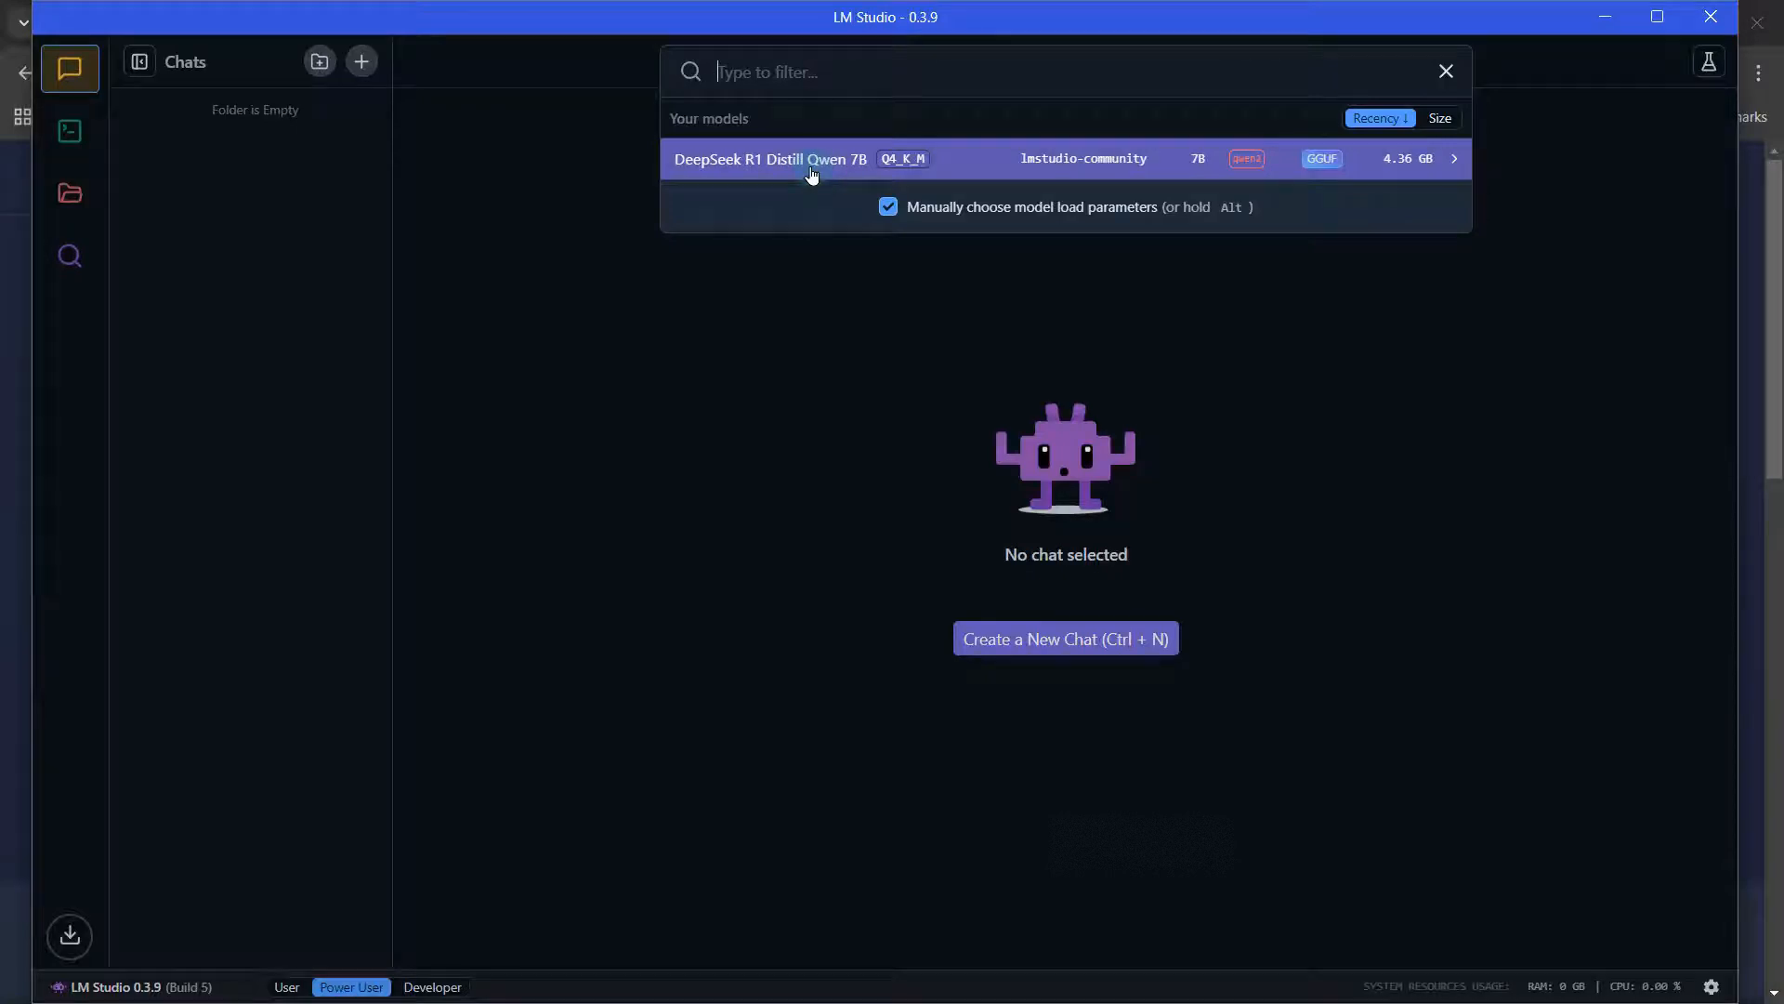
left_click(770, 158)
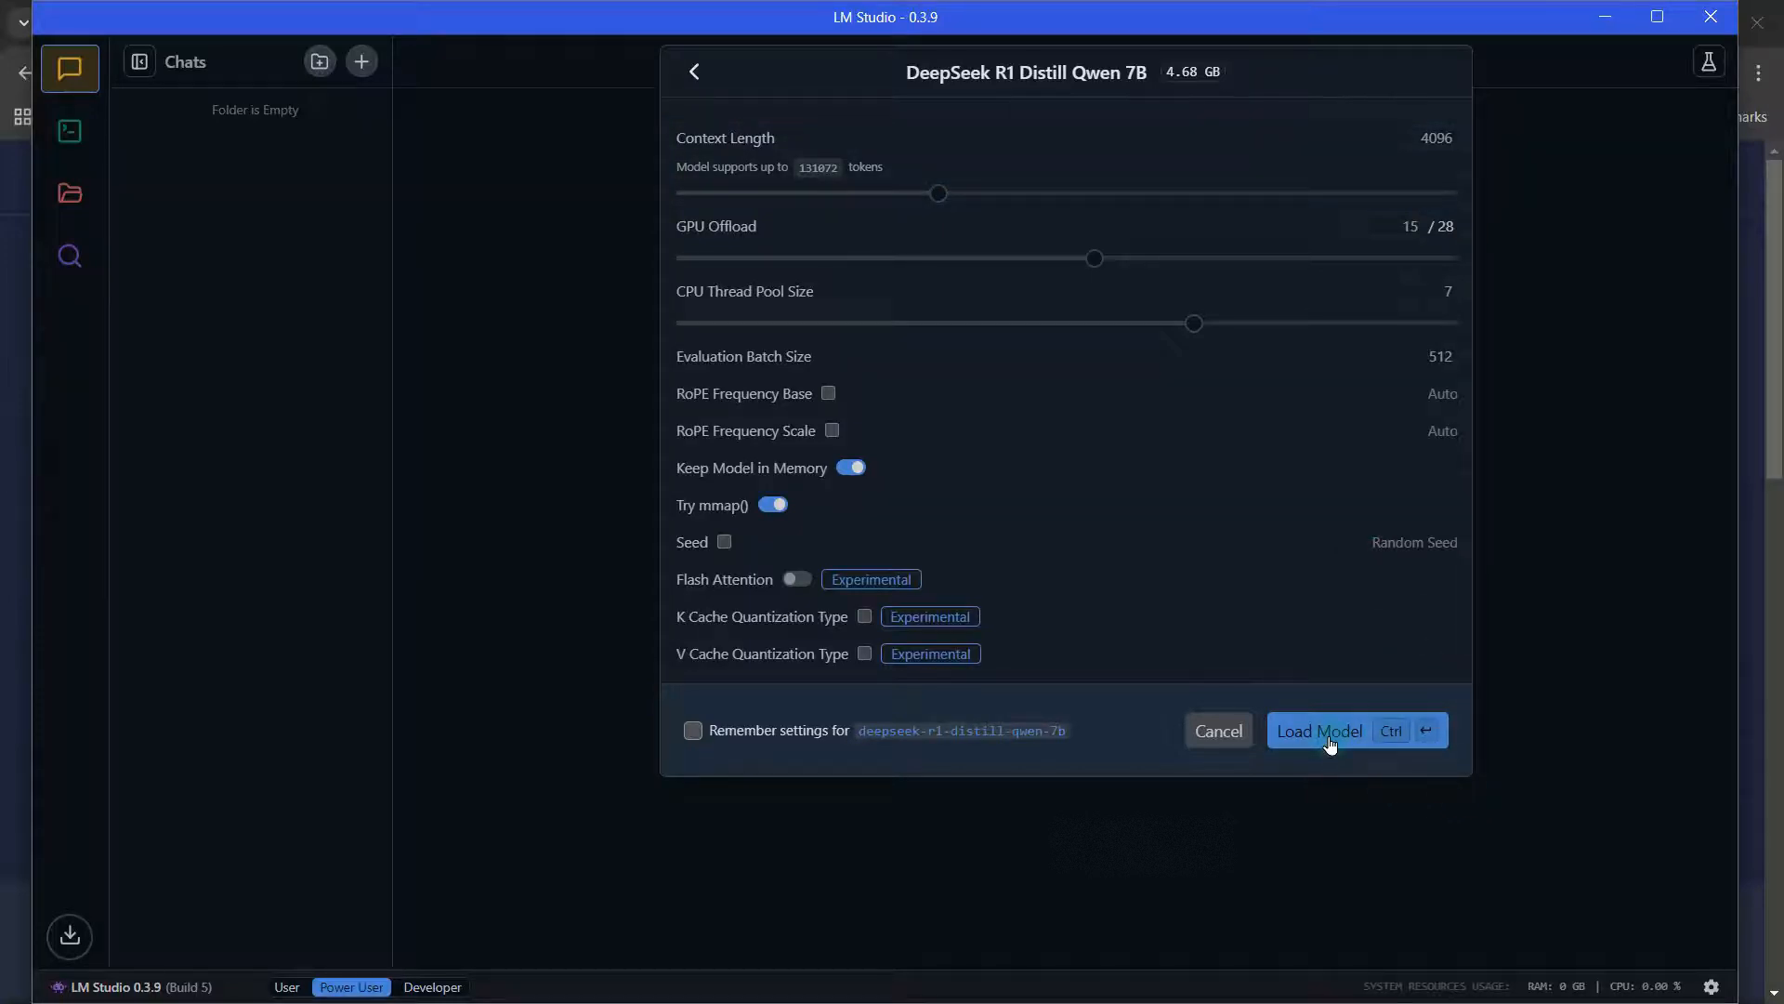
left_click(1319, 731)
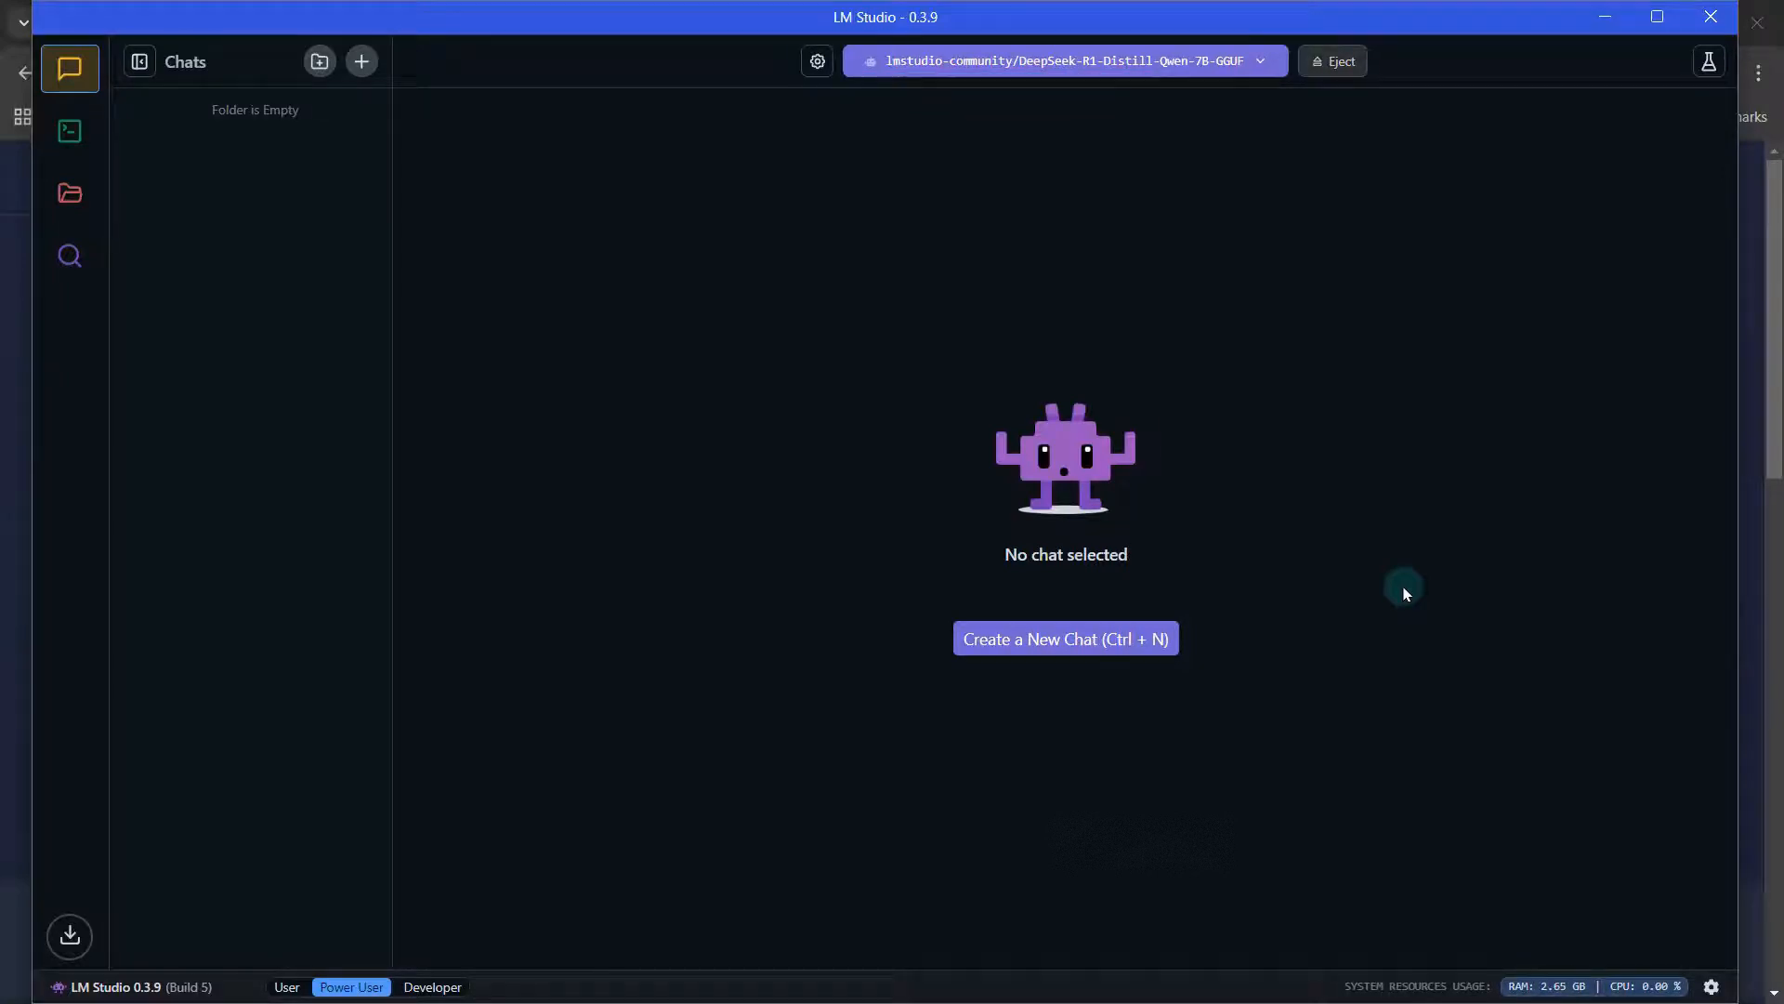
mouse_move(847, 43)
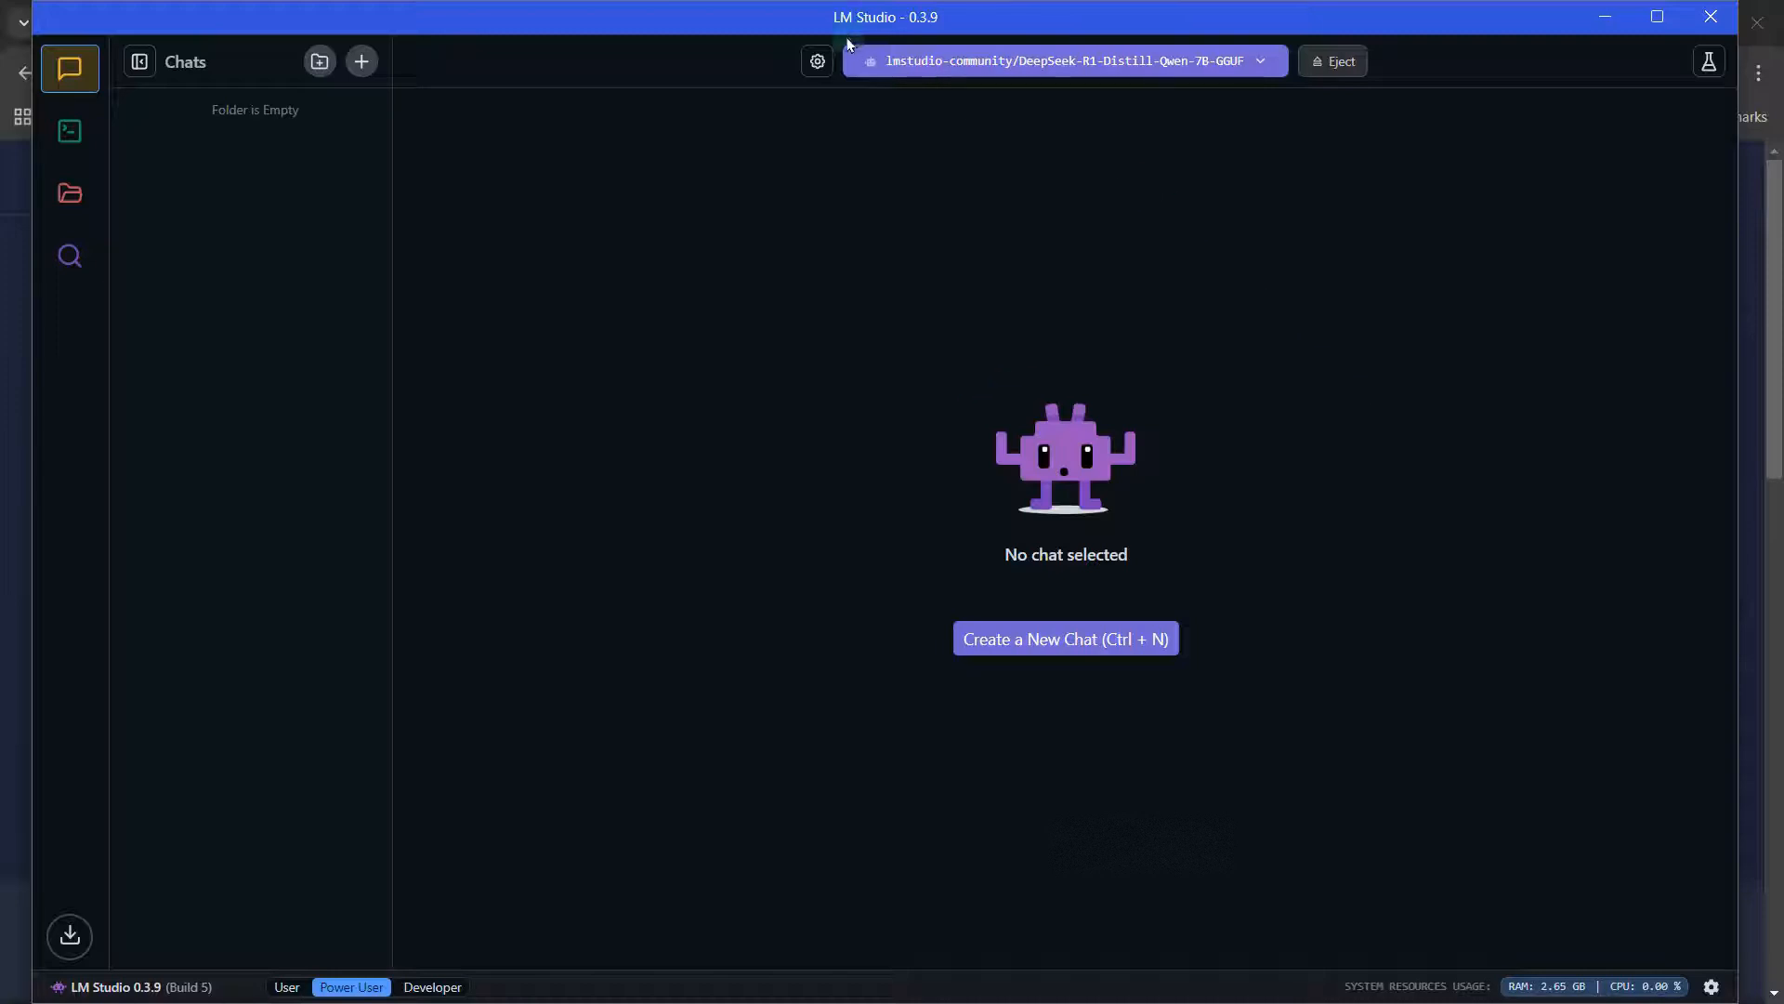
mouse_move(853, 561)
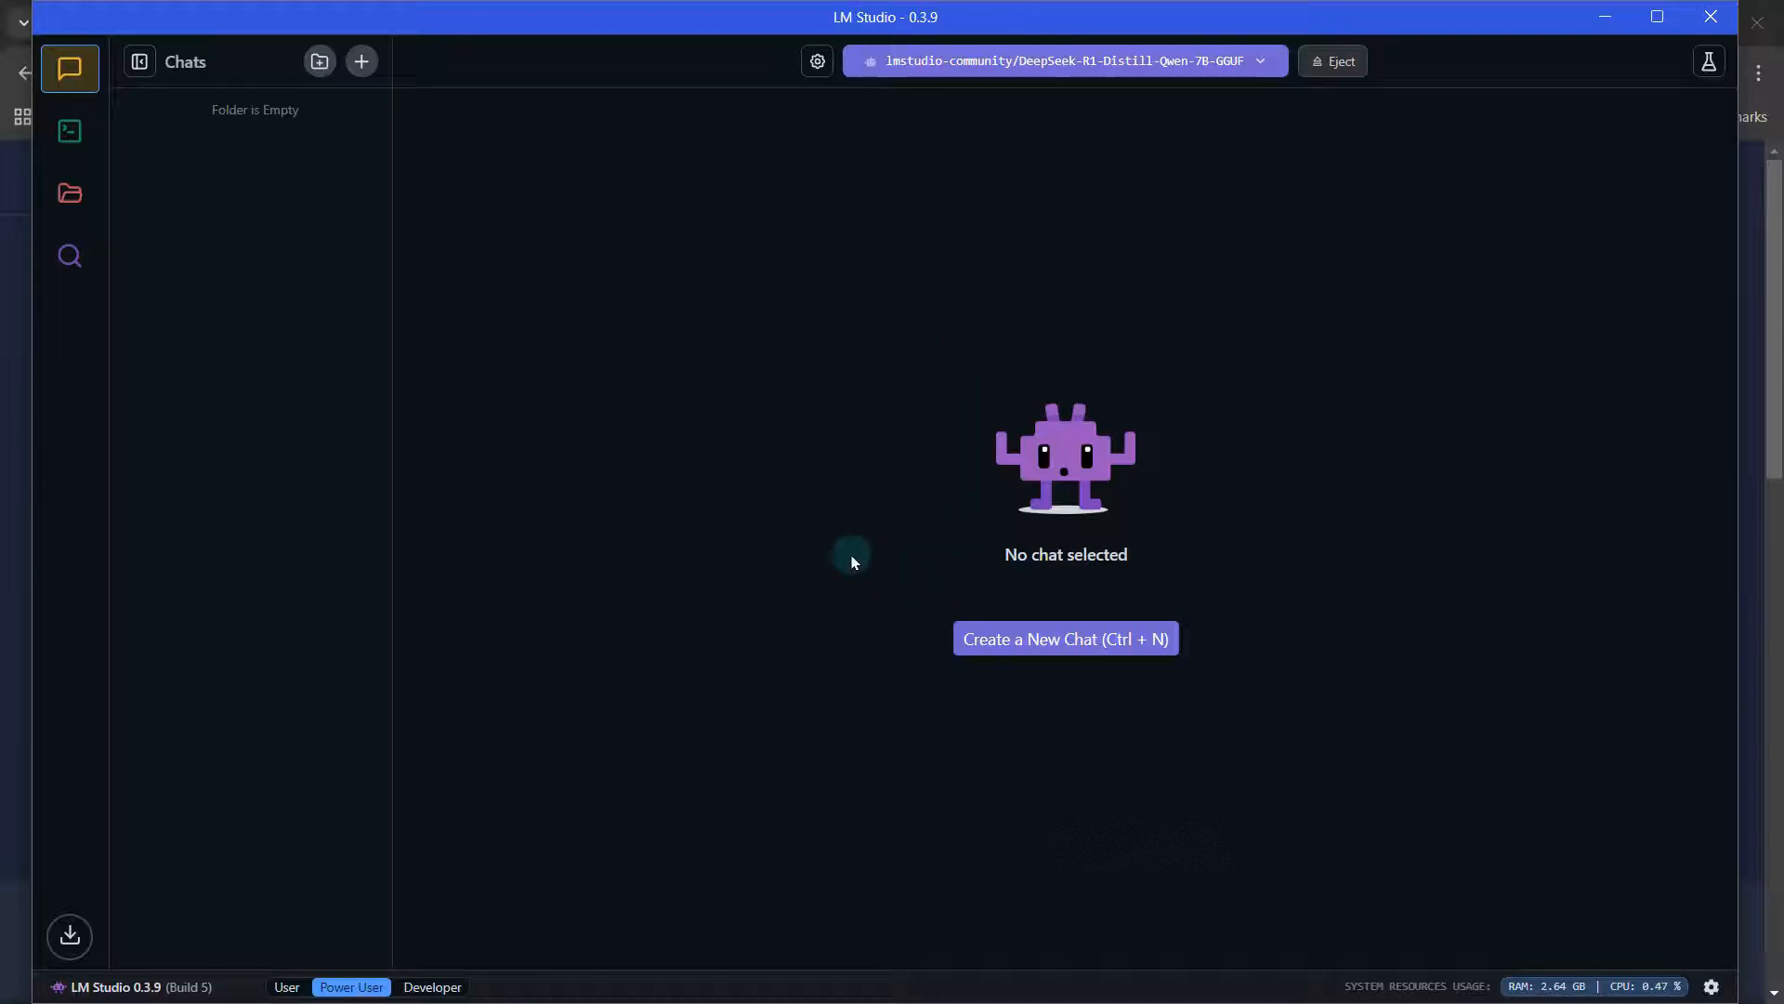
mouse_move(908, 625)
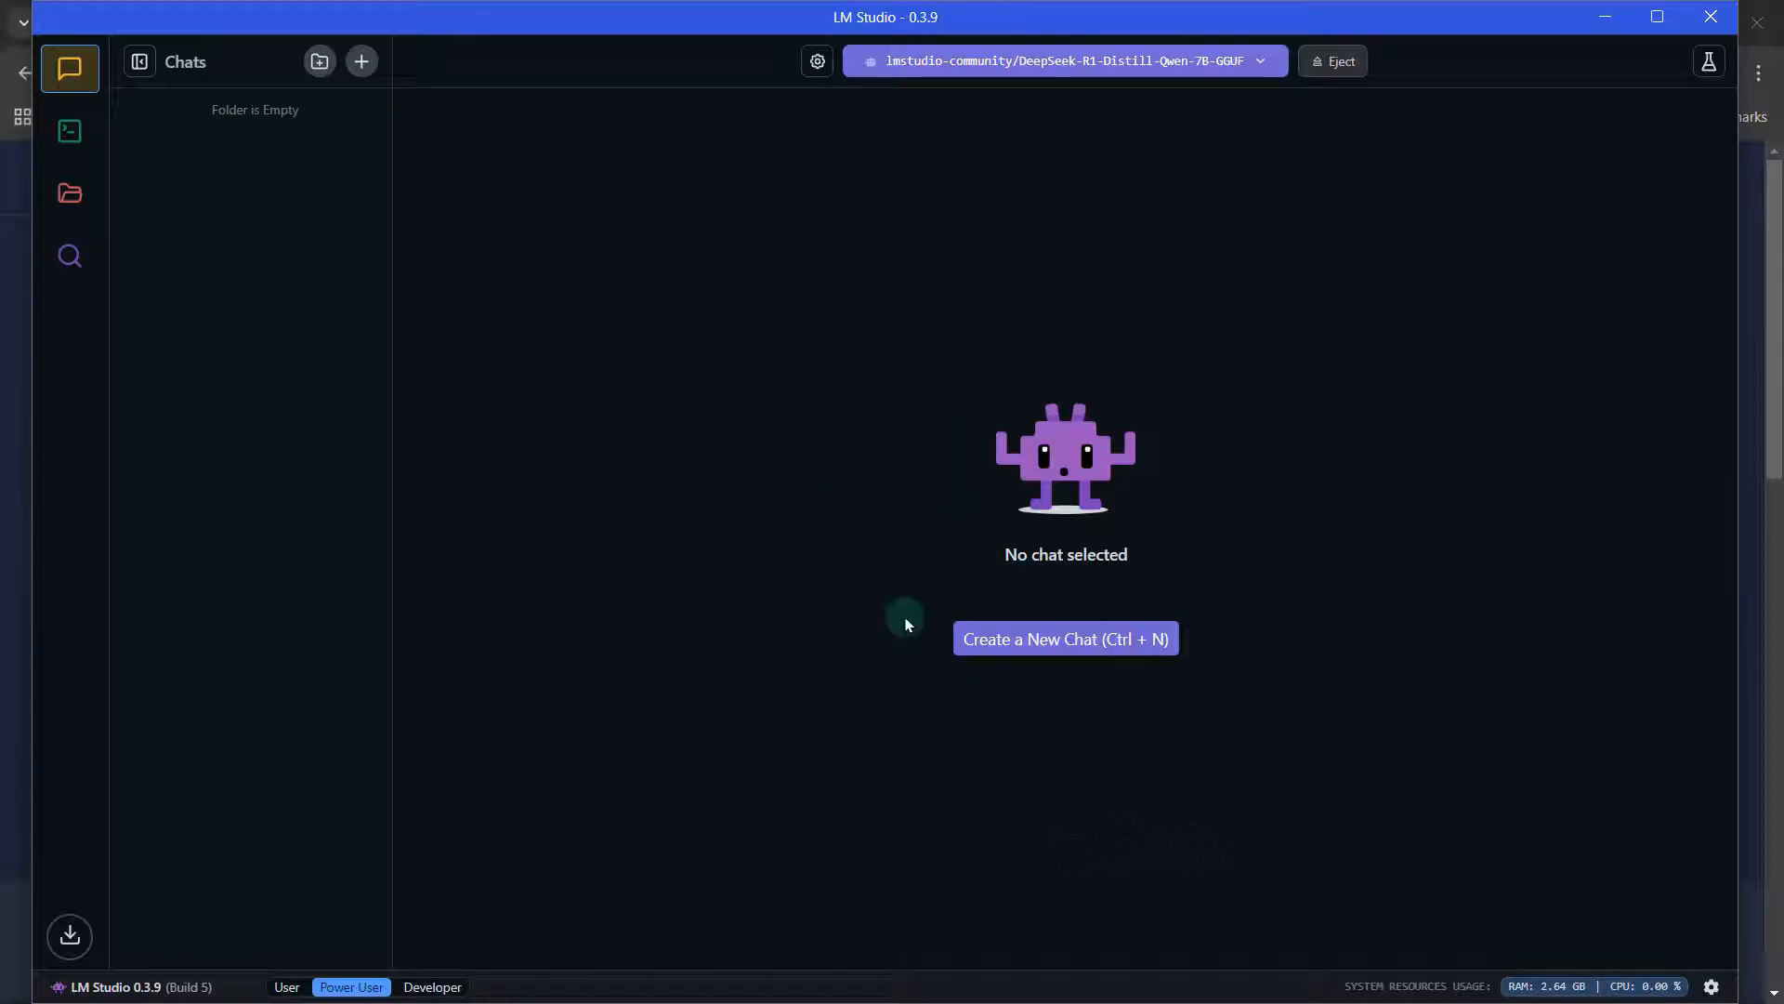
Start a new chat and ask the model 'Tell me about yourself'
left_click(1063, 637)
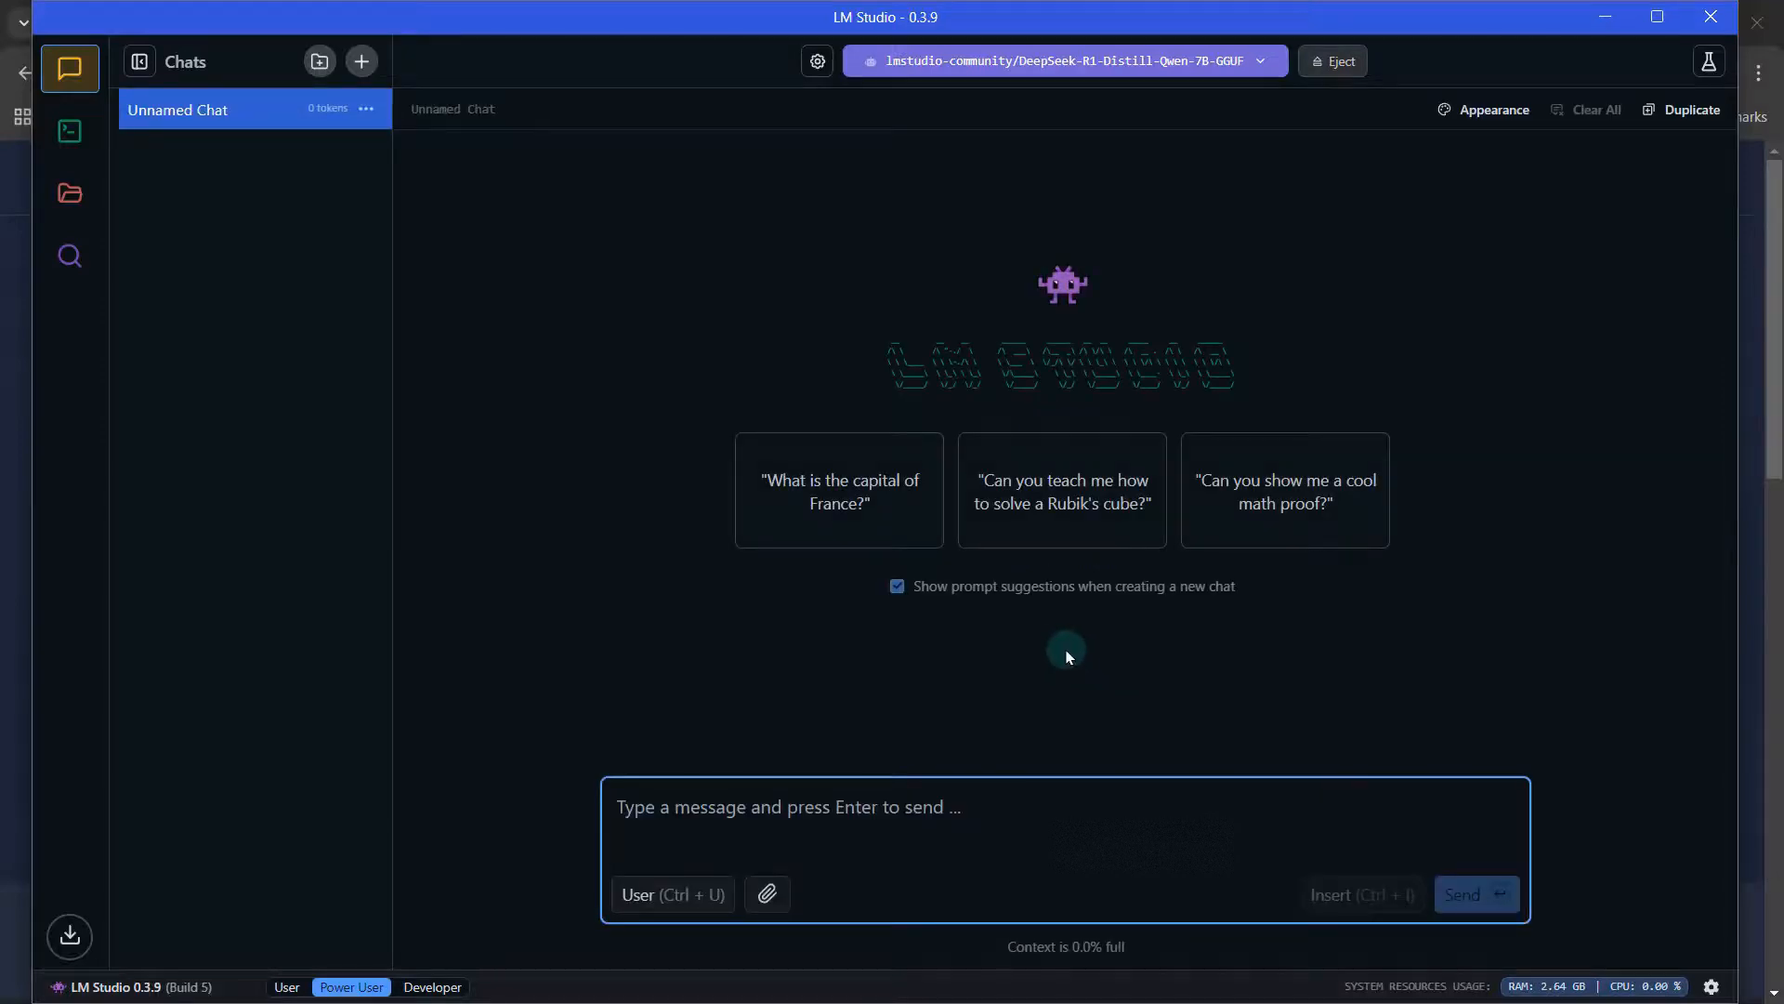
mouse_move(1472, 537)
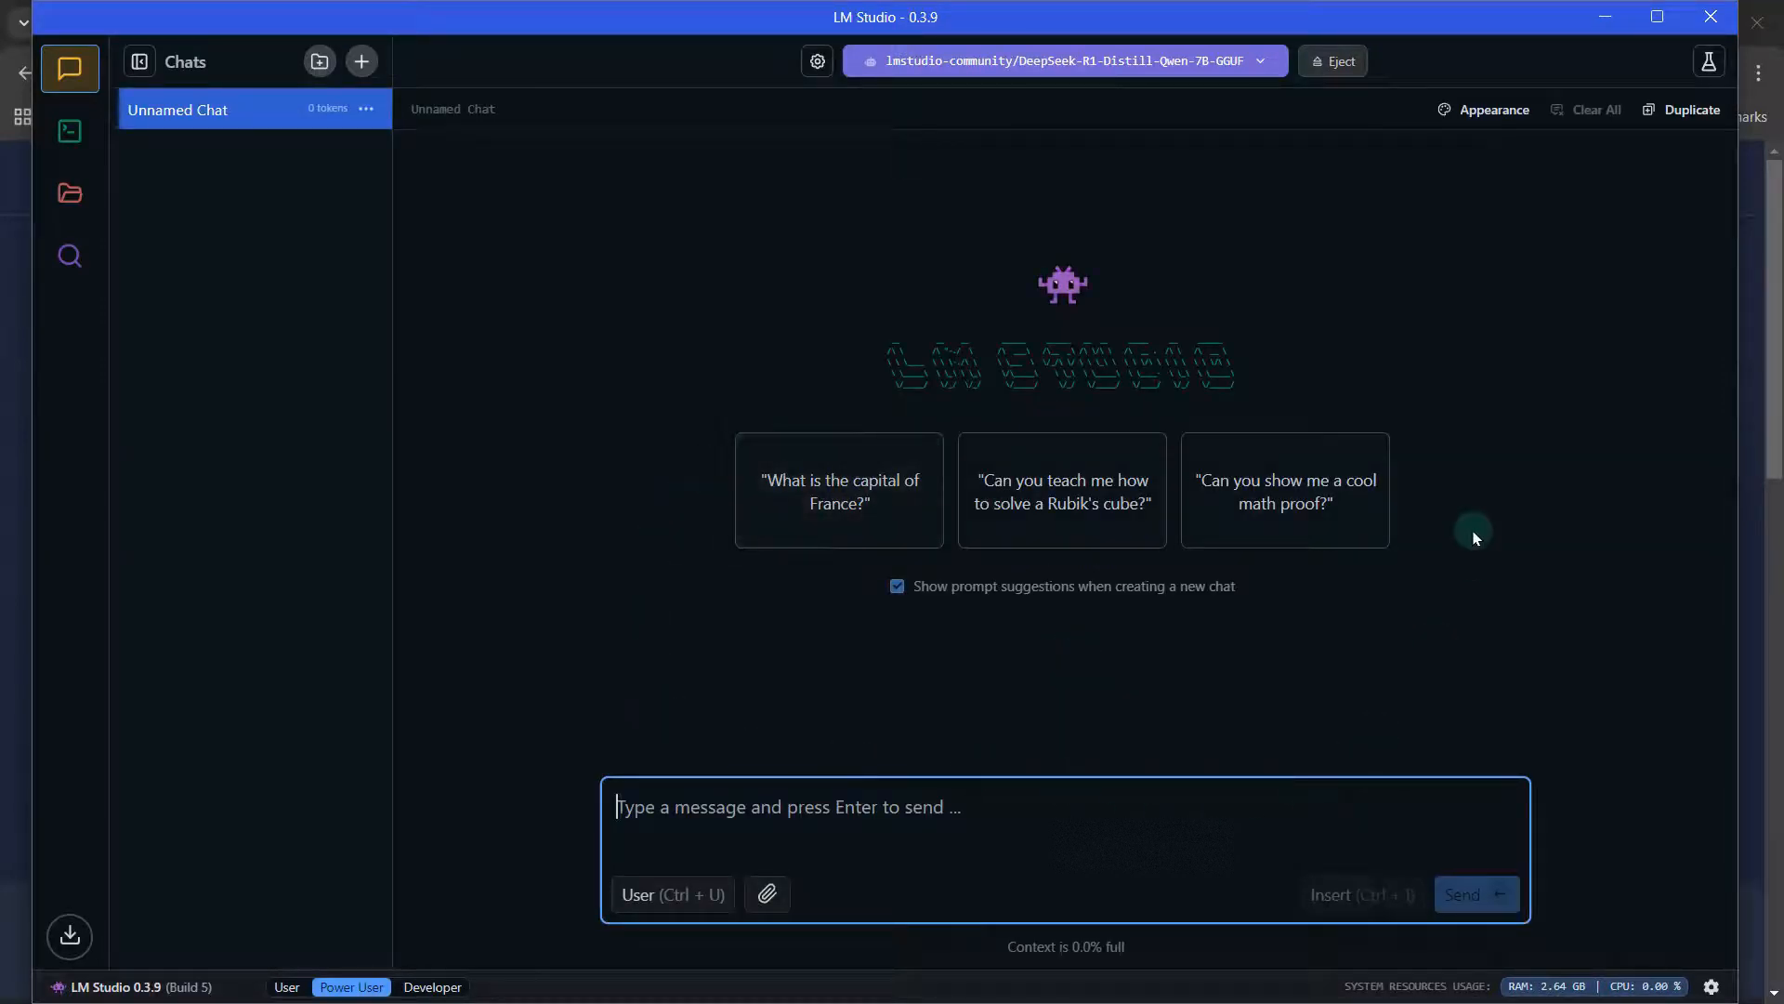
mouse_move(1528, 435)
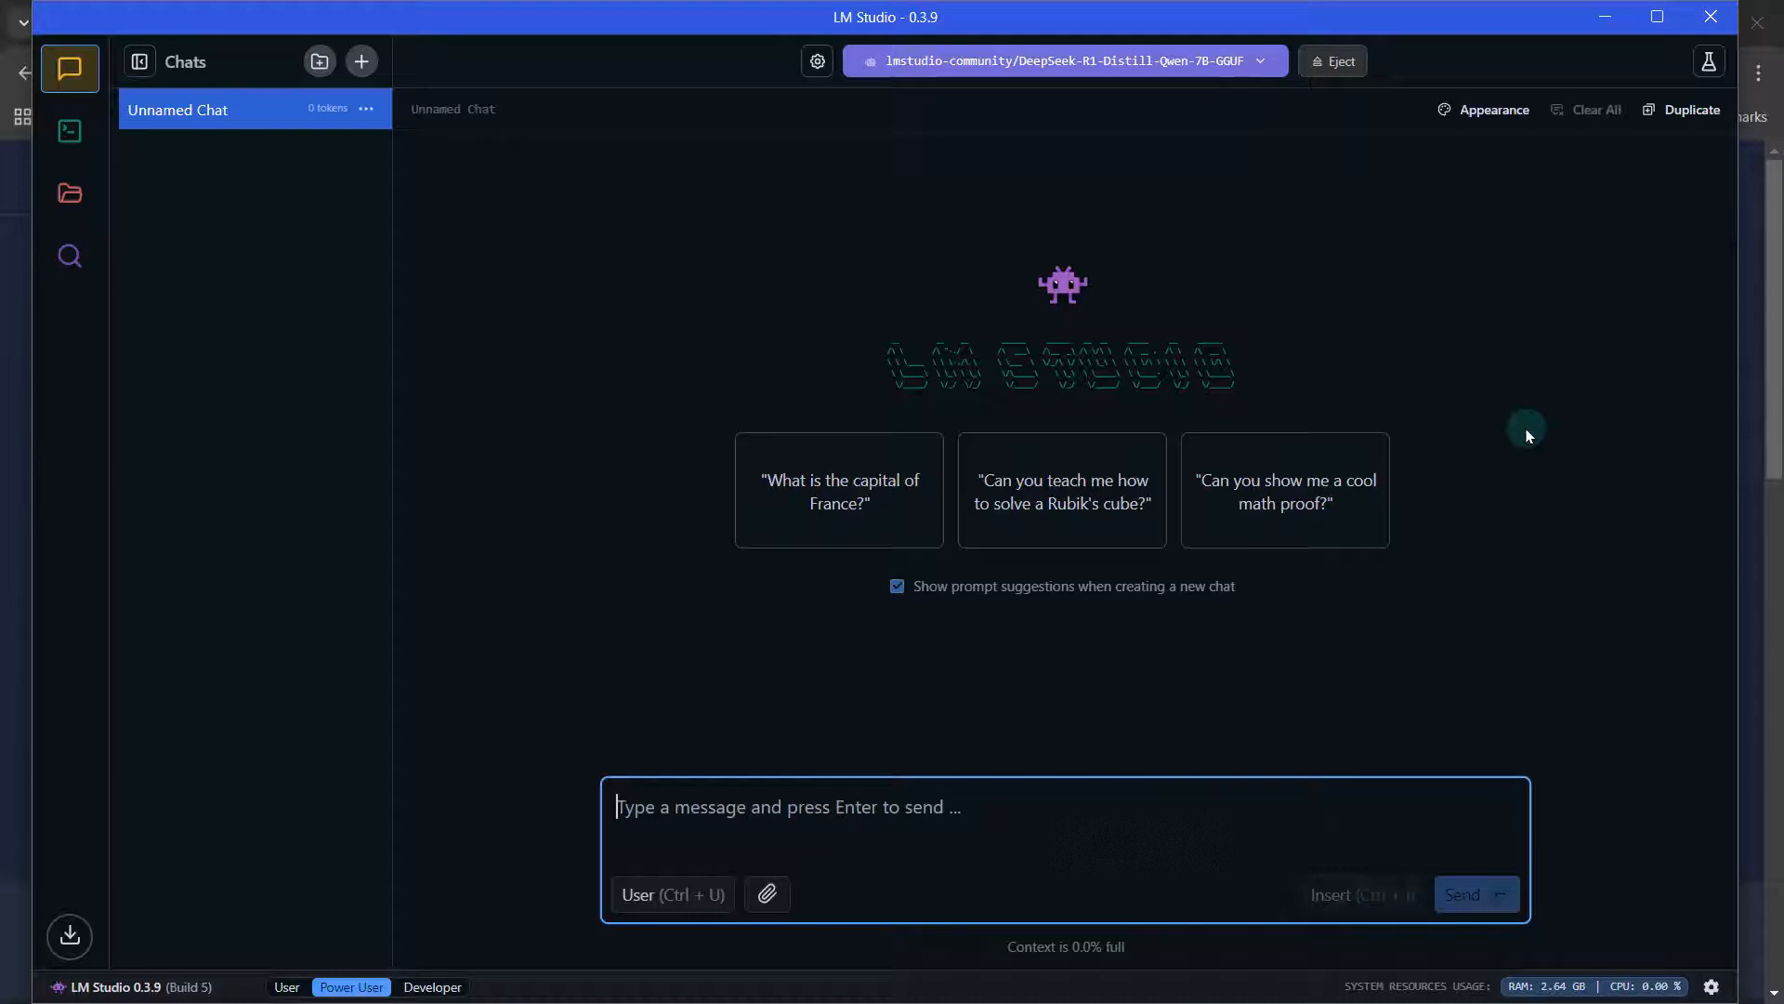
mouse_move(794, 805)
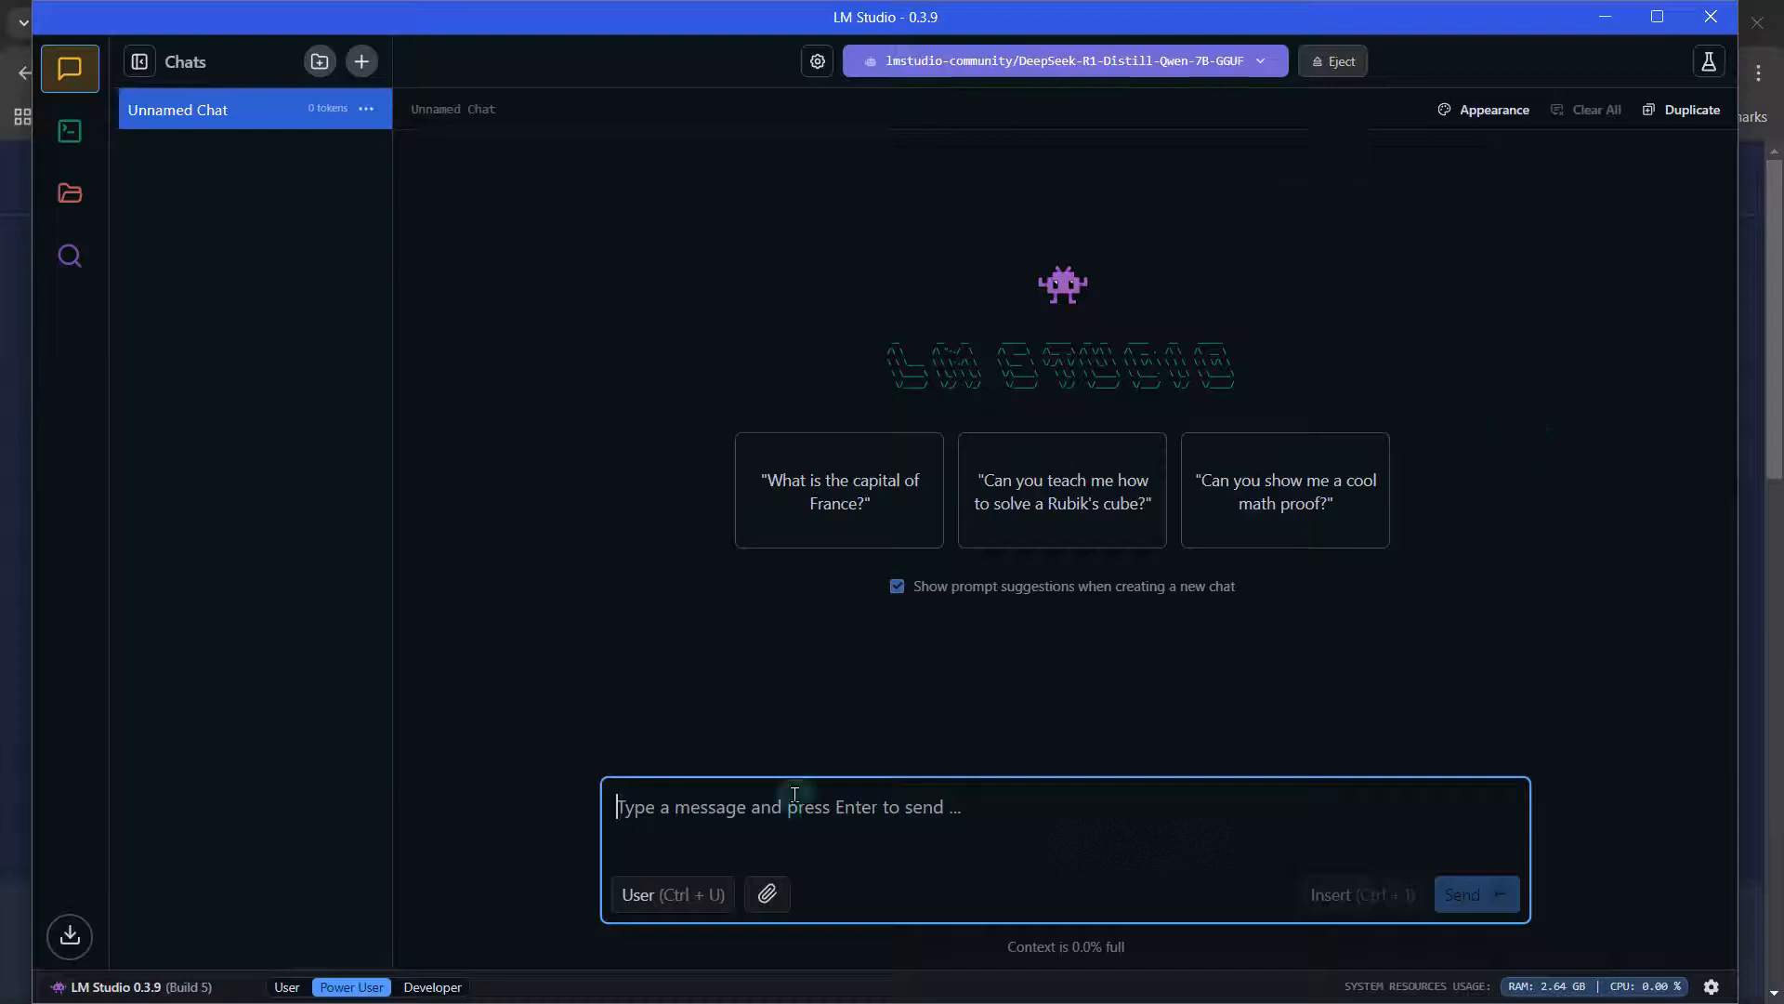
type("Tell me ab")
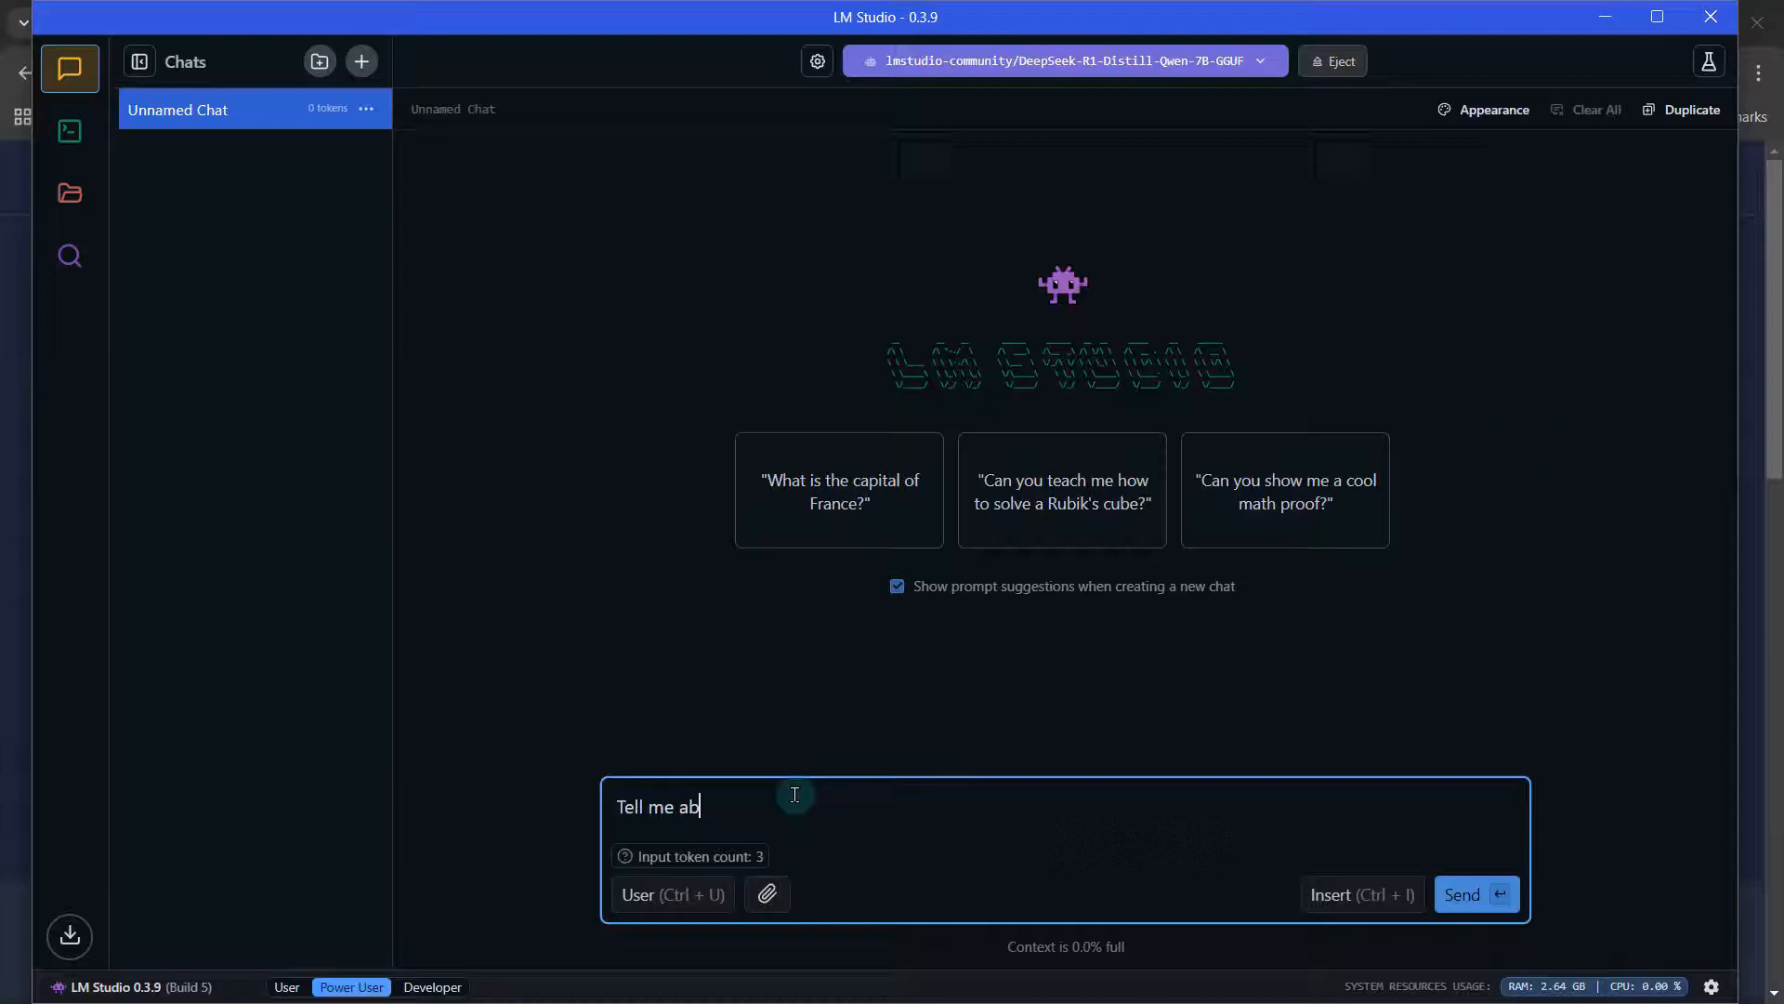
type("out yourself")
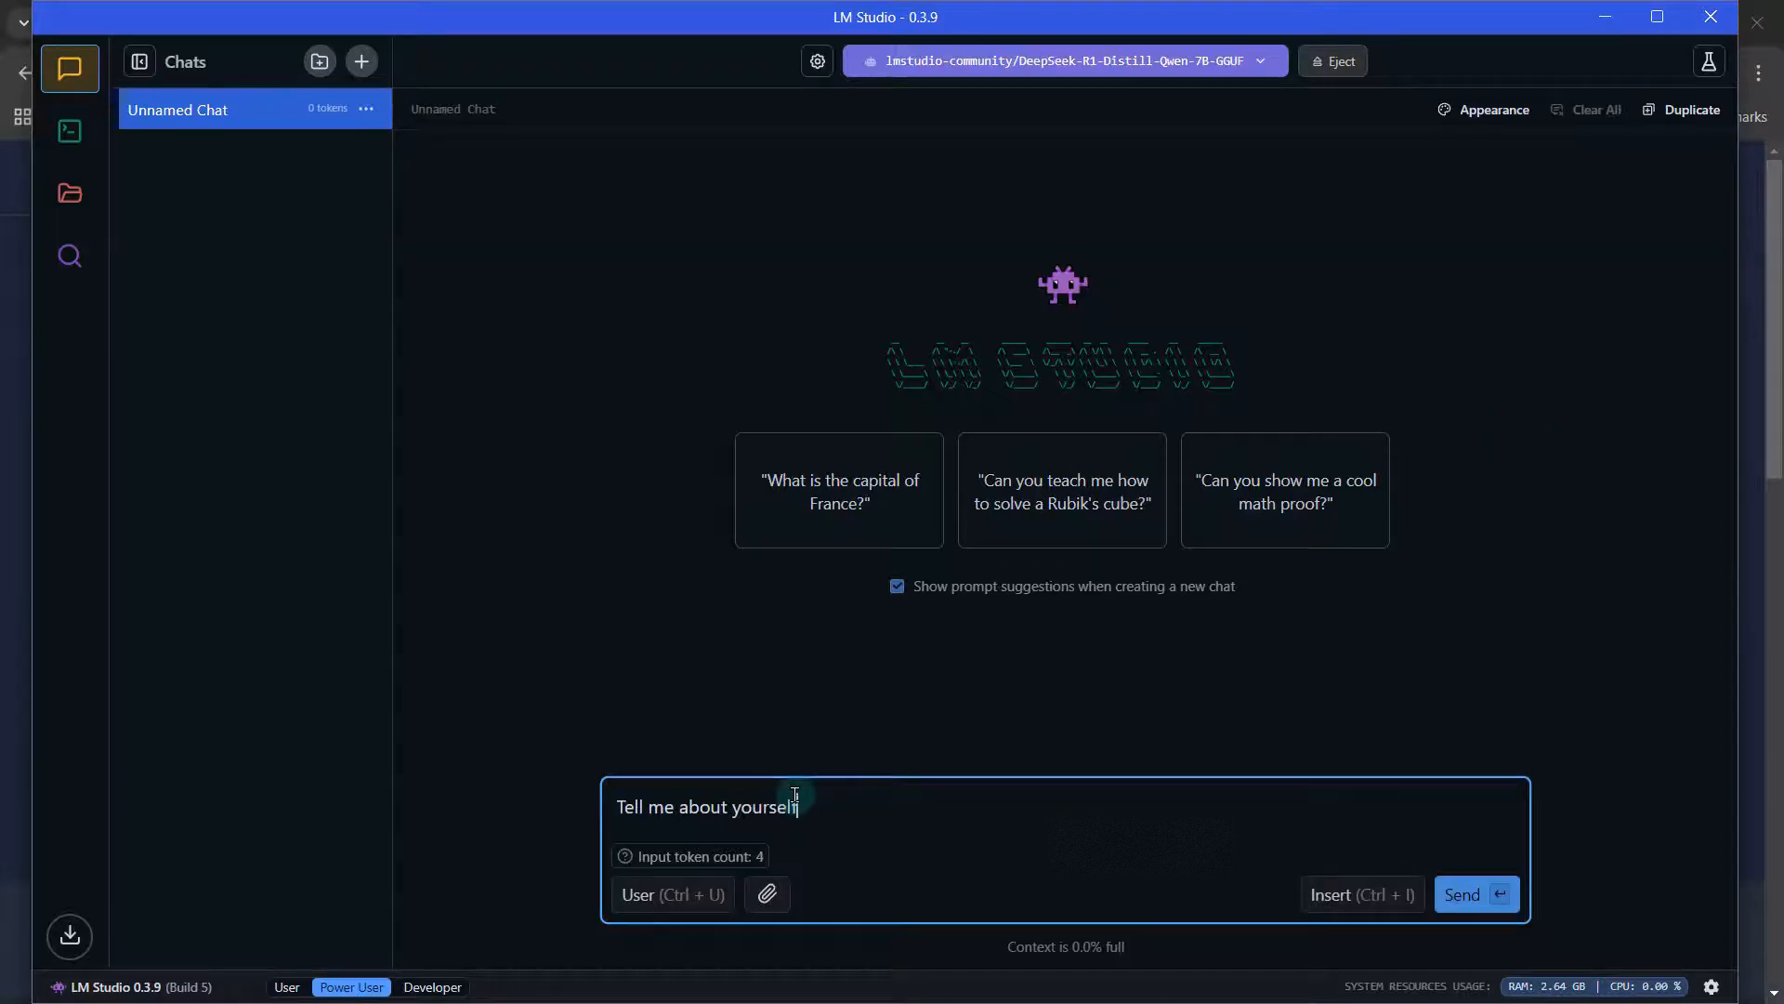
left_click(1474, 894)
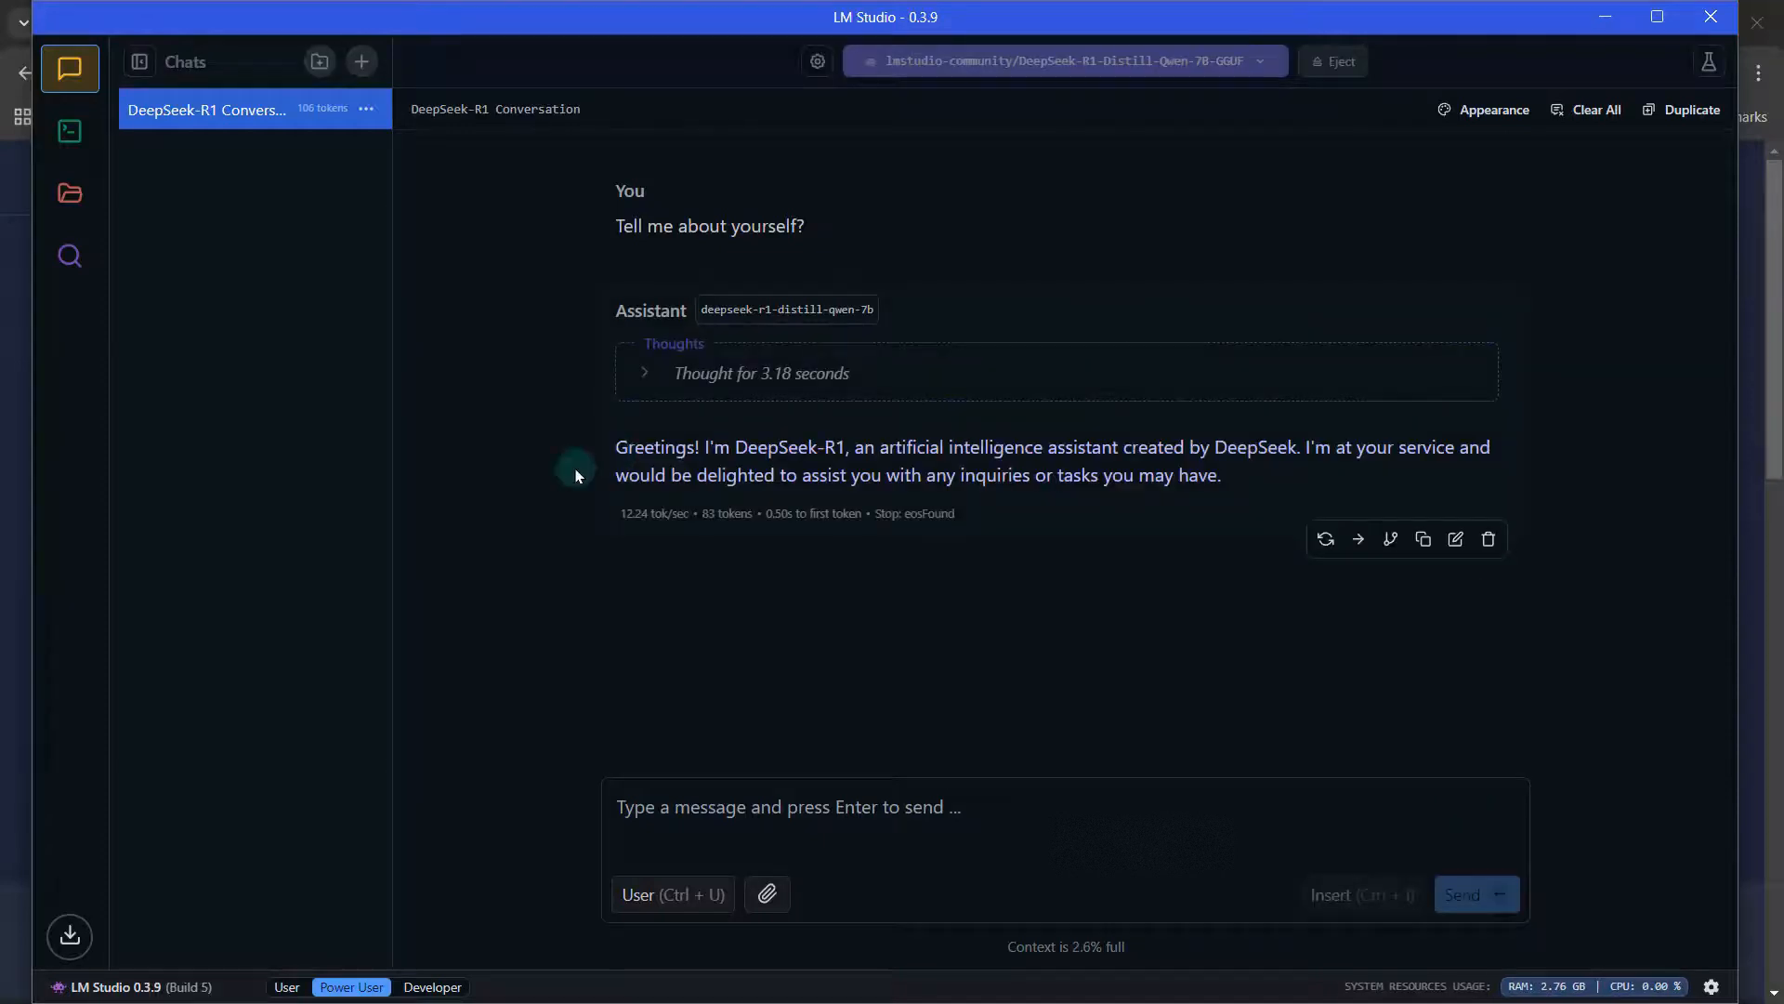
mouse_move(1184, 489)
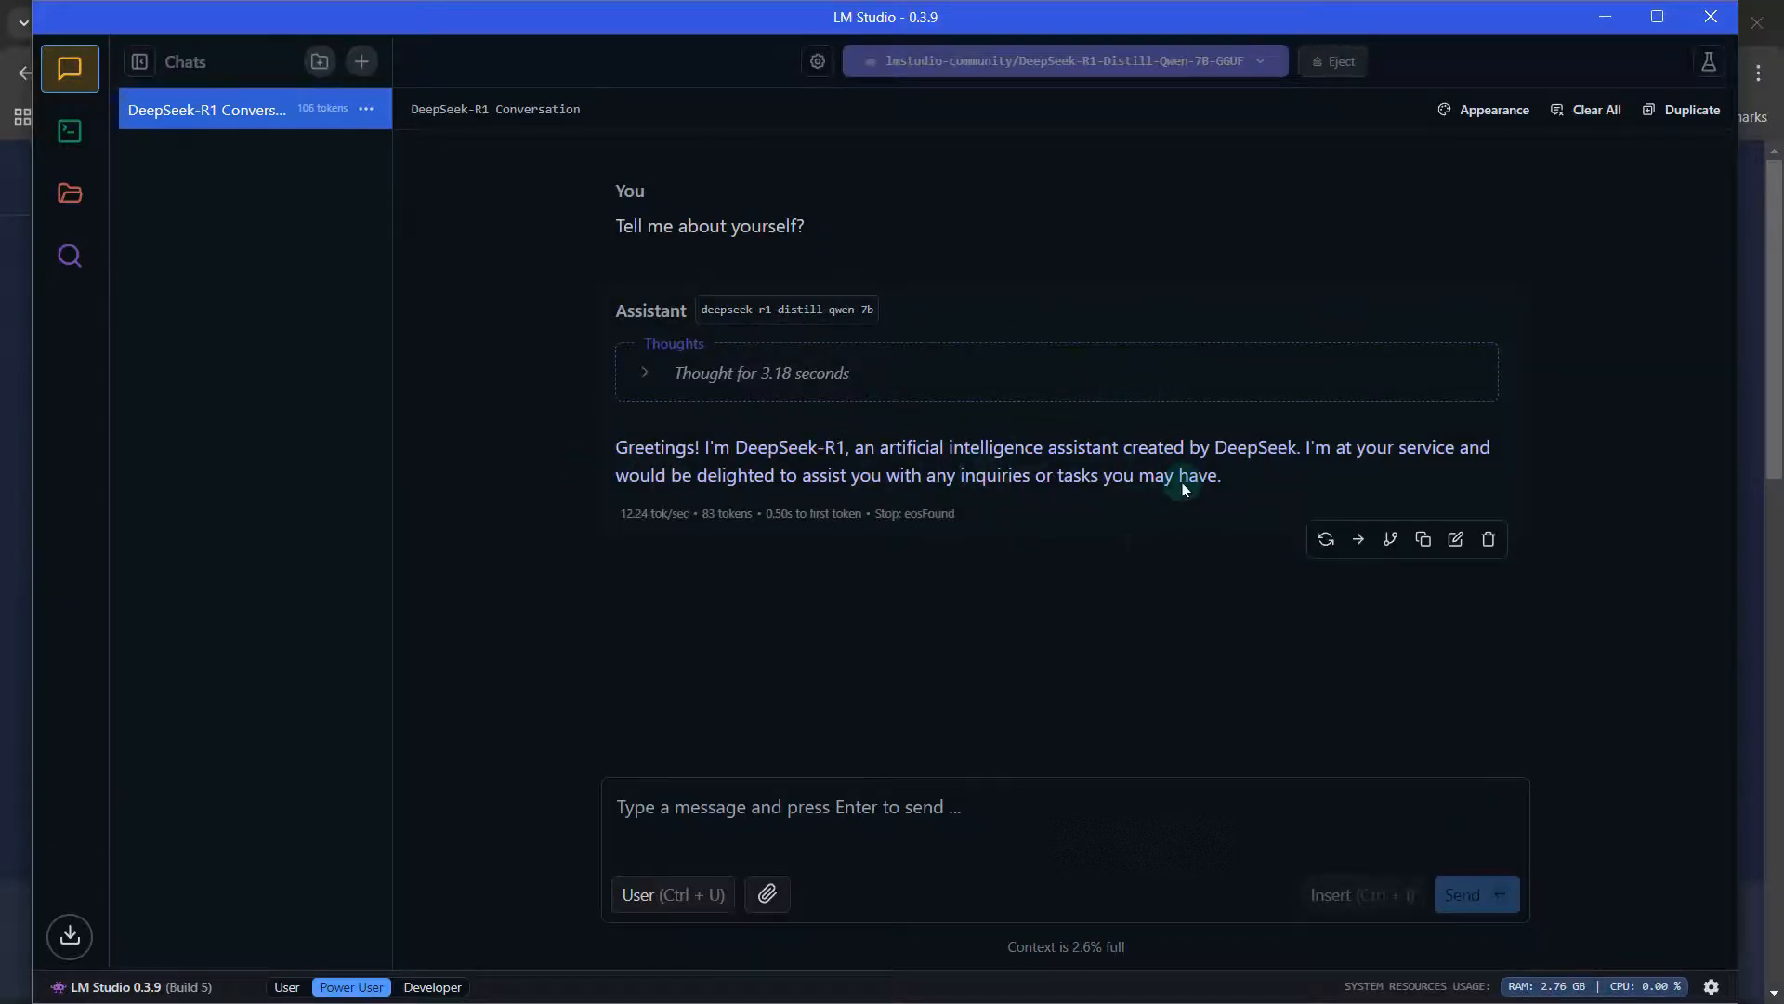
mouse_move(1258, 513)
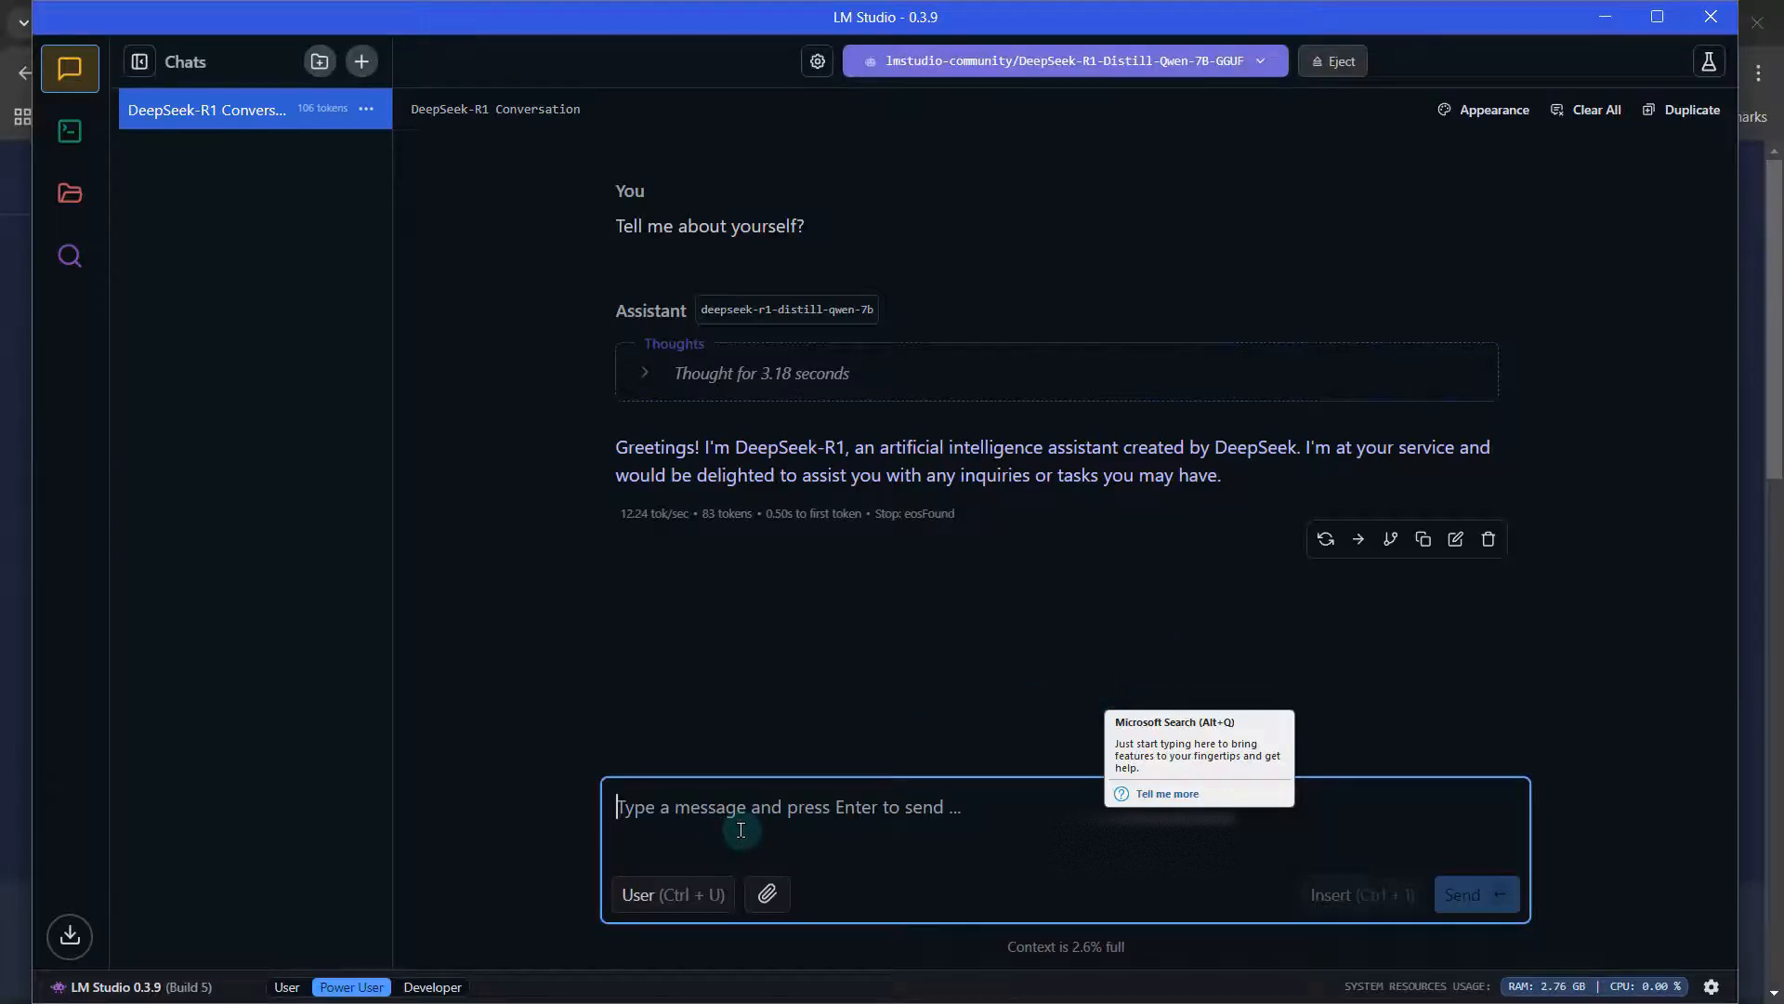
Ask the model to recommend 5 ETFs to pay attention to in year 2025
type("Can you recommend to me")
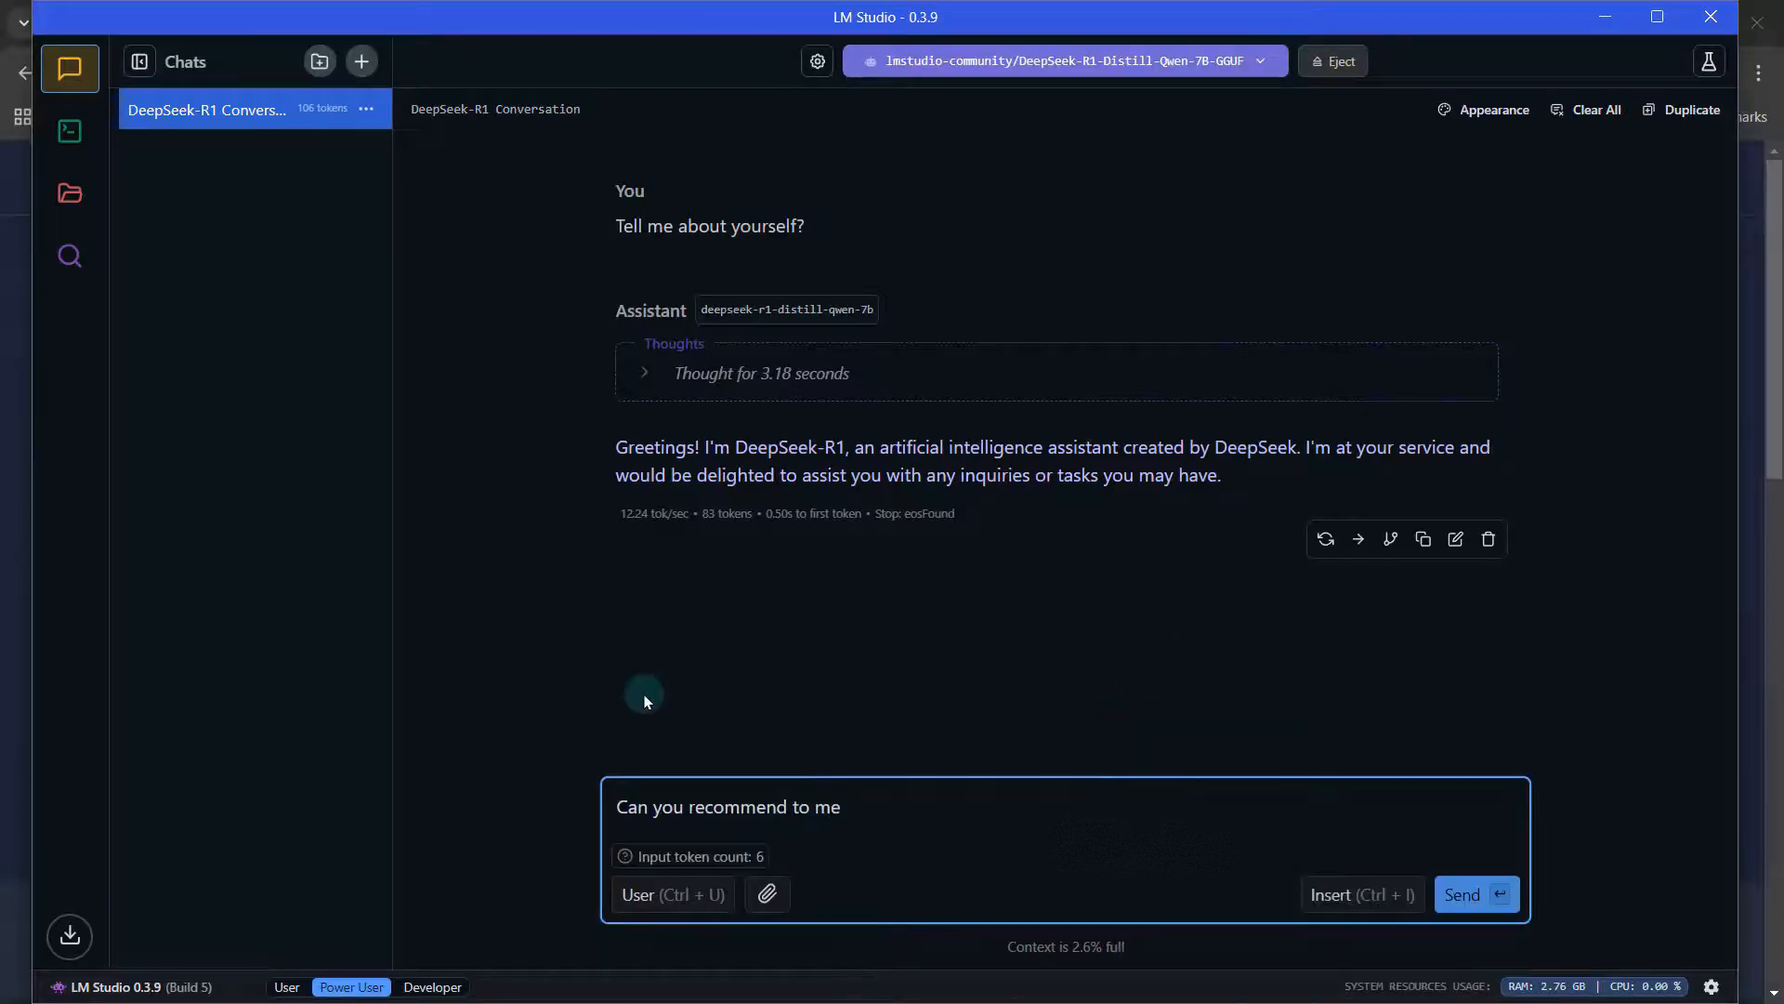
type("5 ETFs that I")
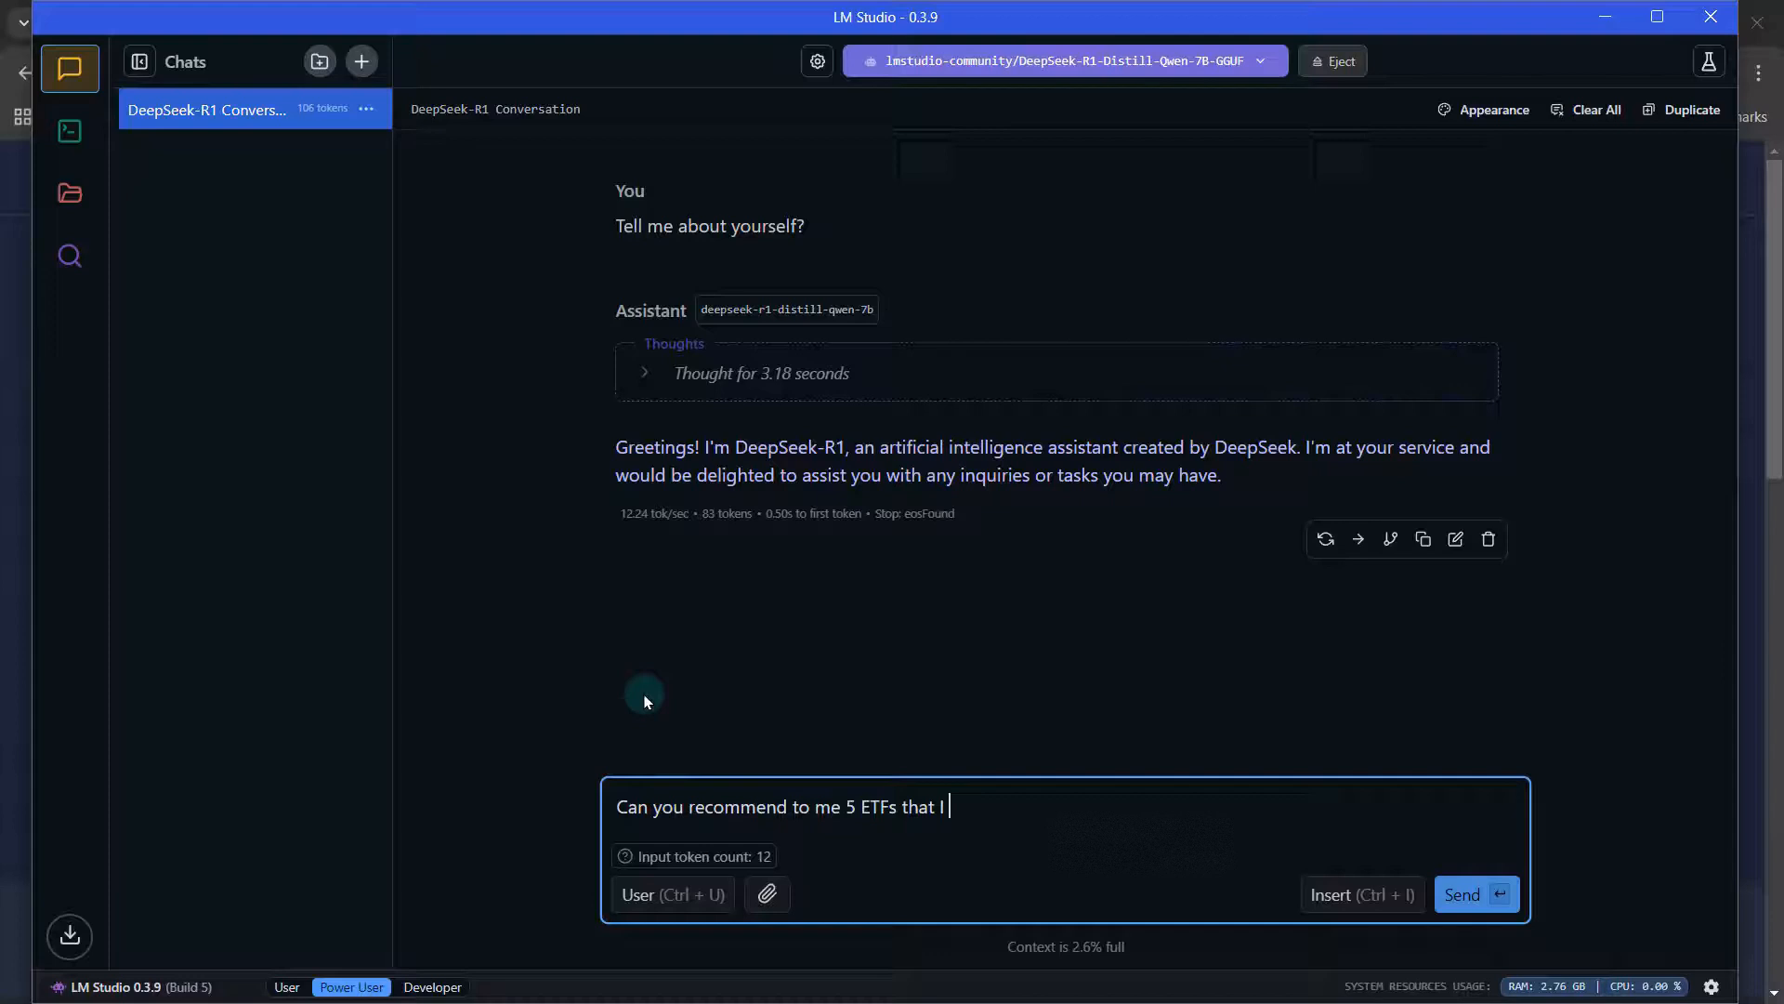
type("should be paying")
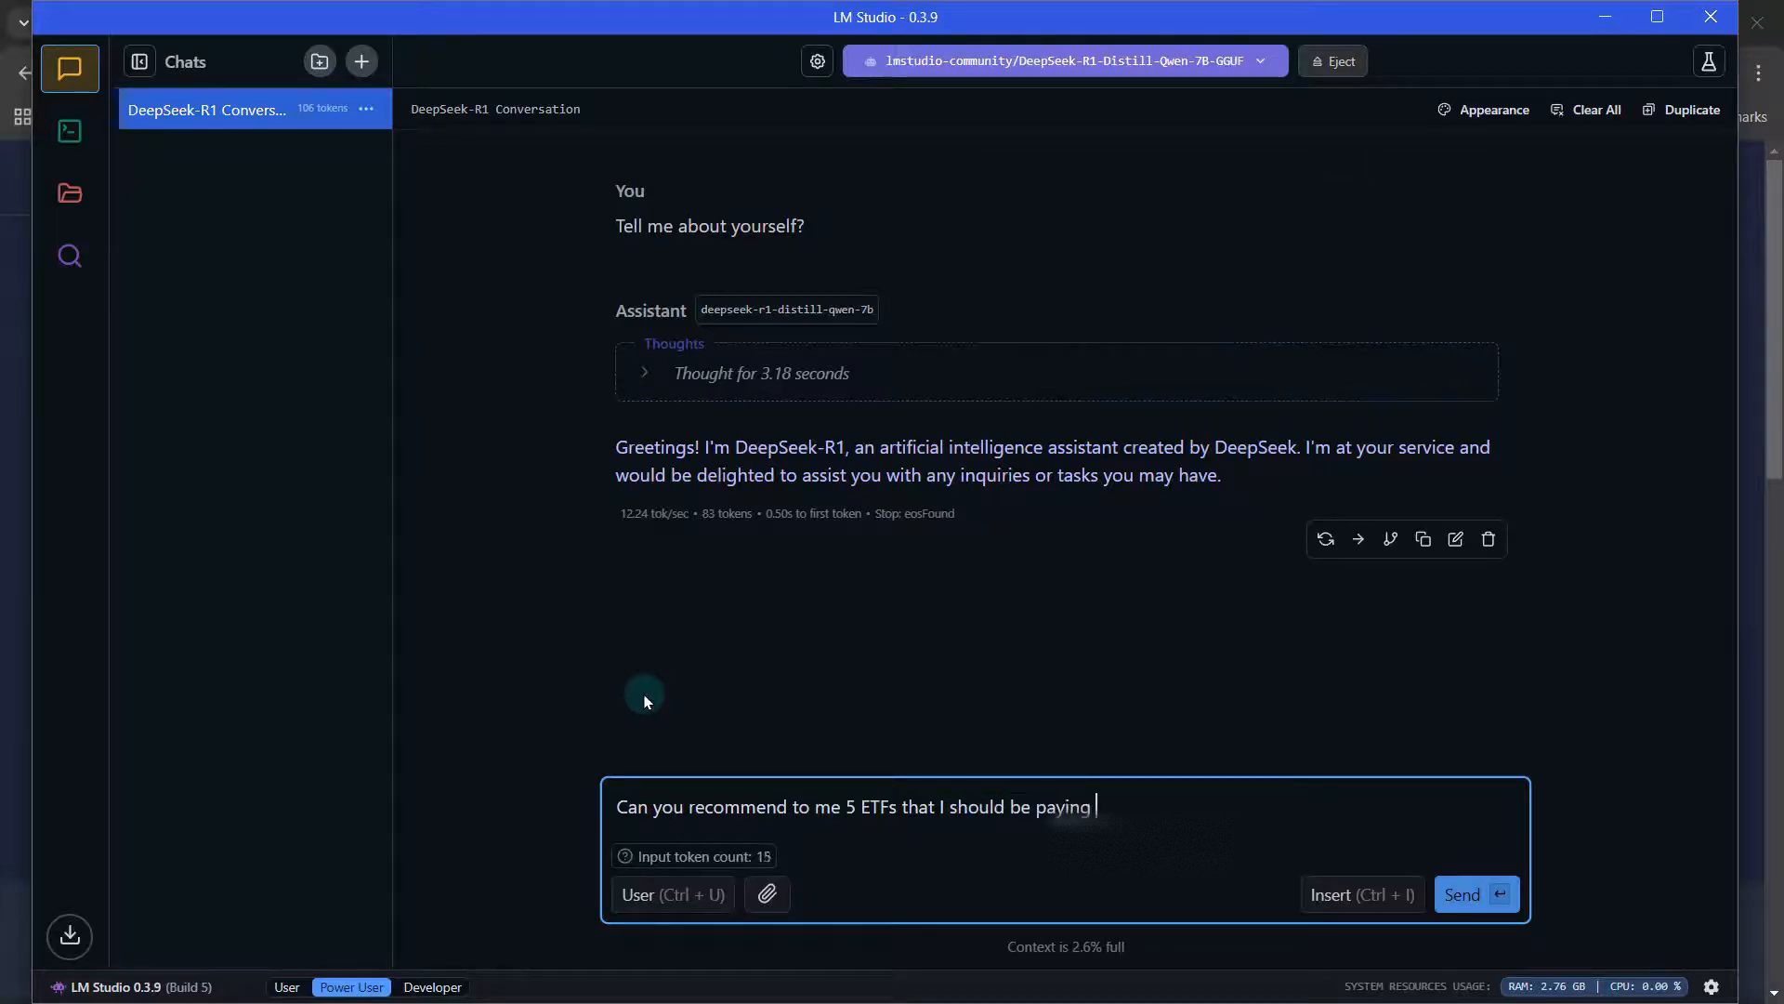
type("attention to in year 2")
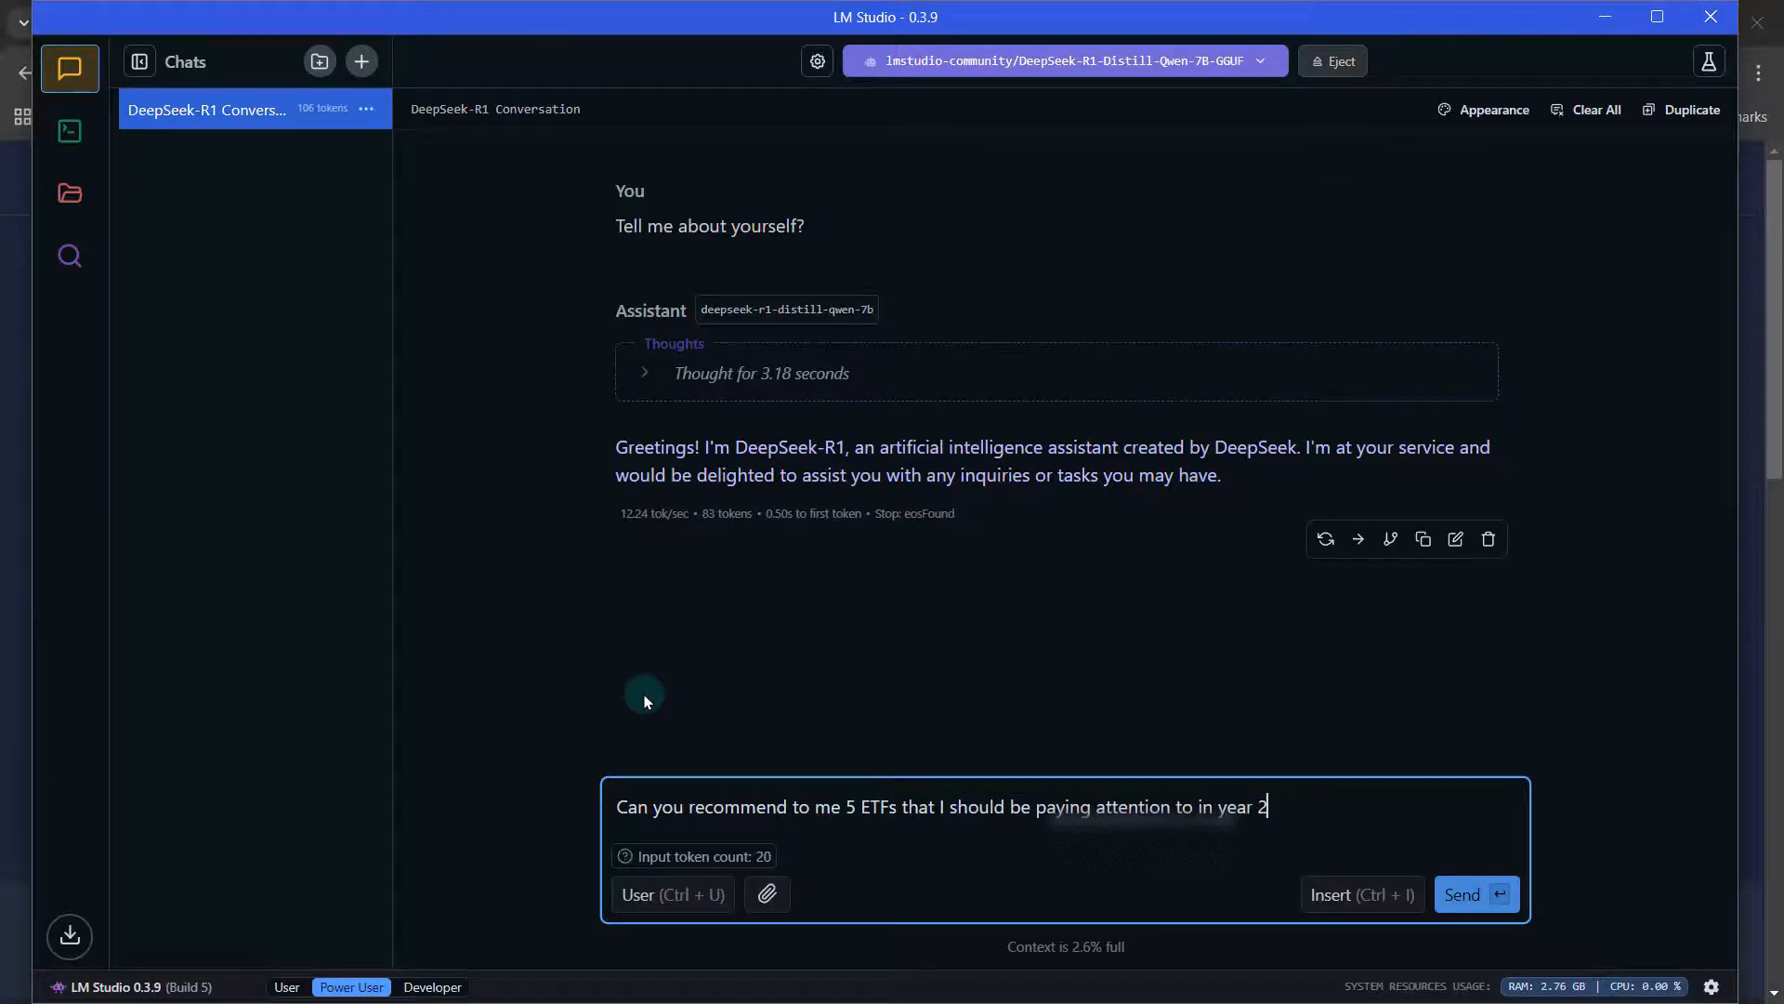
left_click(1476, 894)
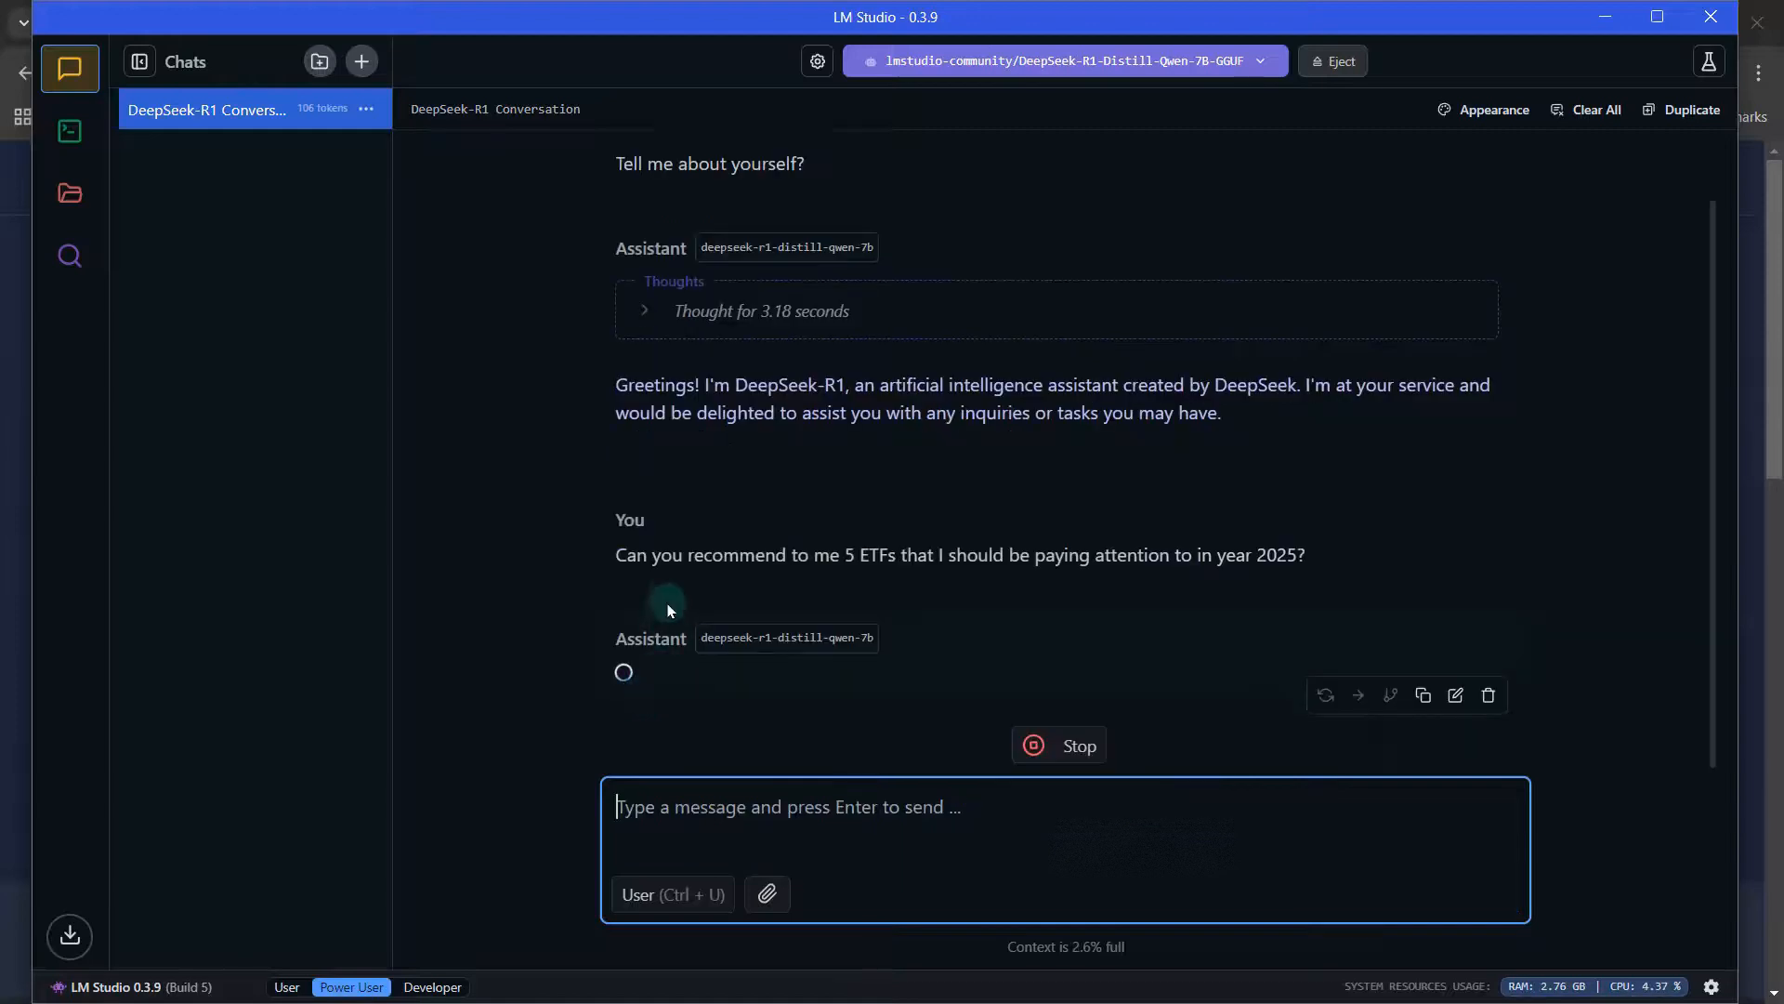
scroll("up", 3)
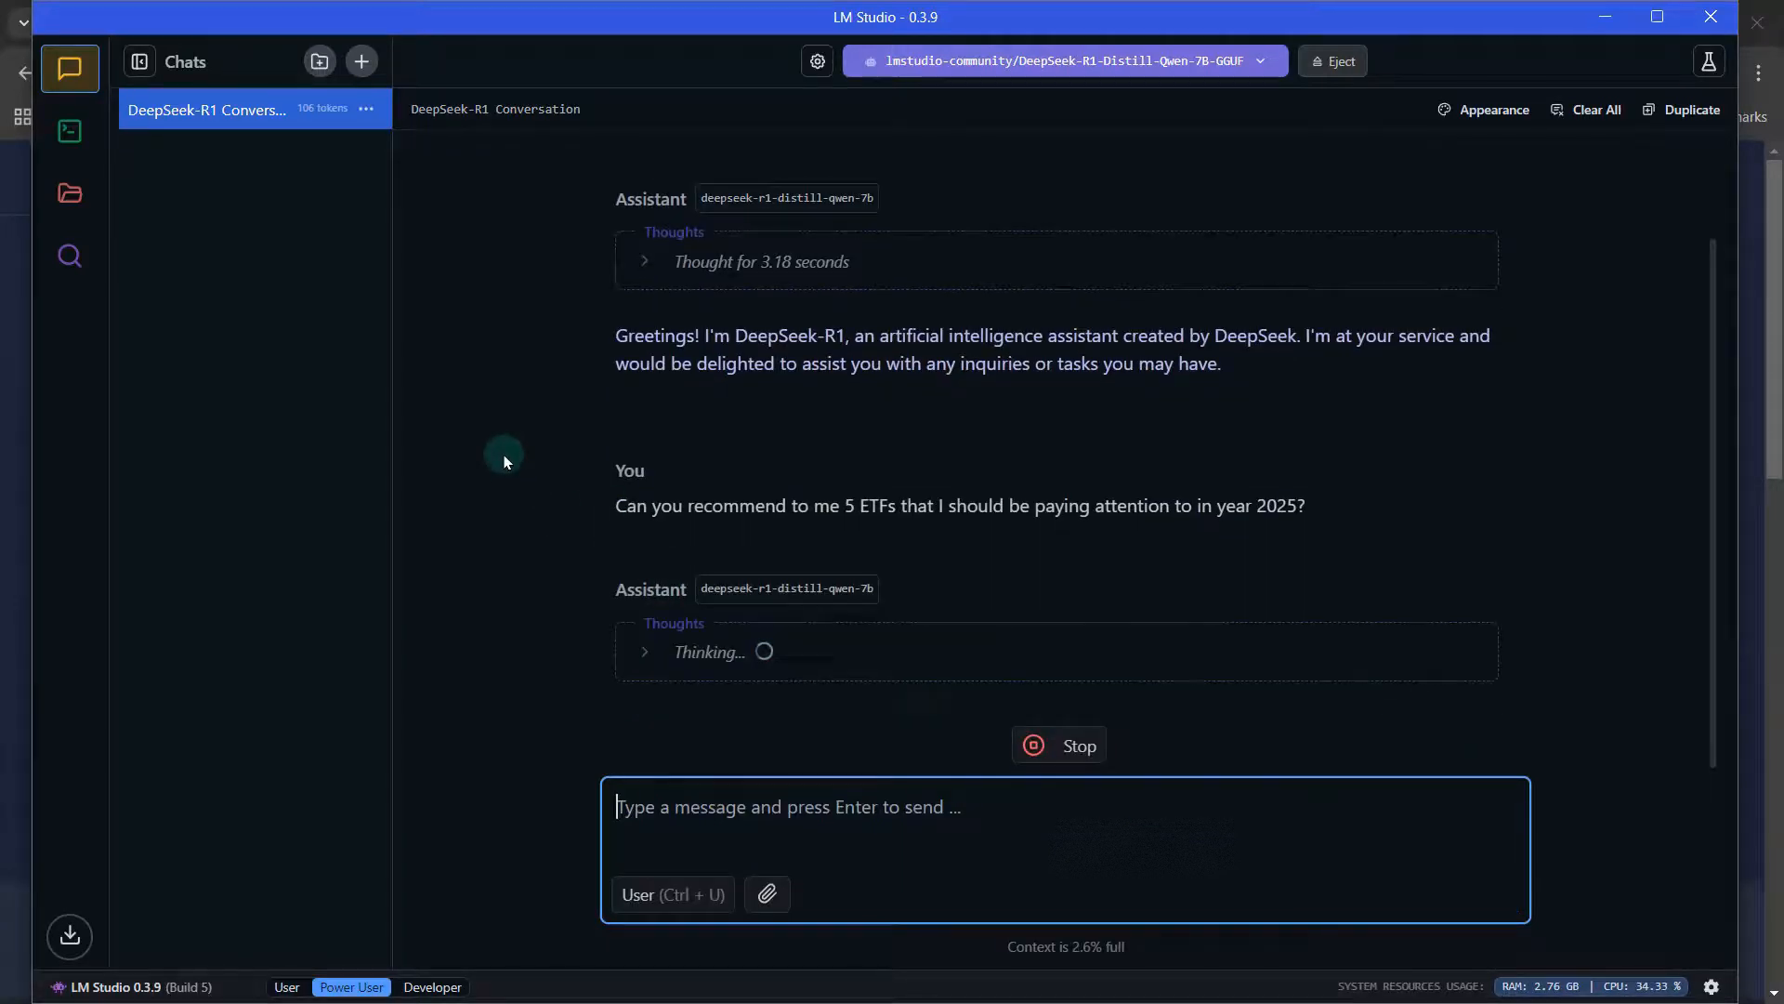
mouse_move(627, 677)
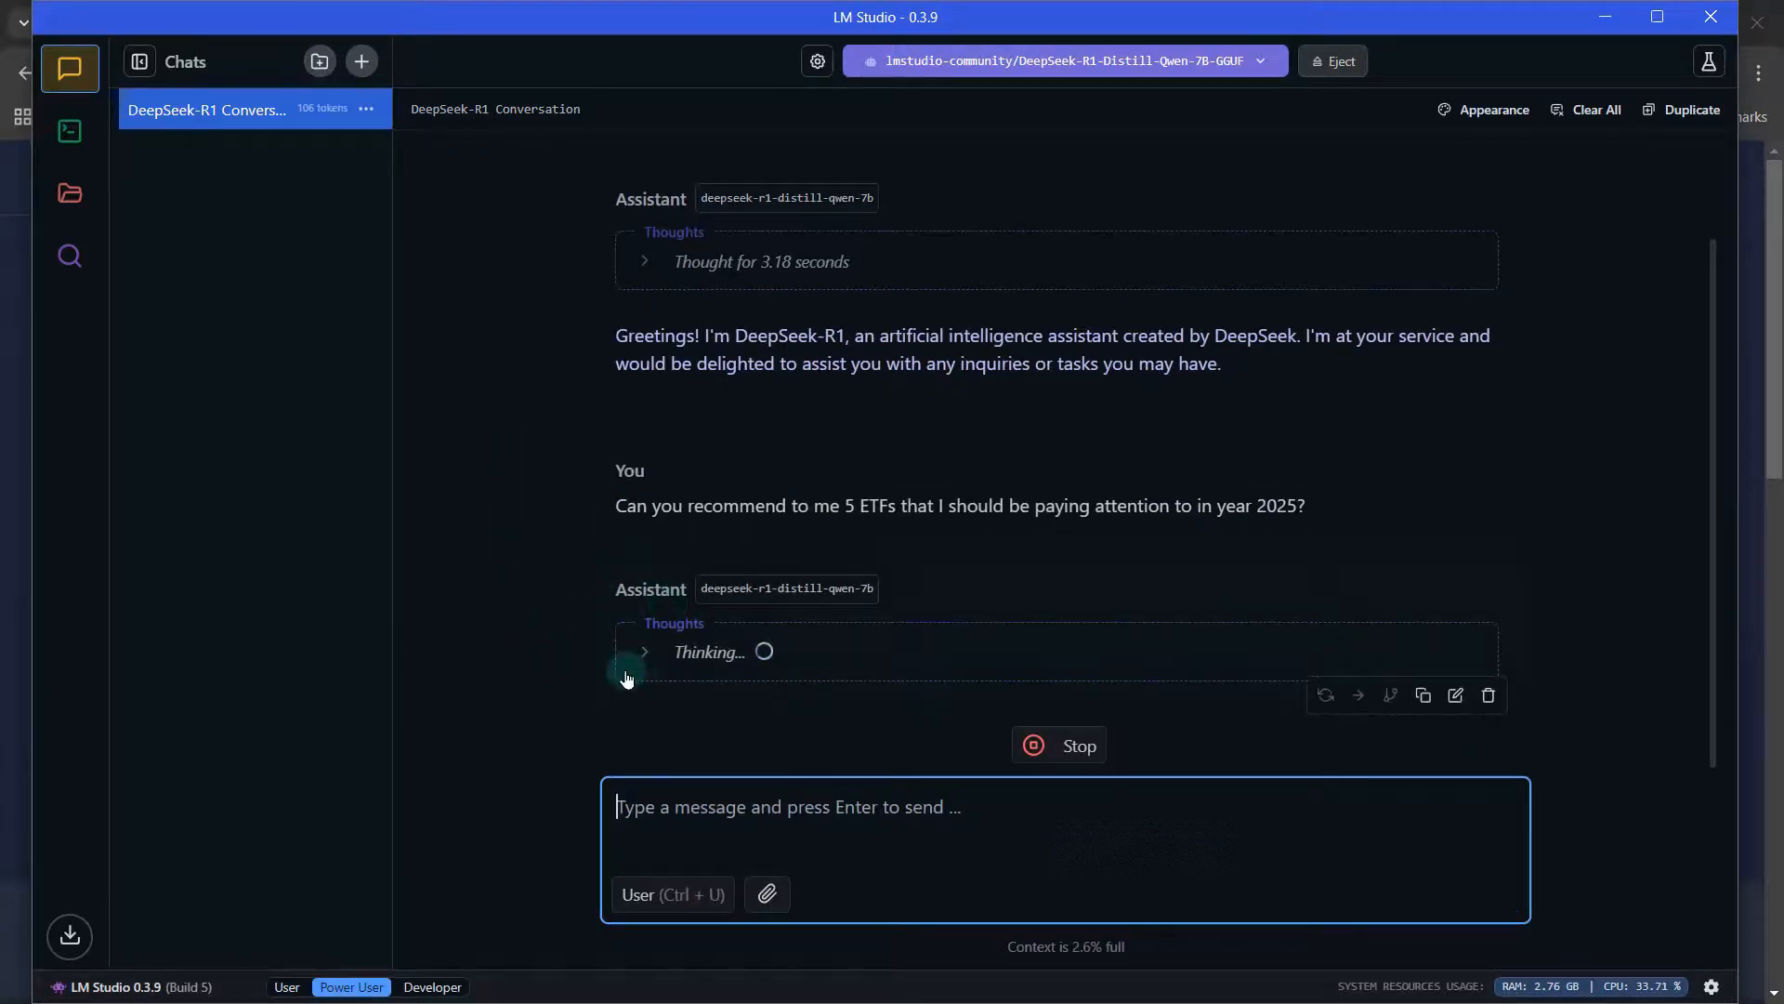
mouse_move(571, 682)
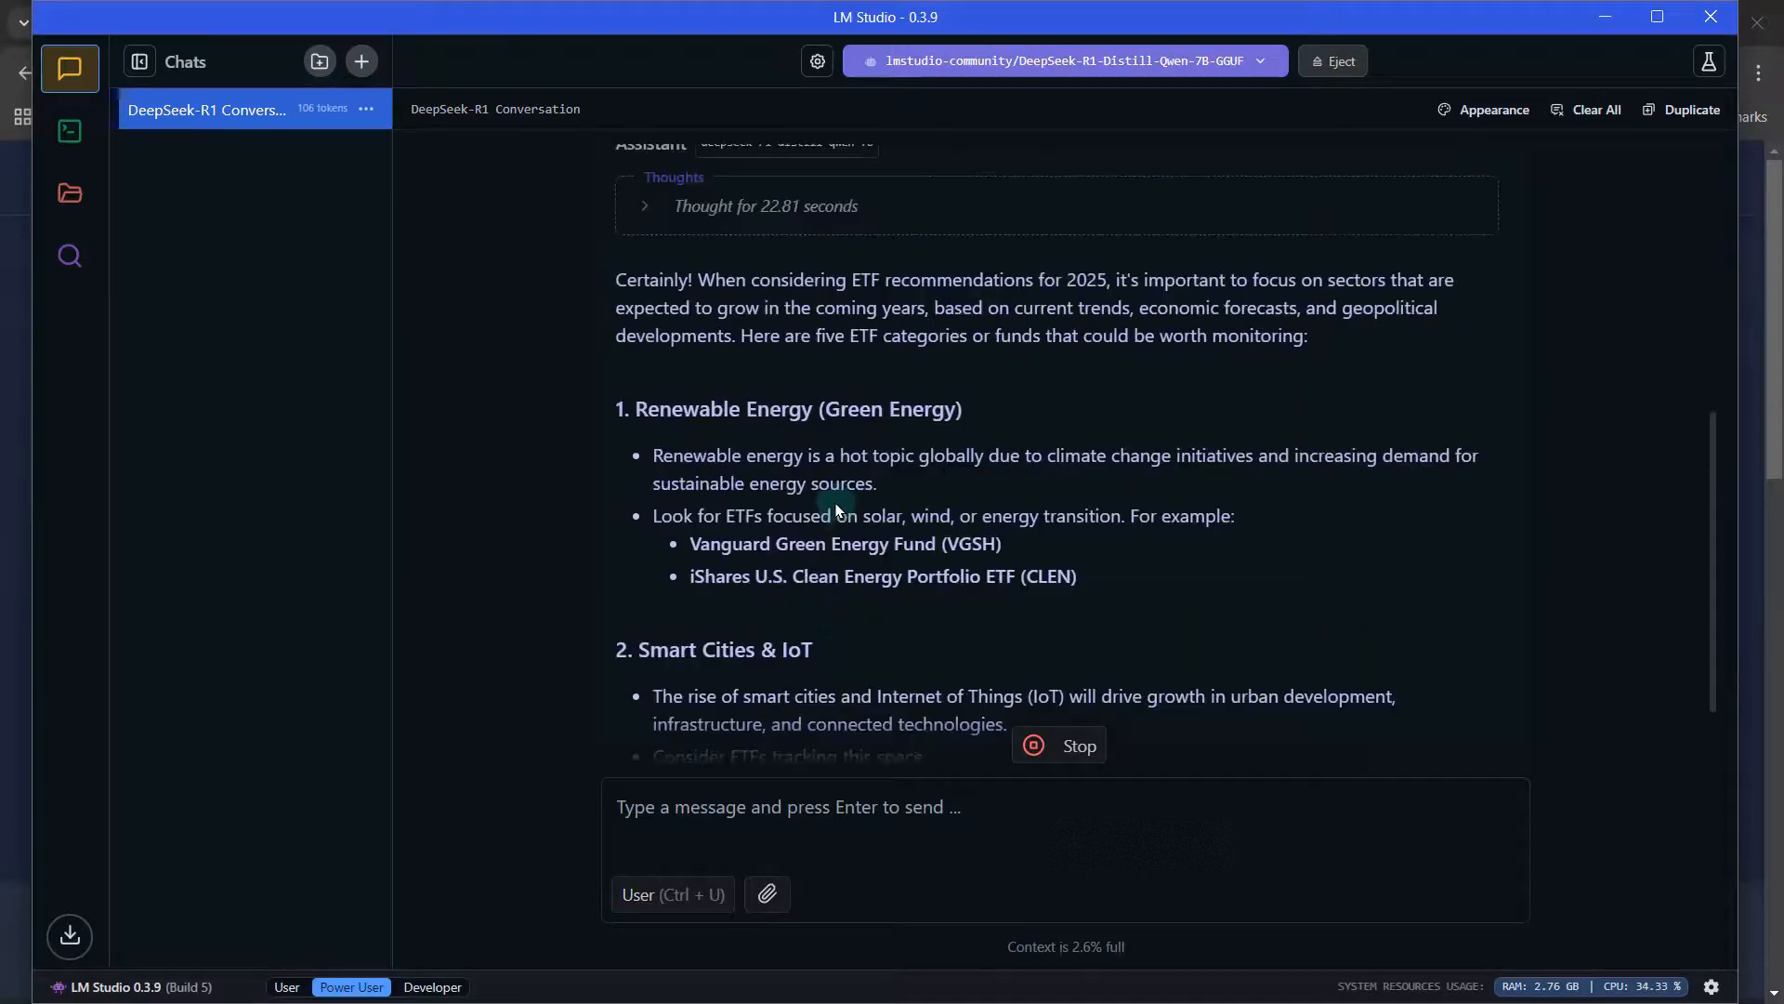
Scroll through the finished ETF answer listing Renewable Energy and Smart Cities & IoT funds
scroll("up", 3)
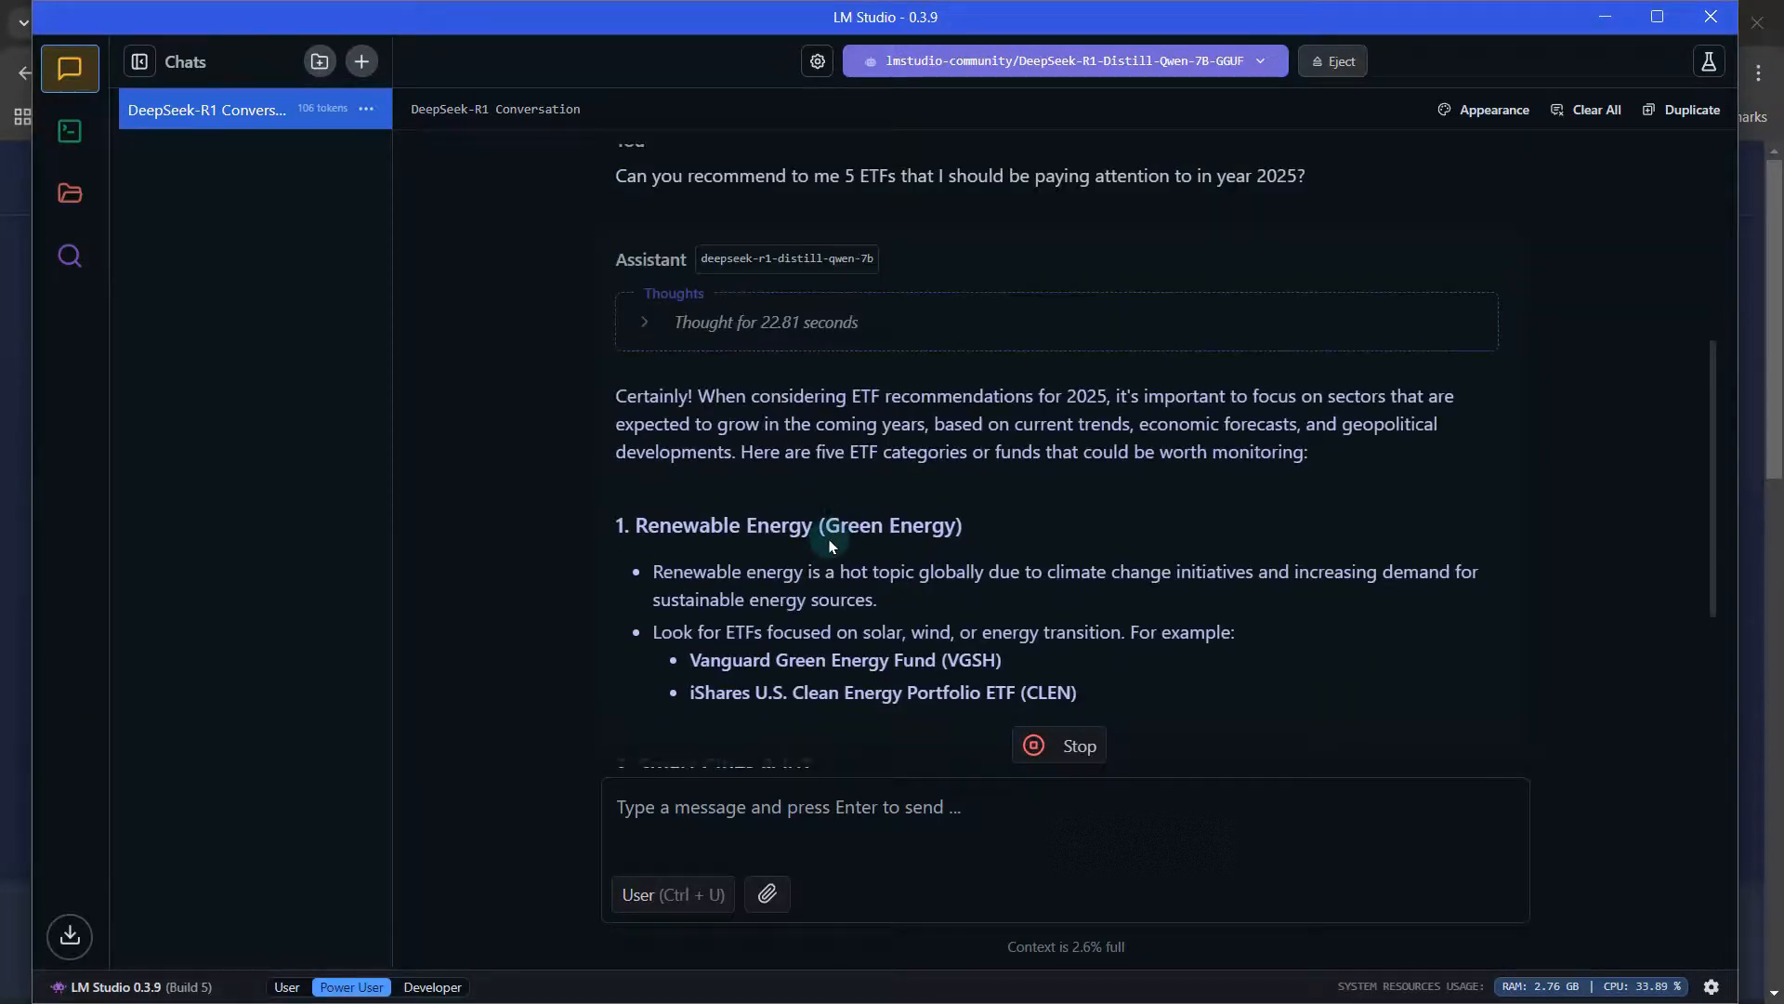
scroll("down", 3)
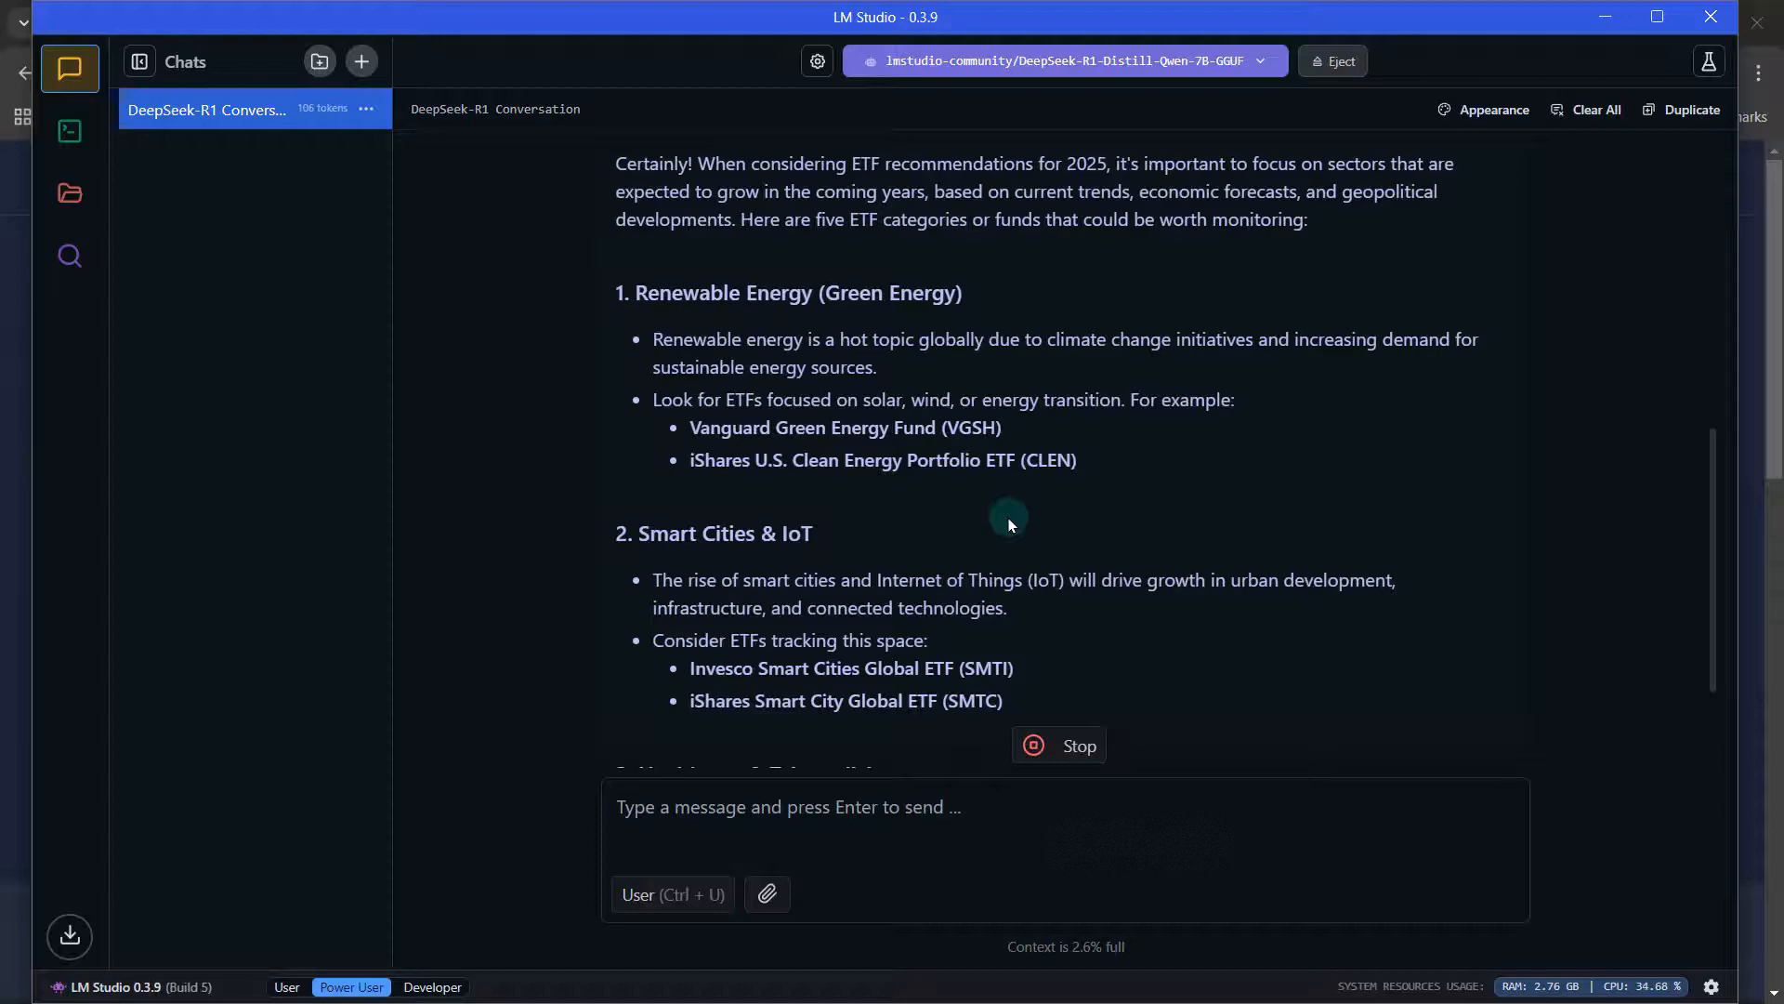
scroll("up", 3)
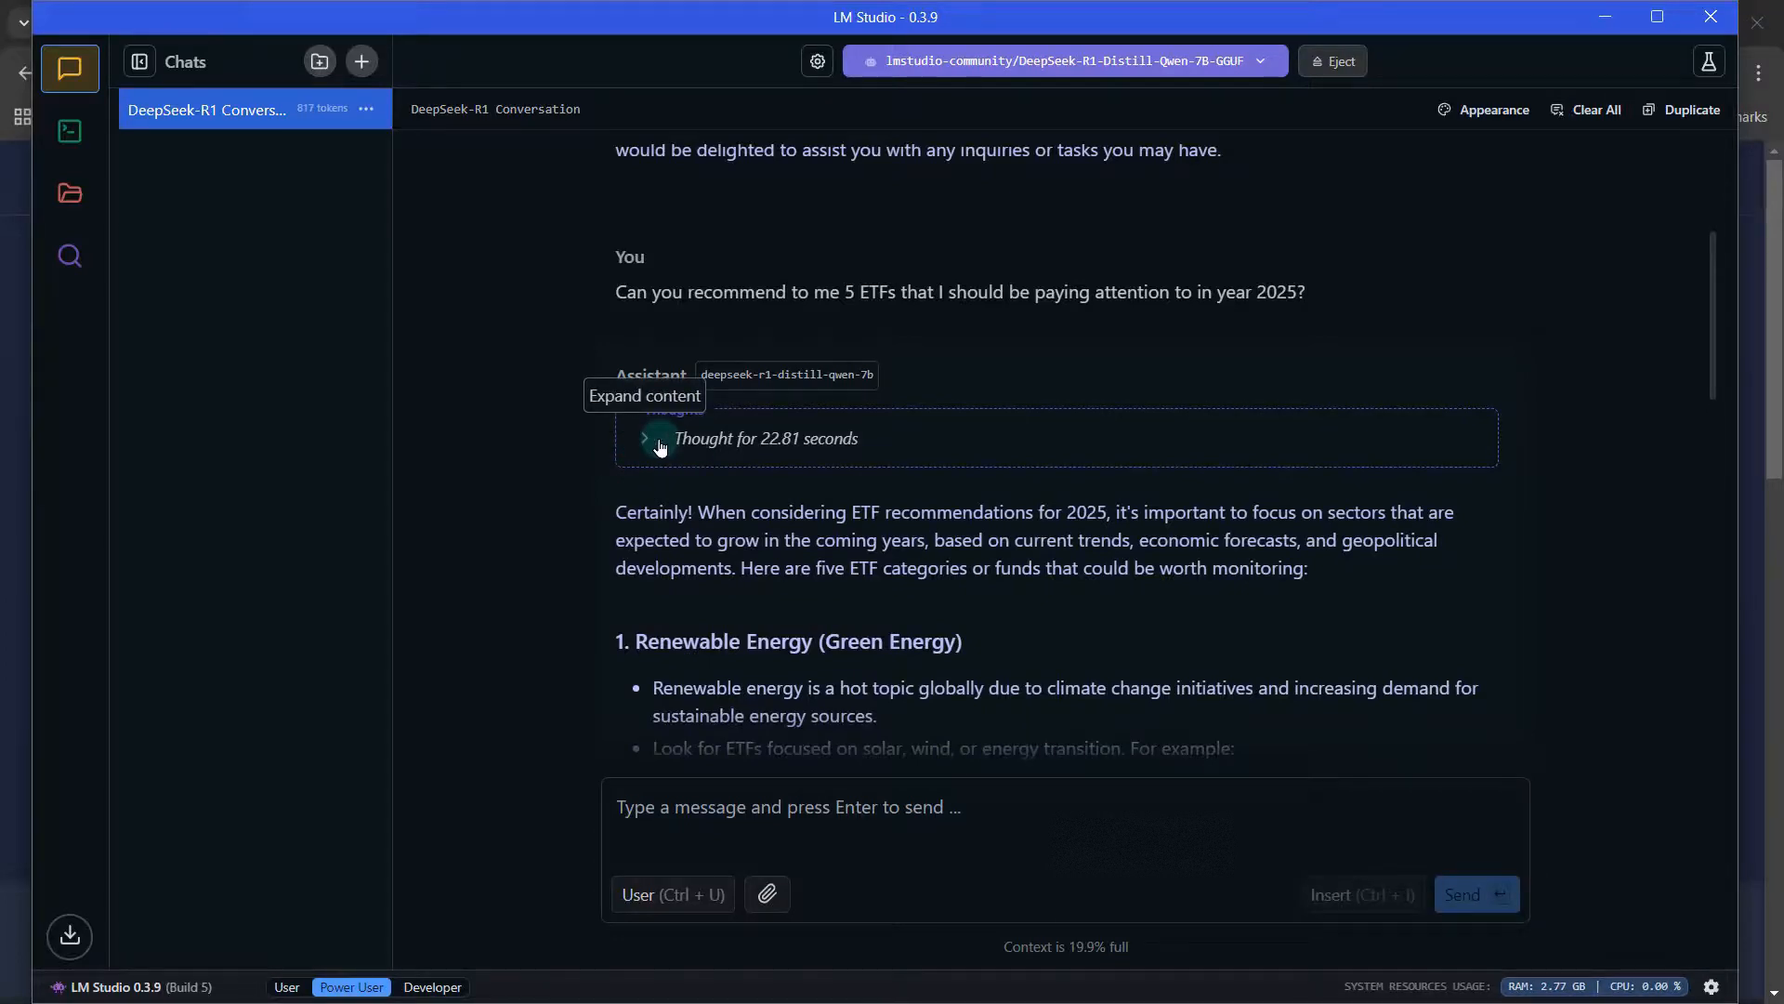
Expand the 'Thought for 22.81 seconds' section and read the reasoning through to the answer's end
left_click(645, 439)
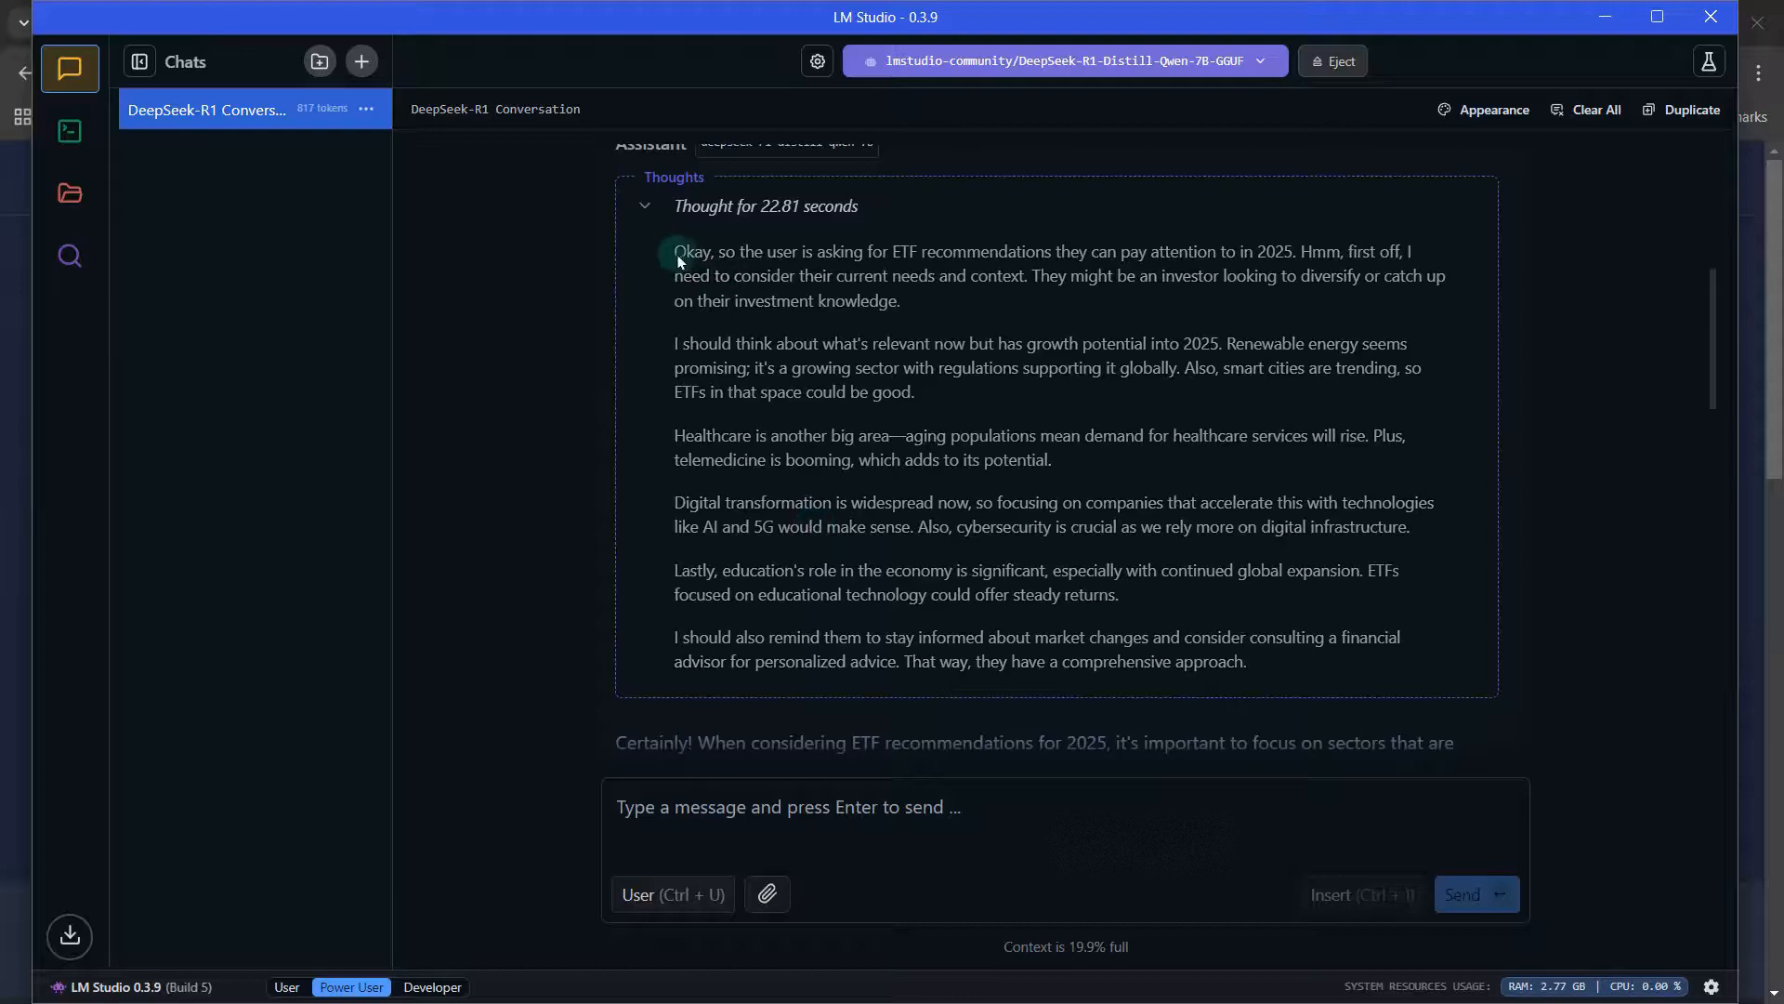
mouse_move(1179, 558)
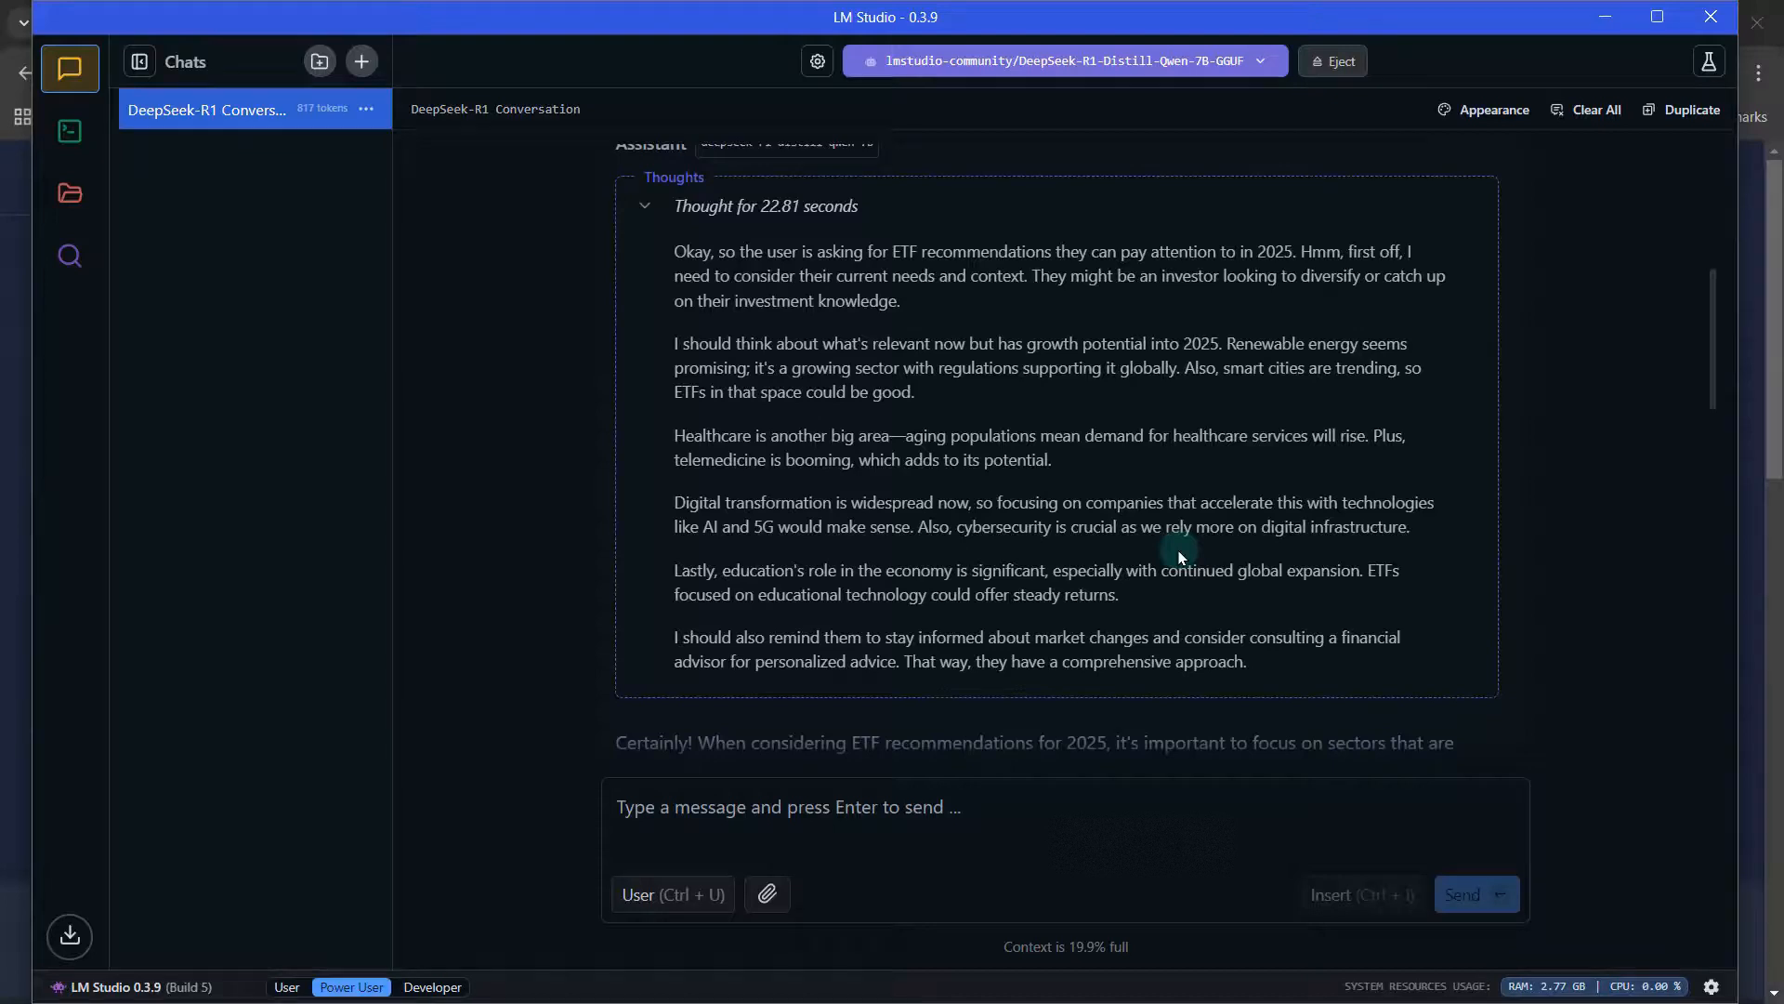
mouse_move(647, 212)
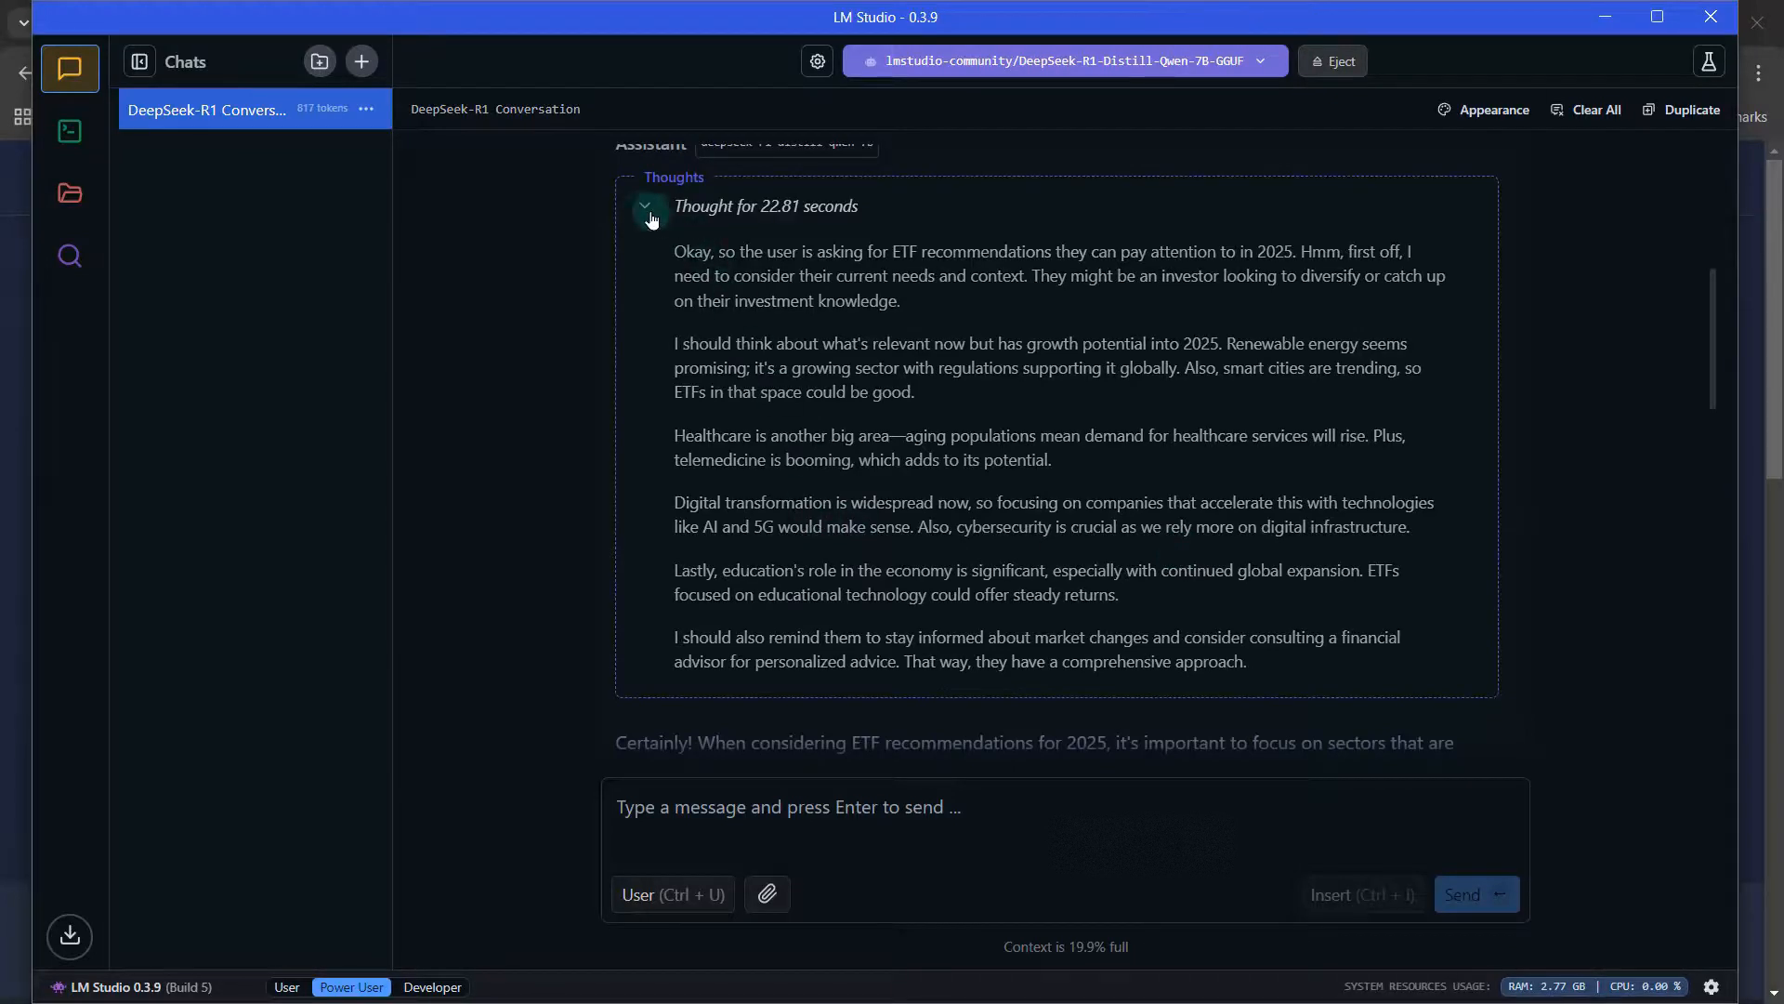
scroll("down", 3)
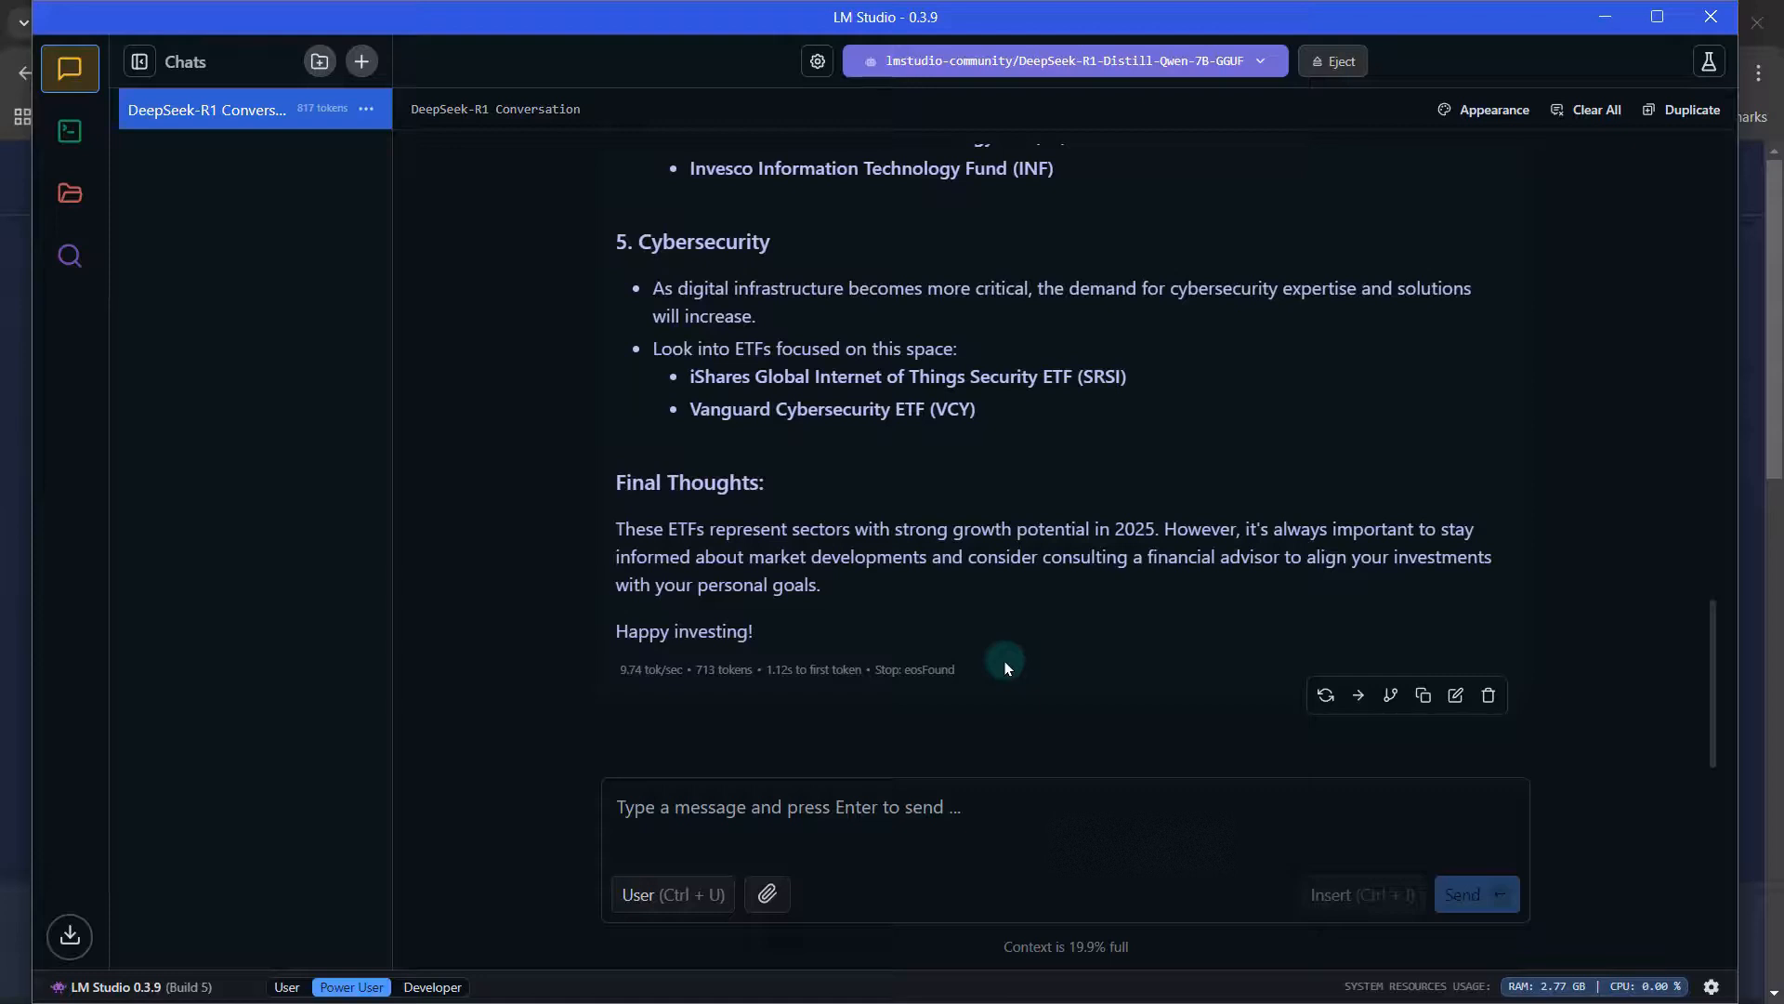
scroll("up", 3)
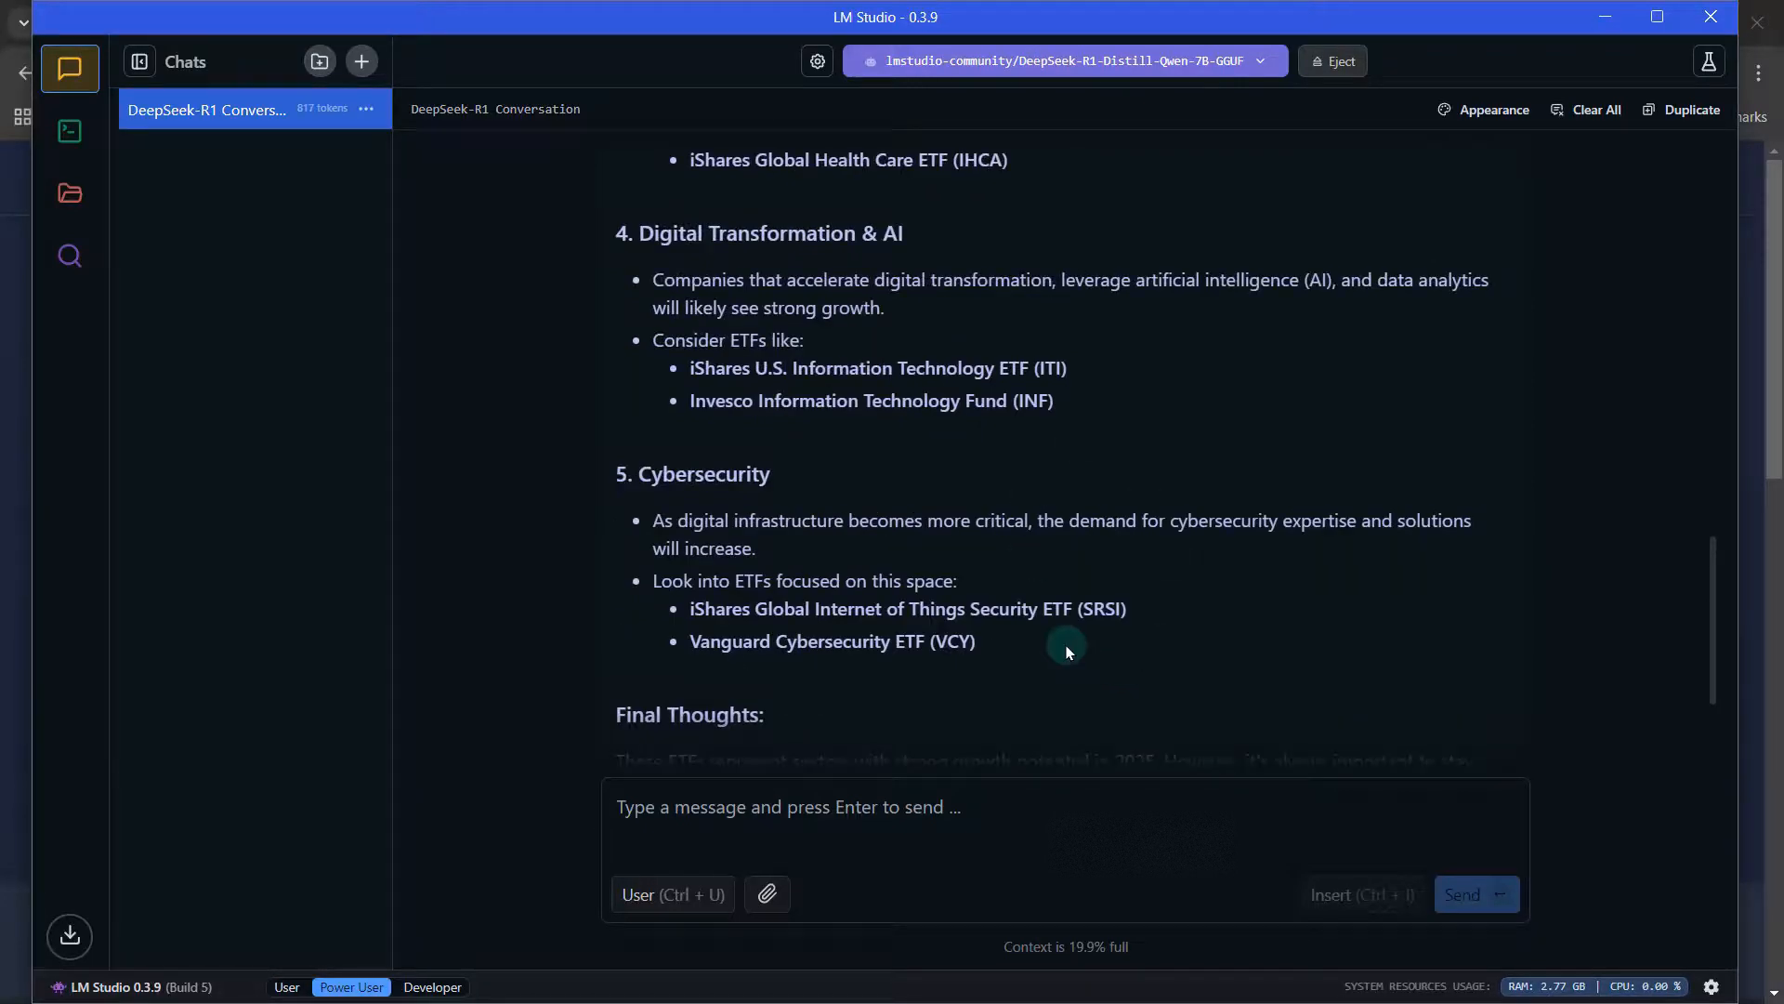
scroll("down", 3)
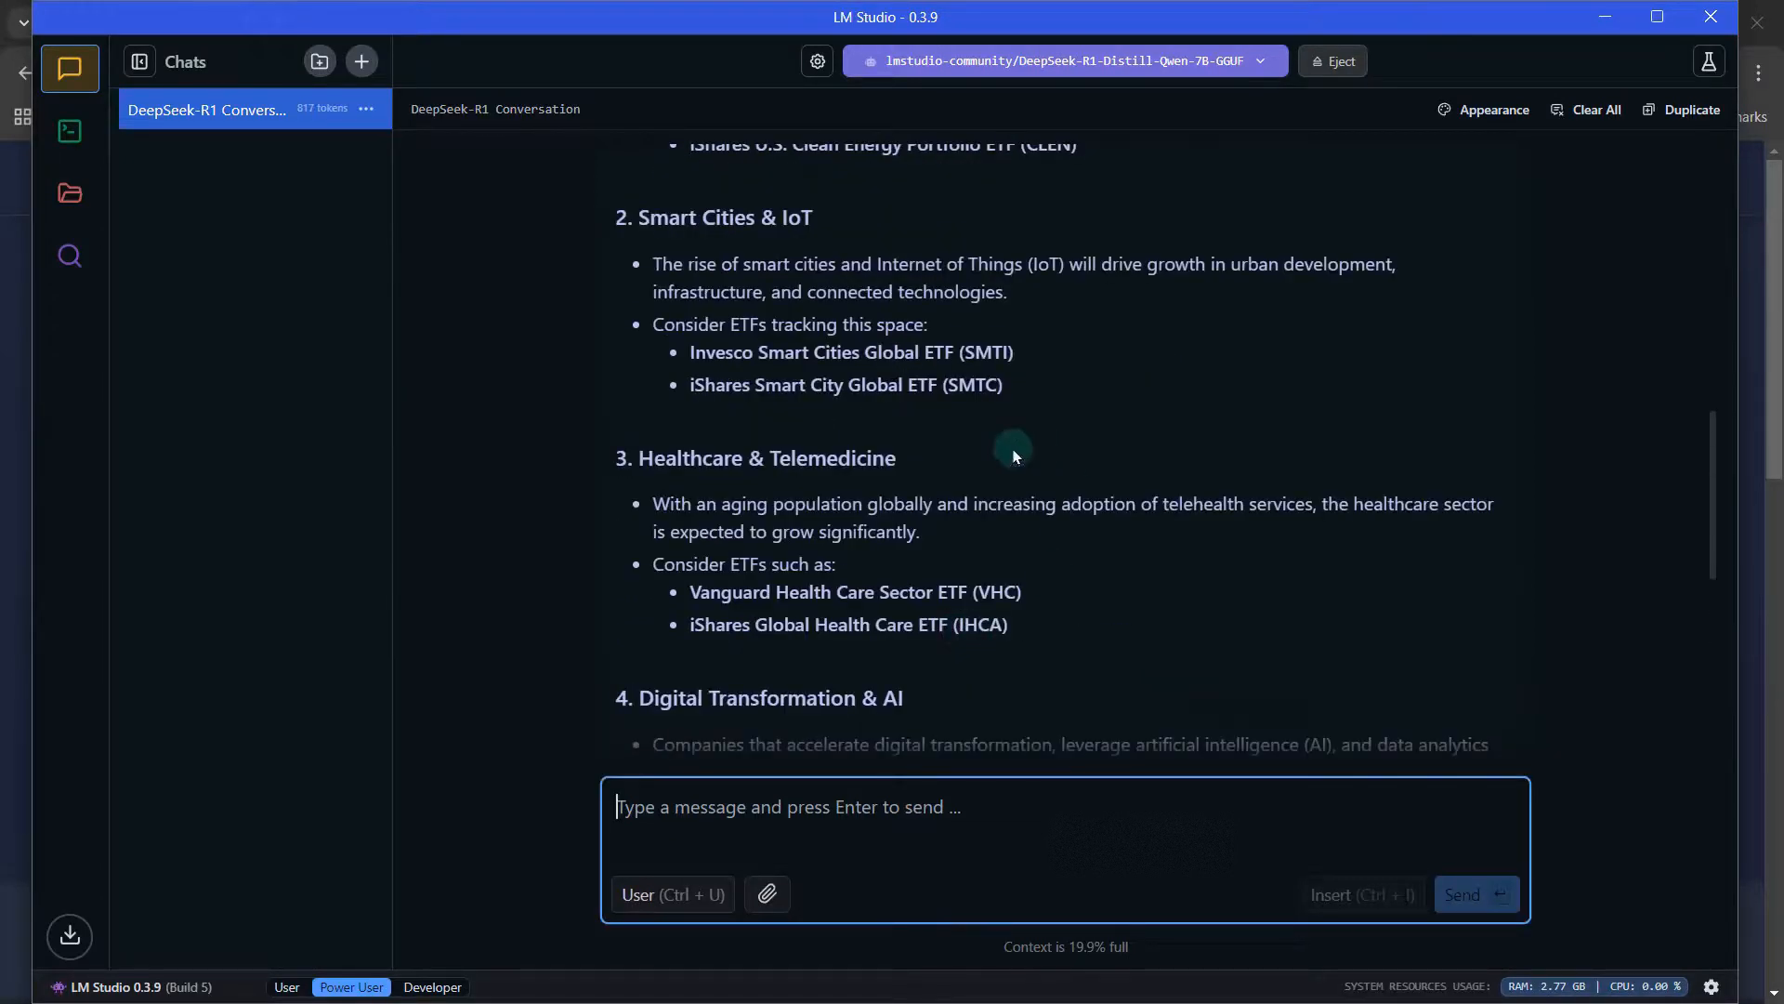
scroll("down", 3)
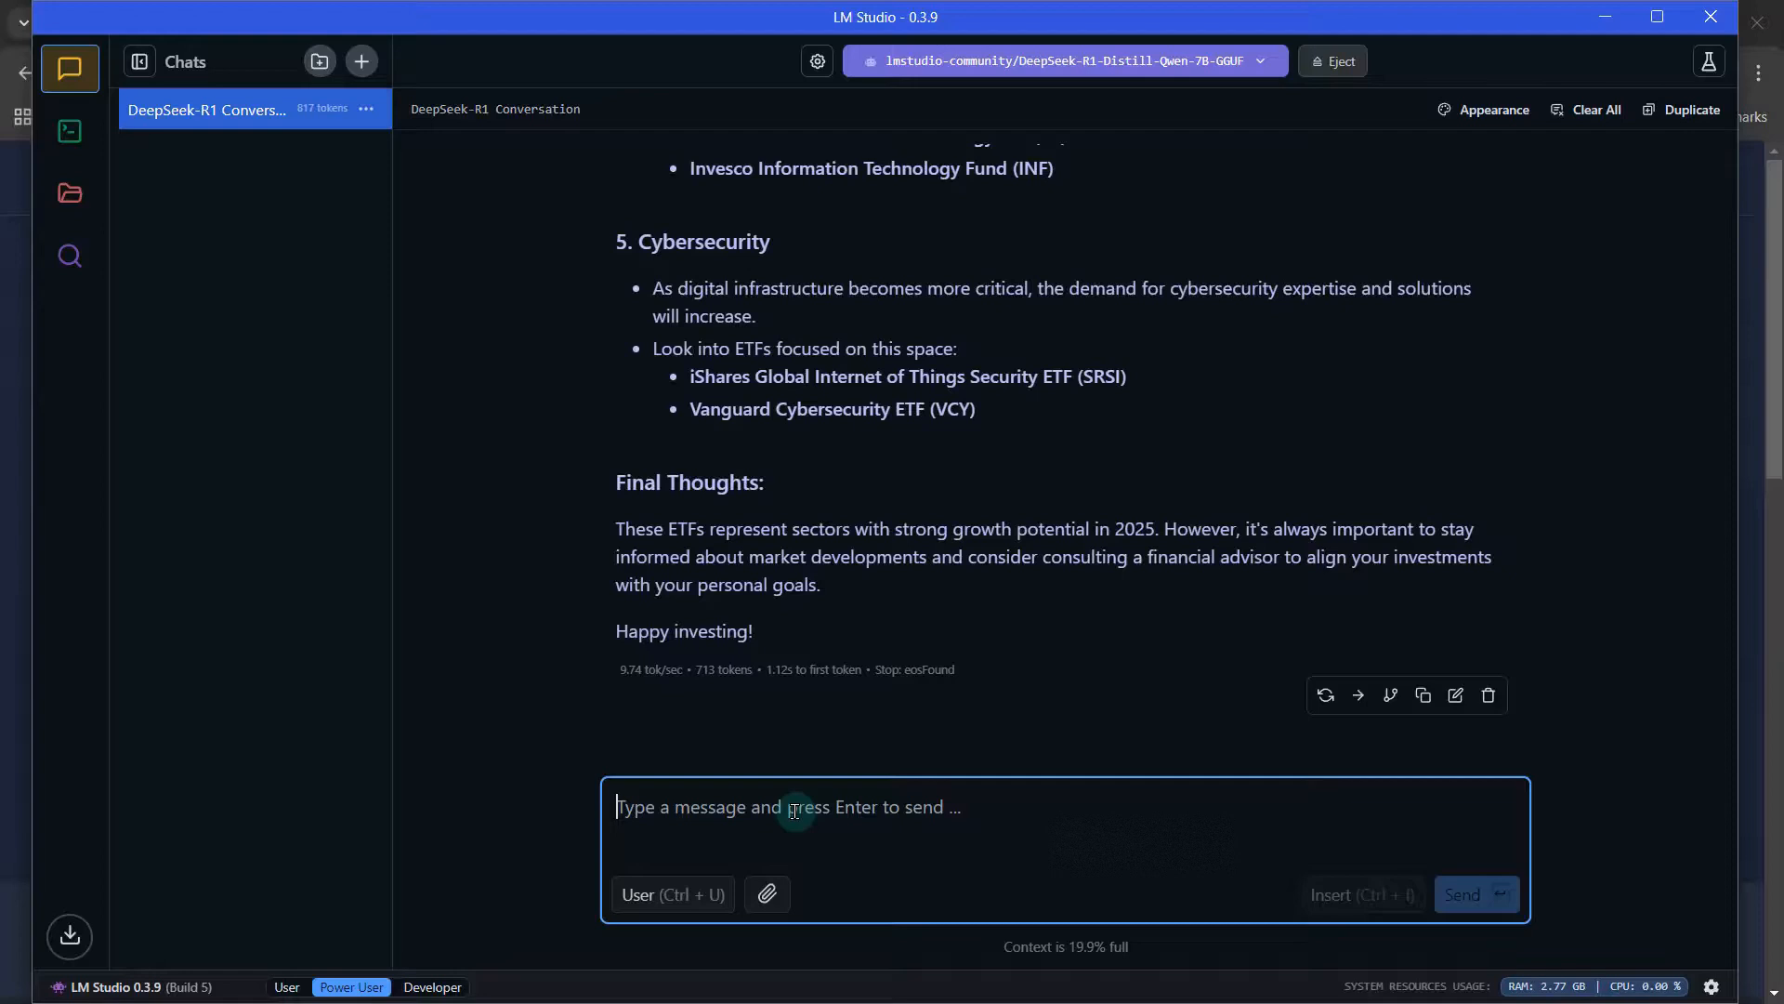
mouse_move(567, 708)
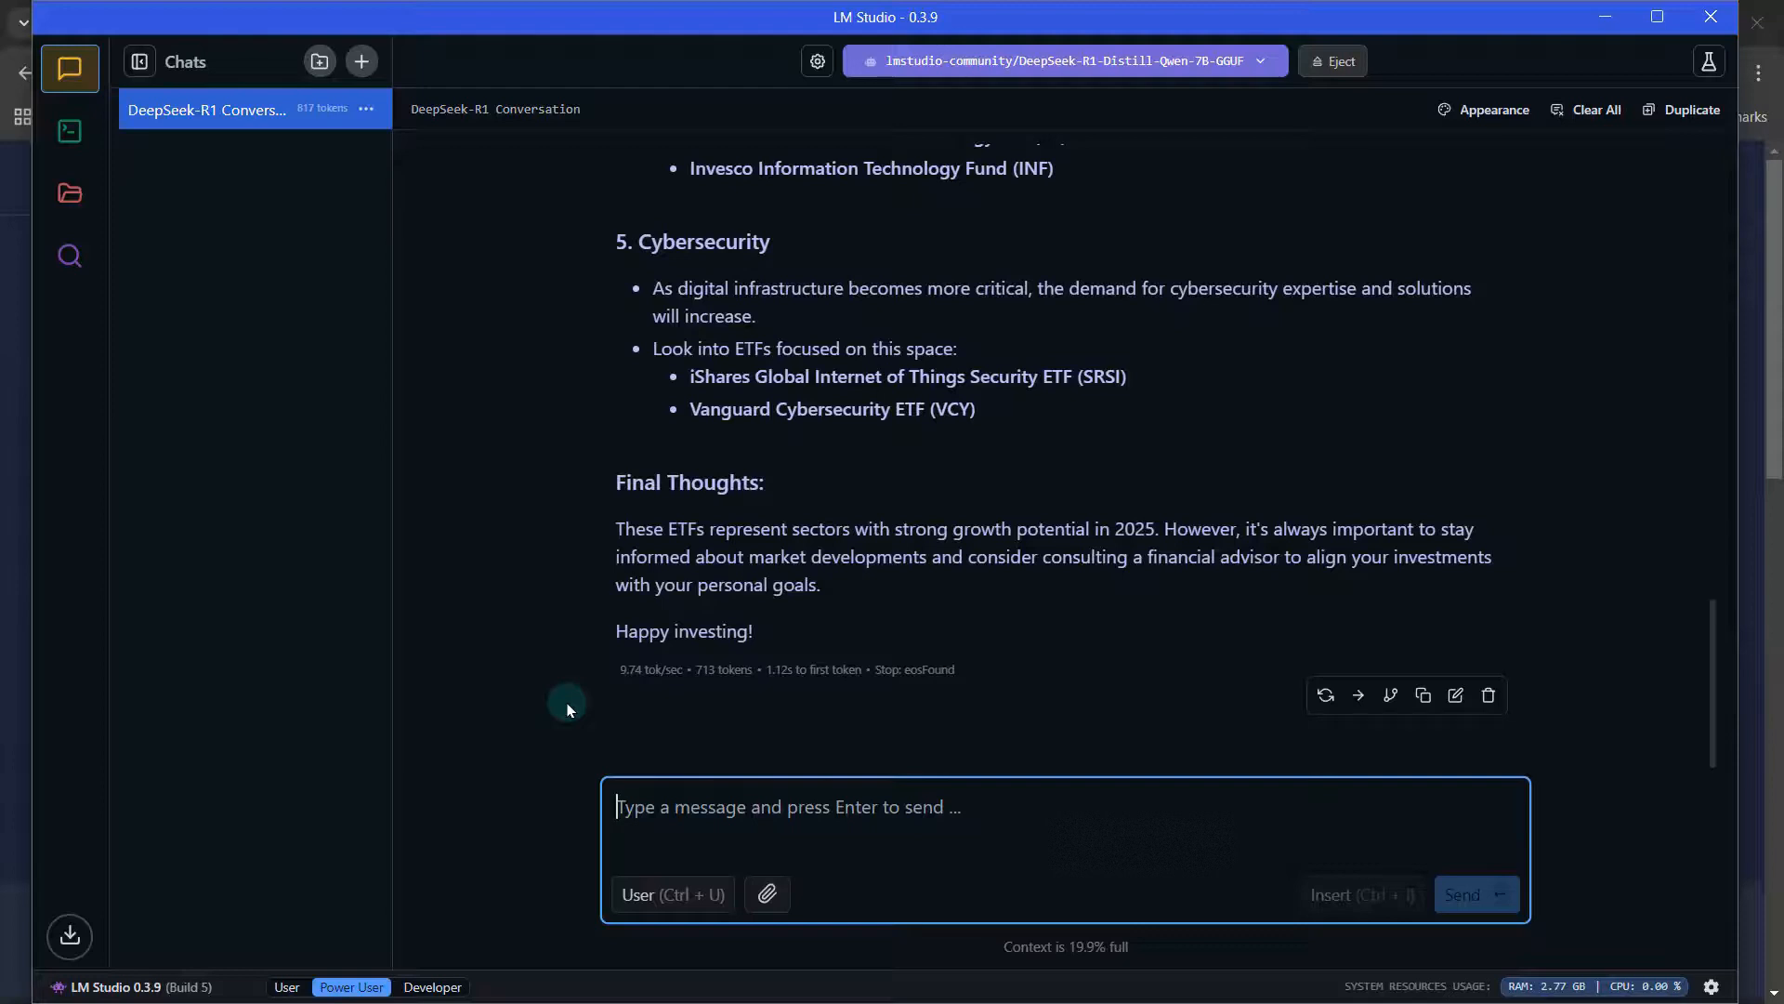
mouse_move(798, 807)
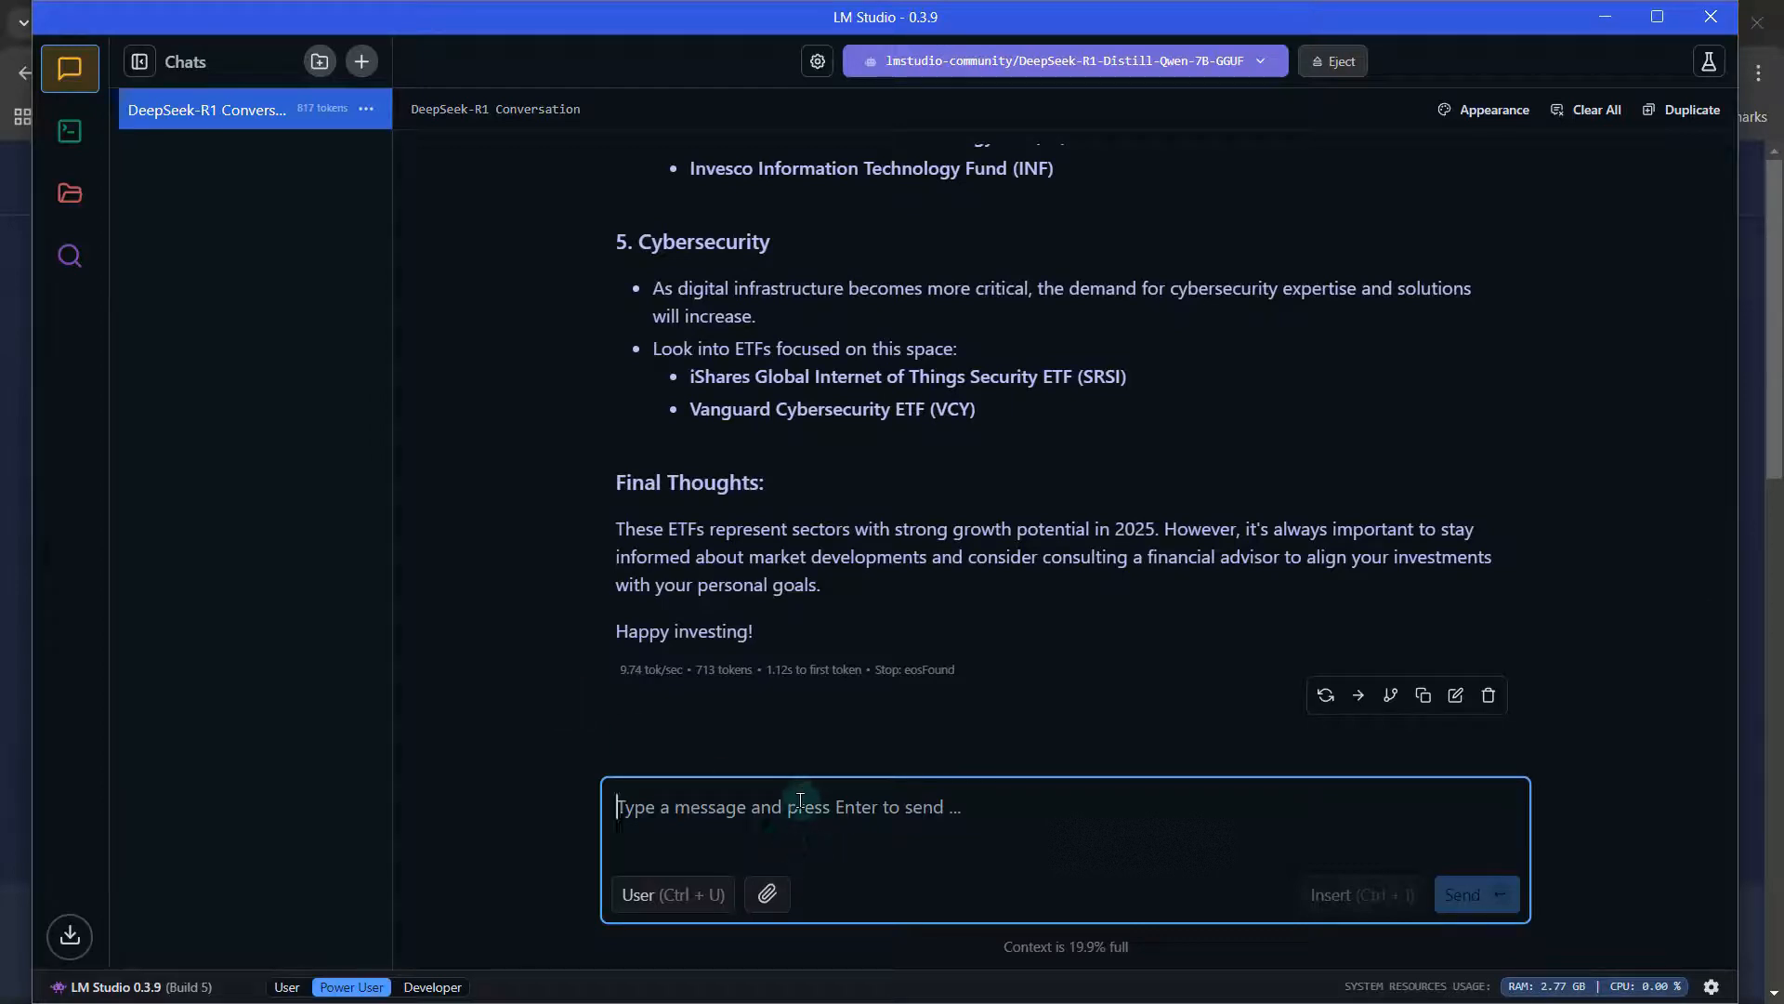
mouse_move(476, 697)
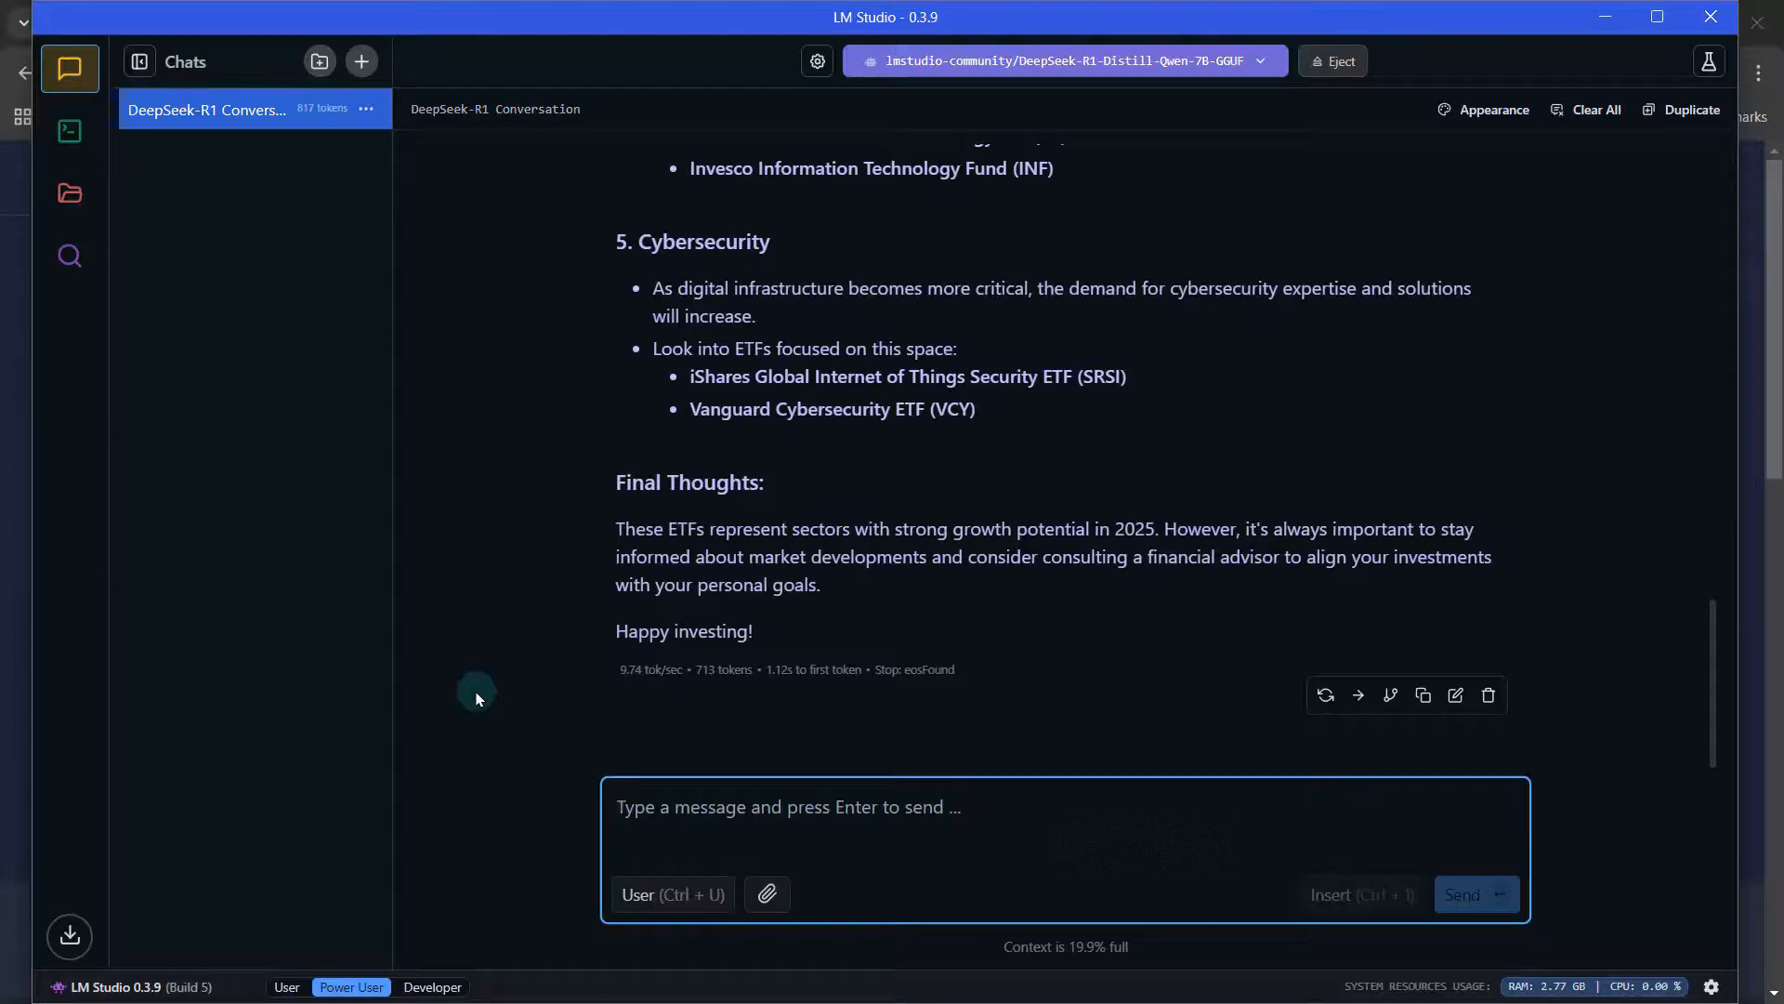
Send the prompt asking for a Python SVM script classifying investment risk
type("Generate a python script to do a simple machine")
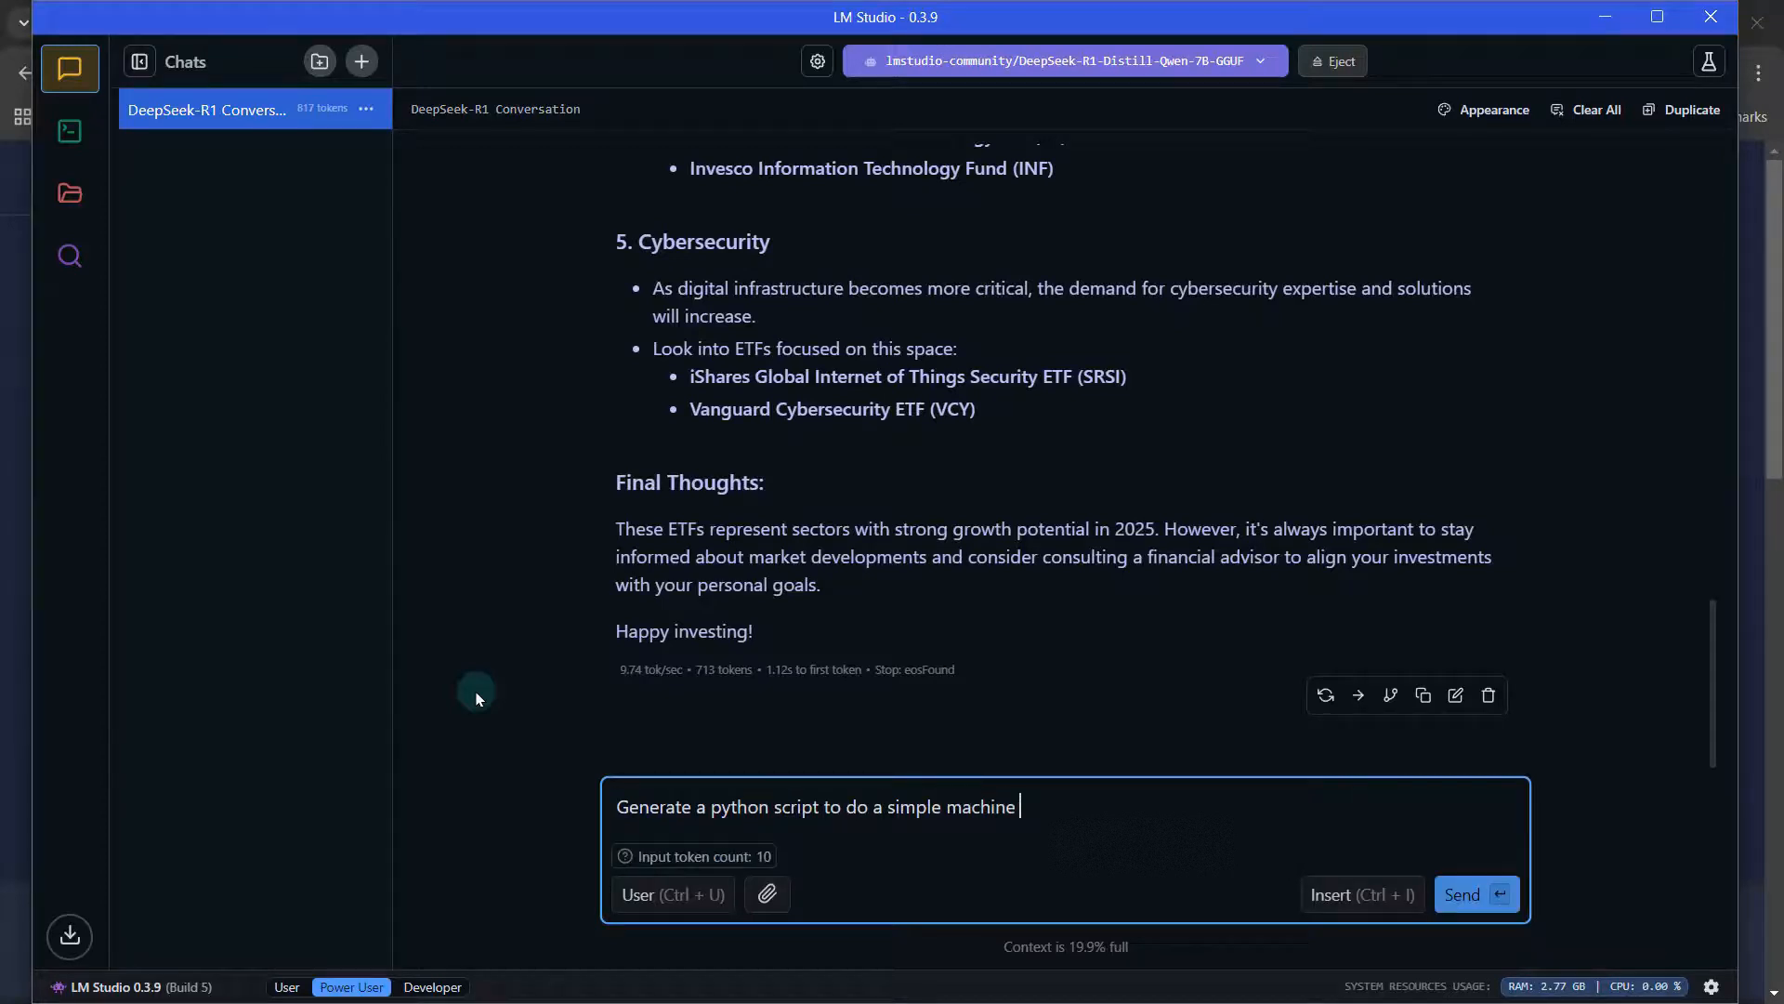
type("learning task to classify")
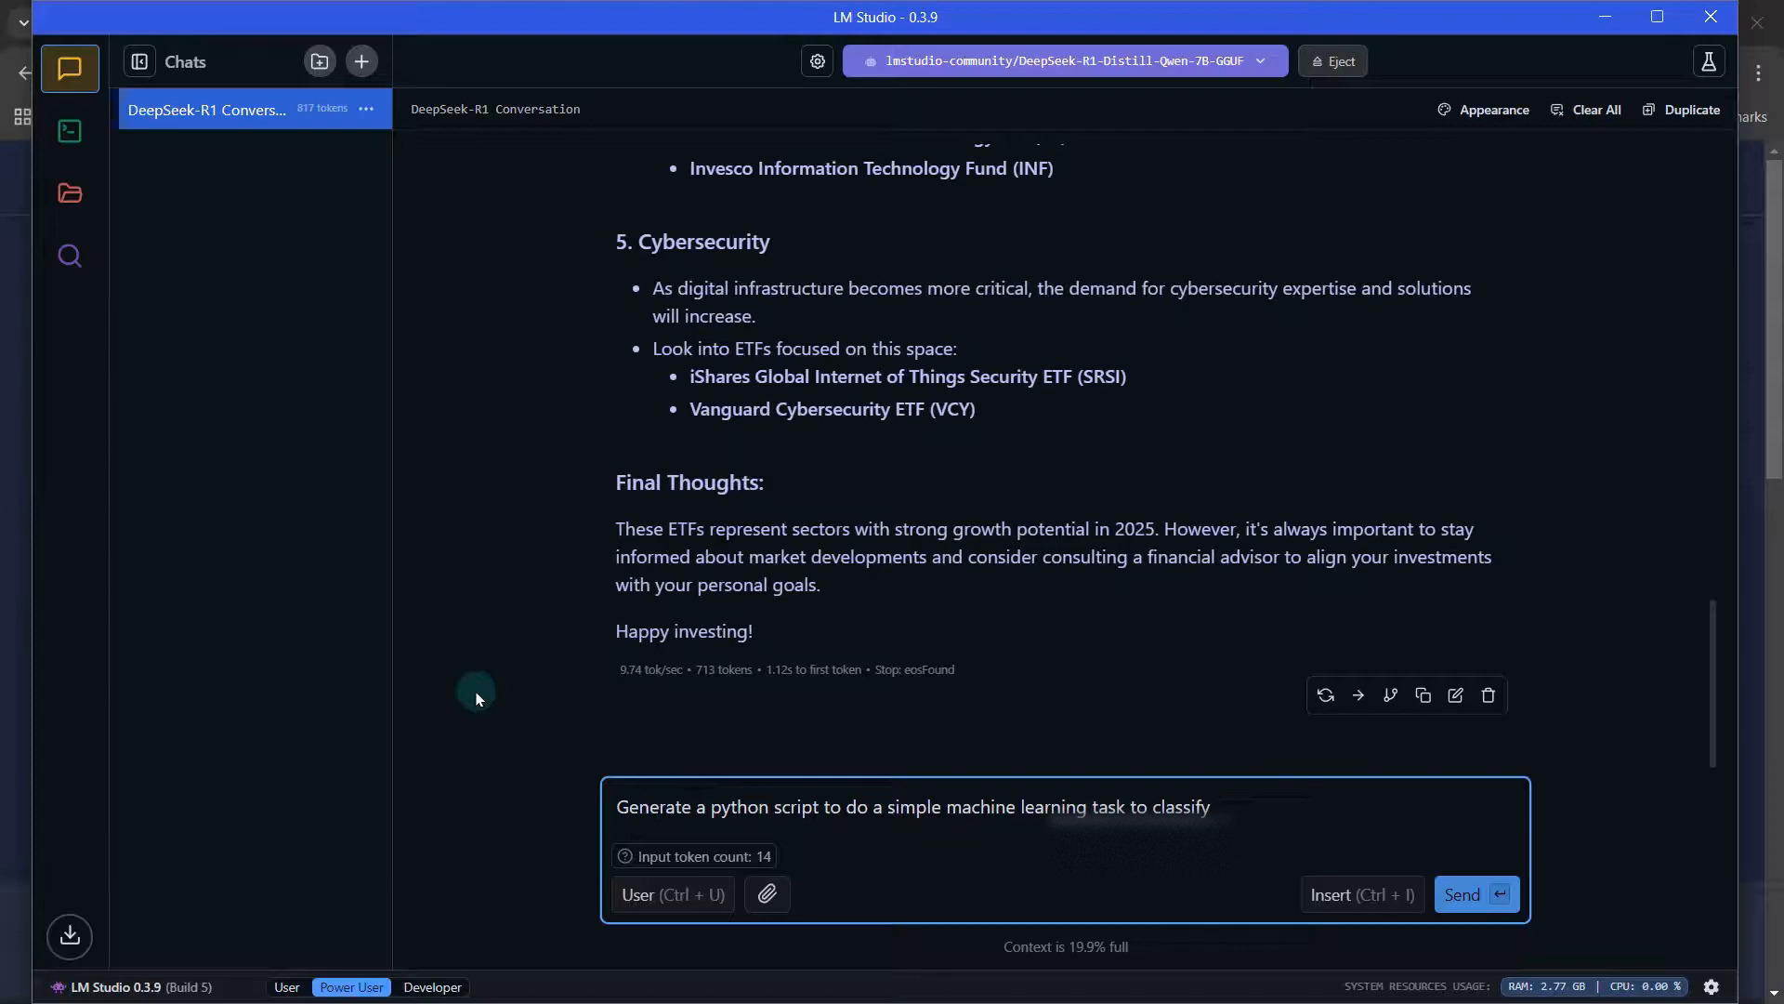
type("the risk of an investment")
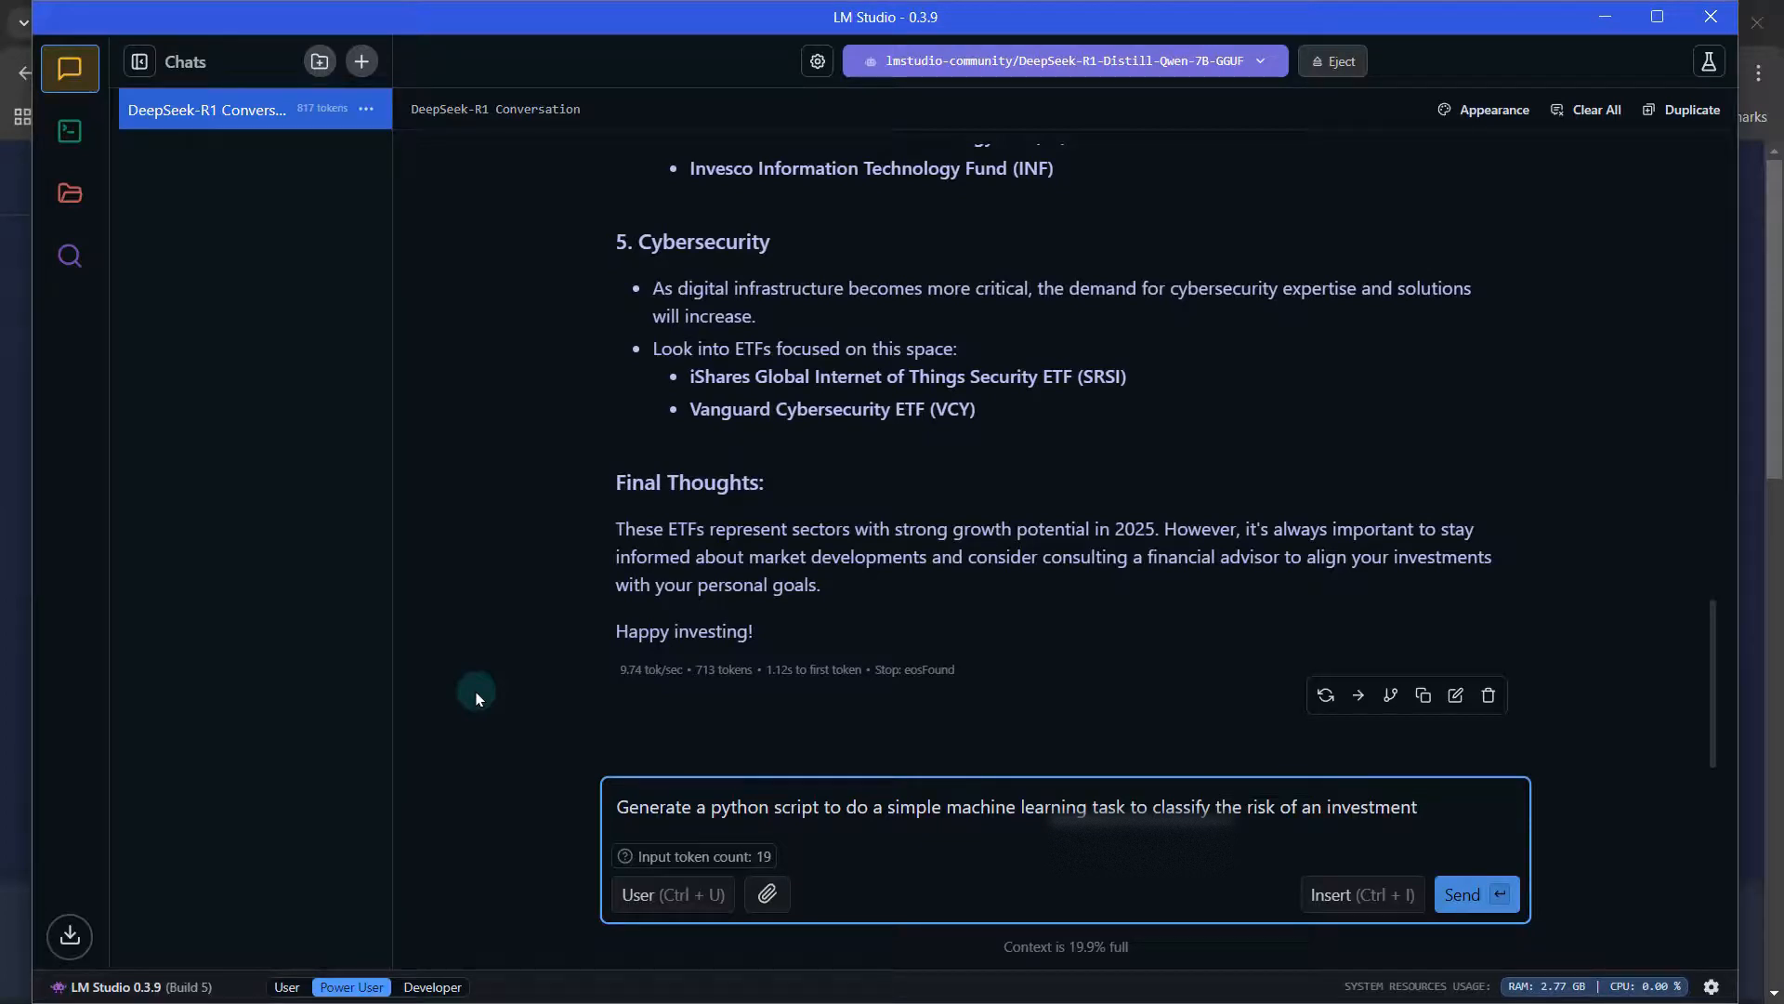
type("using")
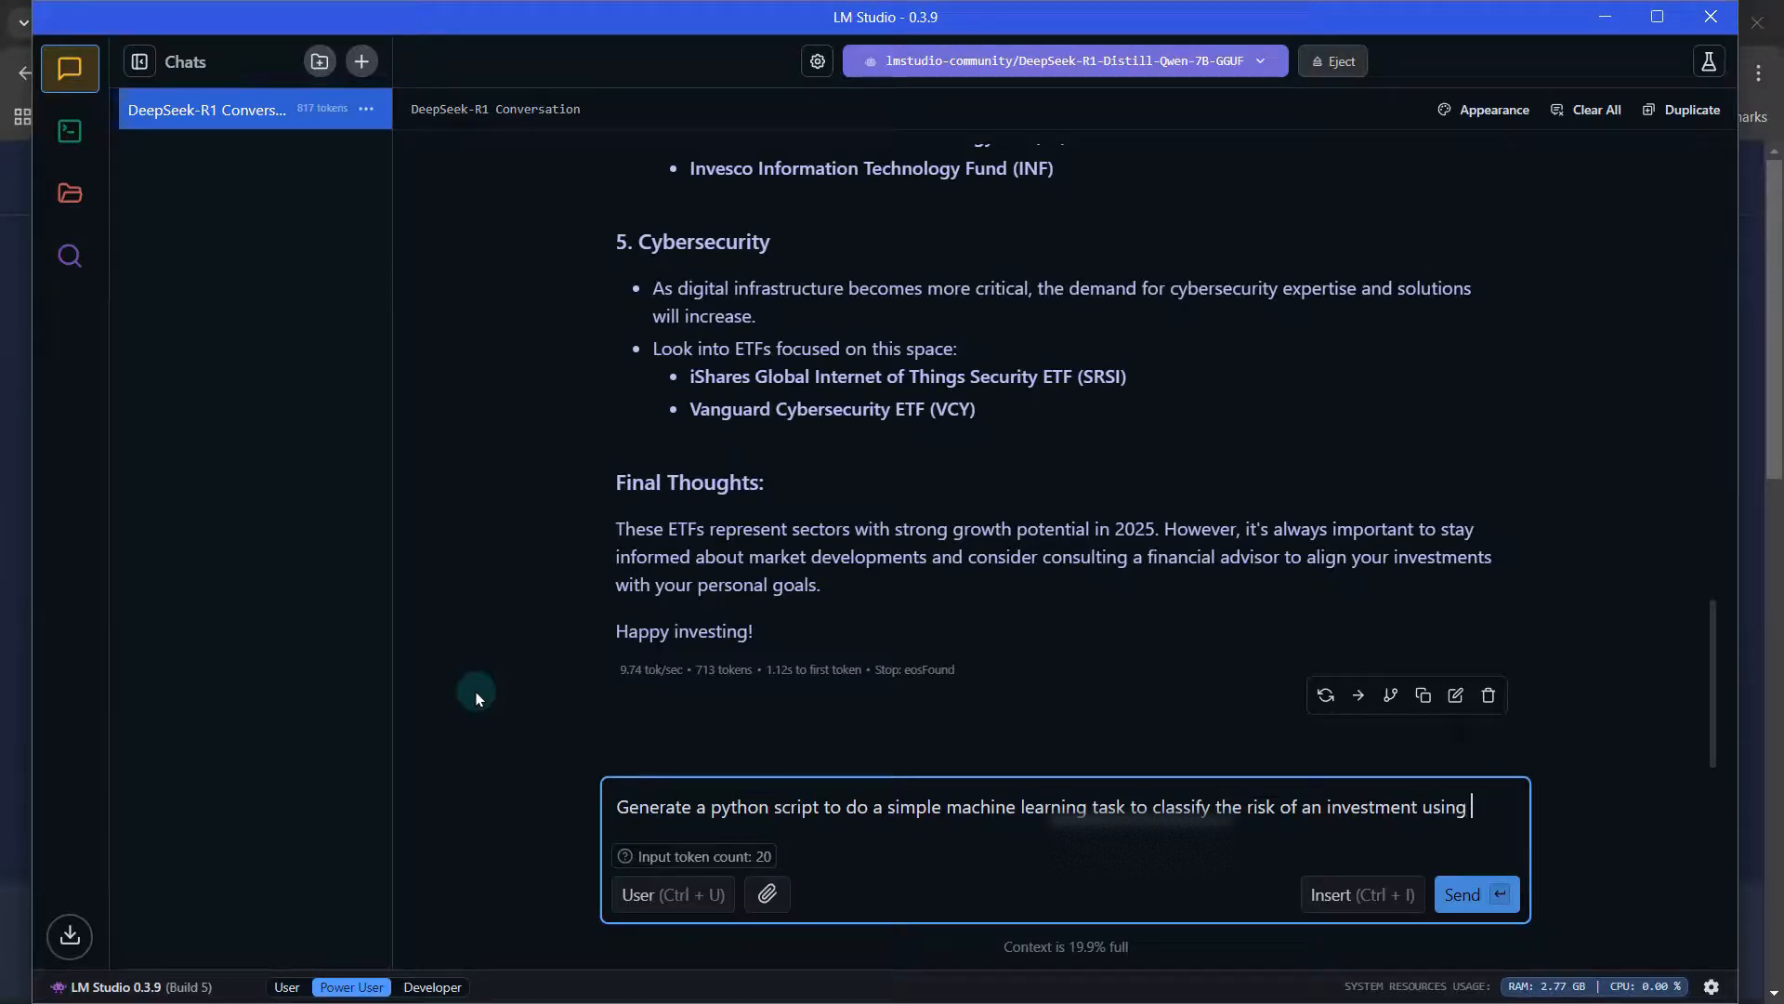
type("SVM algo")
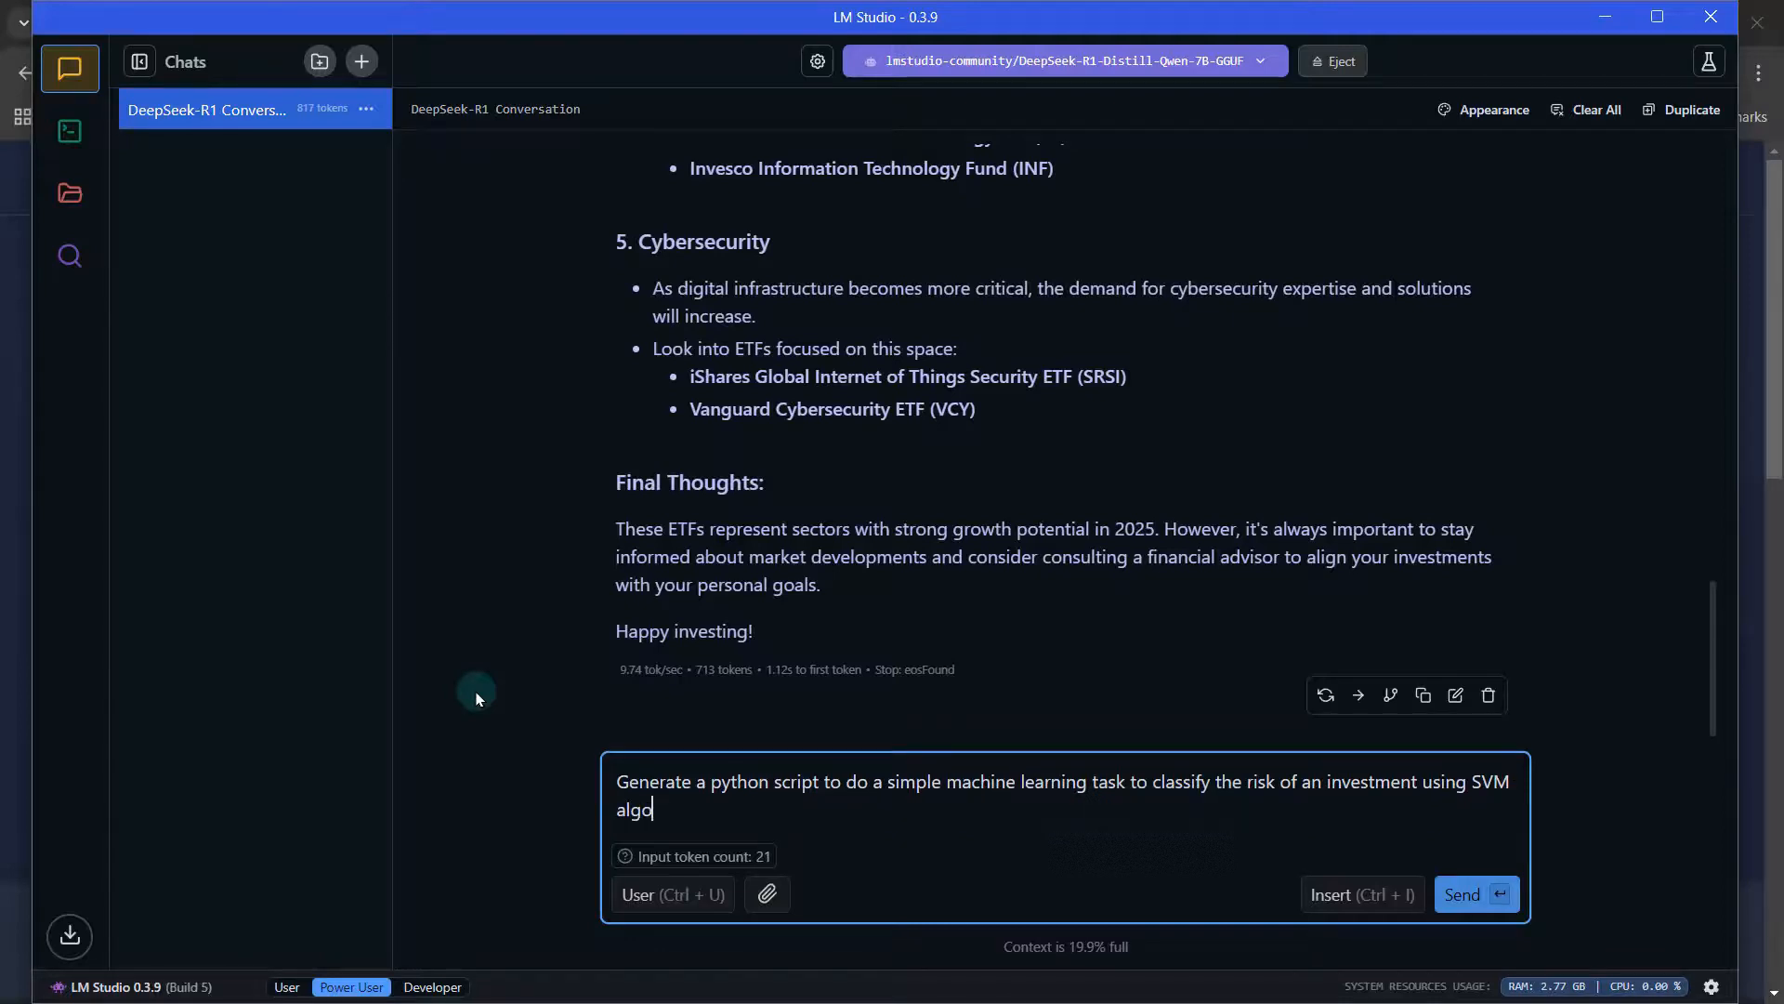
left_click(1476, 894)
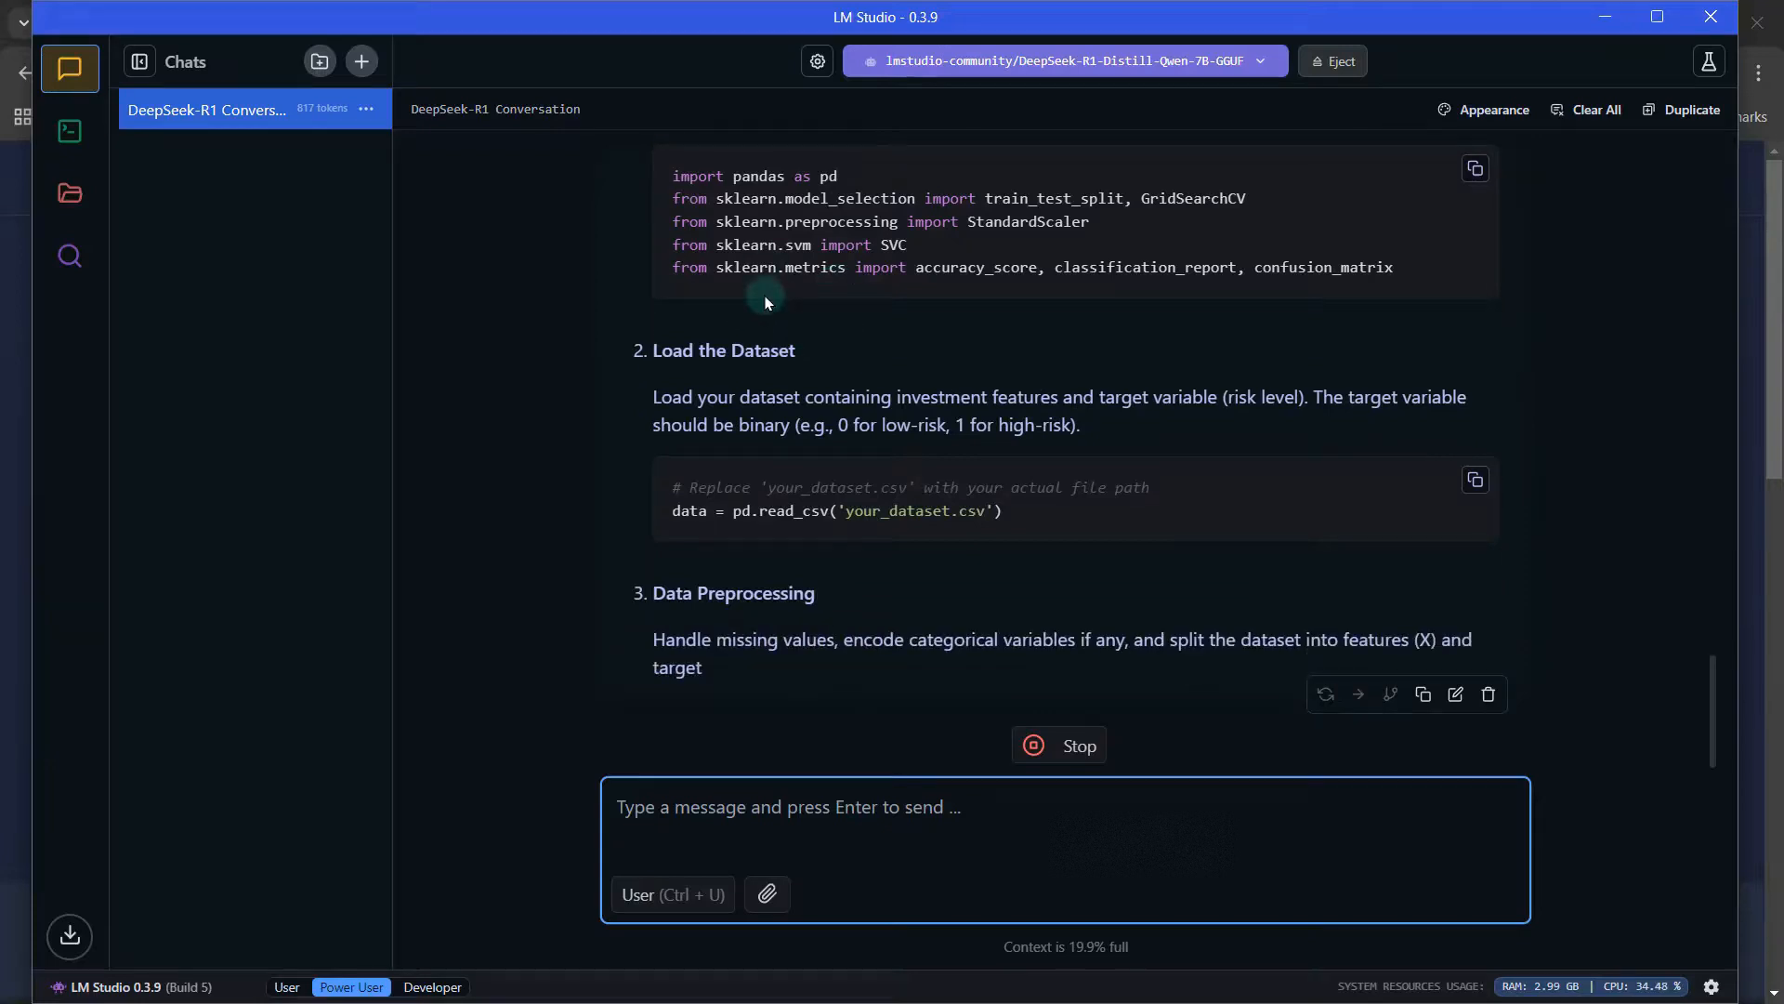
Scroll through the SVM answer from library imports down to GridSearchCV tuning as it generates
scroll("up", 3)
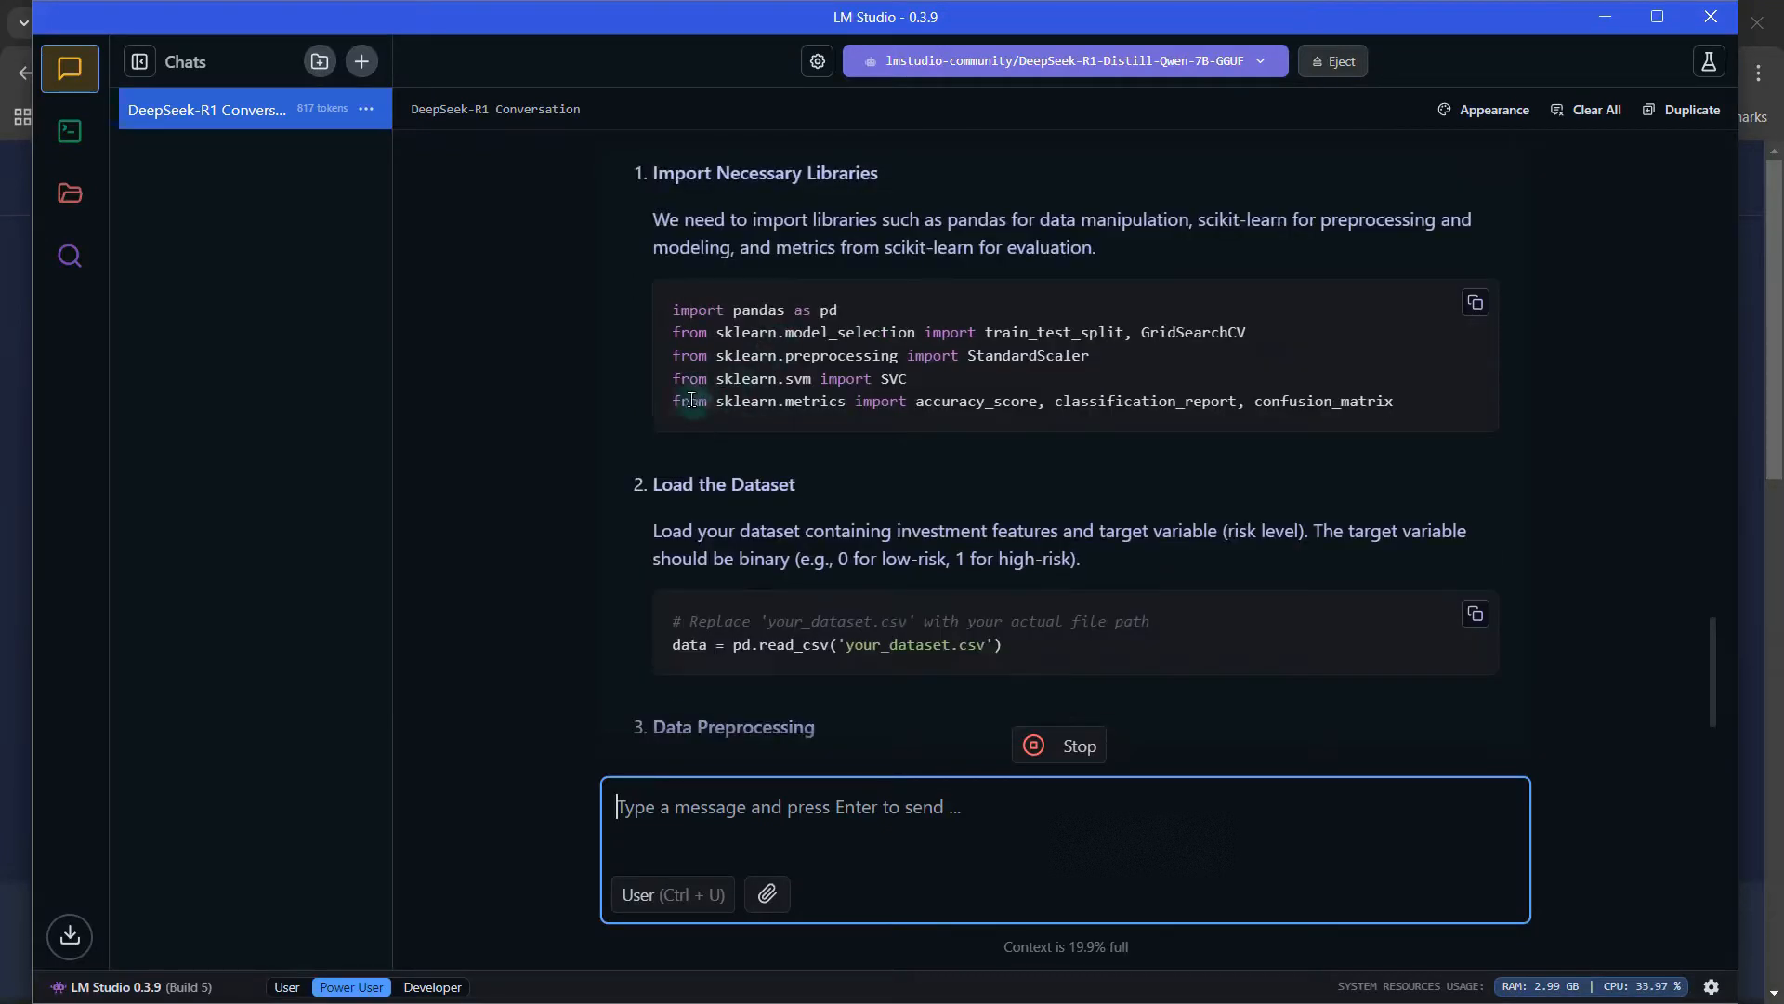
mouse_move(1046, 420)
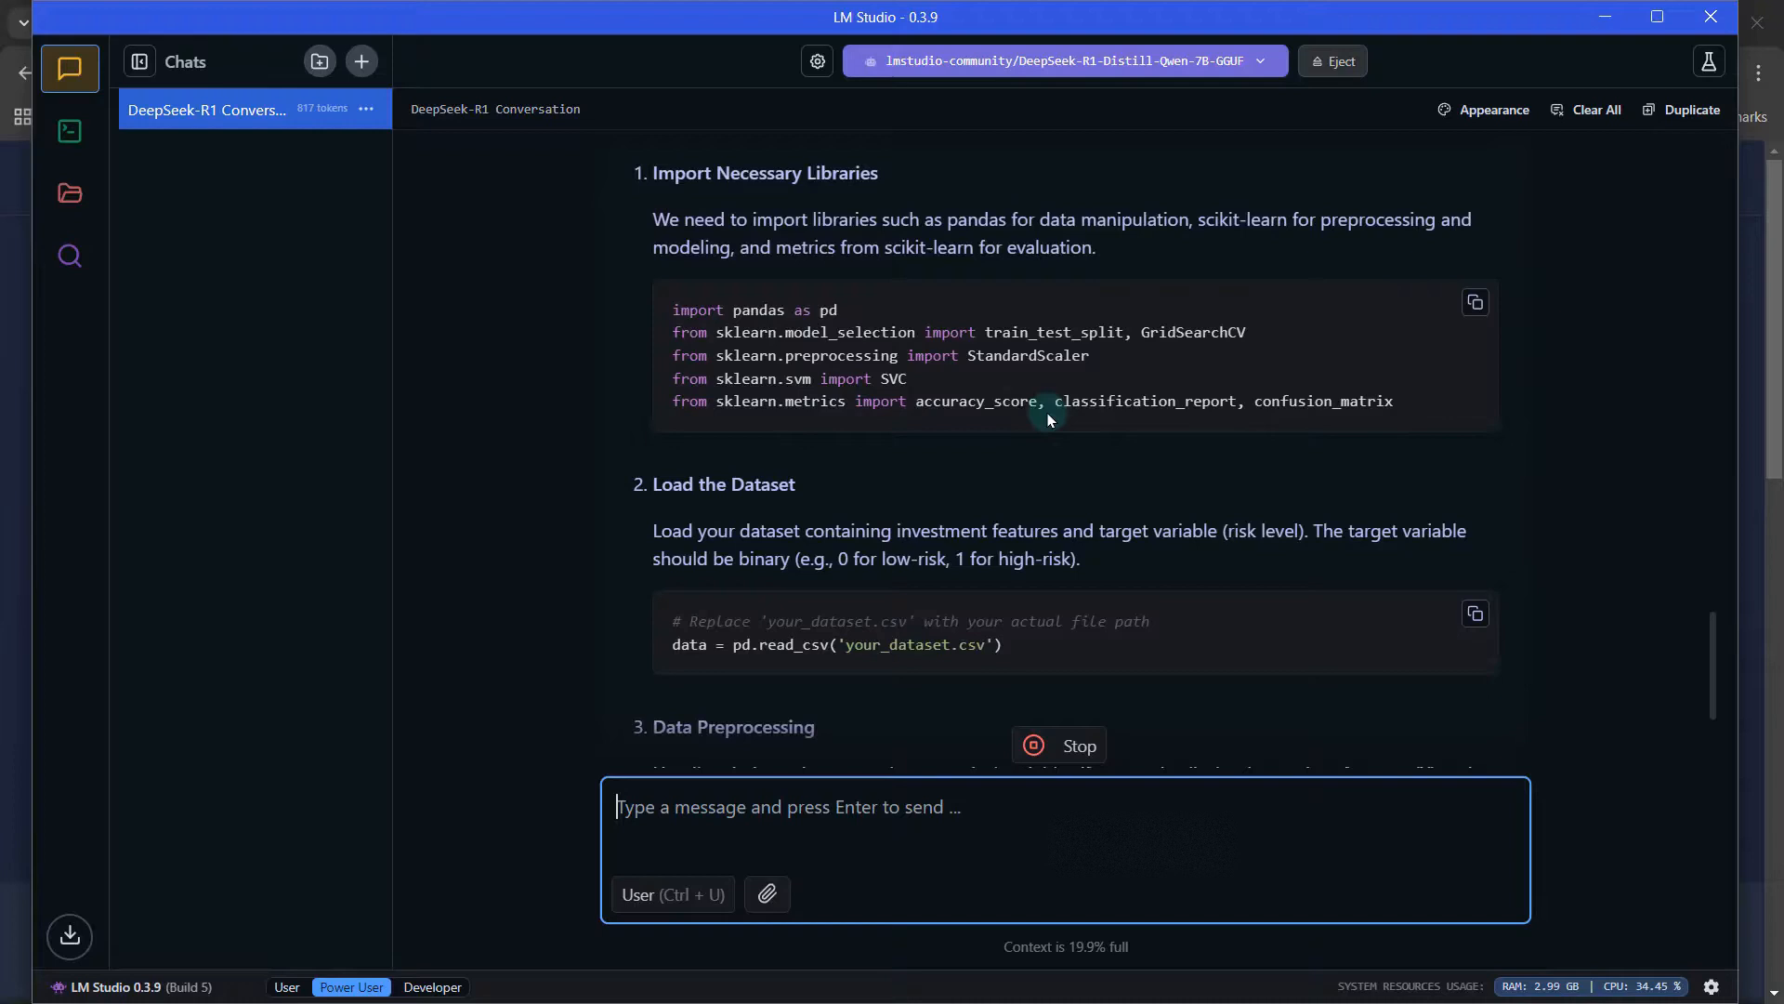
mouse_move(1229, 422)
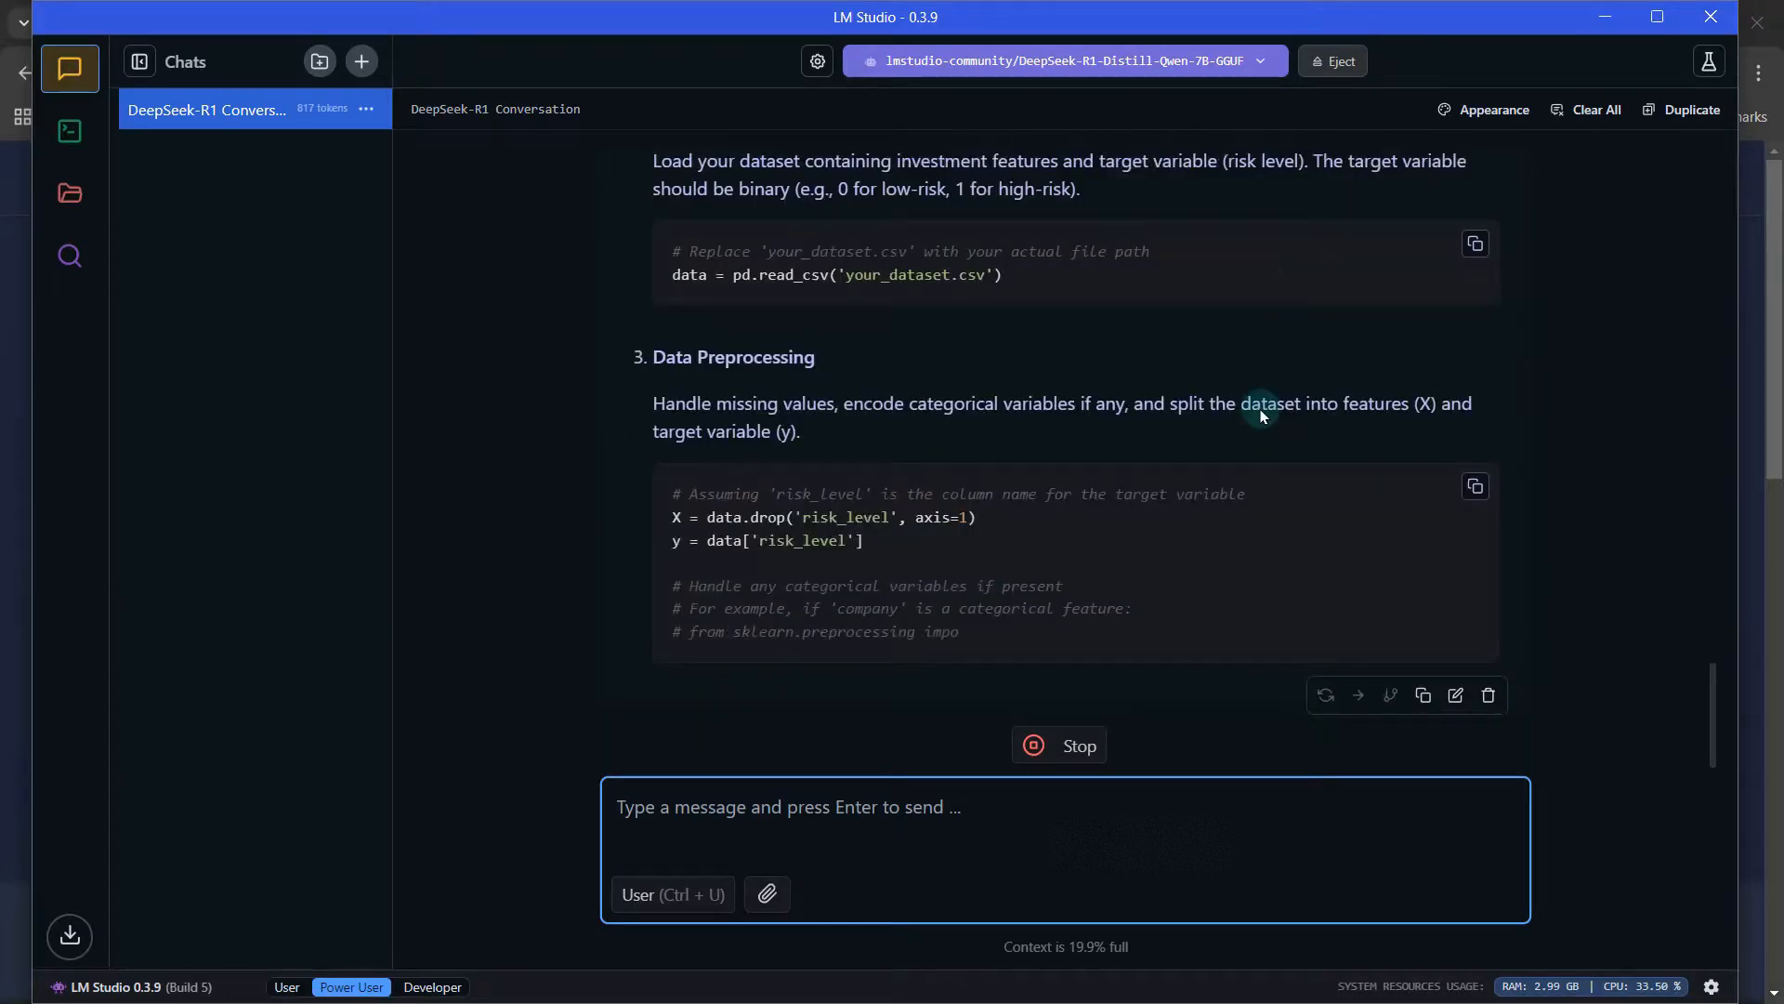
scroll("up", 3)
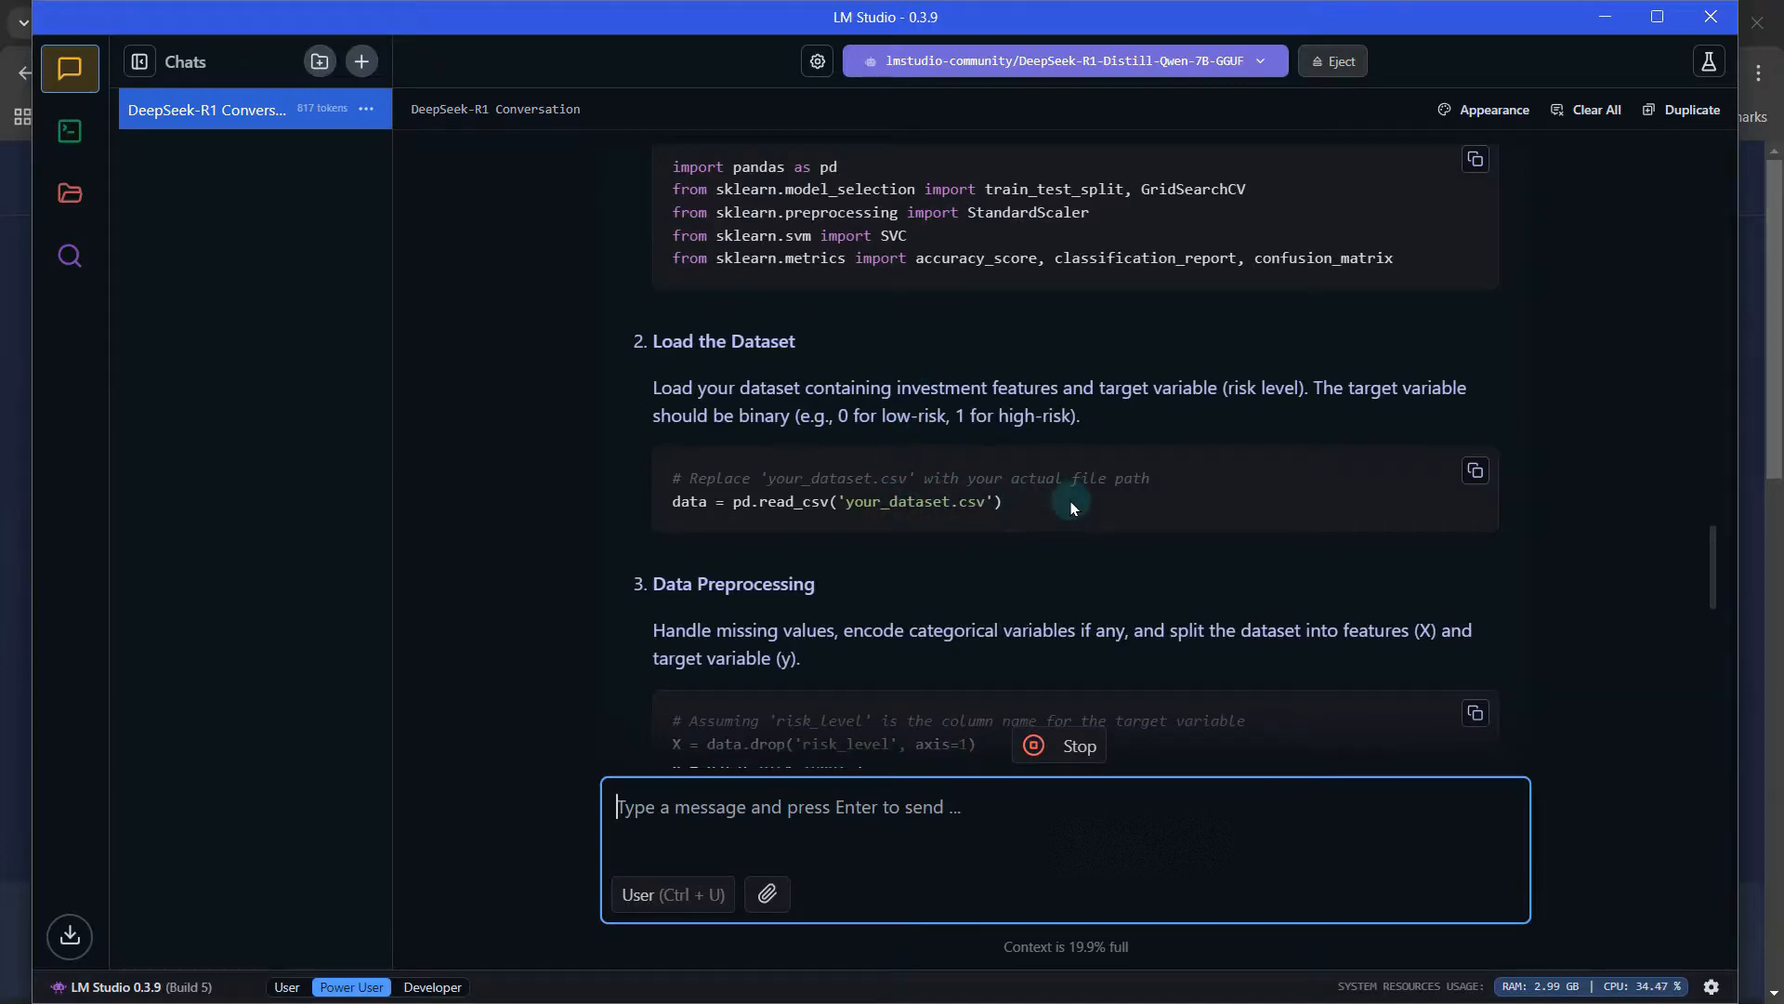
mouse_move(1080, 500)
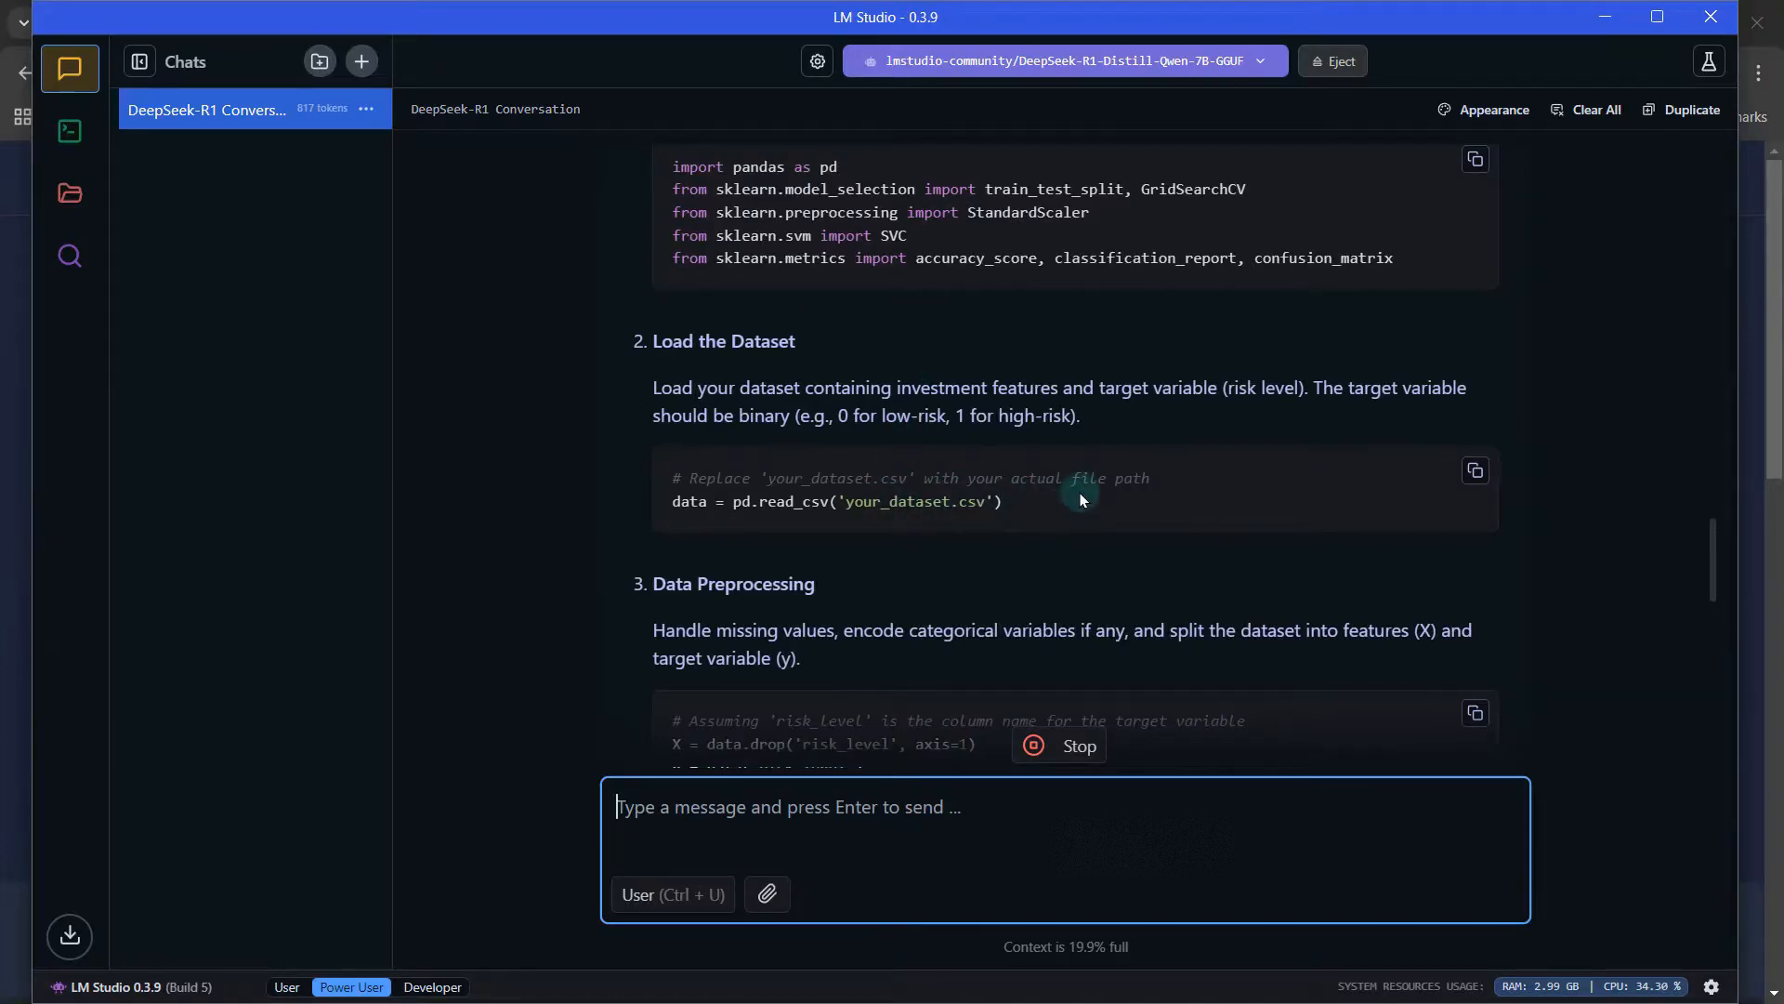
scroll("down", 3)
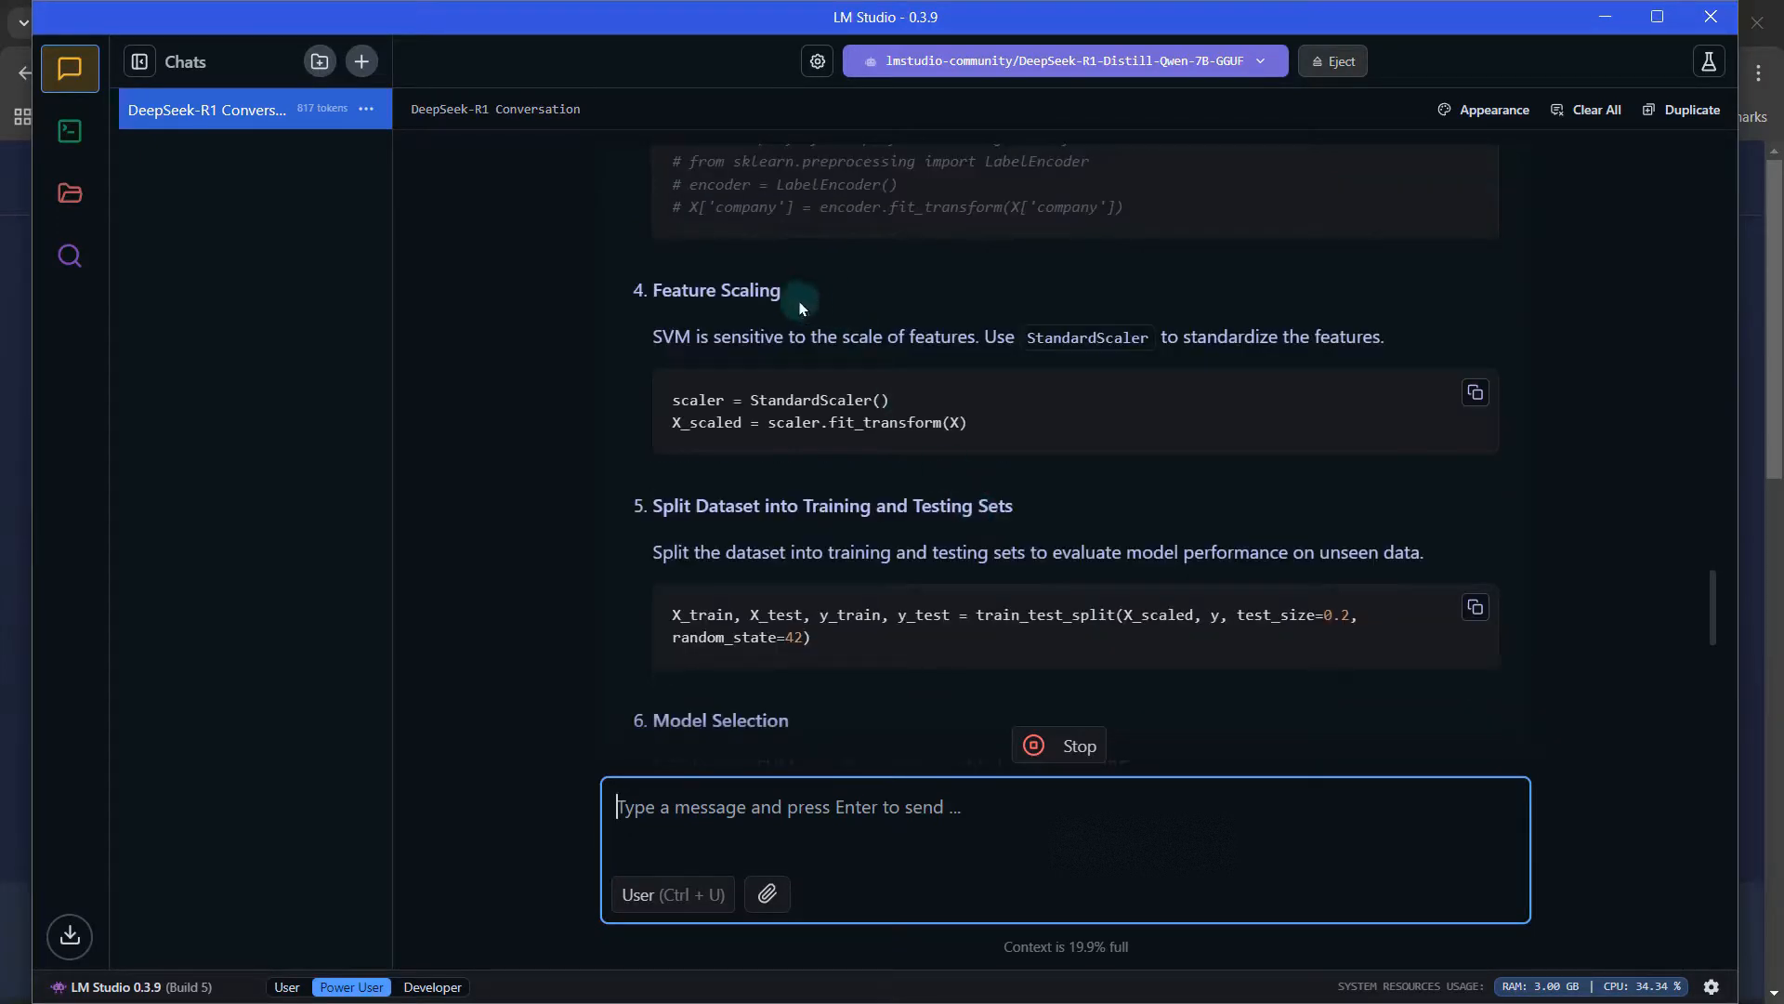
scroll("down", 3)
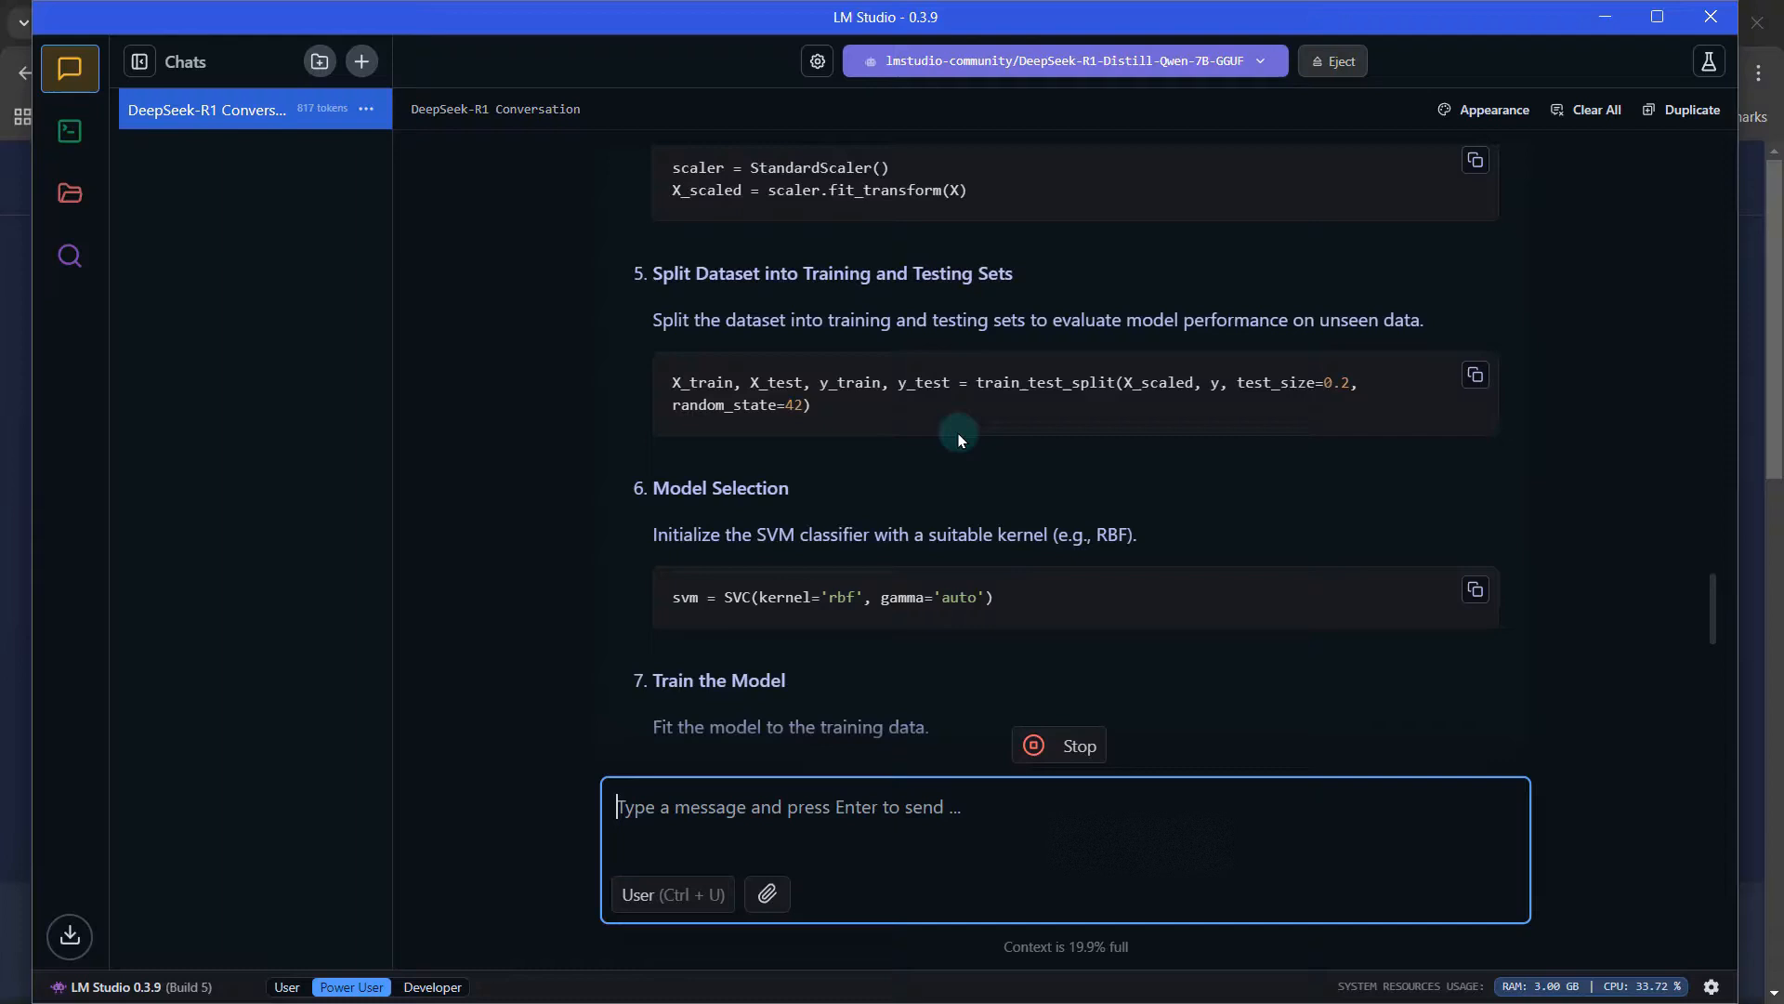
mouse_move(876, 424)
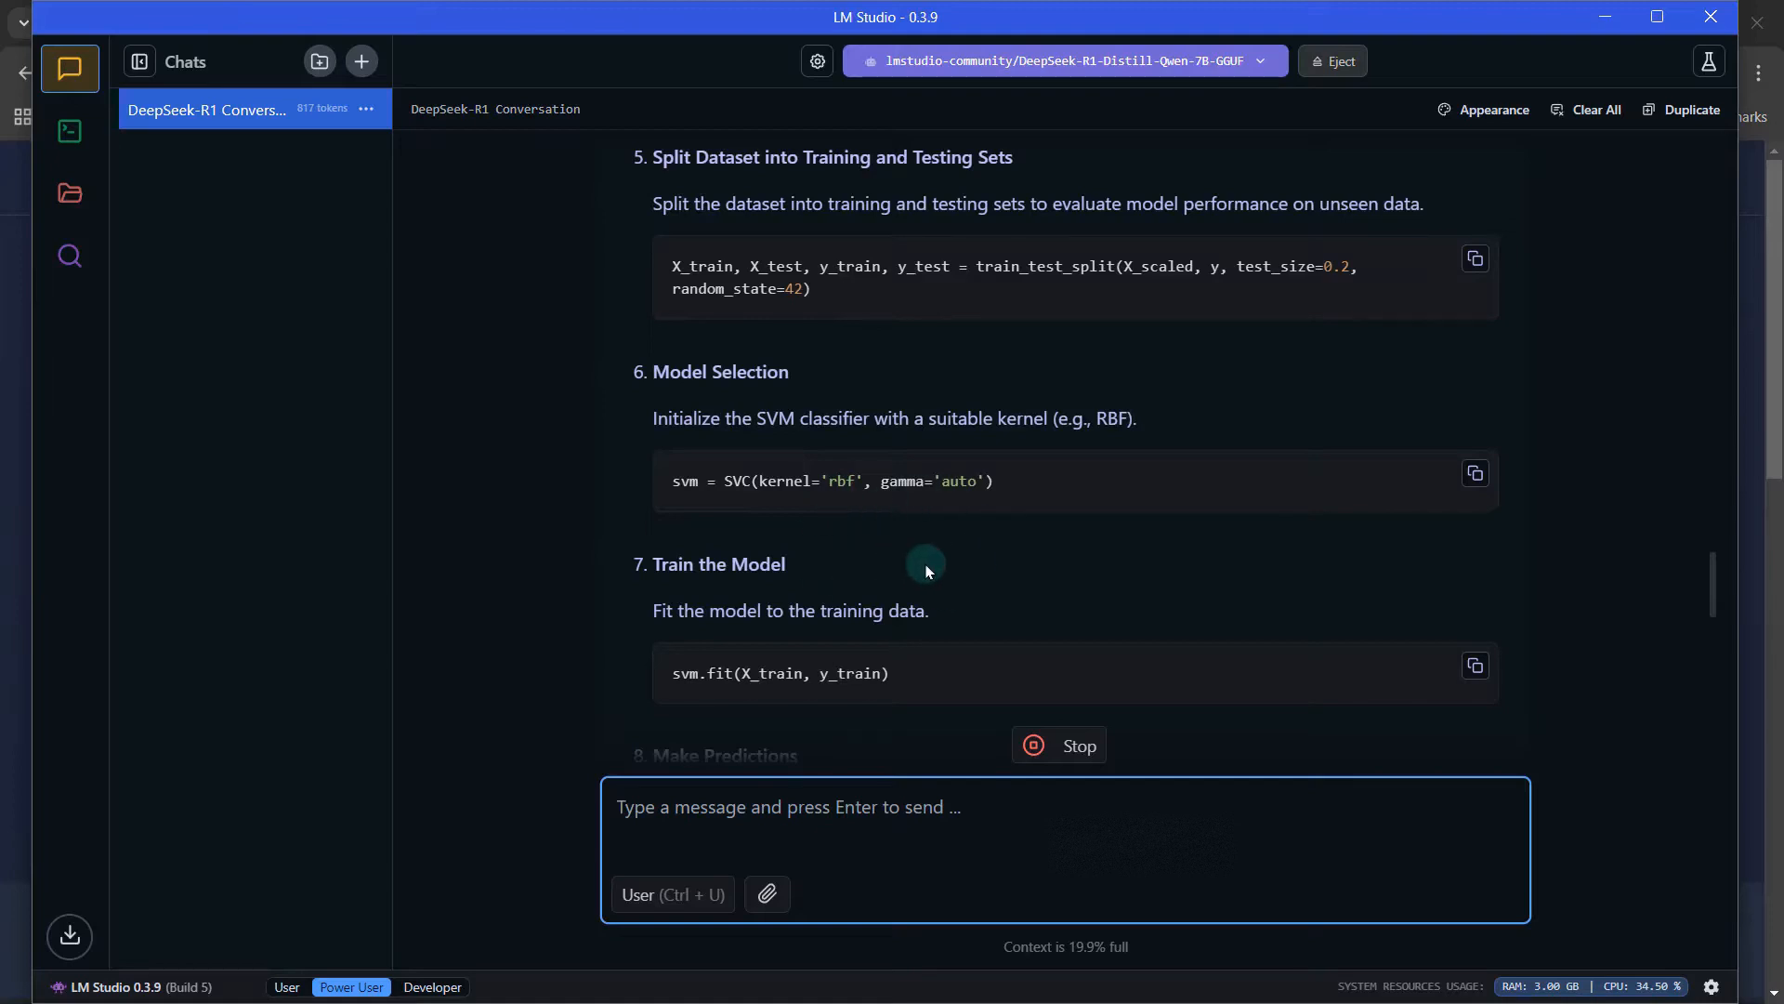
scroll("down", 3)
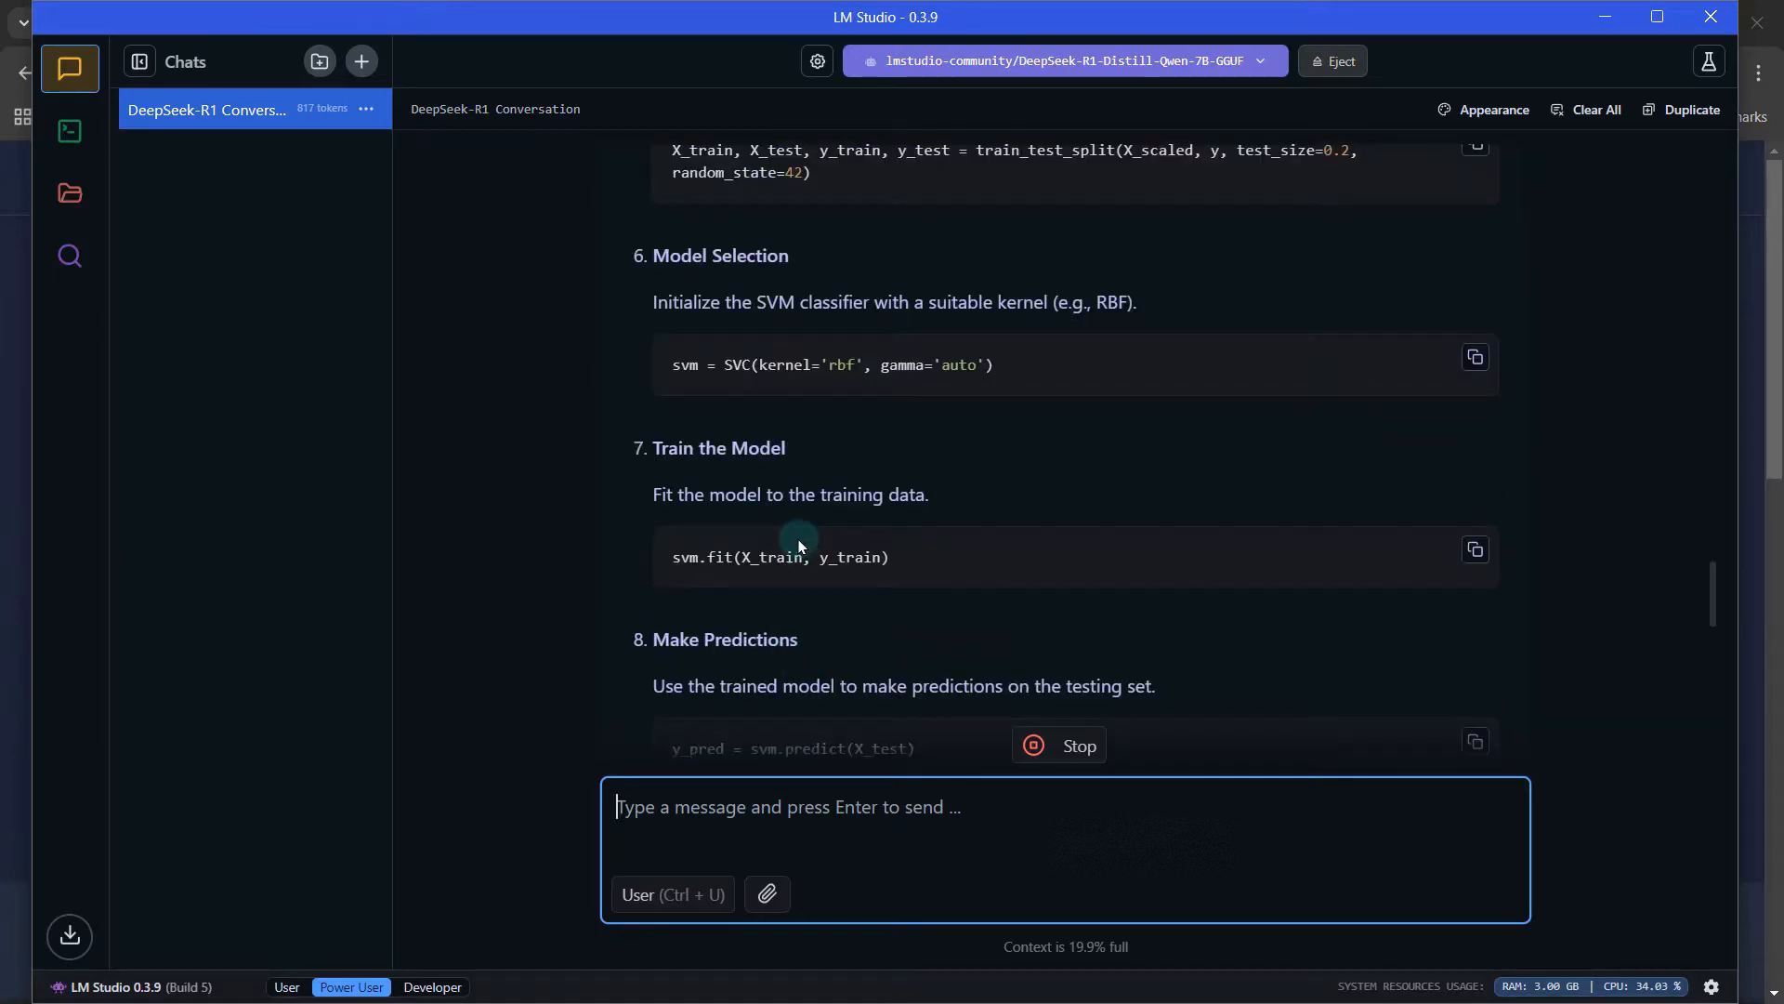
scroll("down", 3)
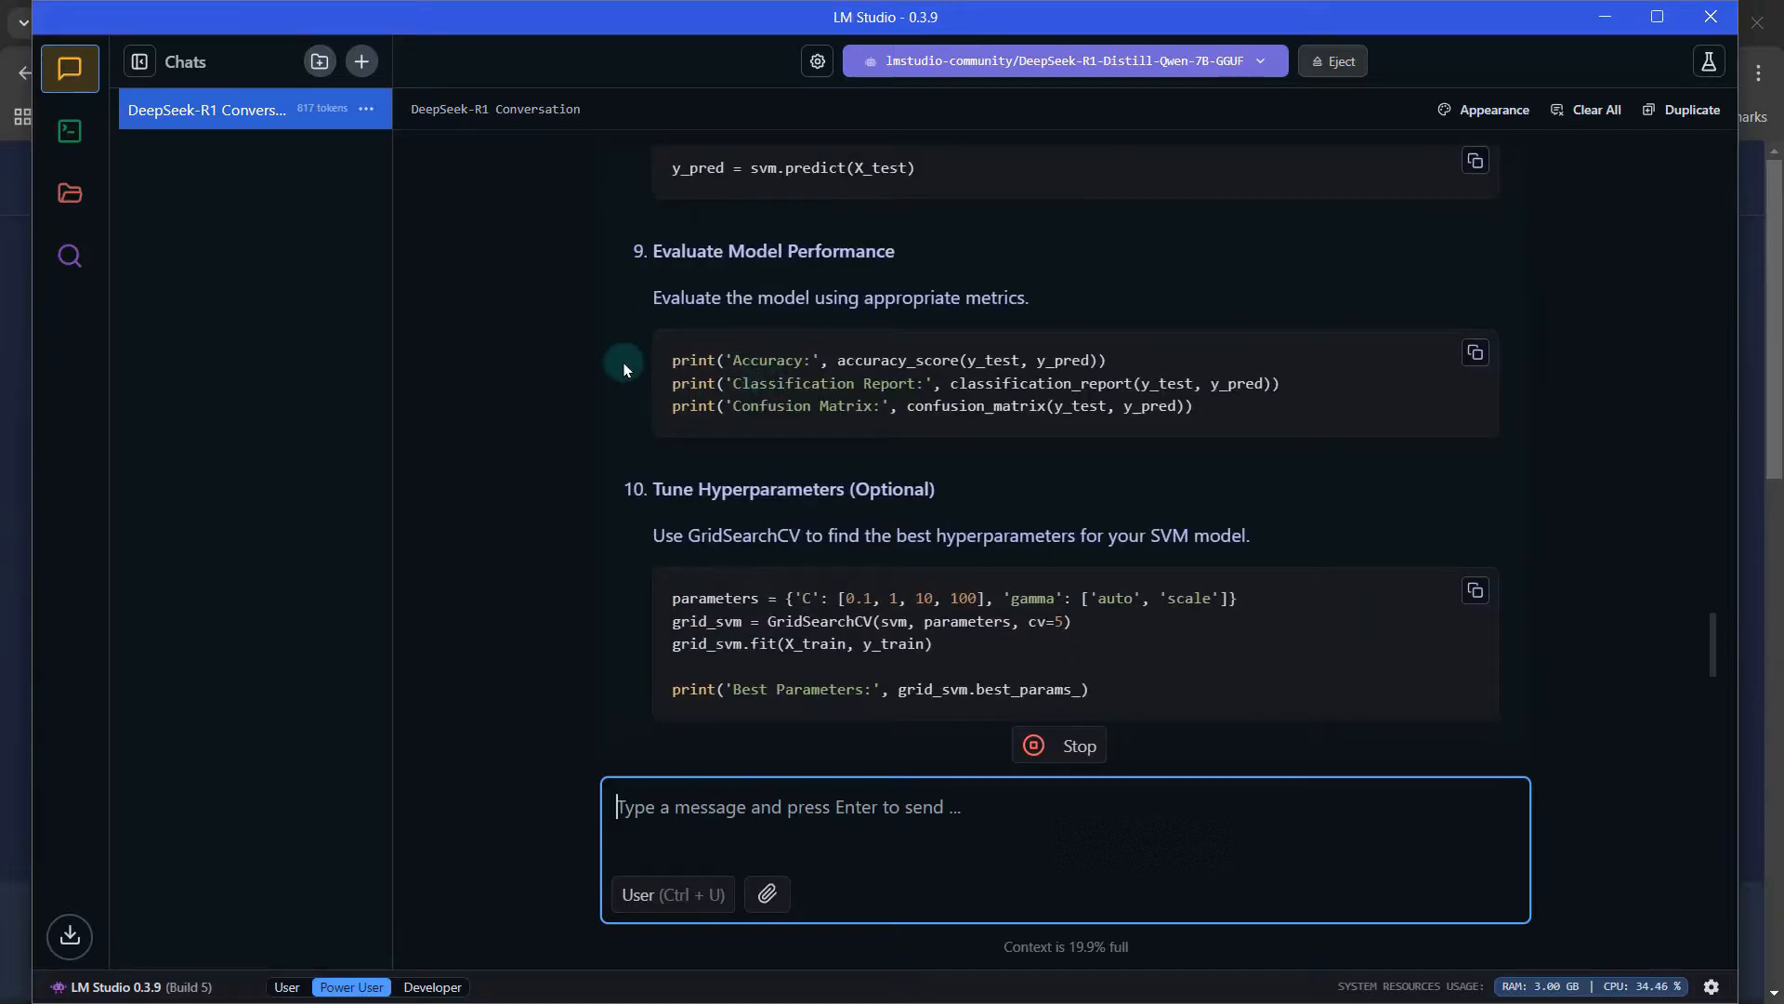
mouse_move(794, 438)
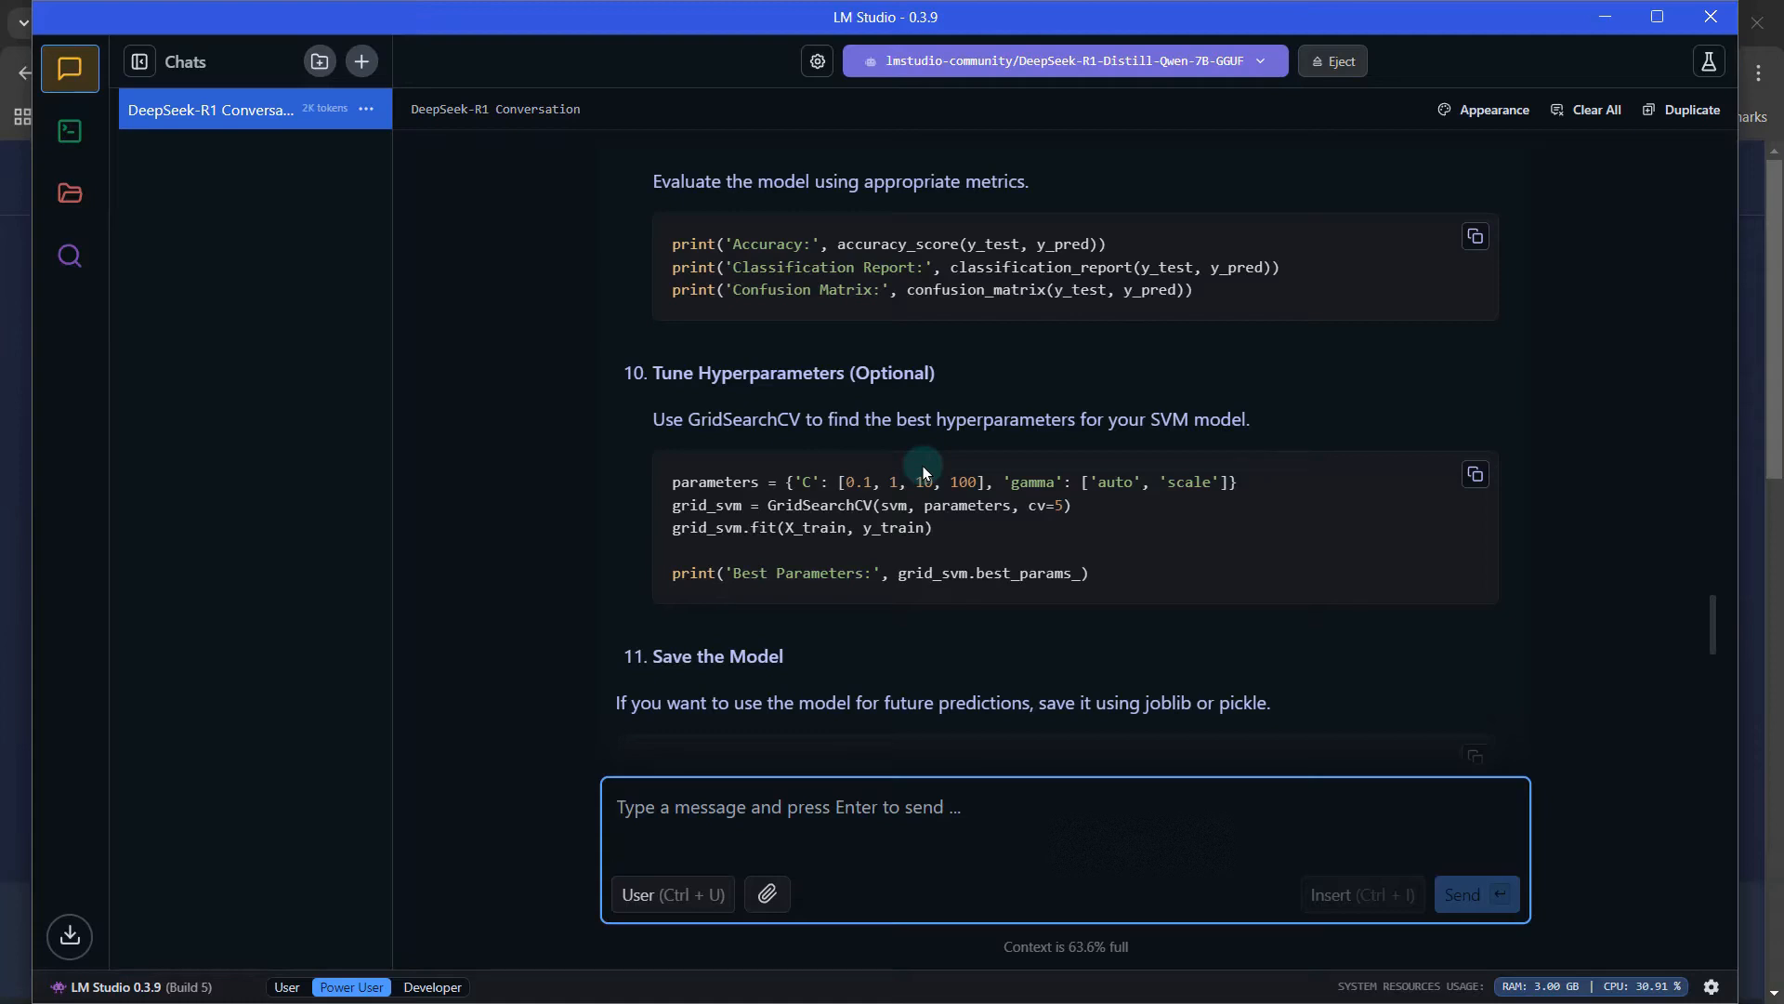
scroll("up", 3)
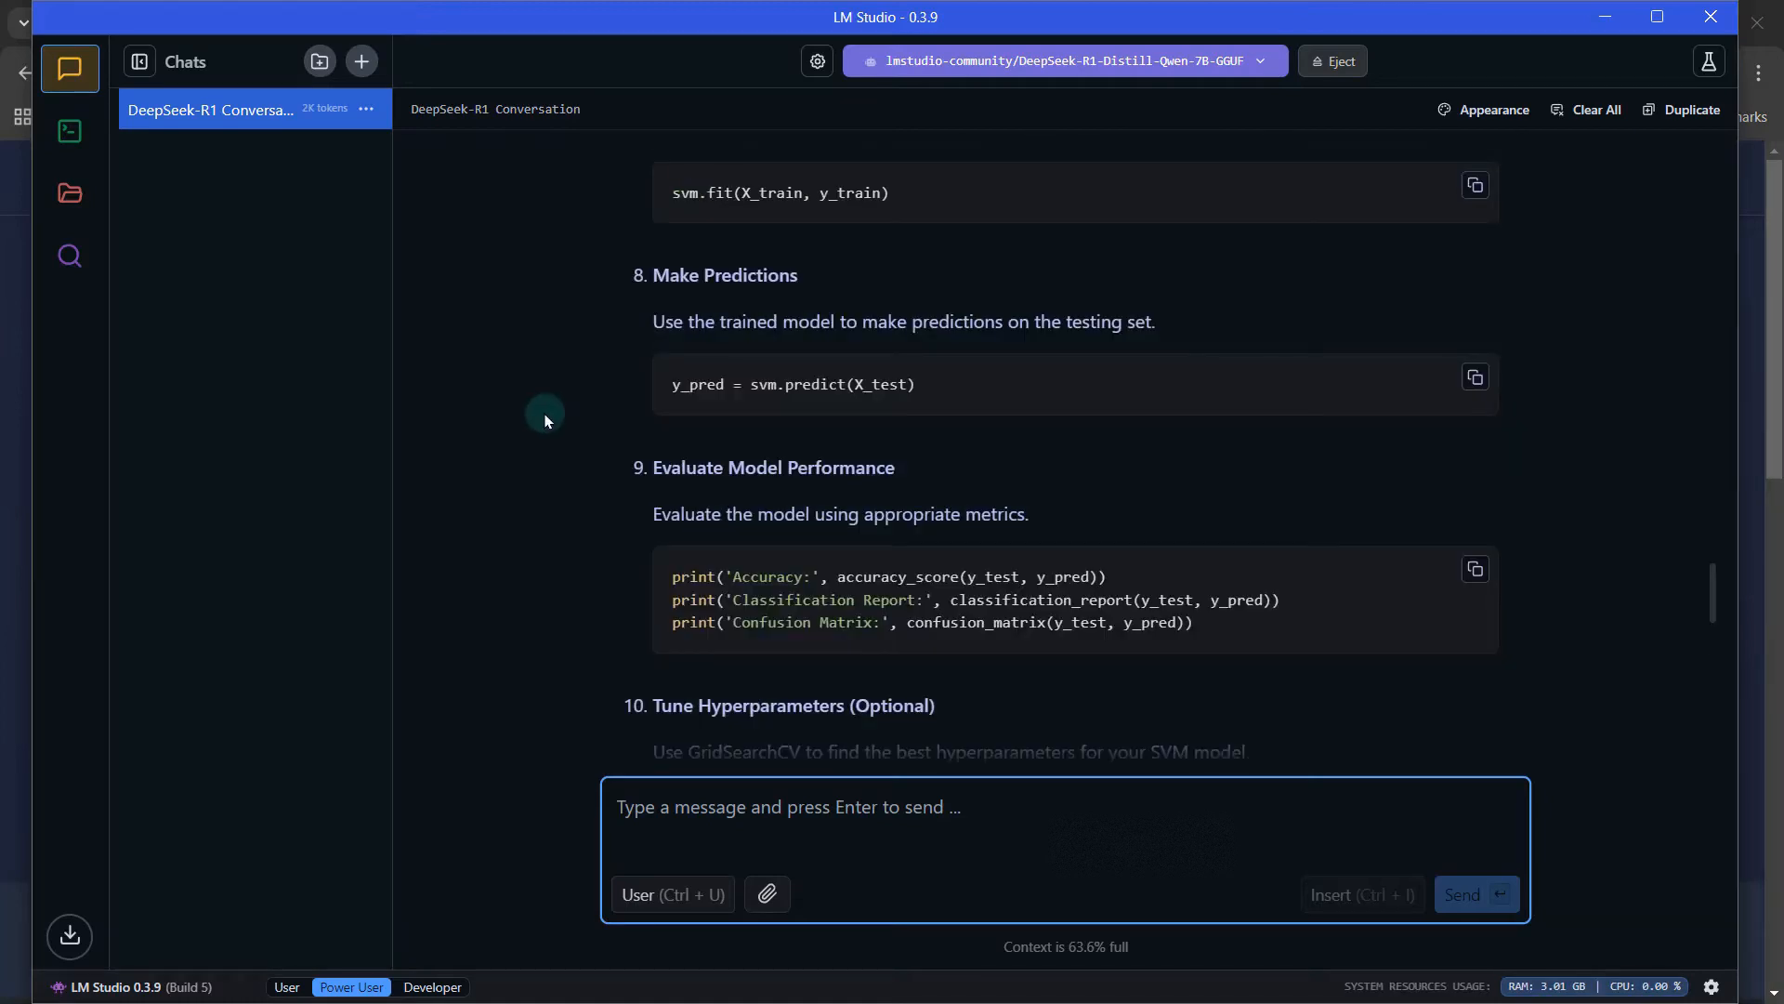
scroll("down", 3)
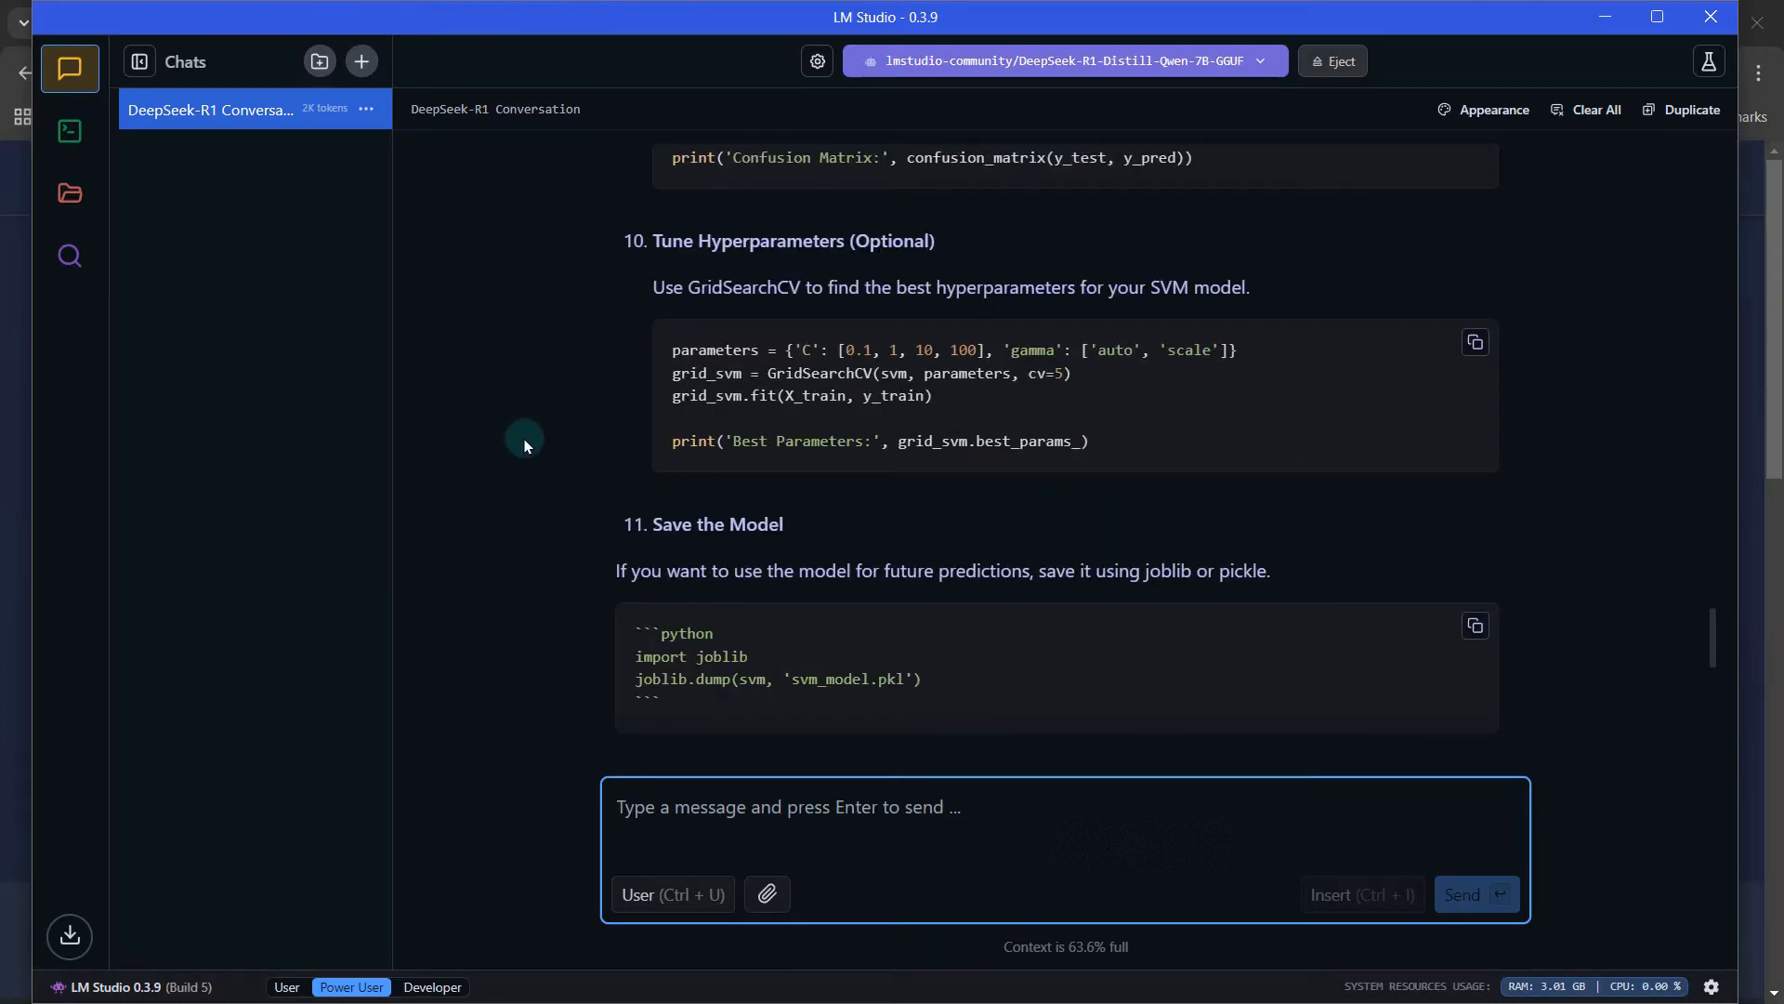
scroll("up", 3)
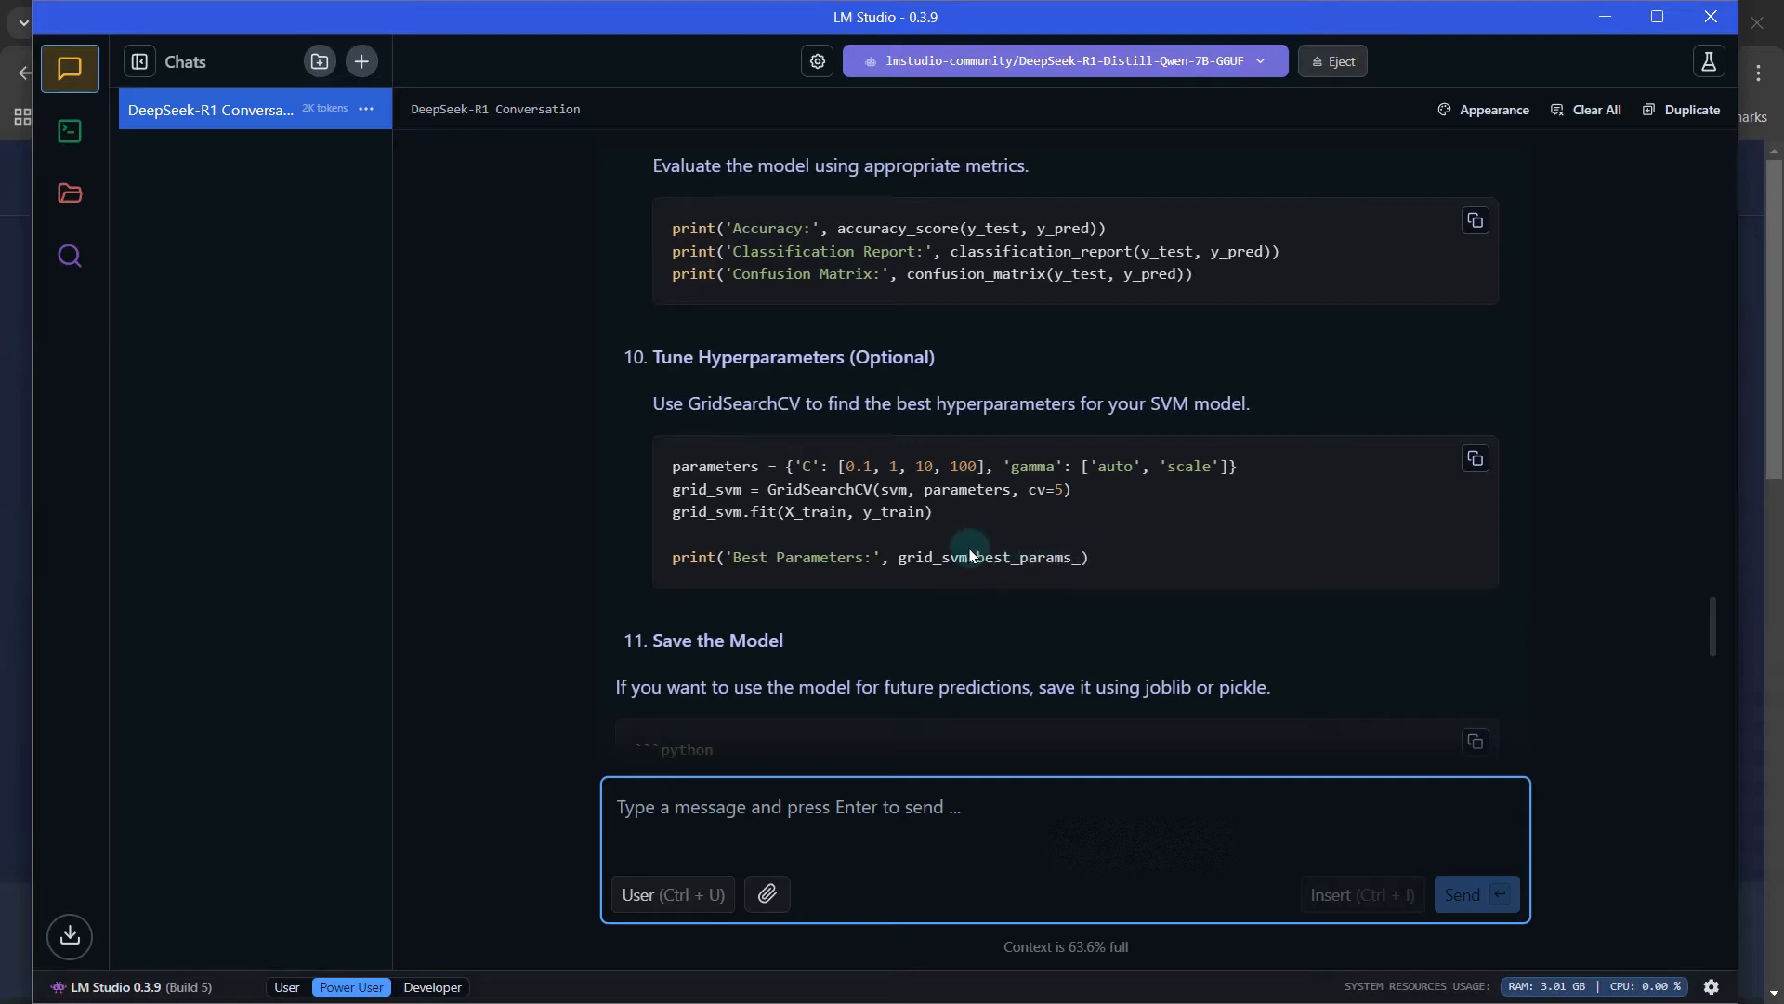
mouse_move(1190, 533)
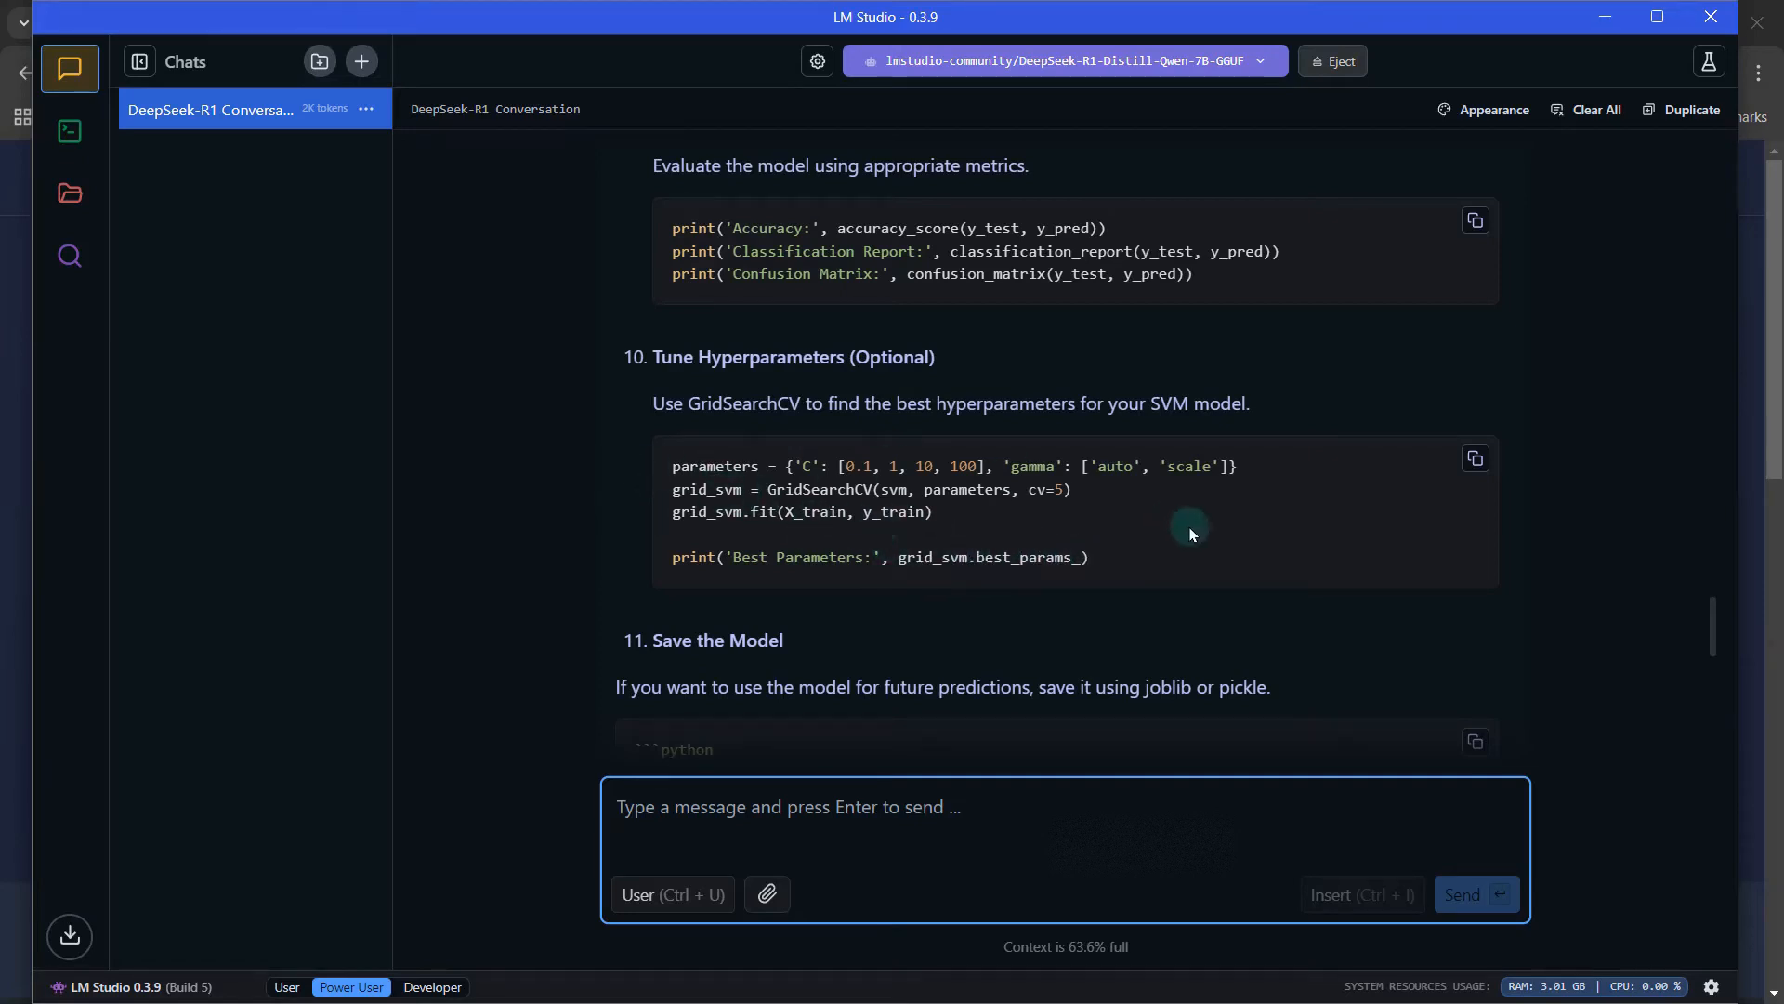
mouse_move(1237, 509)
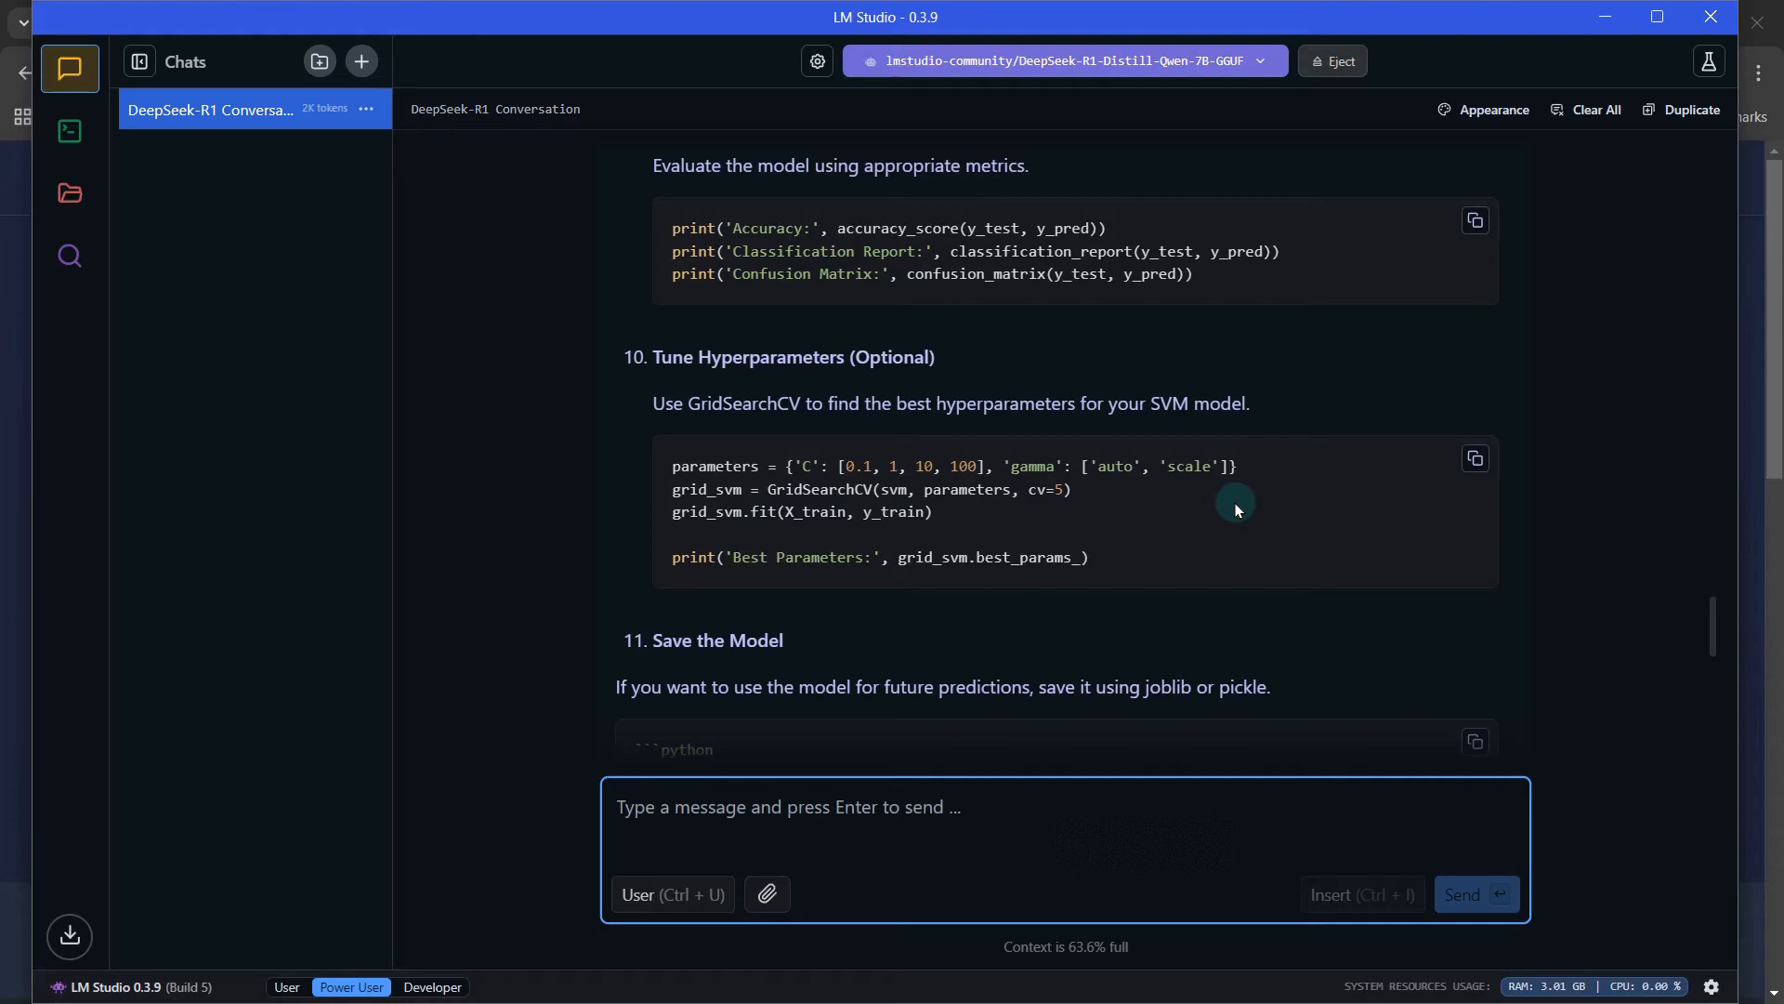
scroll("down", 3)
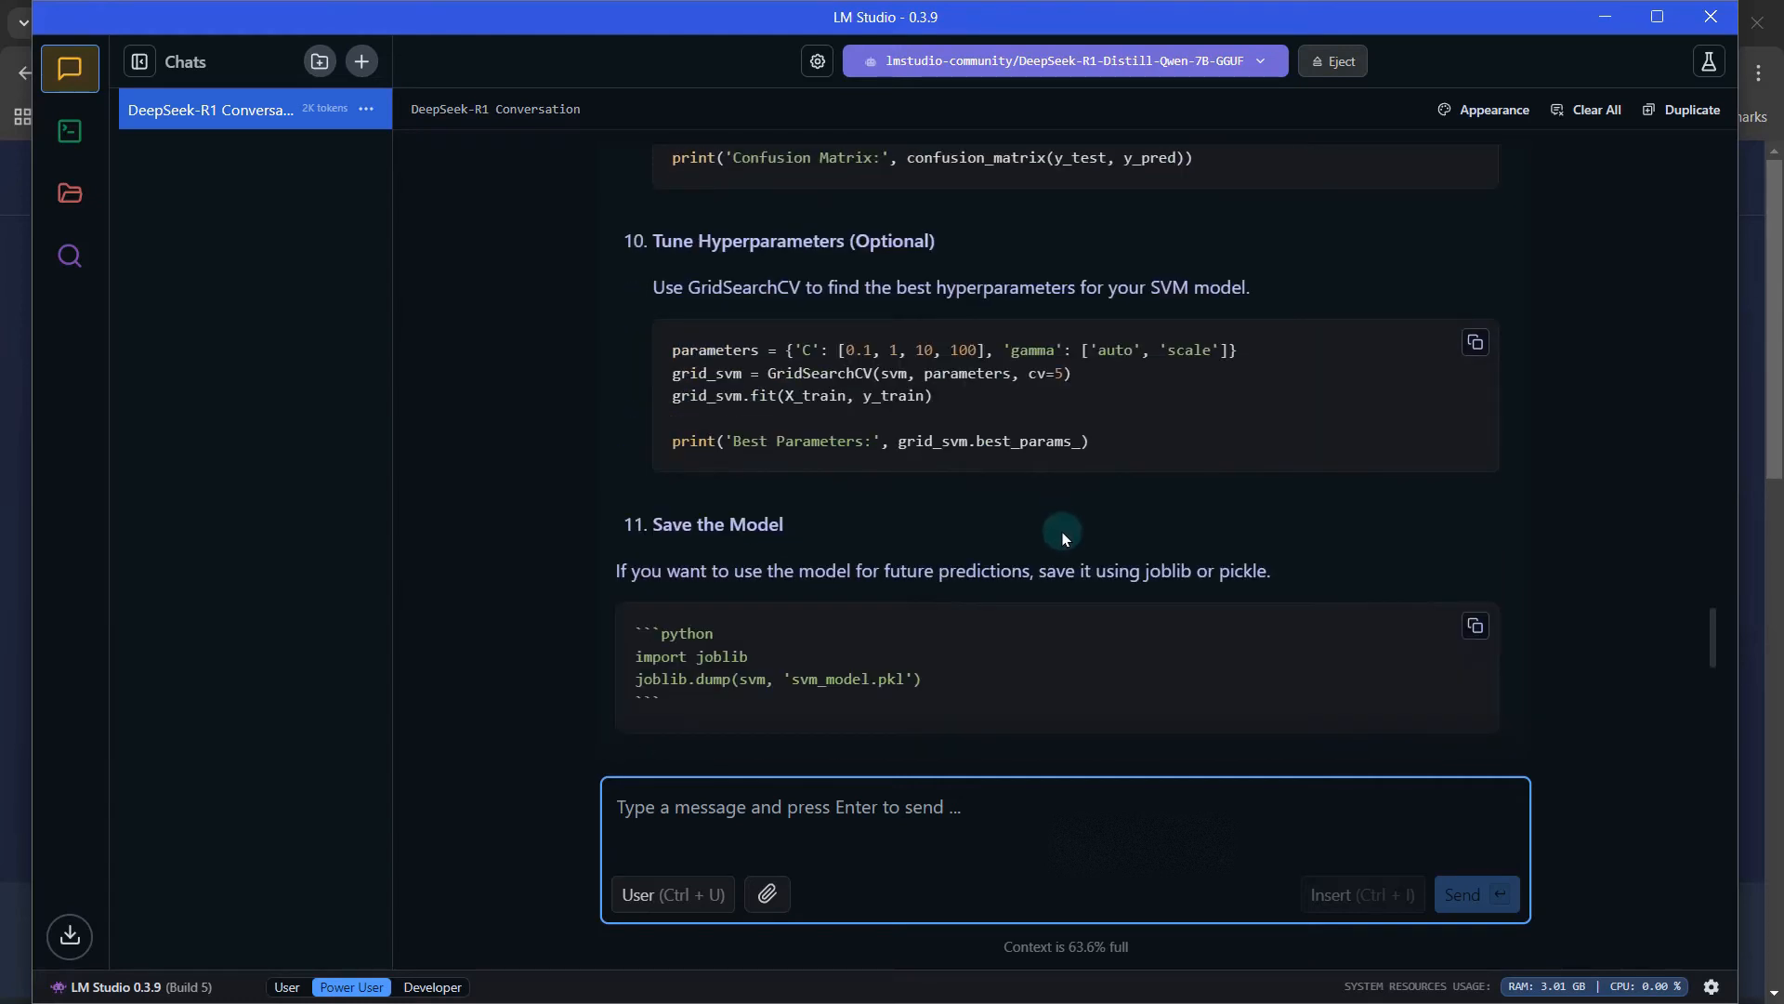
scroll("up", 3)
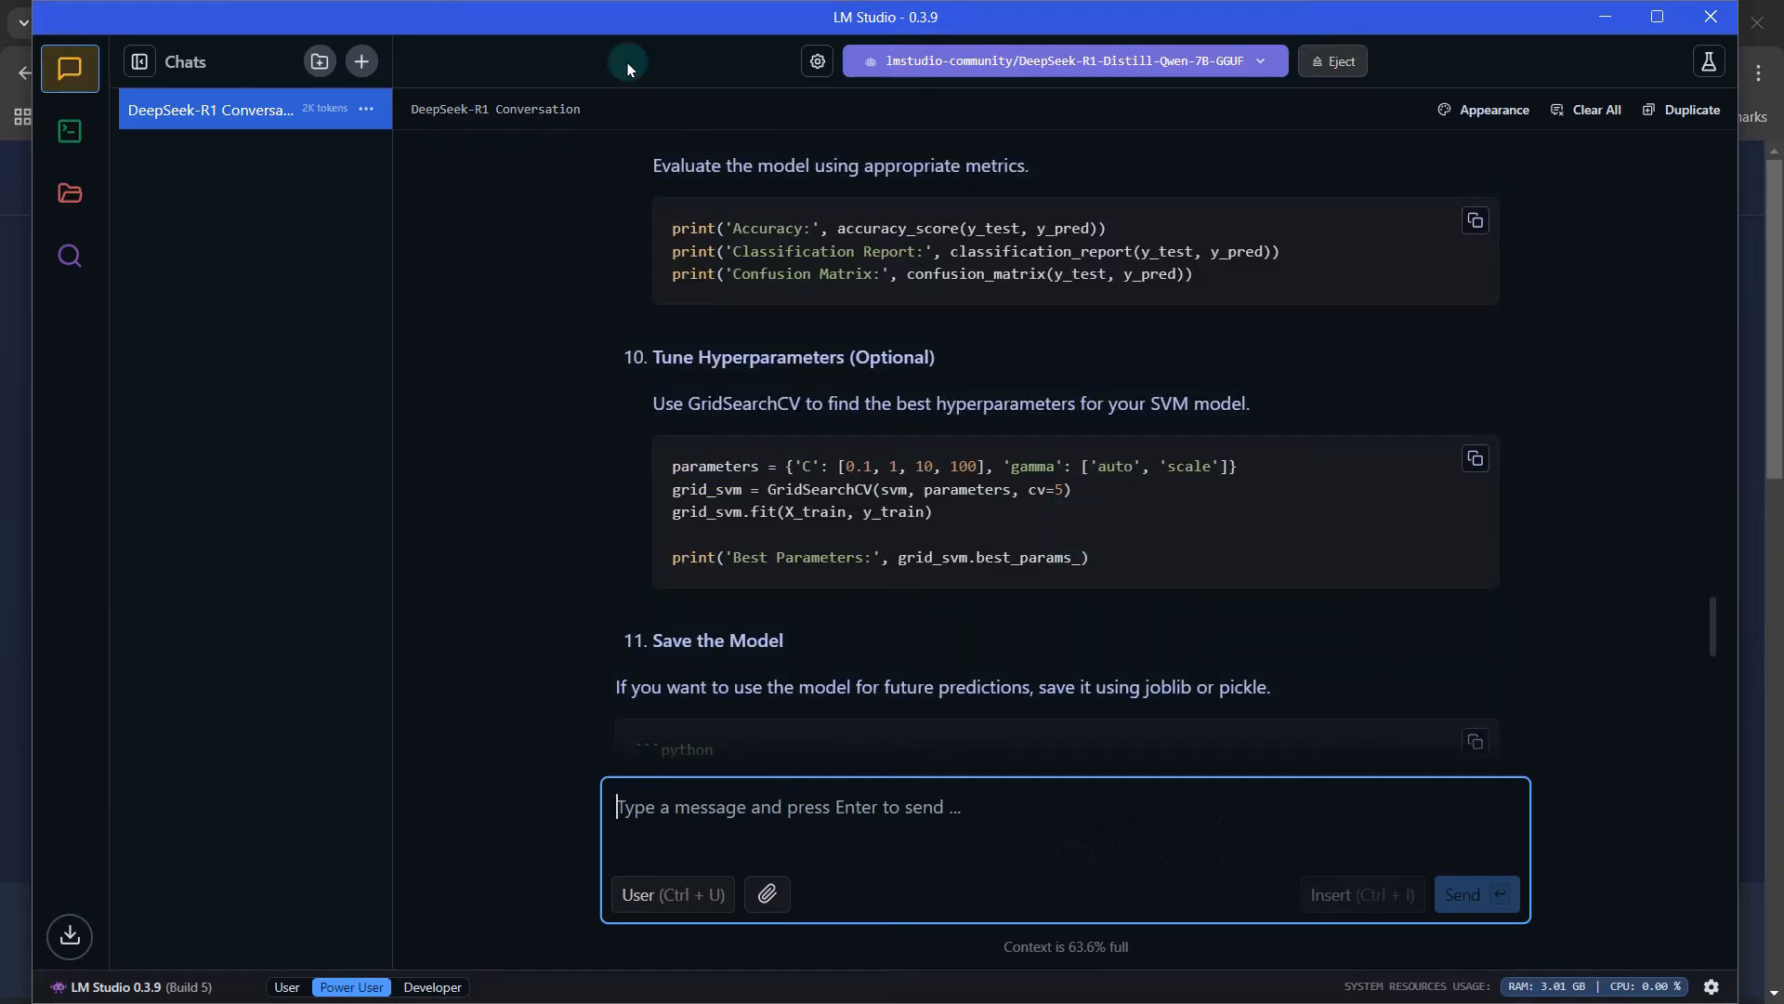
mouse_move(504, 322)
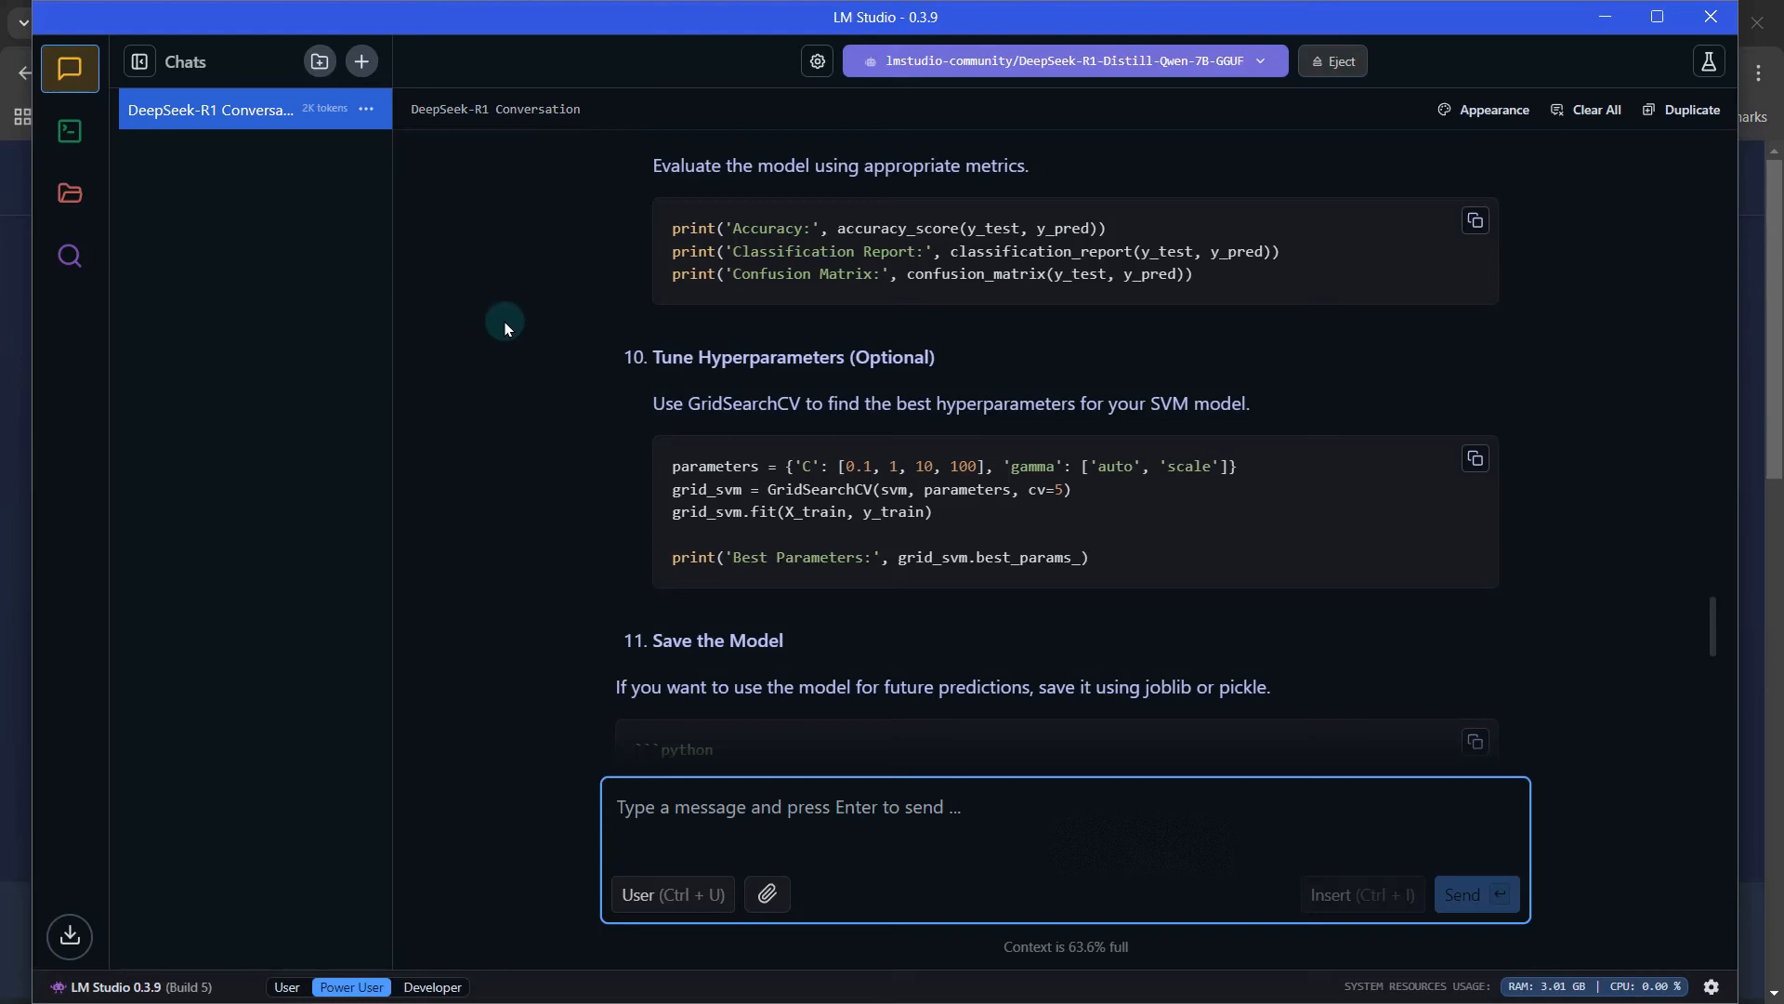